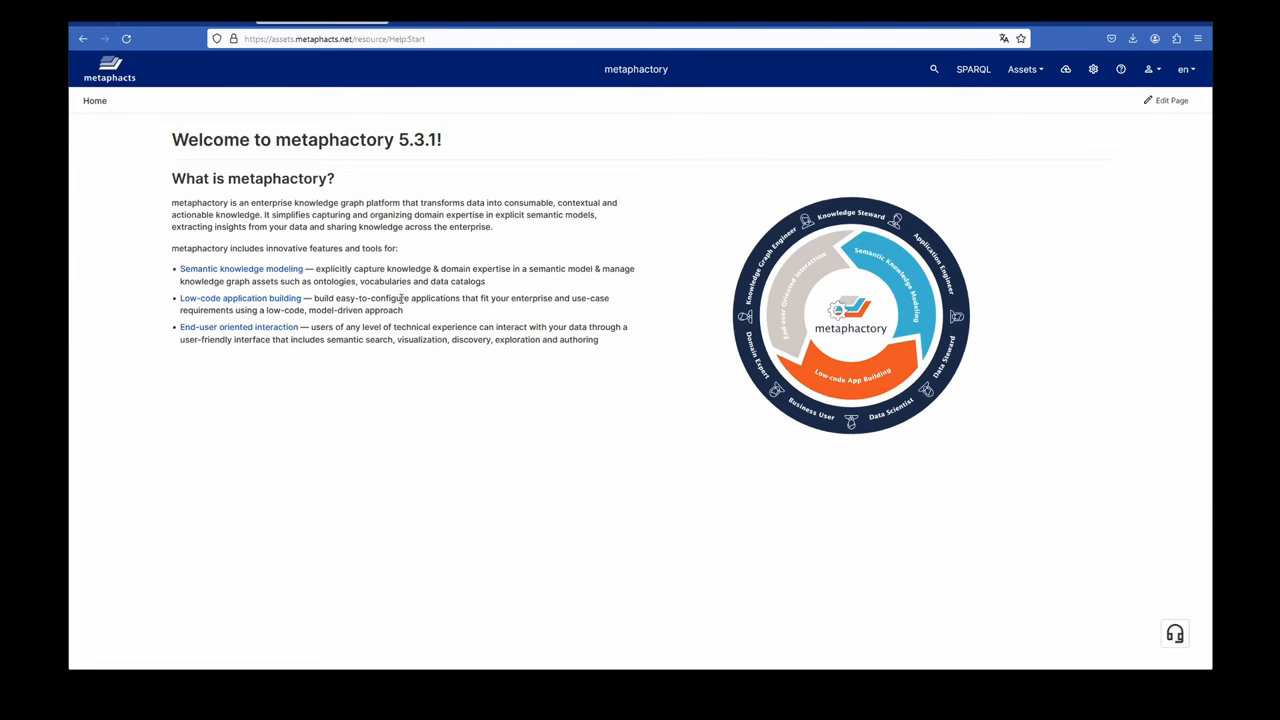
mouse_move(405, 323)
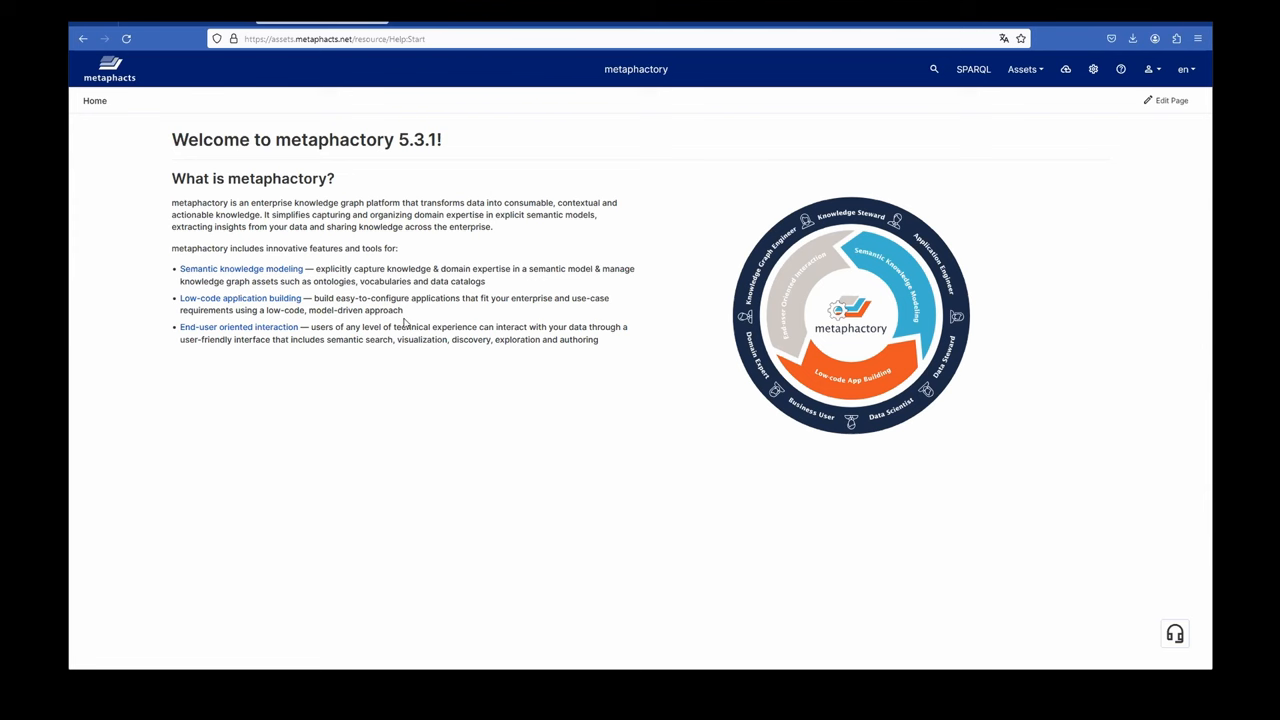
mouse_move(407, 321)
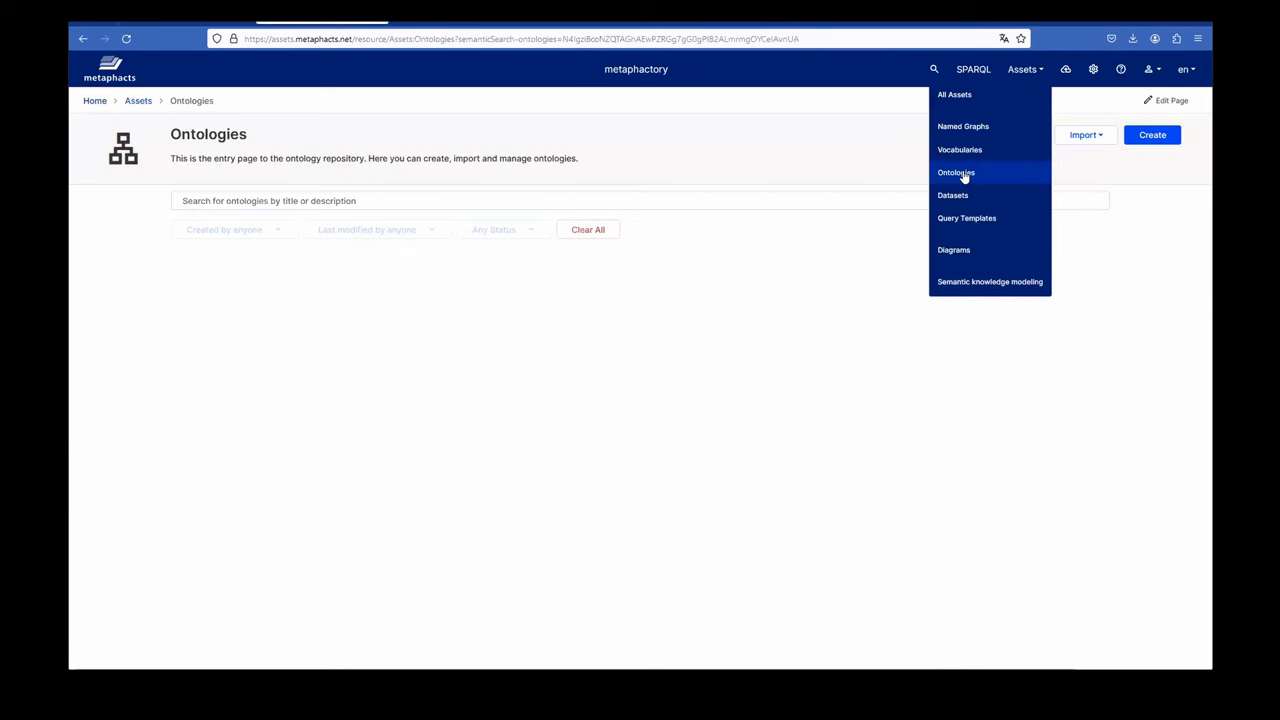
Step: Filter the ontology list with the search 'iso' to show the ISO ontologies
left_click(955, 172)
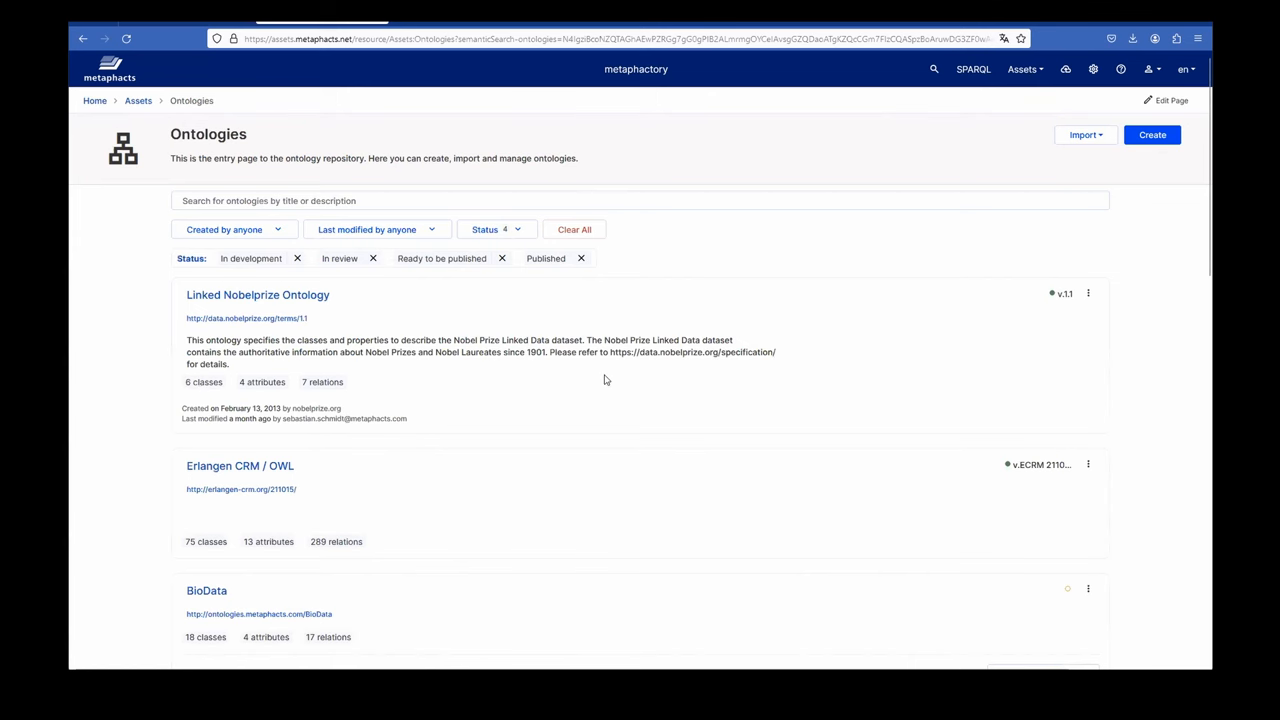
mouse_move(604, 378)
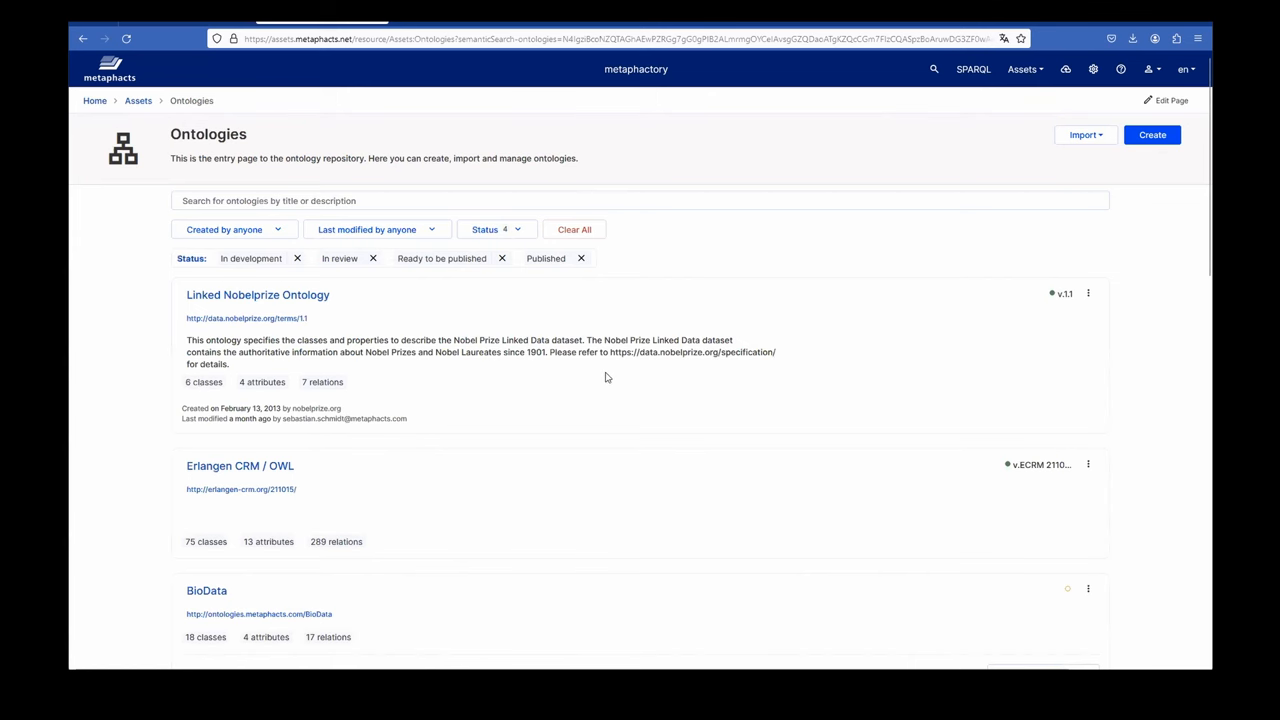
mouse_move(547, 377)
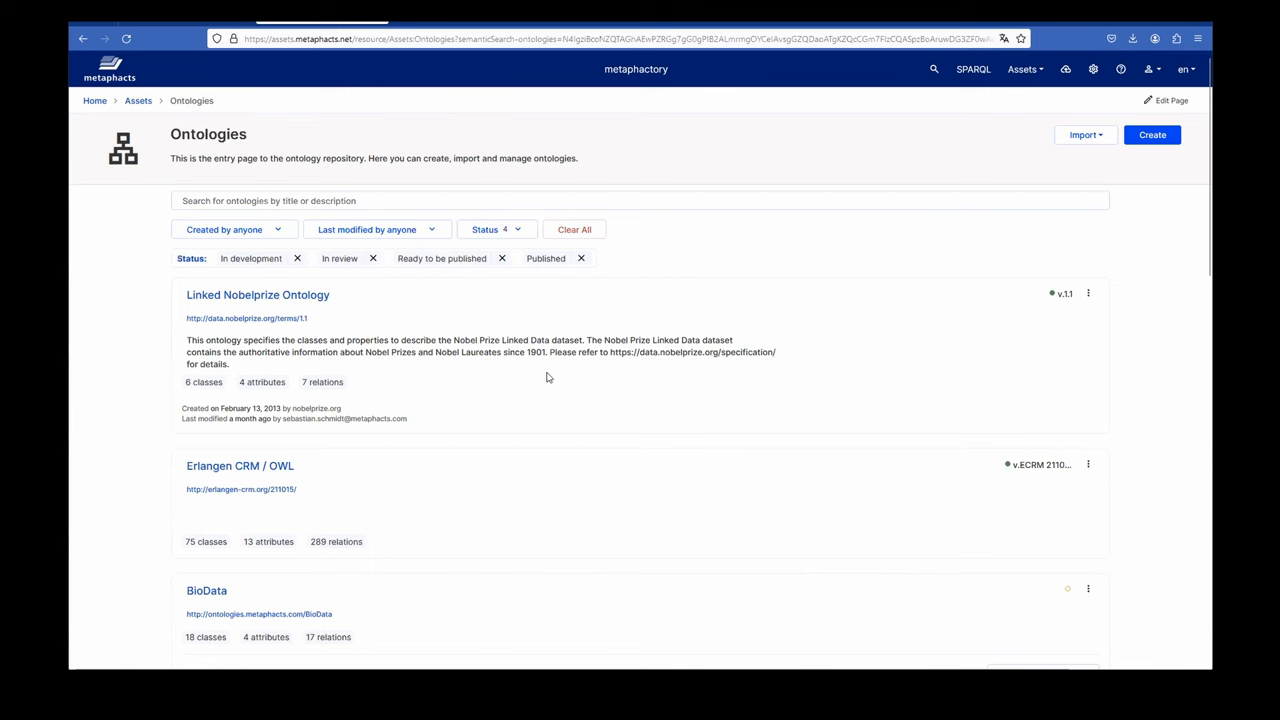
mouse_move(307, 195)
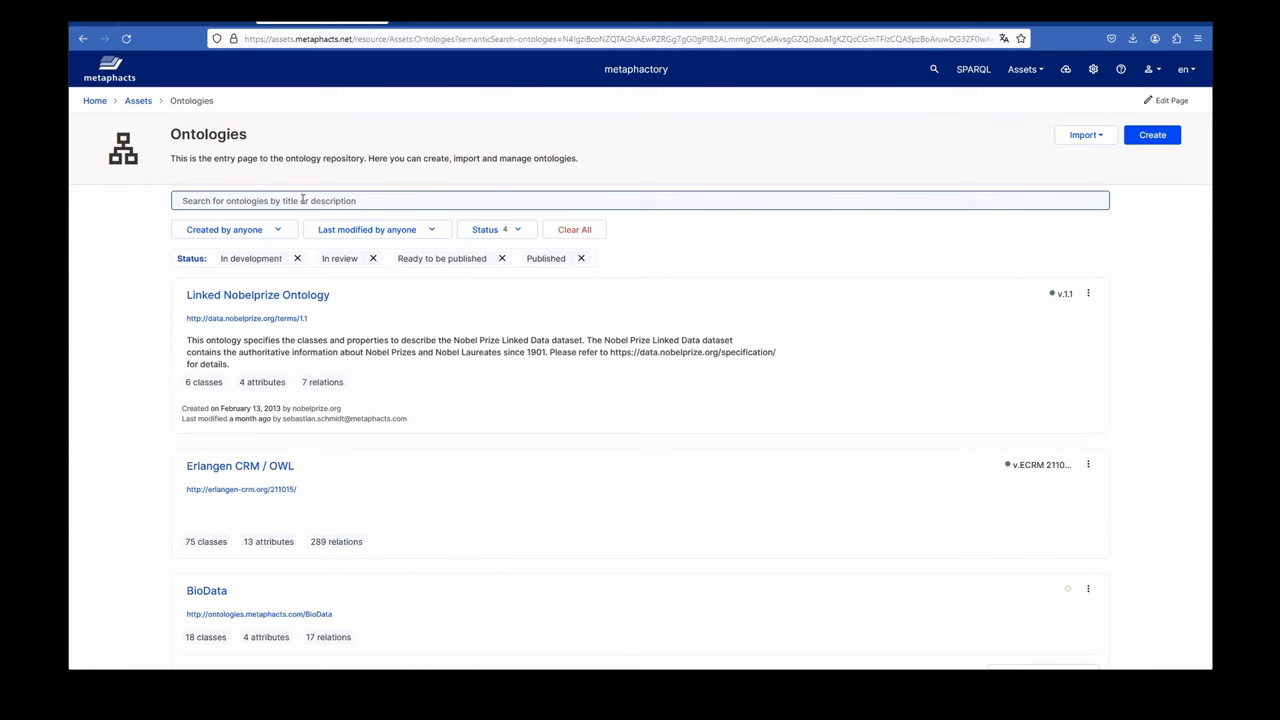
type("iso")
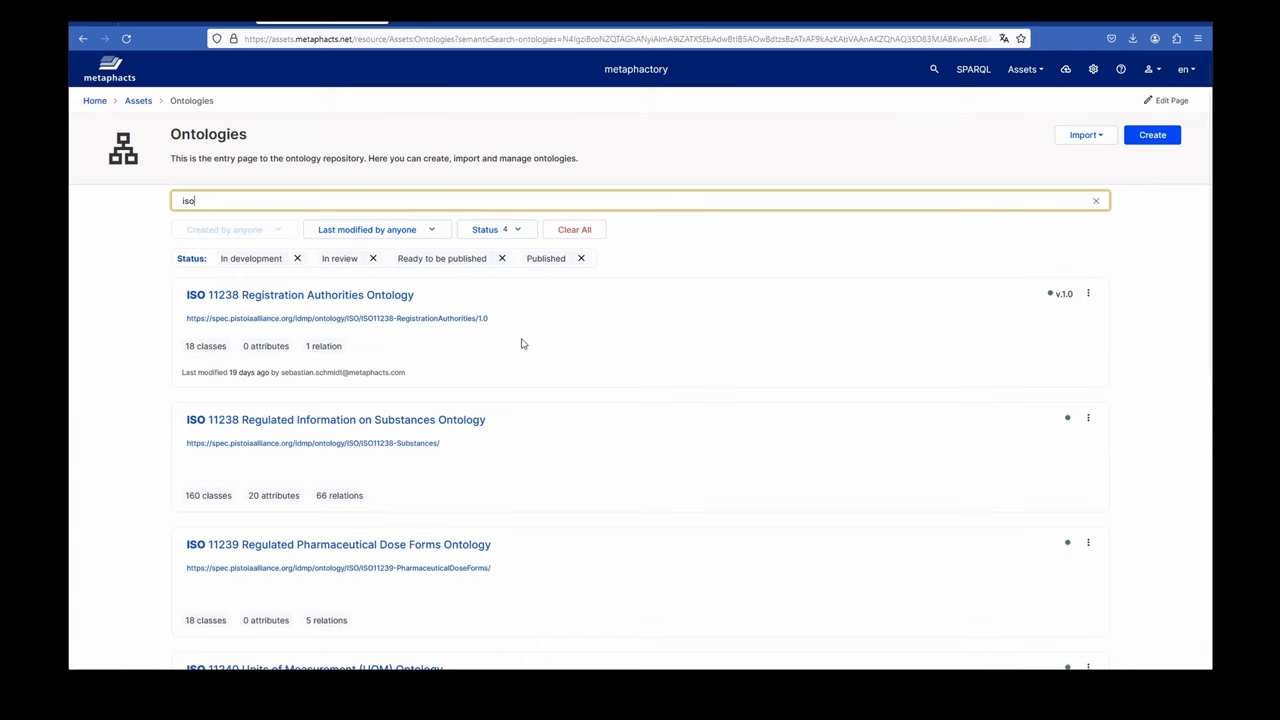
mouse_move(403, 307)
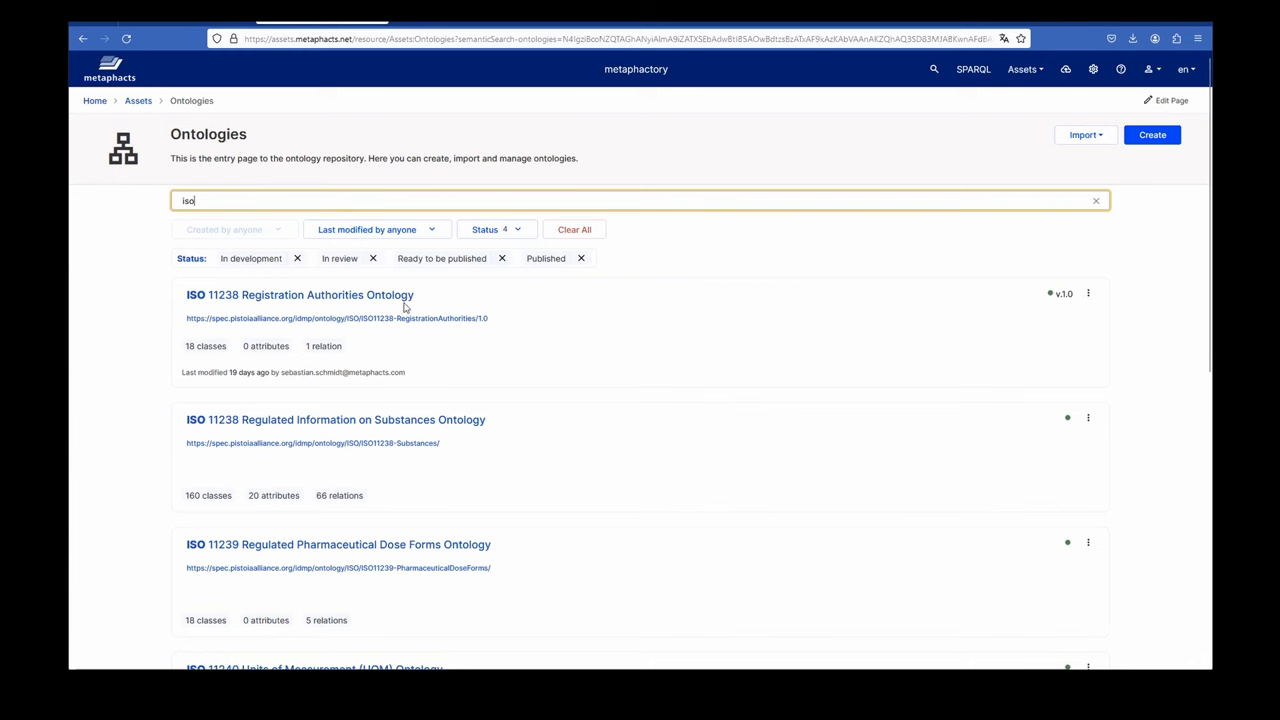
mouse_move(535, 406)
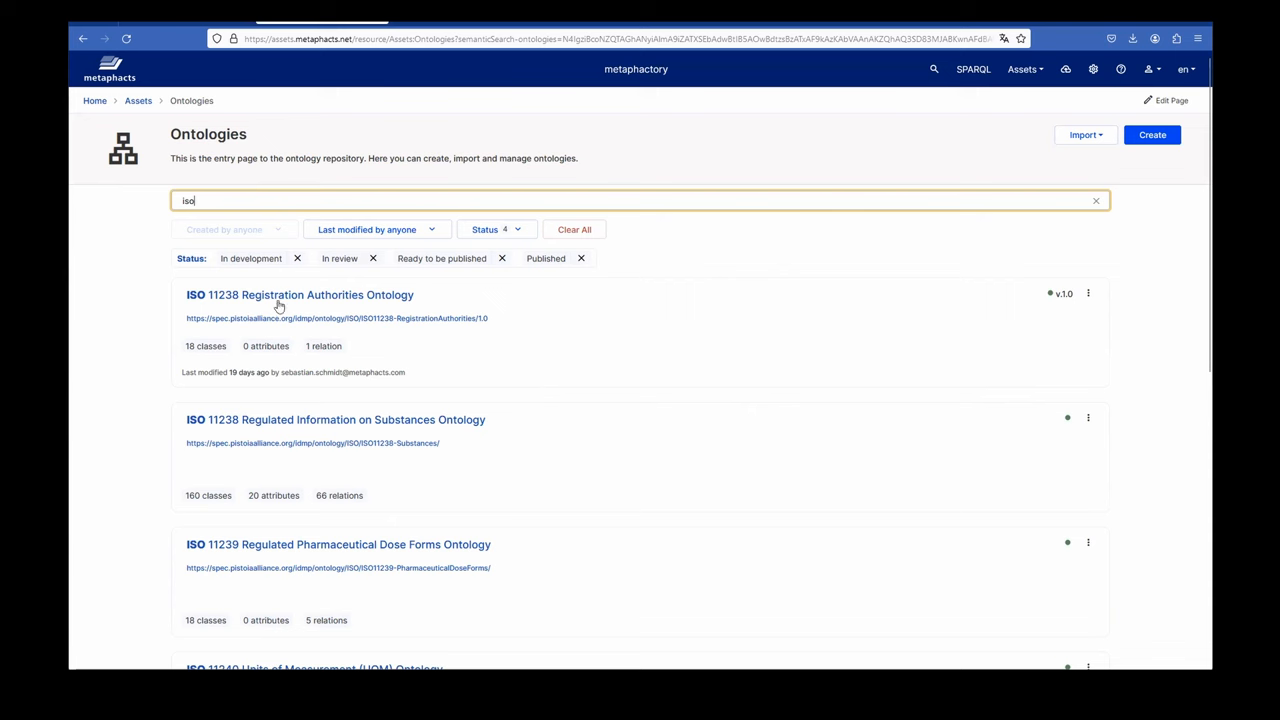
mouse_move(490, 353)
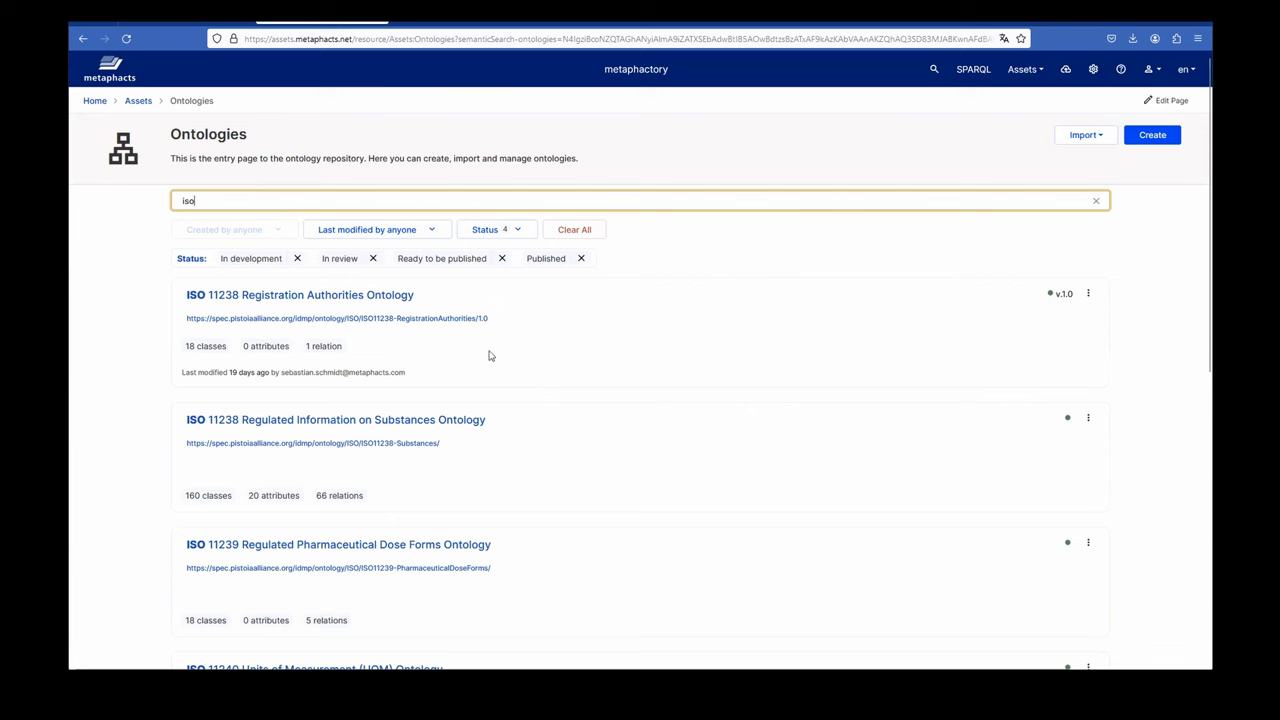
mouse_move(443, 348)
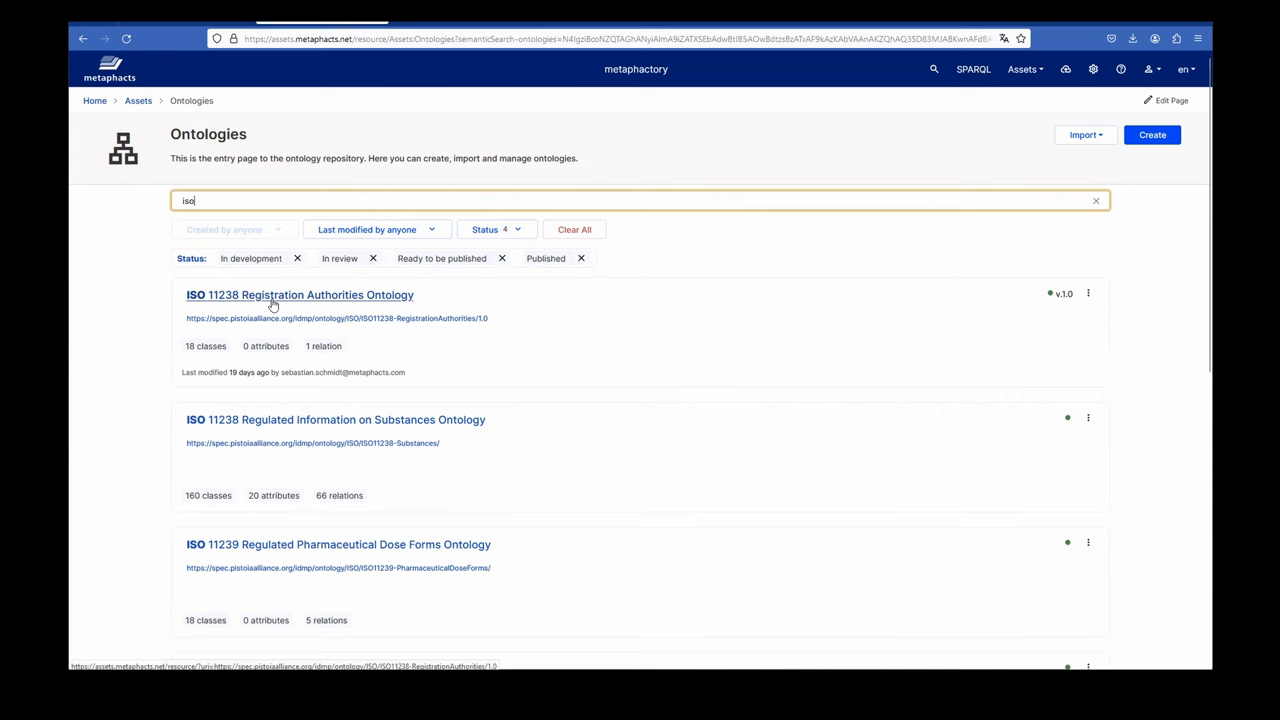
Step: View the ISO 11238 Registration Authorities Ontology diagram enlarged, with Integrated Taxonomic Information System class details
left_click(299, 294)
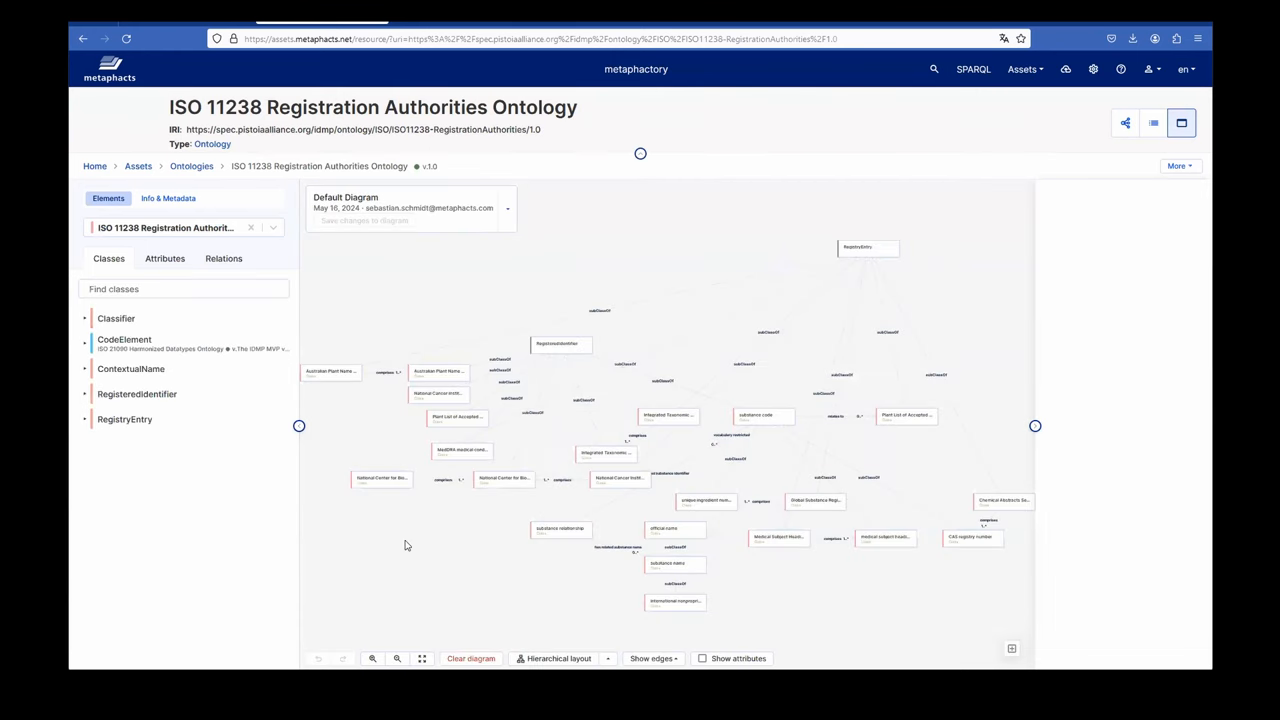
mouse_move(420, 630)
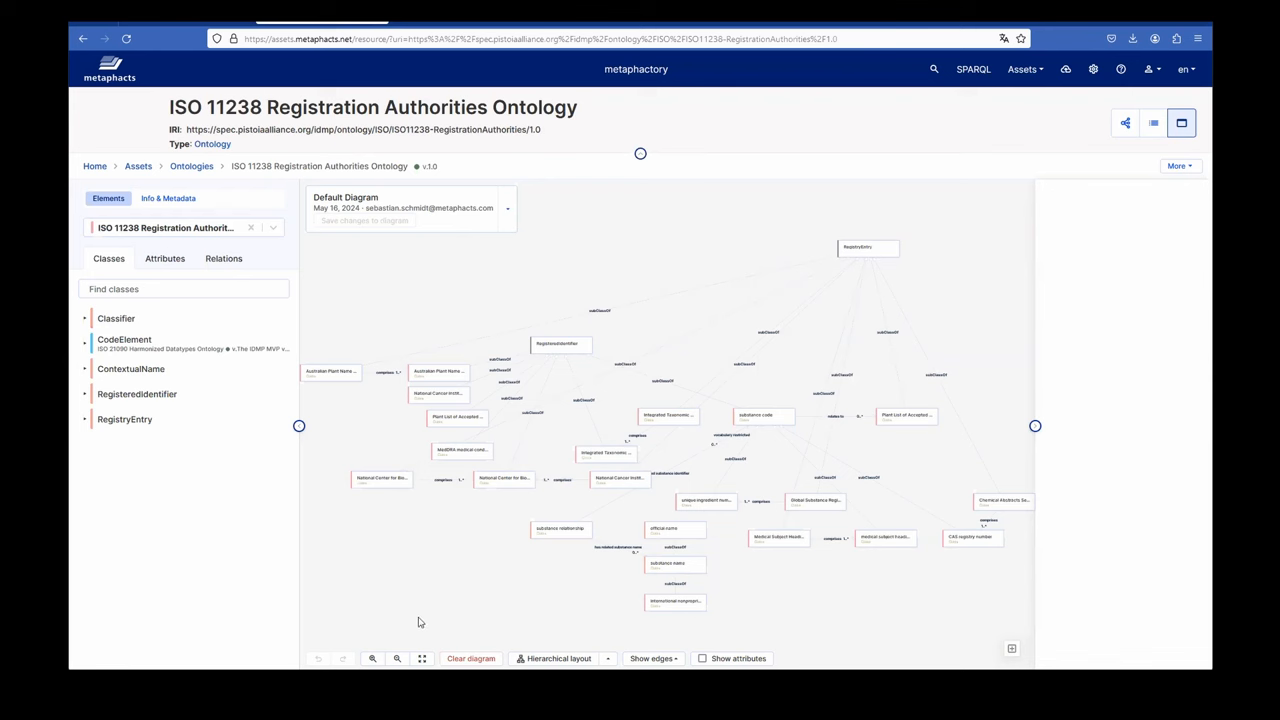
mouse_move(393, 638)
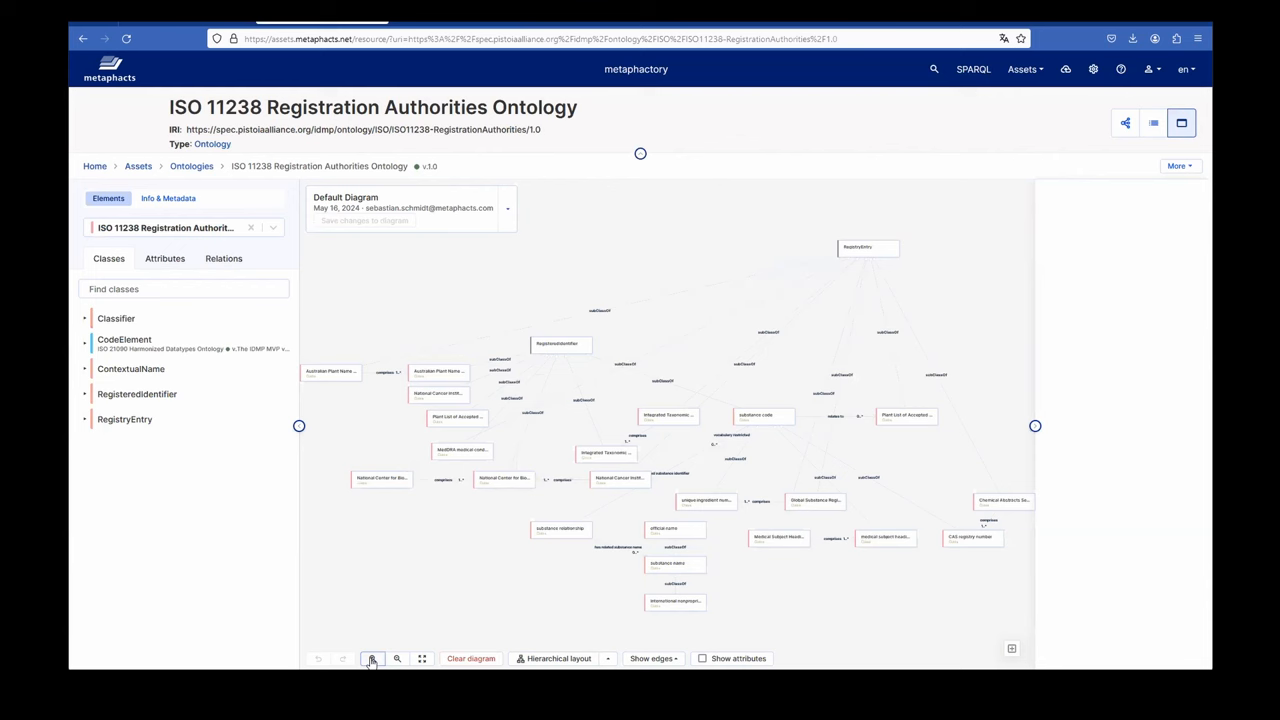
left_click(371, 658)
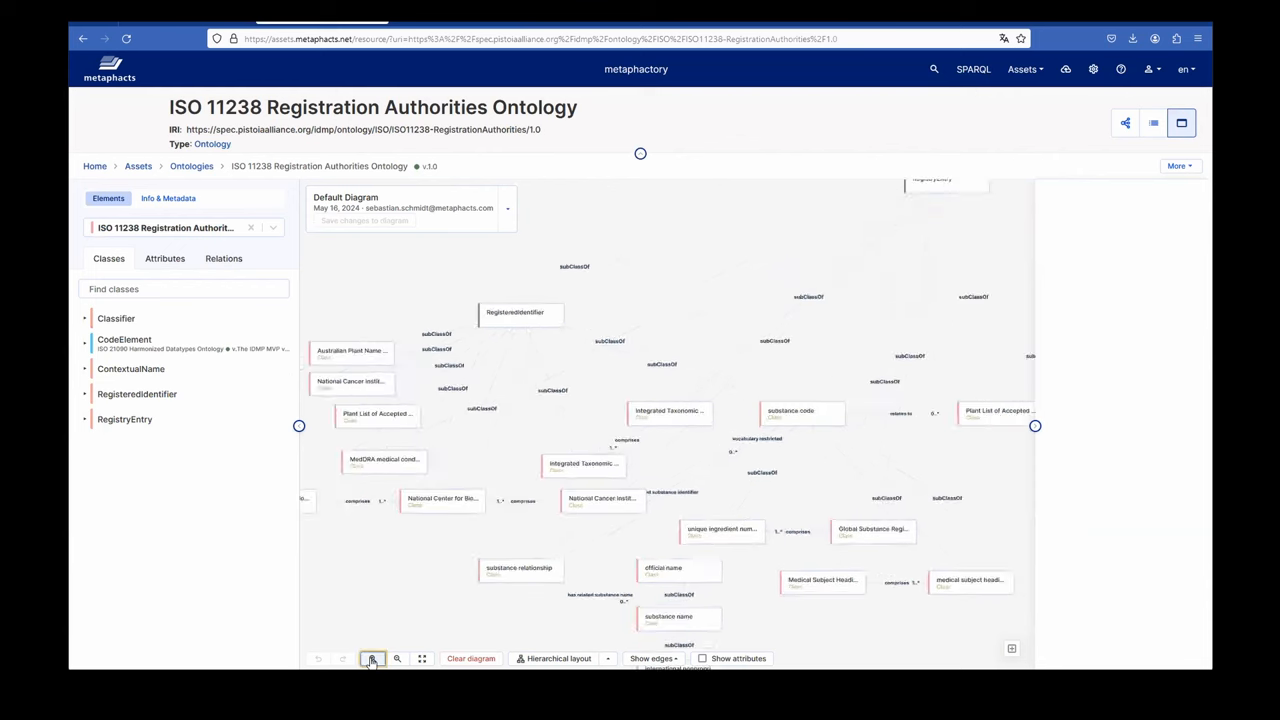
left_click(371, 658)
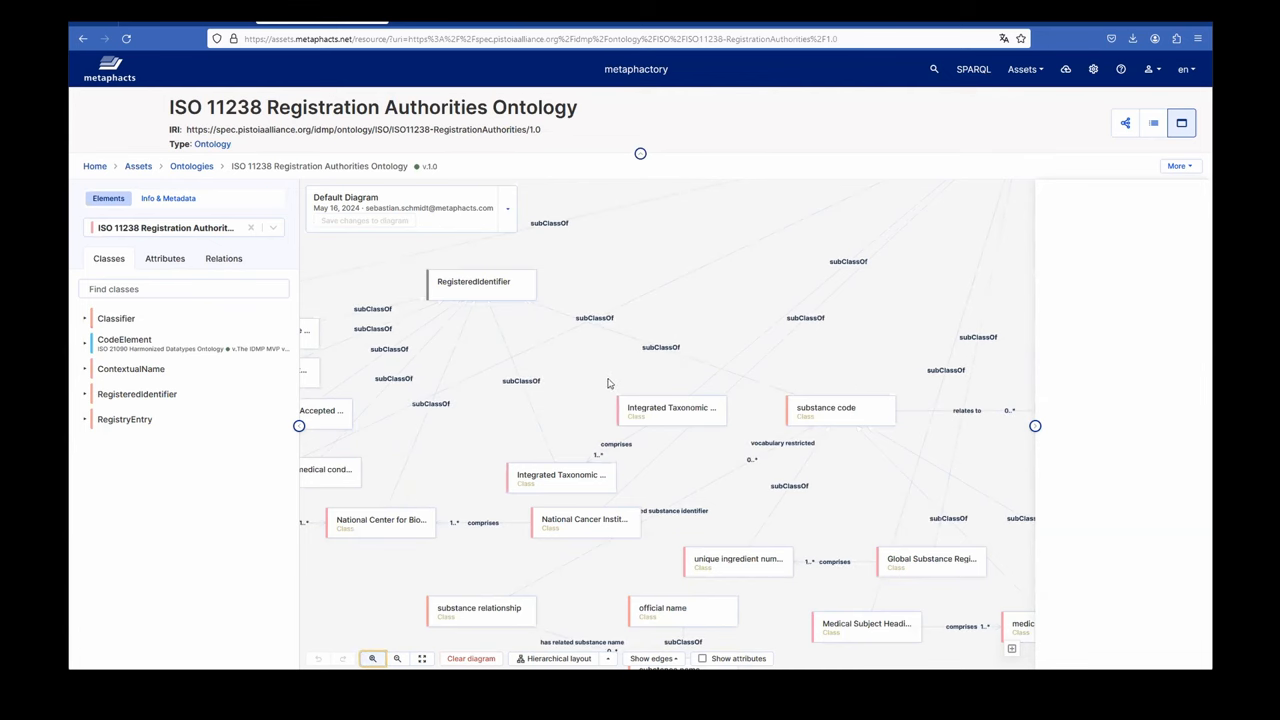
mouse_move(484, 433)
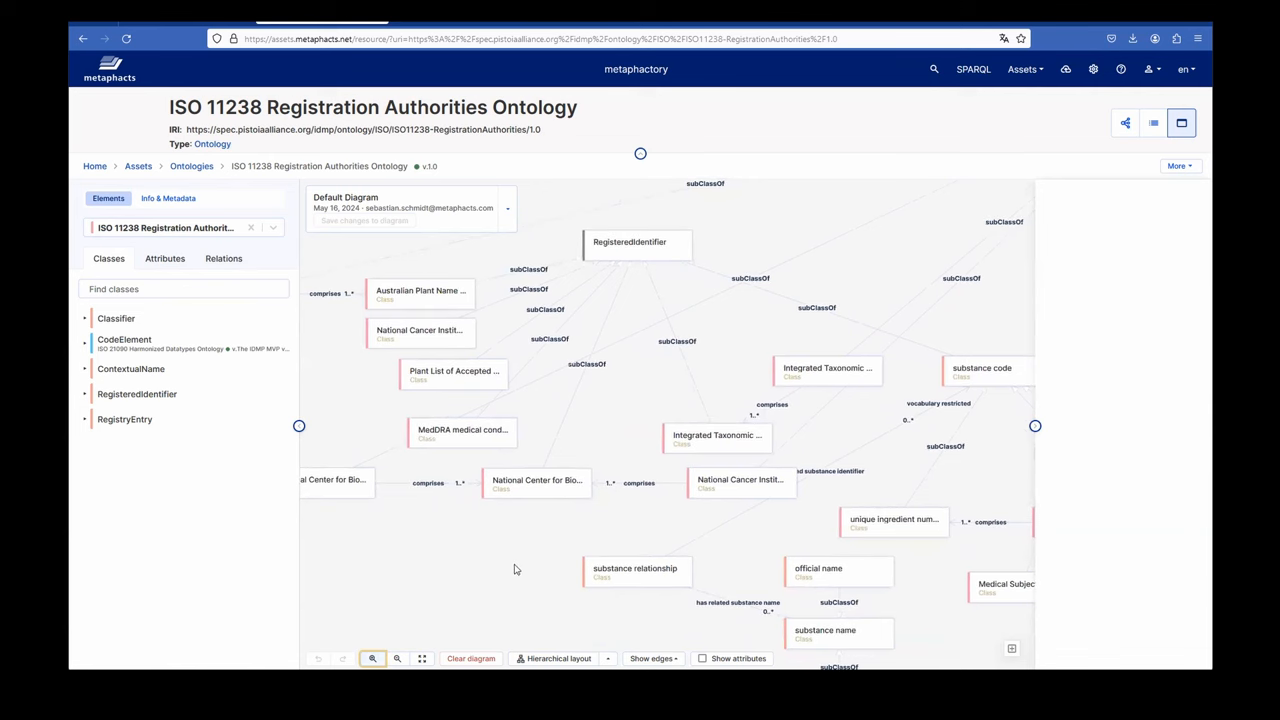
mouse_move(885, 395)
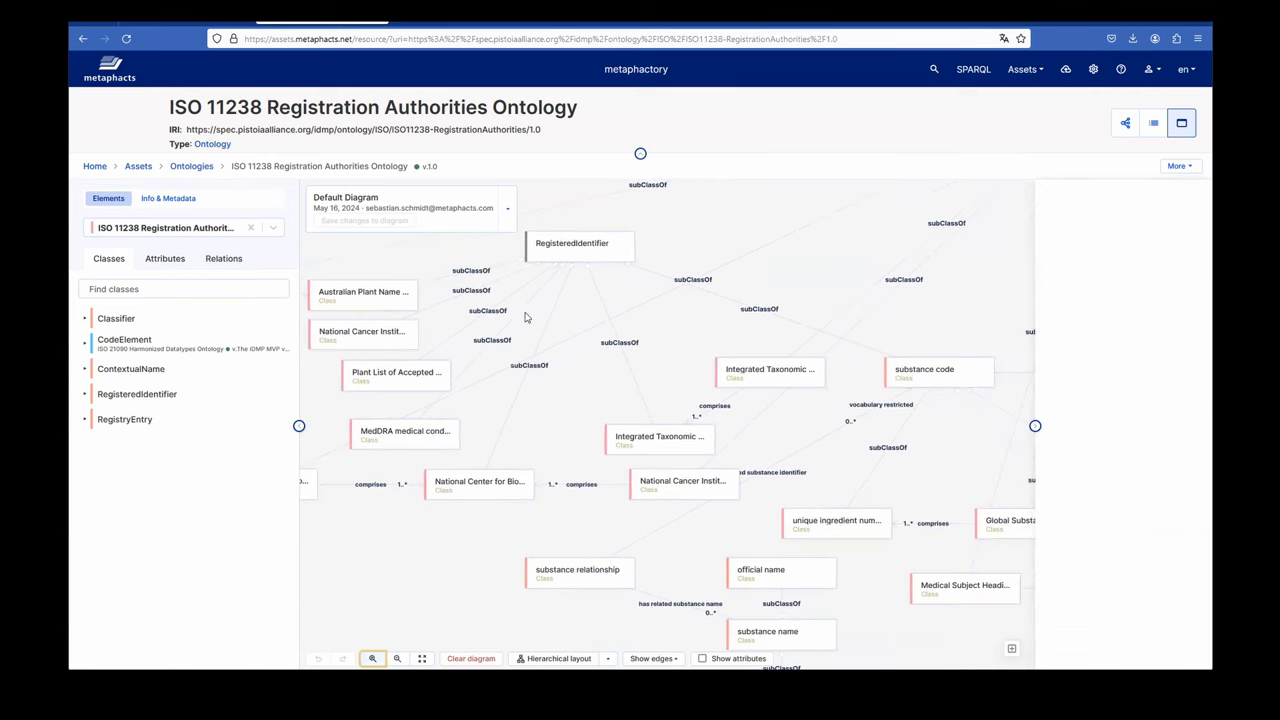
mouse_move(555, 333)
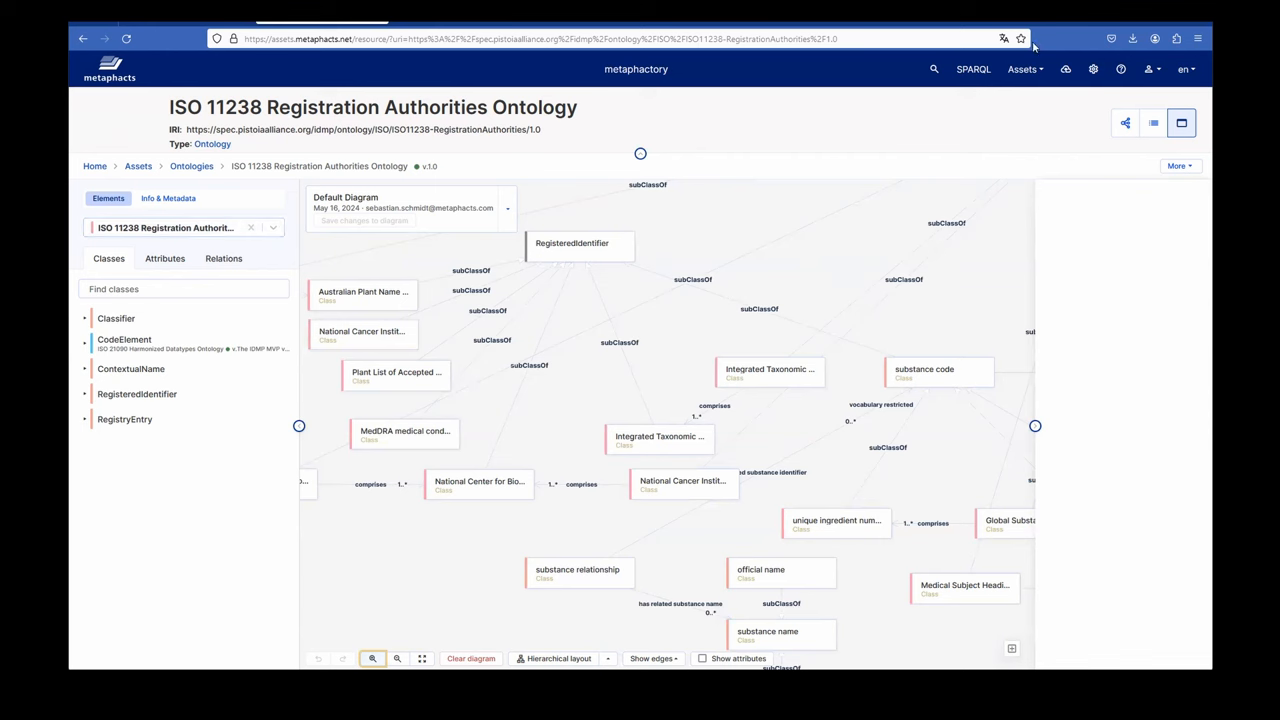
mouse_move(690, 231)
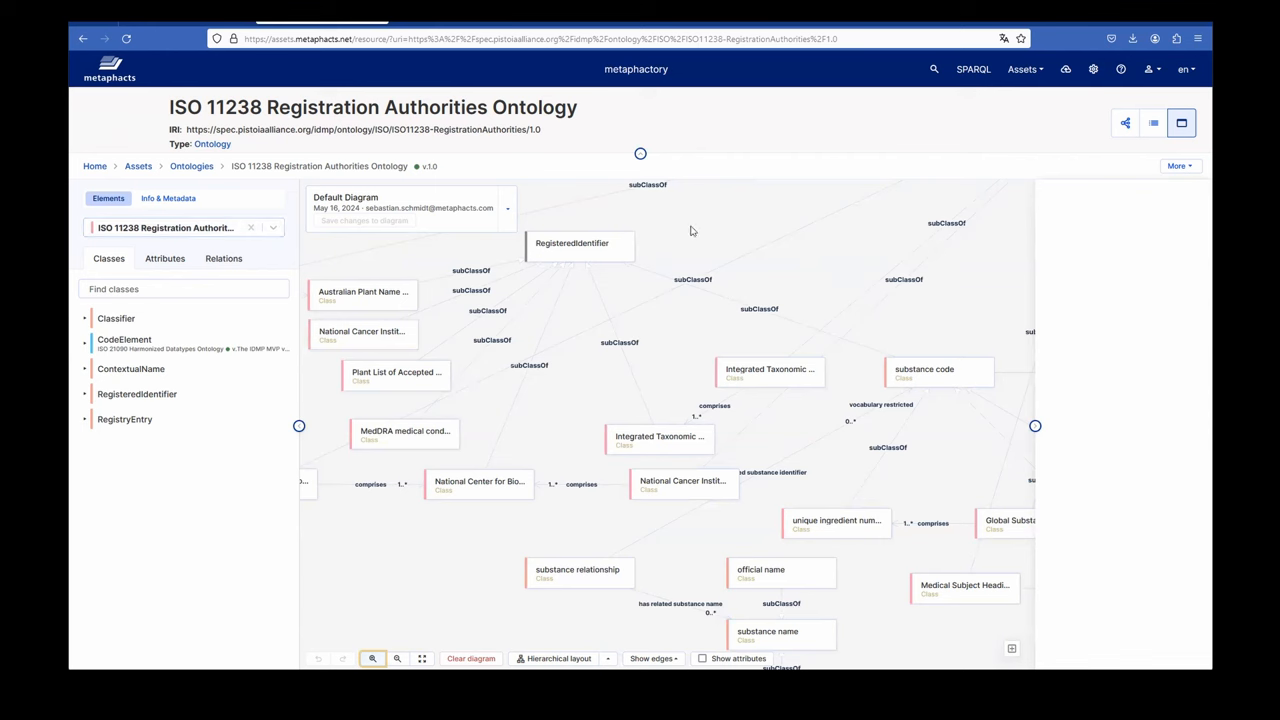
mouse_move(433, 177)
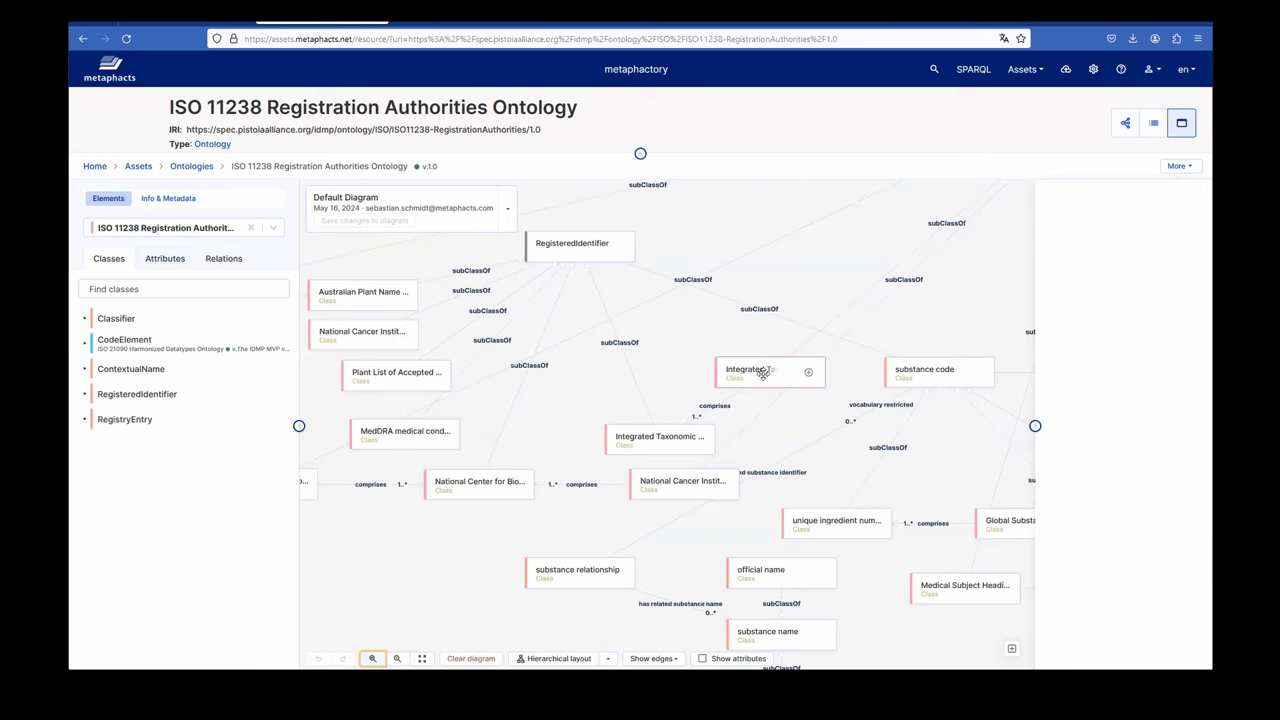
left_click(769, 371)
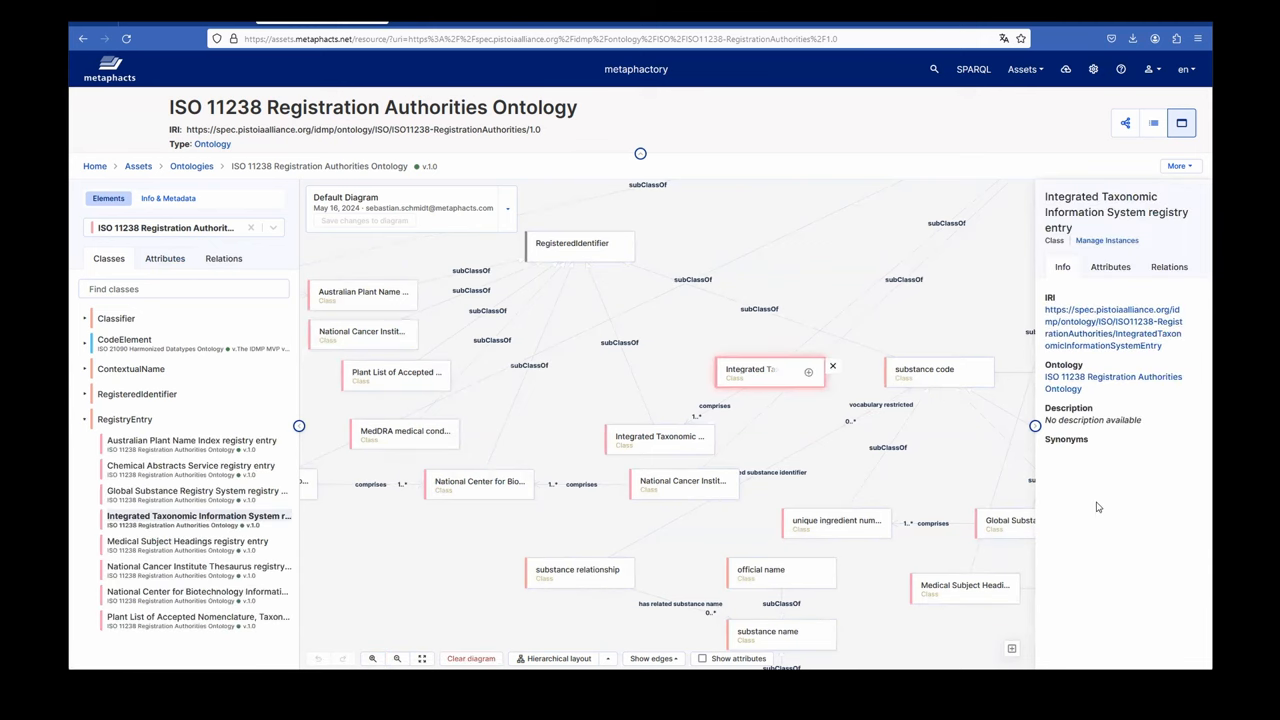
mouse_move(1154, 428)
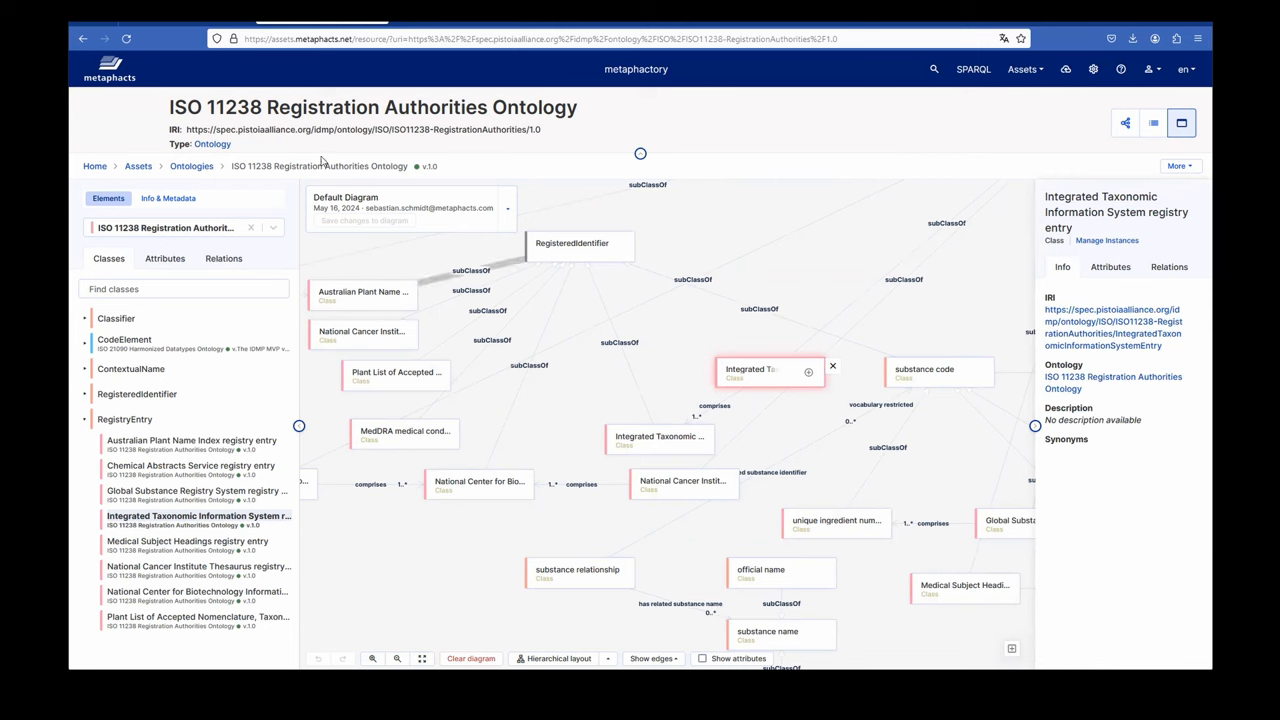
left_click(191, 166)
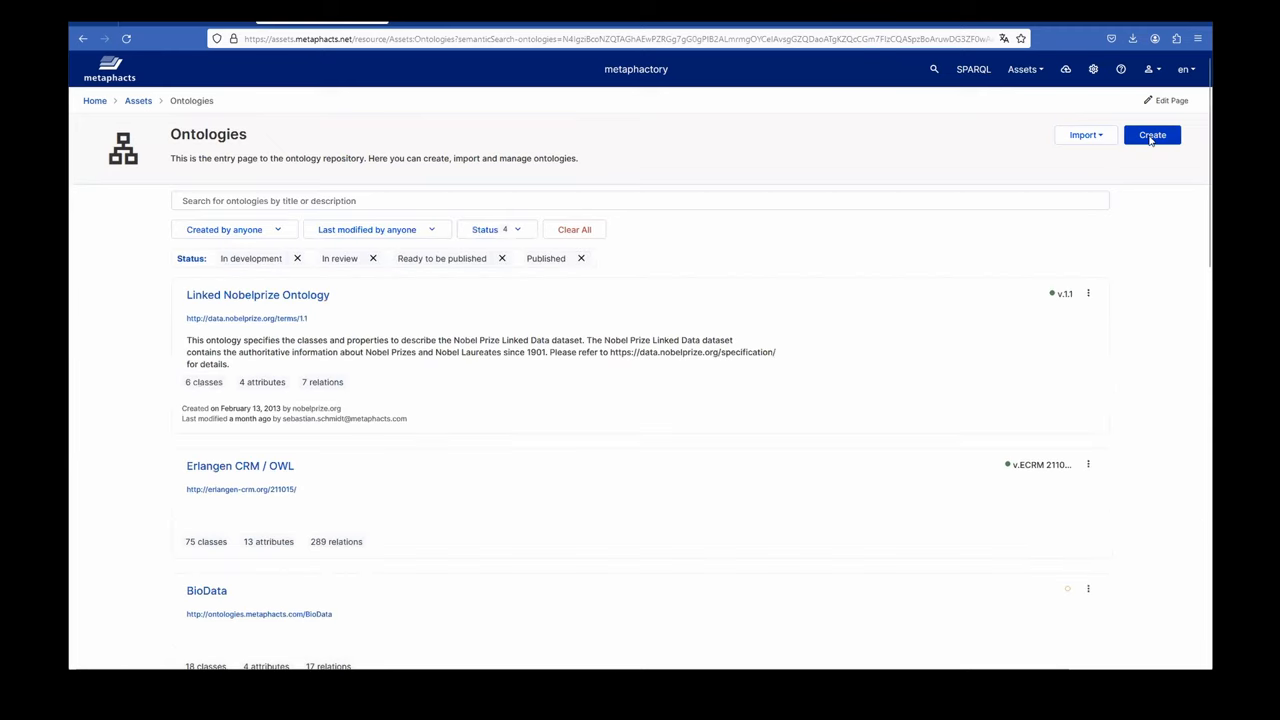
left_click(1152, 135)
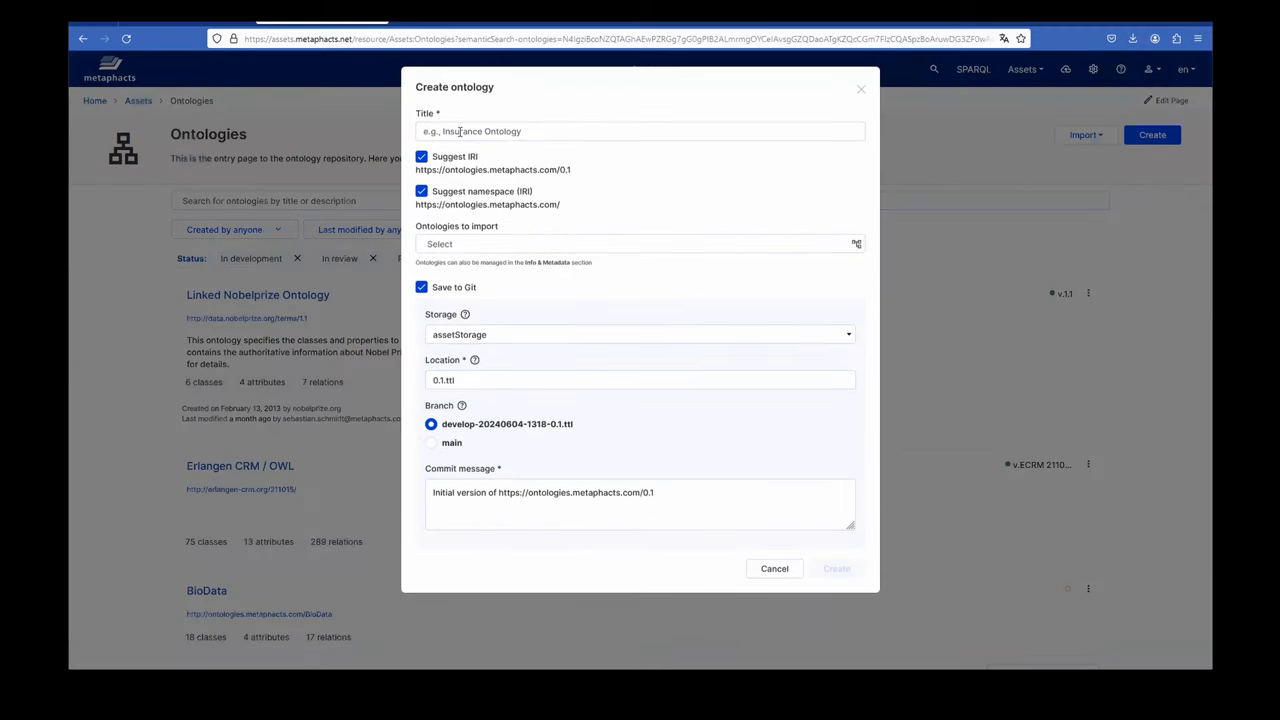
left_click(640, 131)
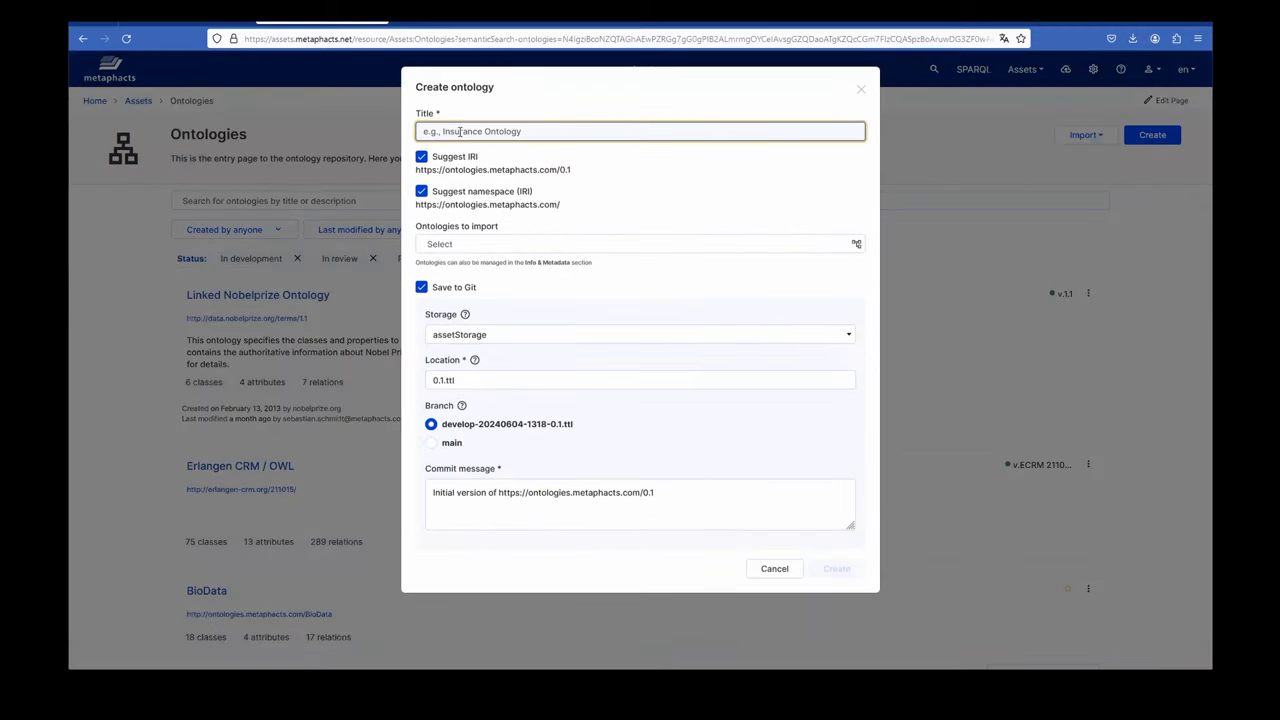
type("Pharma Regulatory")
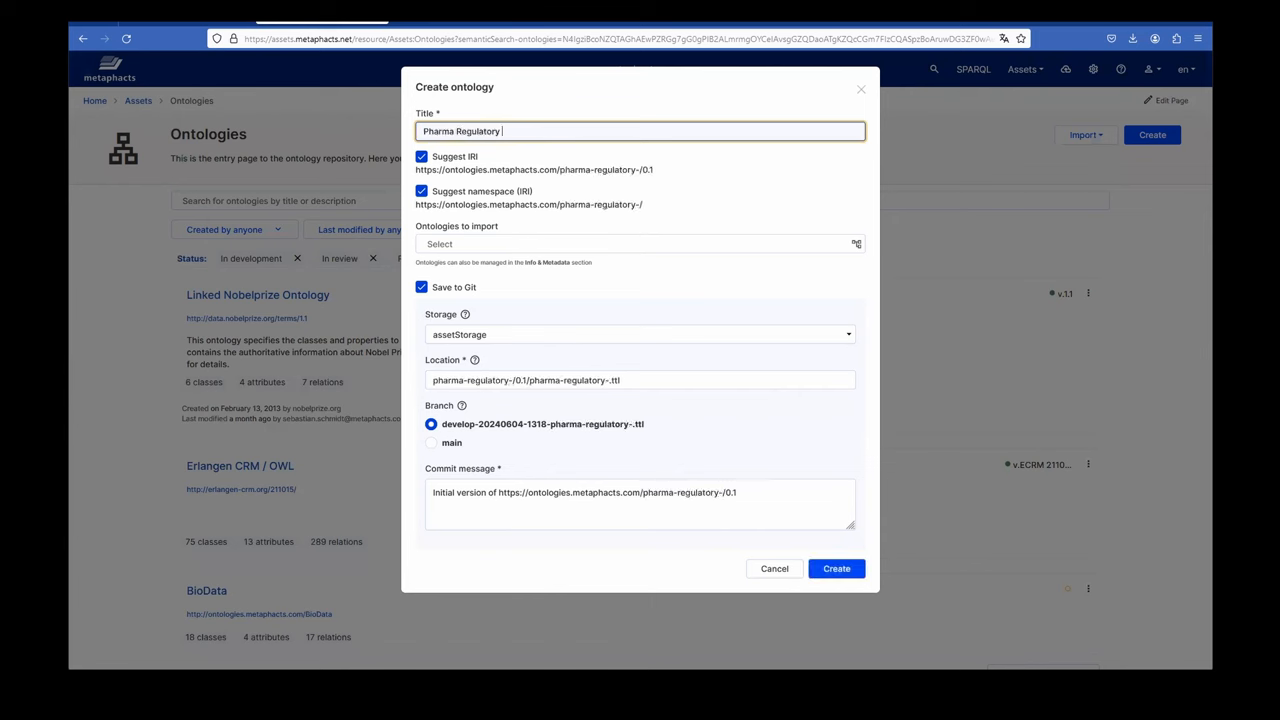
type("Ontology")
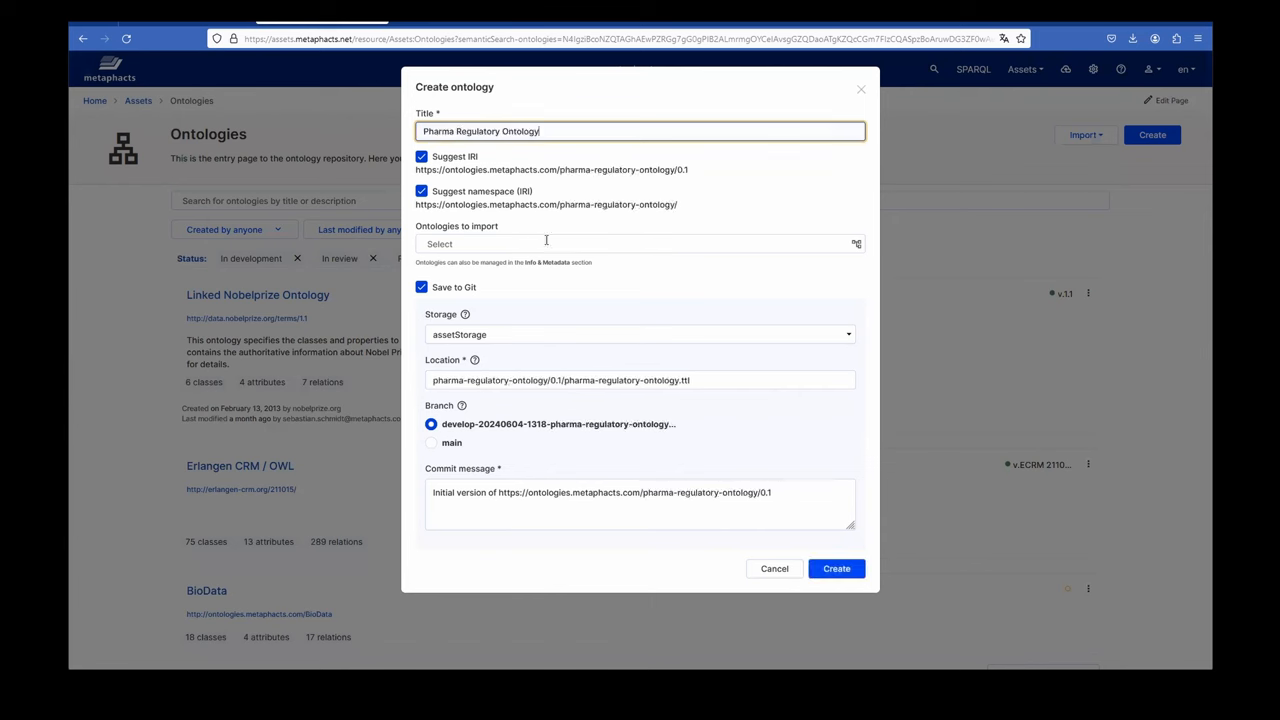
mouse_move(512, 279)
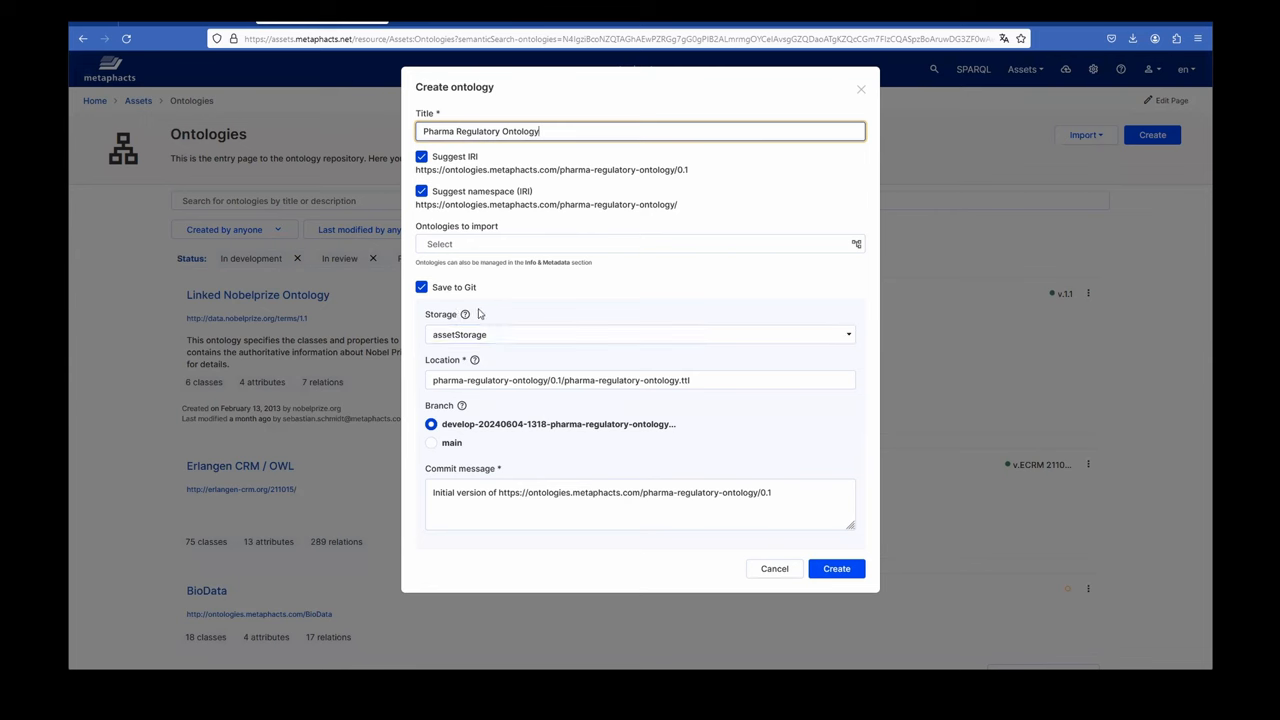
mouse_move(452, 299)
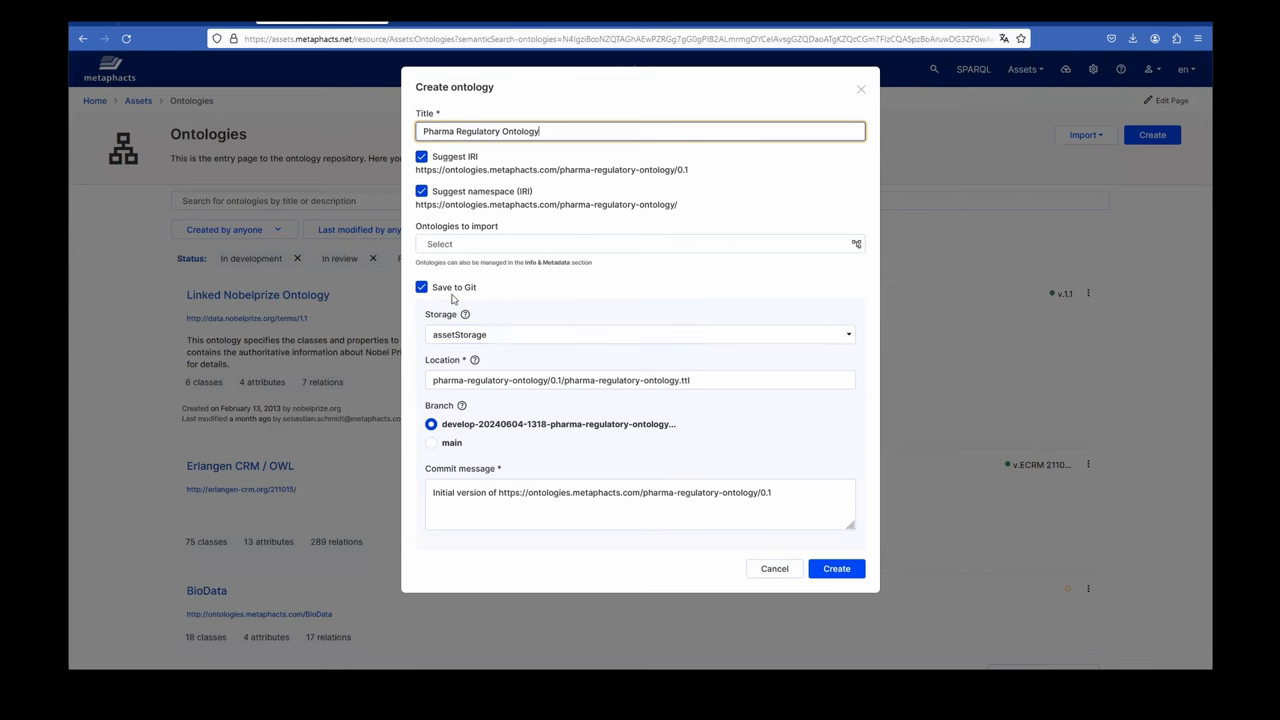
mouse_move(477, 306)
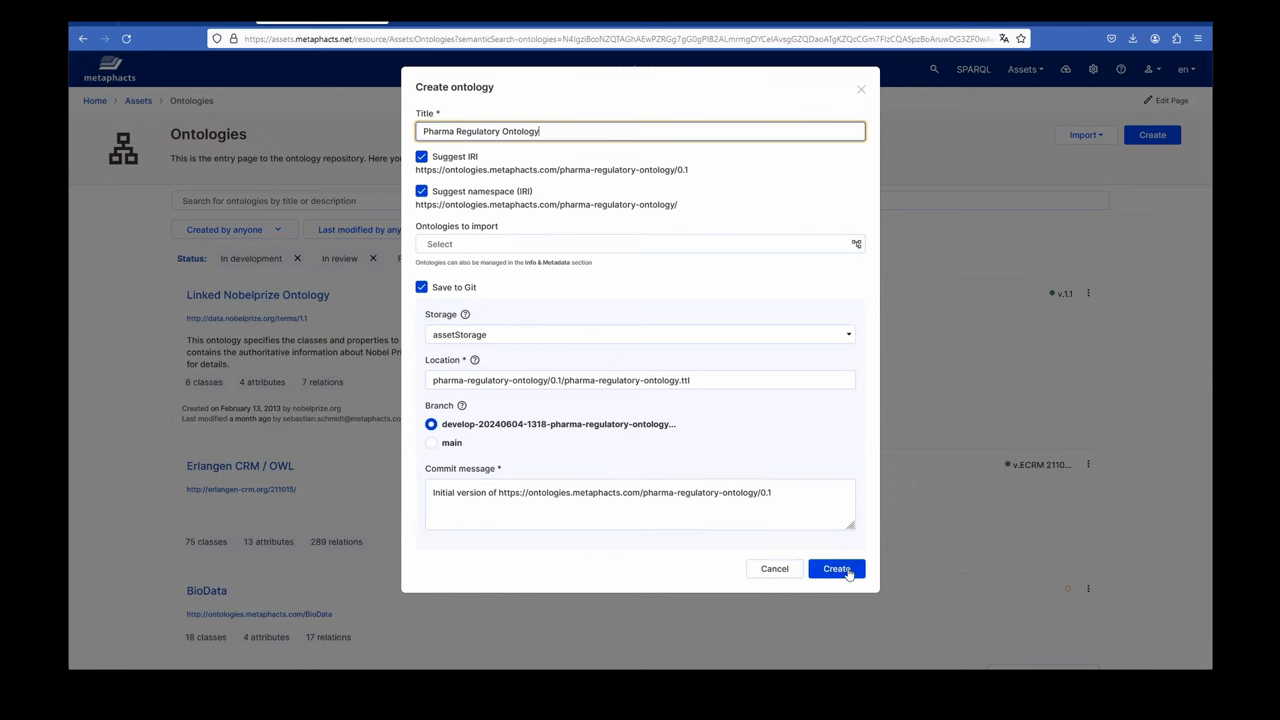
mouse_move(779, 218)
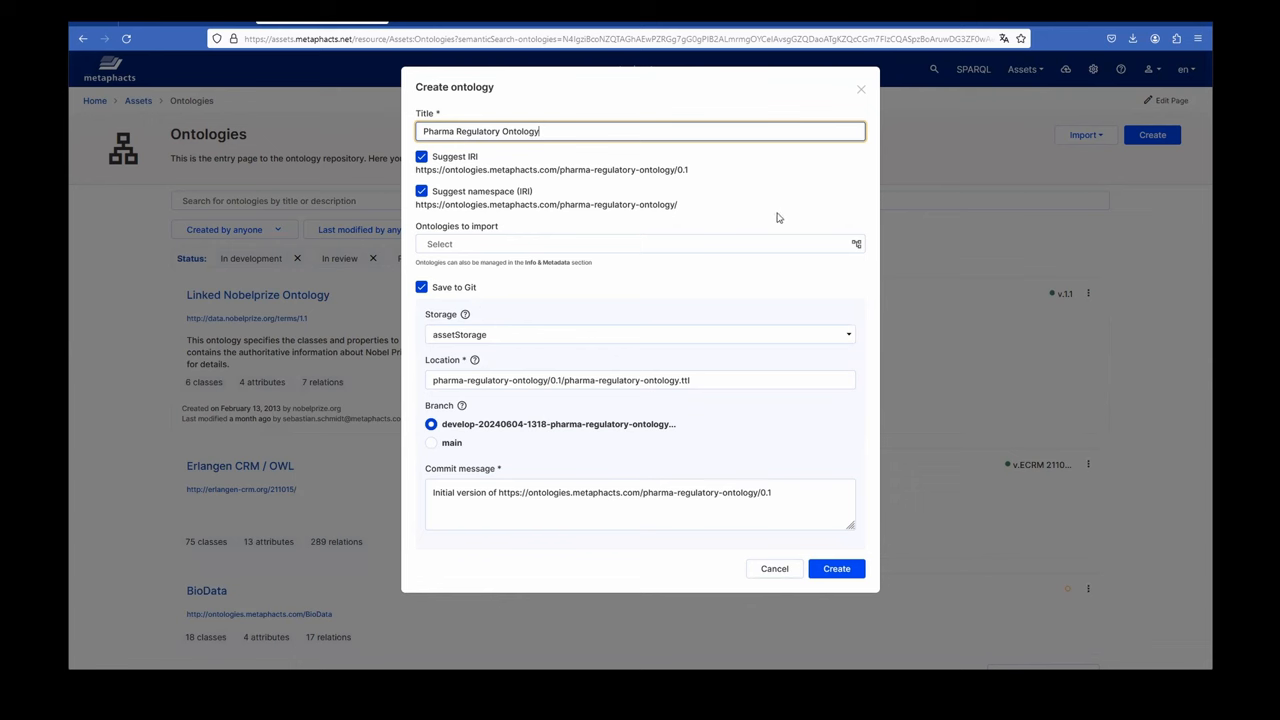
left_click(640, 244)
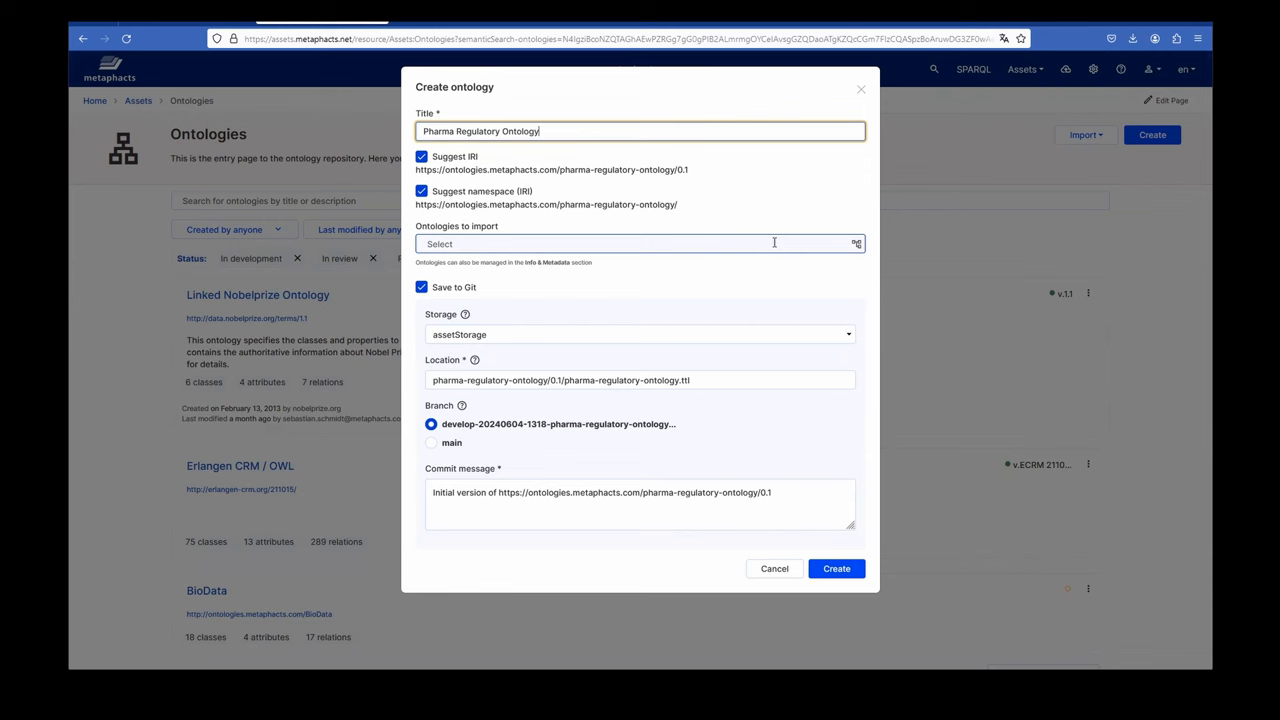
mouse_move(774, 243)
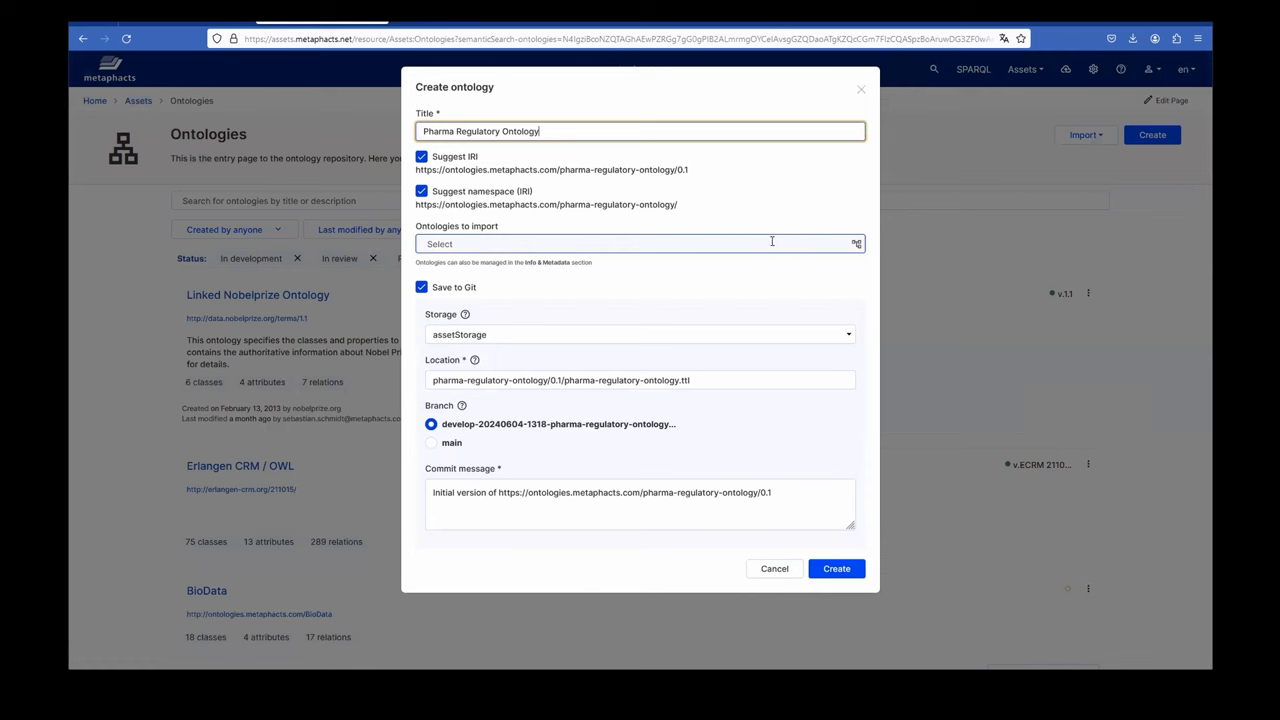
Step: Import the ISO 11238 Registration Authorities and ISO 11615 Regulated Medicinal Product ontologies, found via 'iso'
left_click(640, 243)
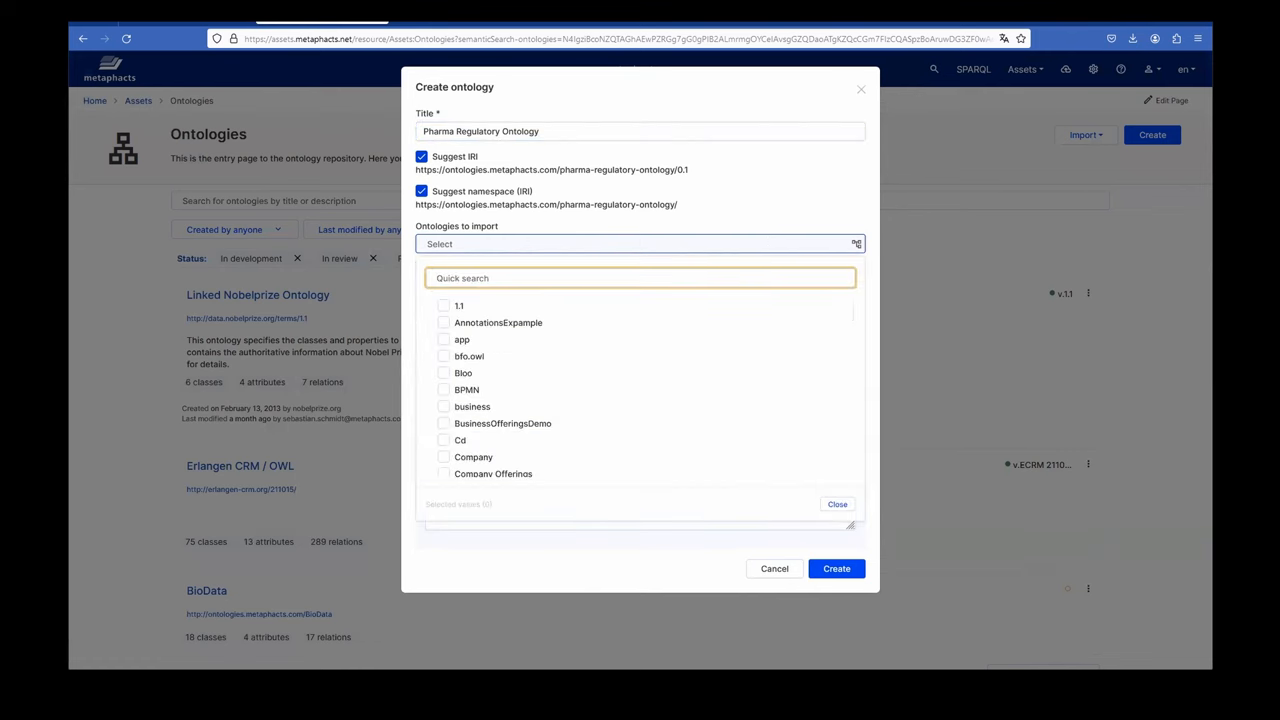
type("iso")
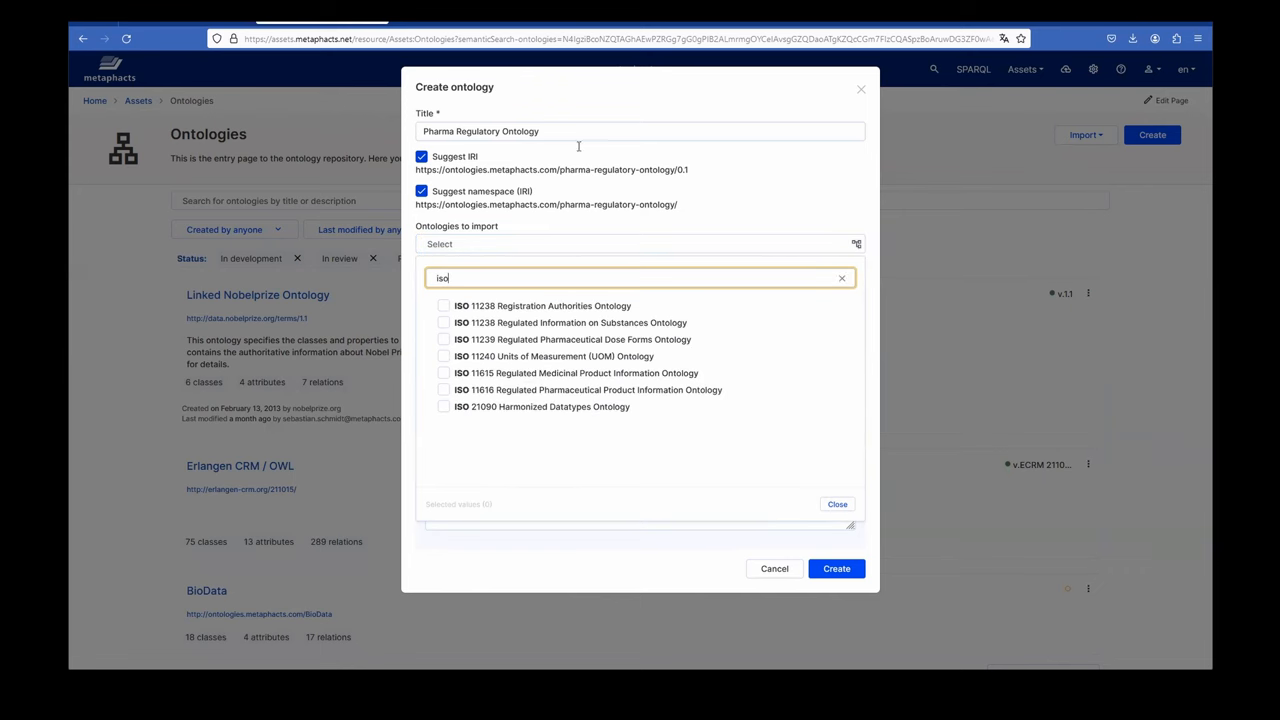
mouse_move(590, 189)
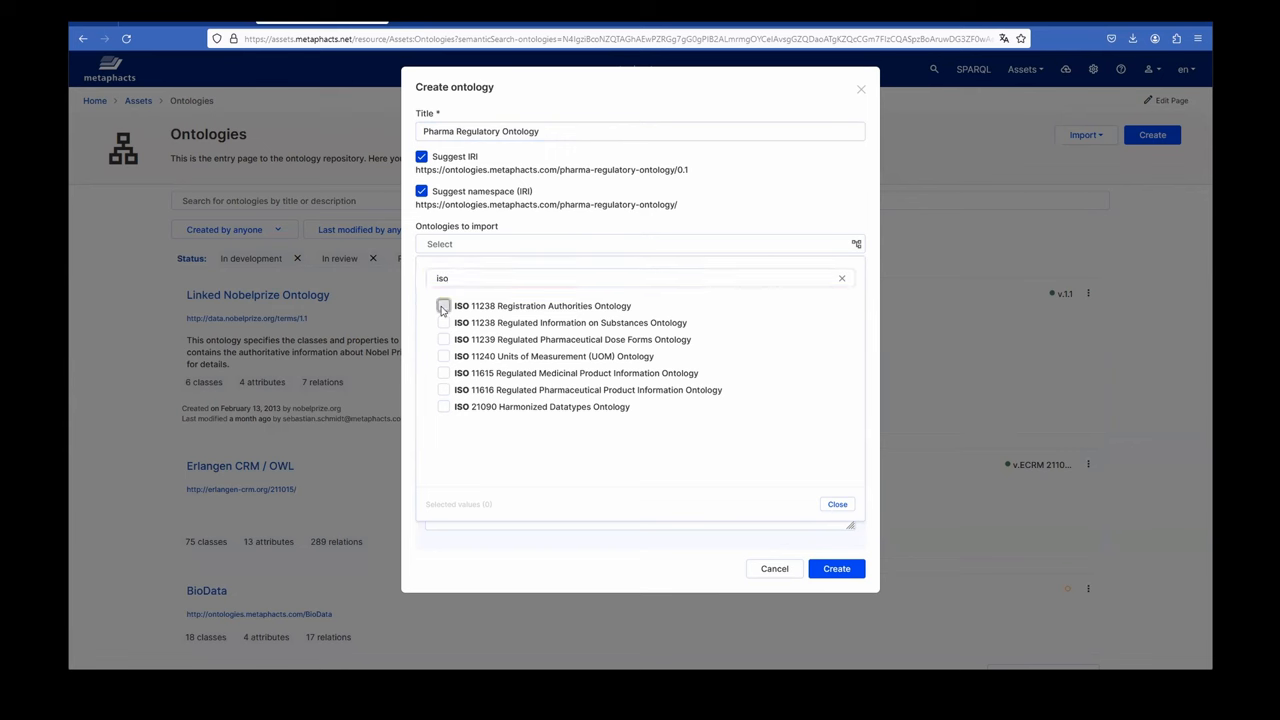
left_click(443, 306)
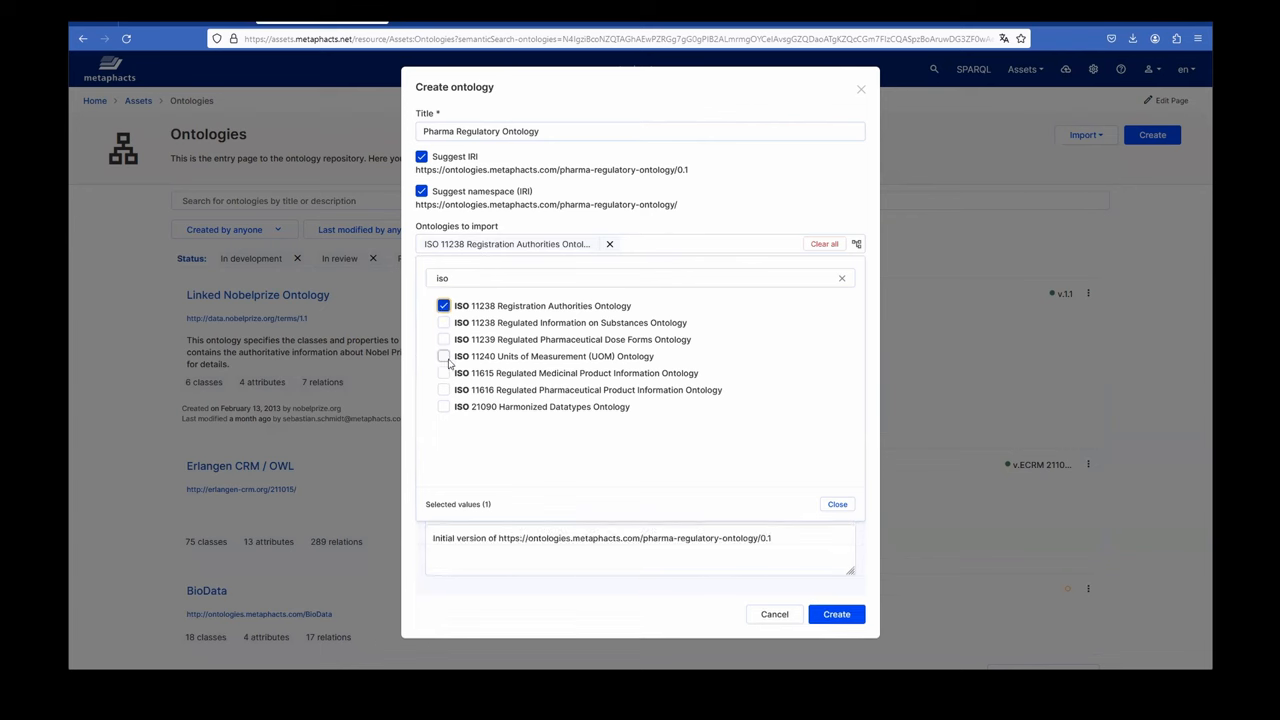
left_click(443, 373)
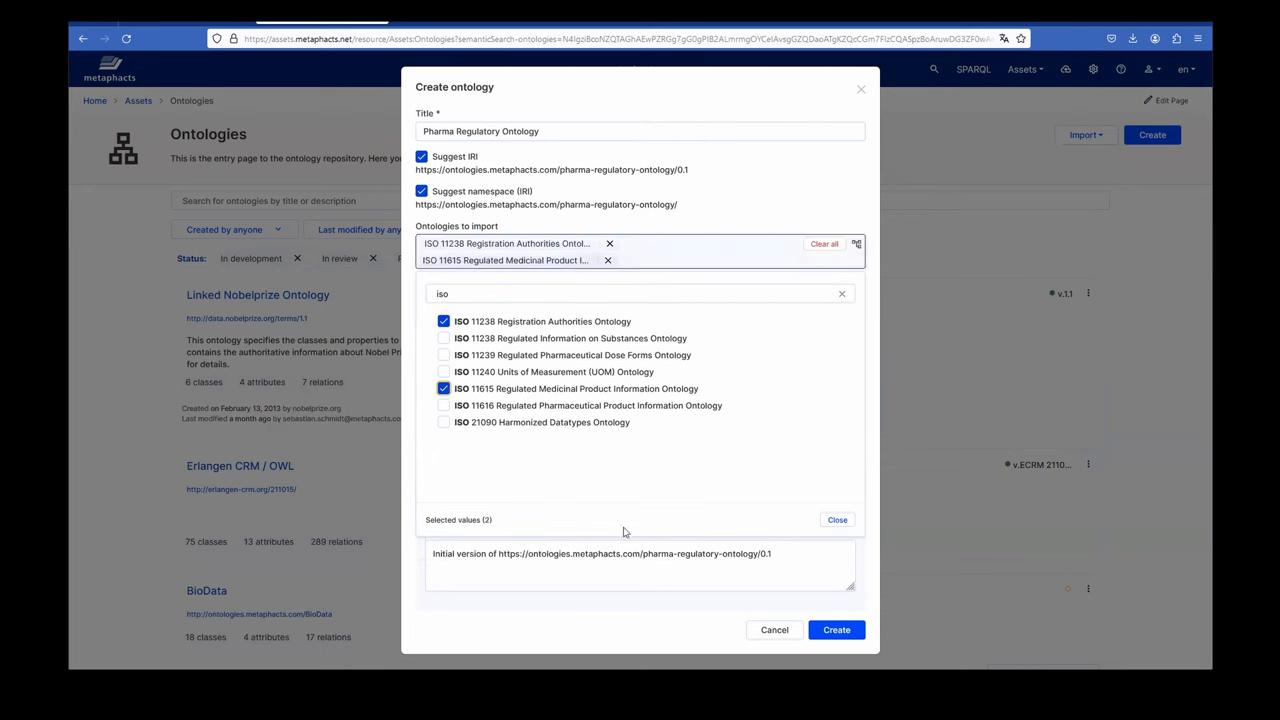
mouse_move(836, 630)
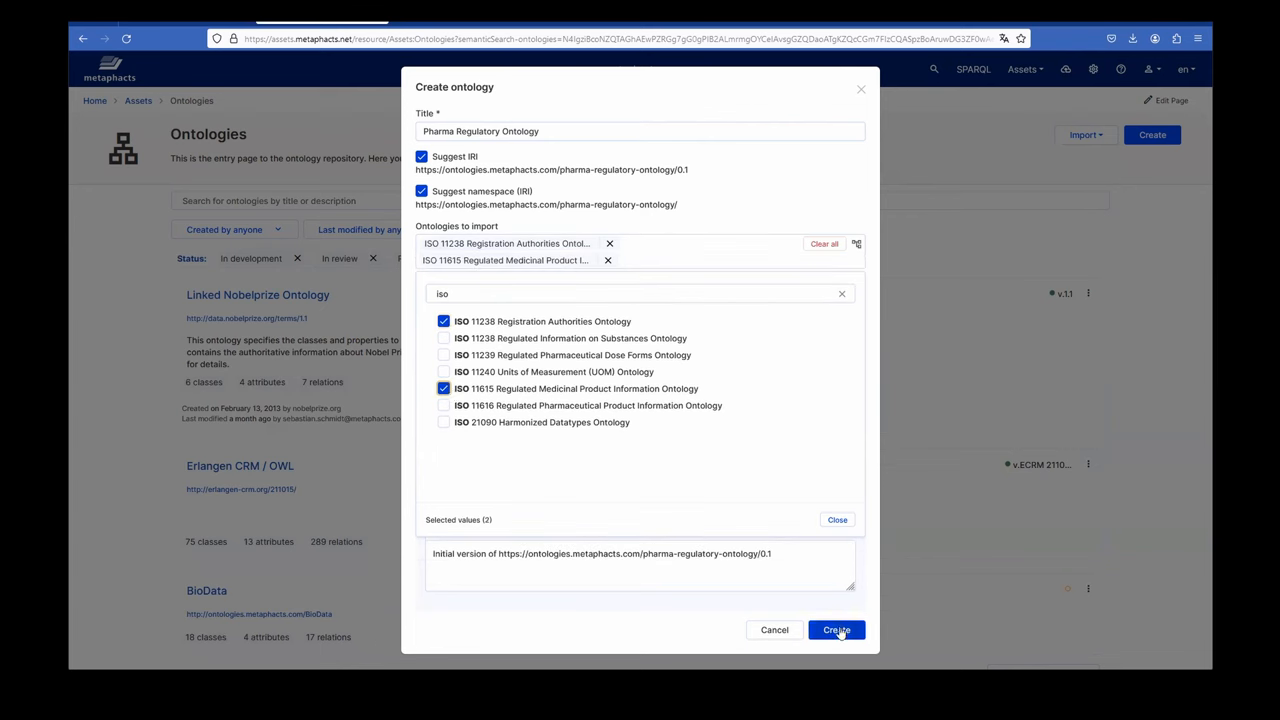
left_click(837, 519)
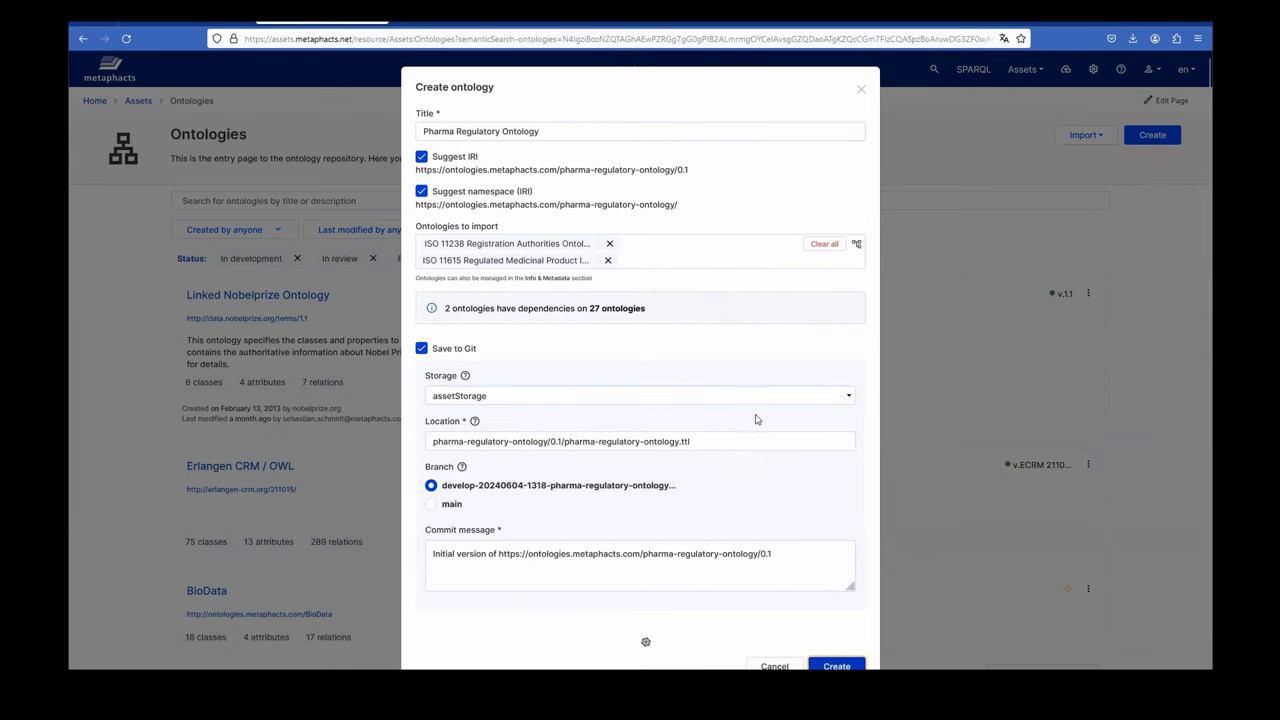
Step: Confirm creation of the Pharma Regulatory Ontology so its empty editor loads
left_click(836, 666)
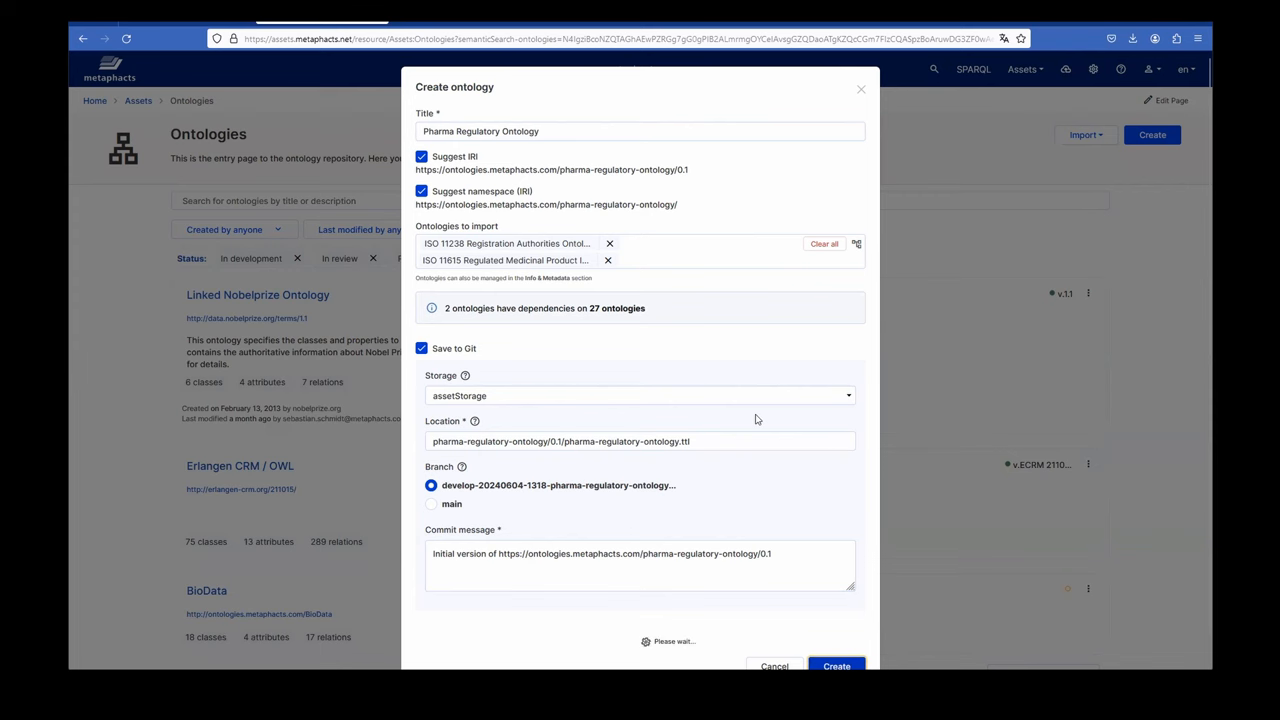
left_click(836, 666)
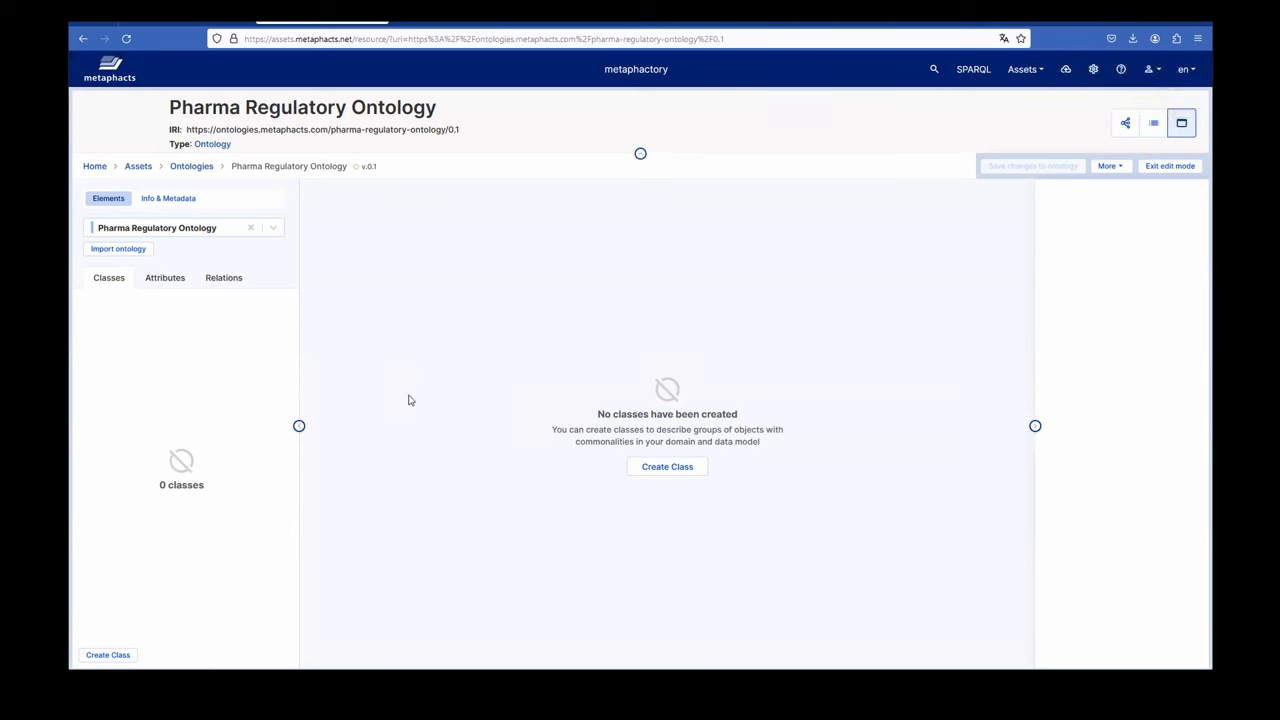
mouse_move(200, 320)
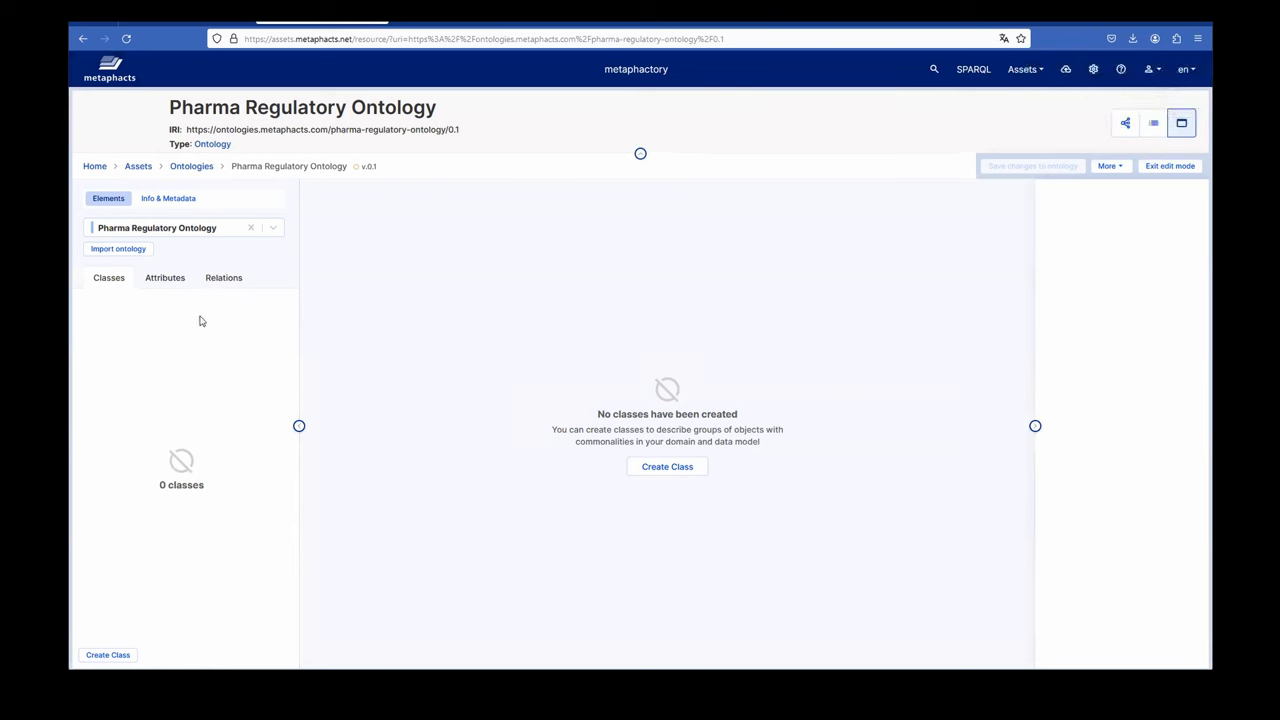
mouse_move(198, 343)
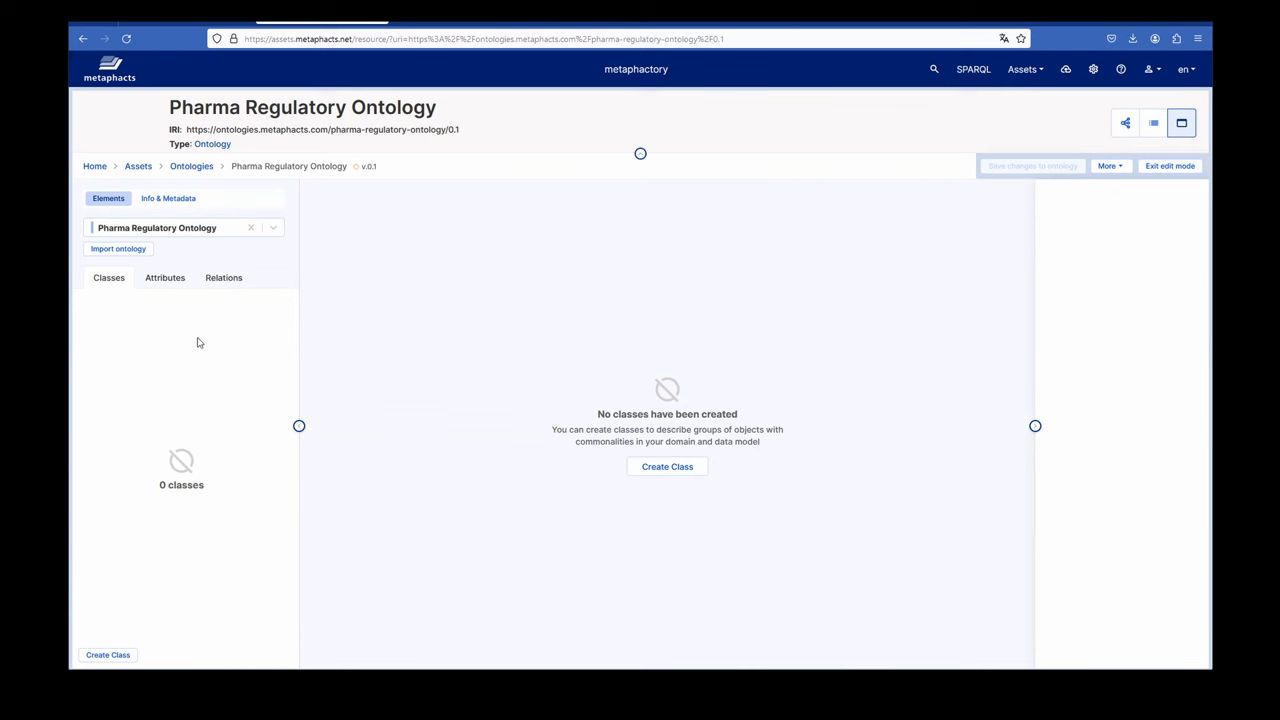
mouse_move(274, 227)
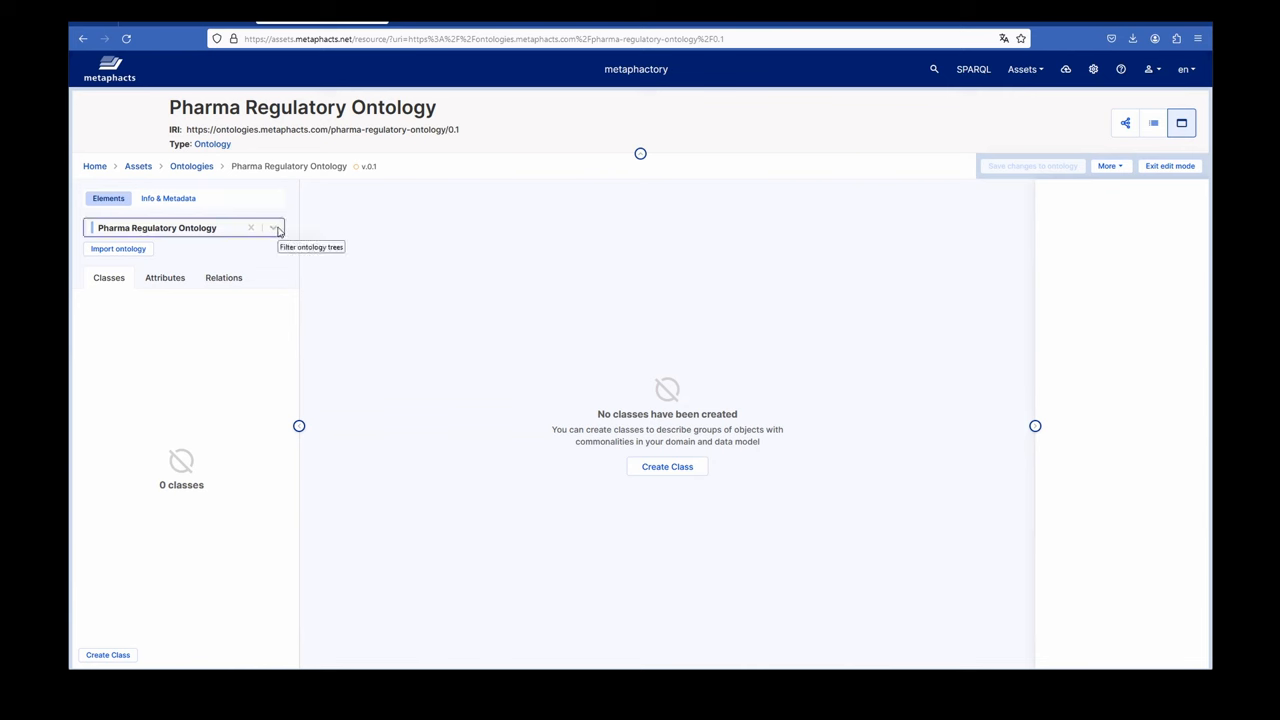
Step: Review the six ontologies in the 'Filter ontology trees' list and leave all of them shown
left_click(274, 228)
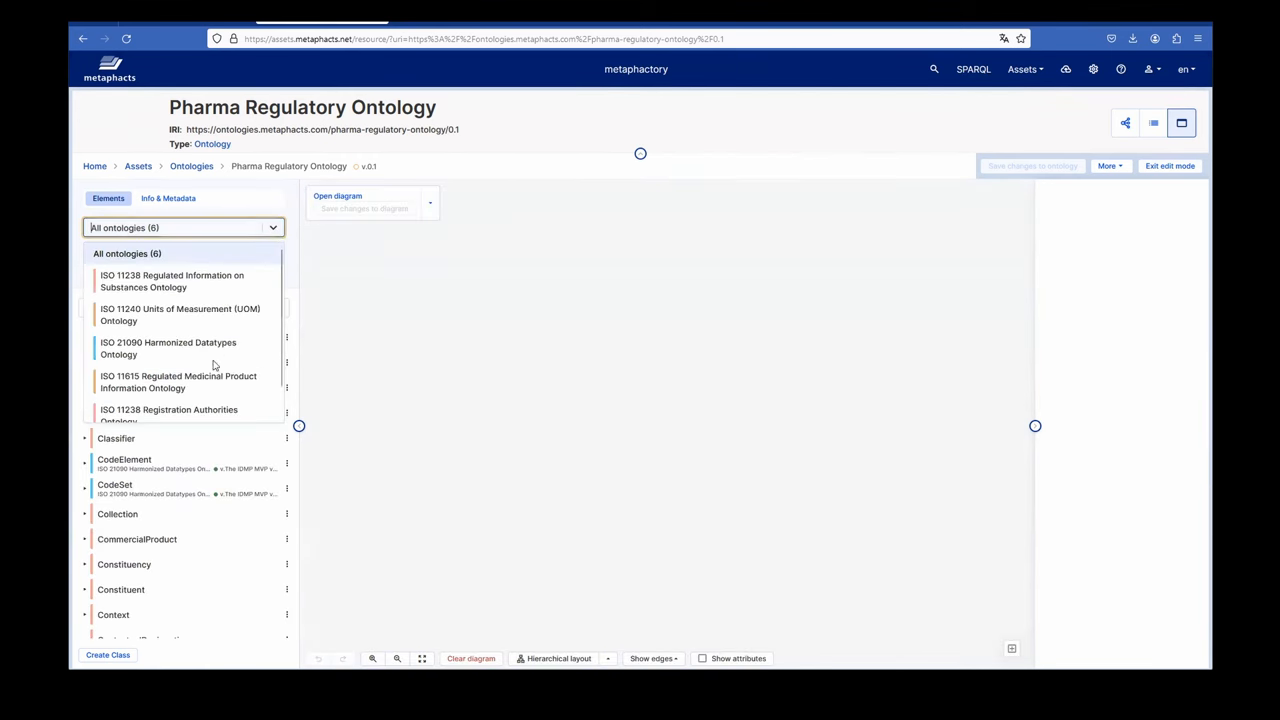
mouse_move(245, 323)
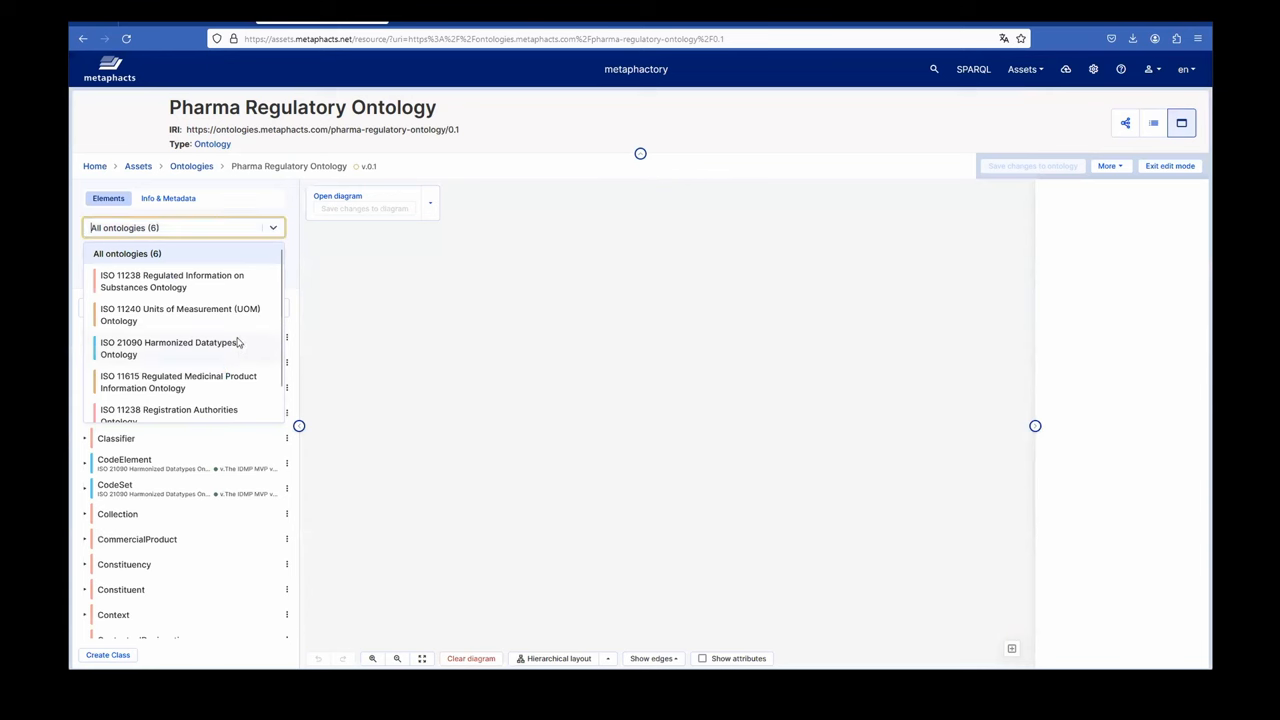
mouse_move(237, 342)
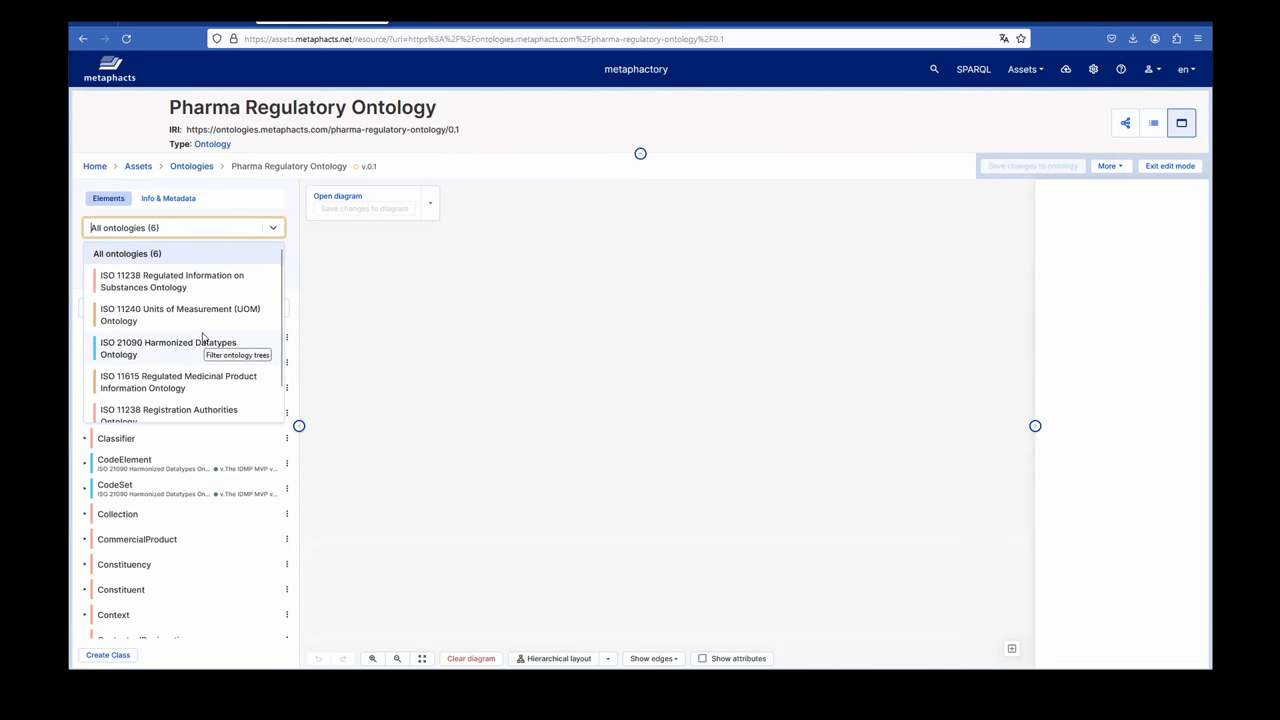
mouse_move(197, 345)
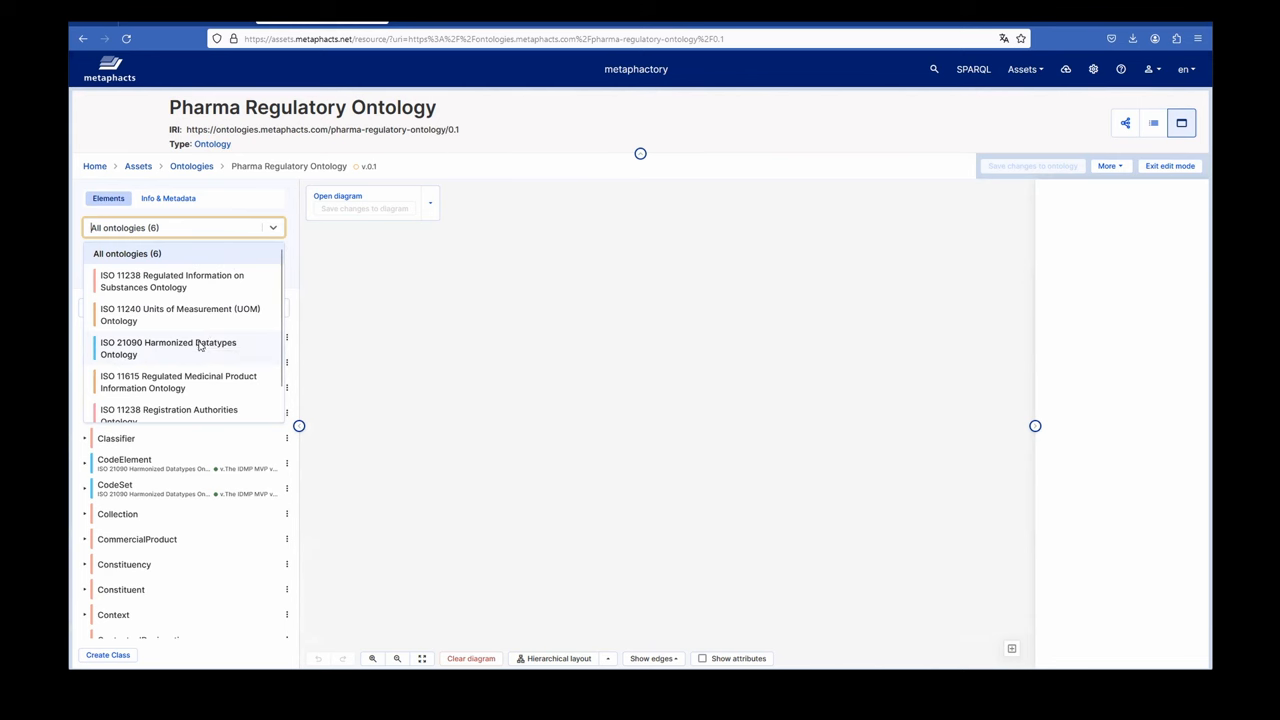
mouse_move(270, 320)
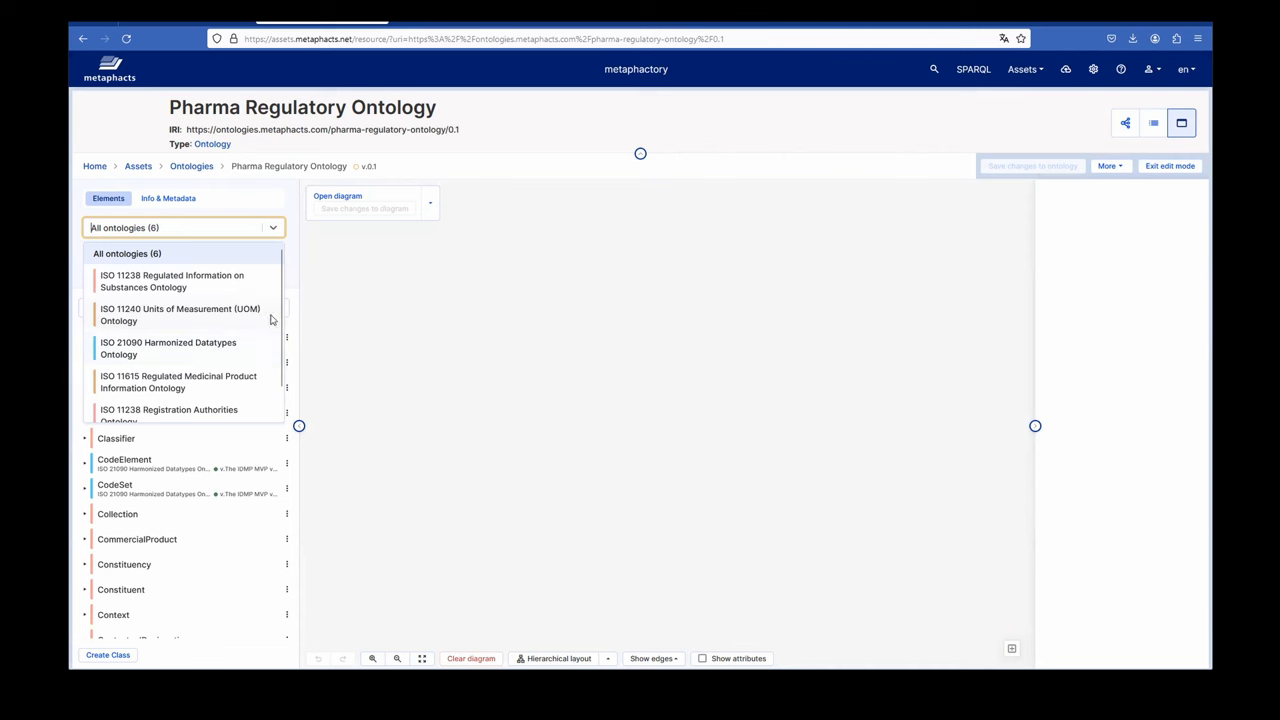
left_click(183, 227)
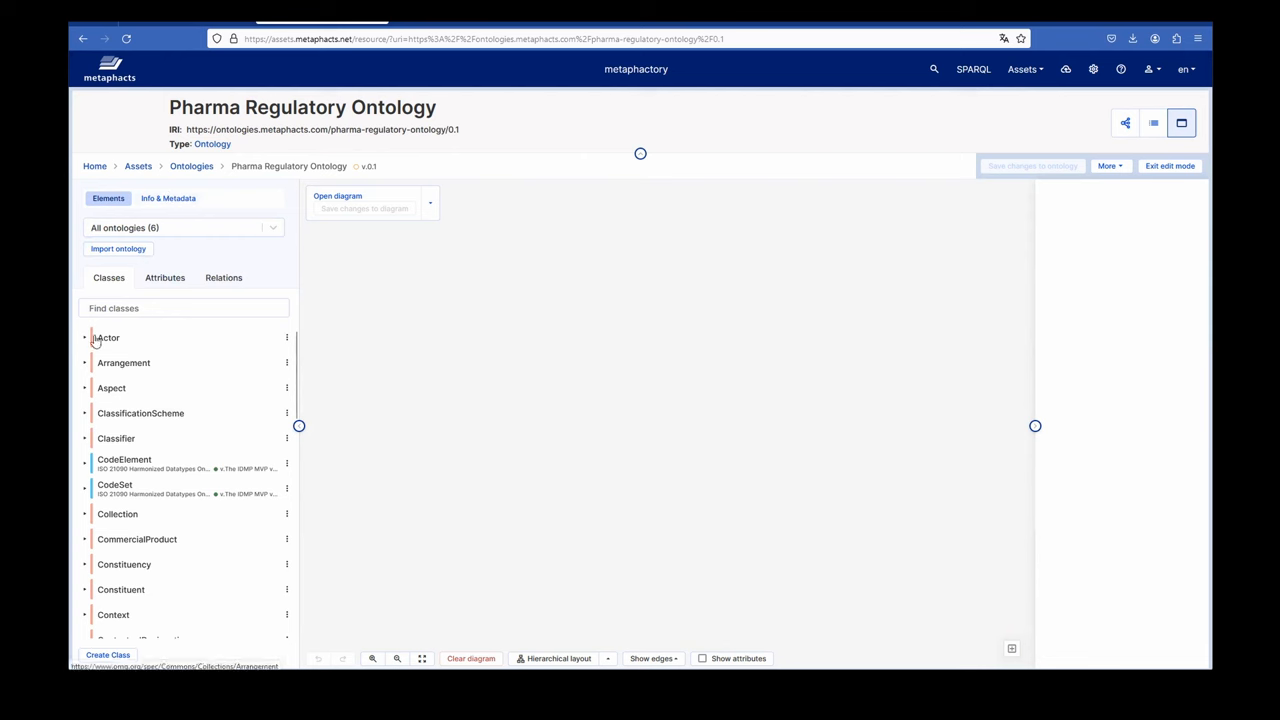
Step: Place Actor, regulatory context and RegulatoryAgency on the diagram, finding the latter two via 'regu'
left_click(108, 337)
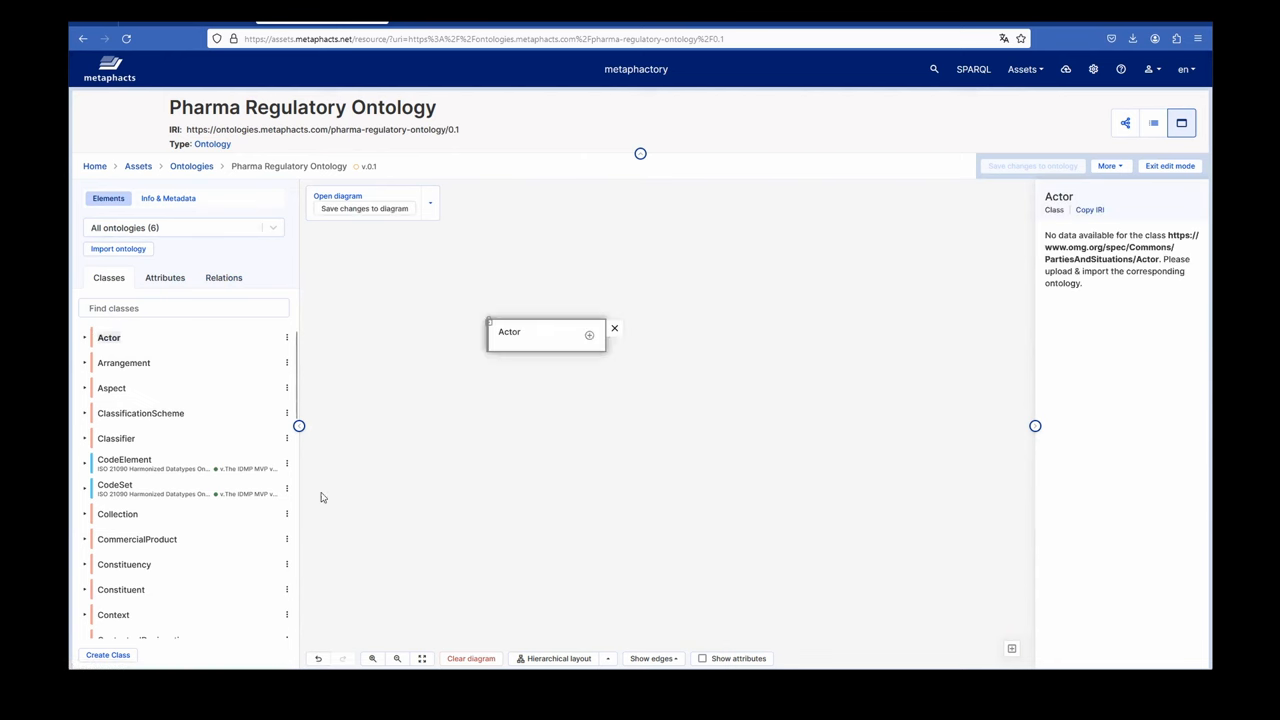
scroll("down", 3)
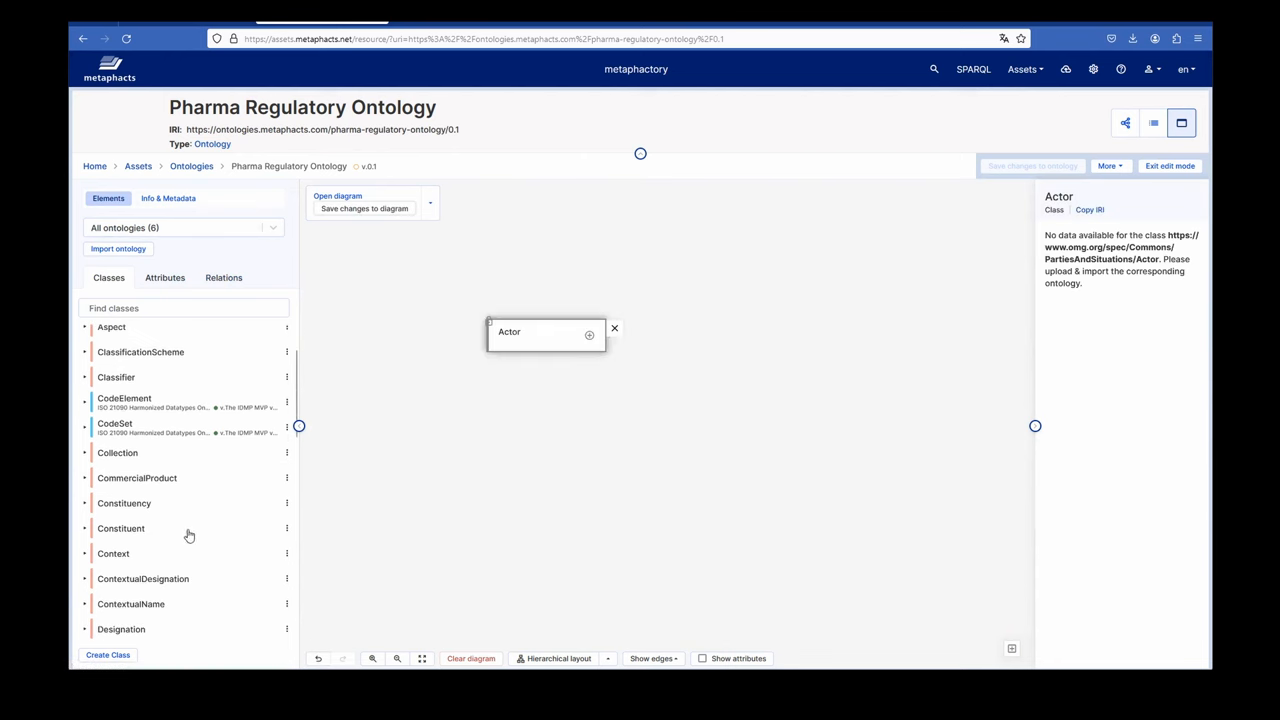
left_click(184, 308)
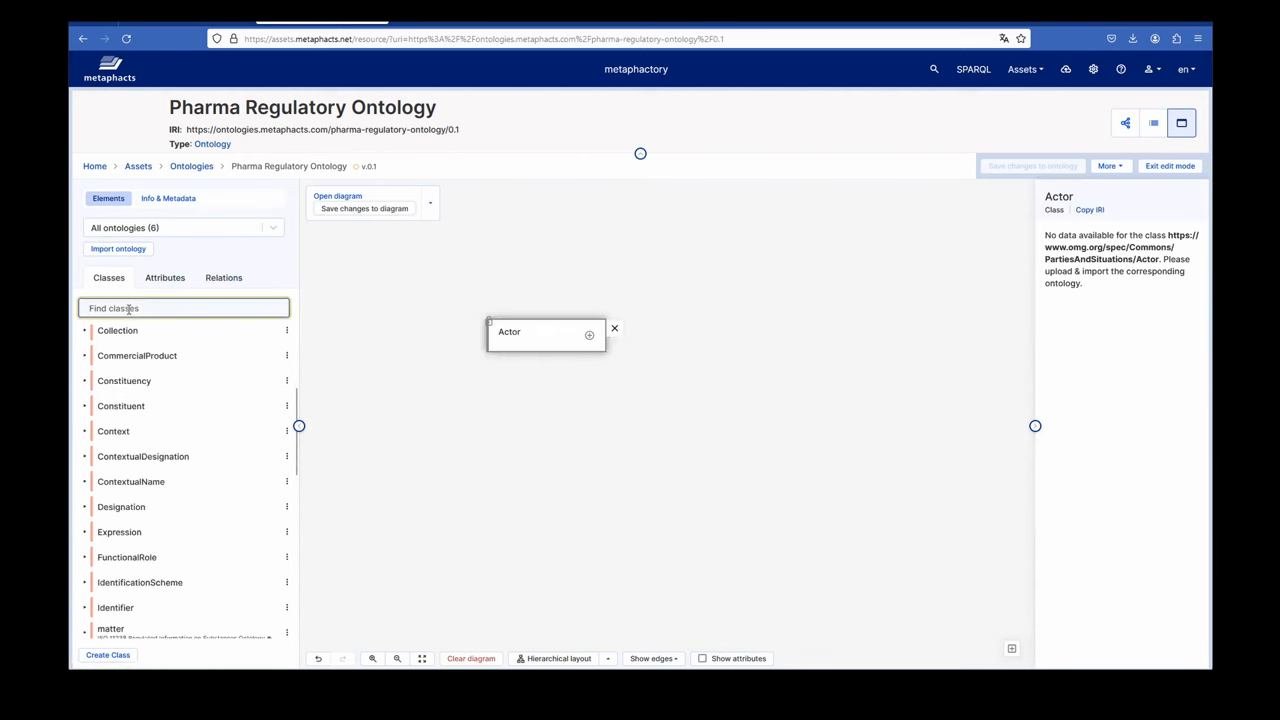
type("regu")
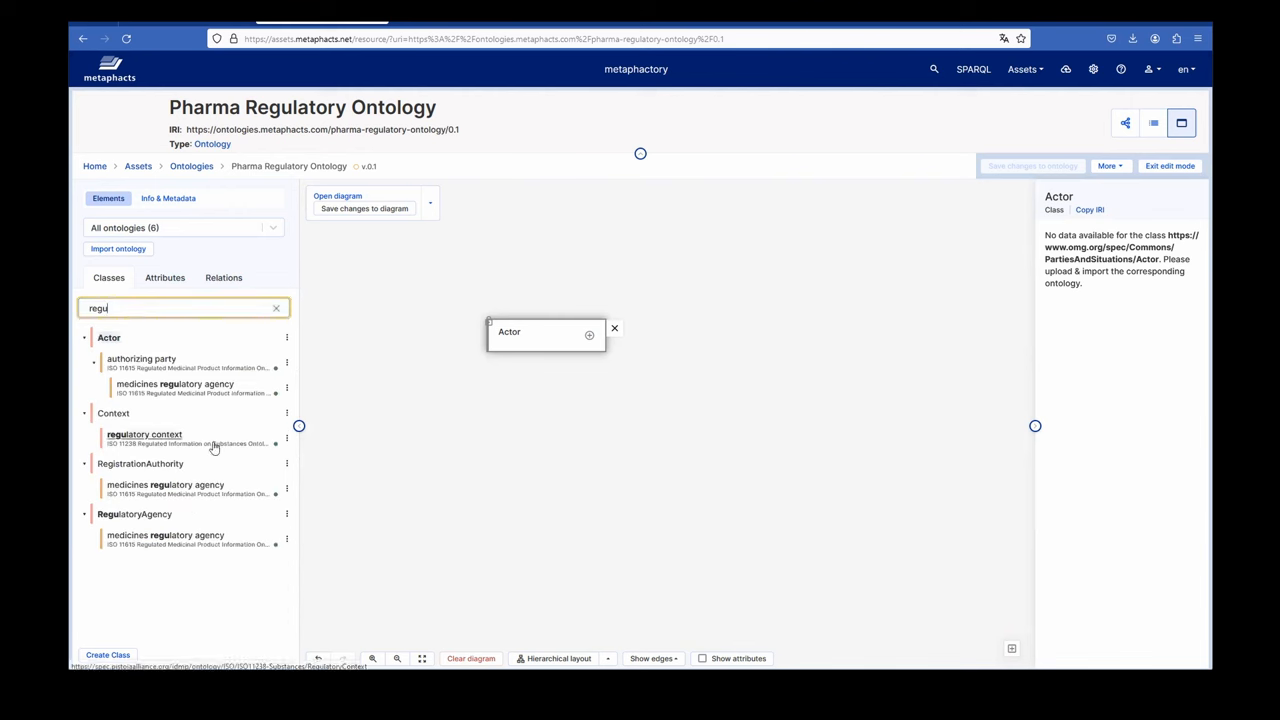
left_click(144, 434)
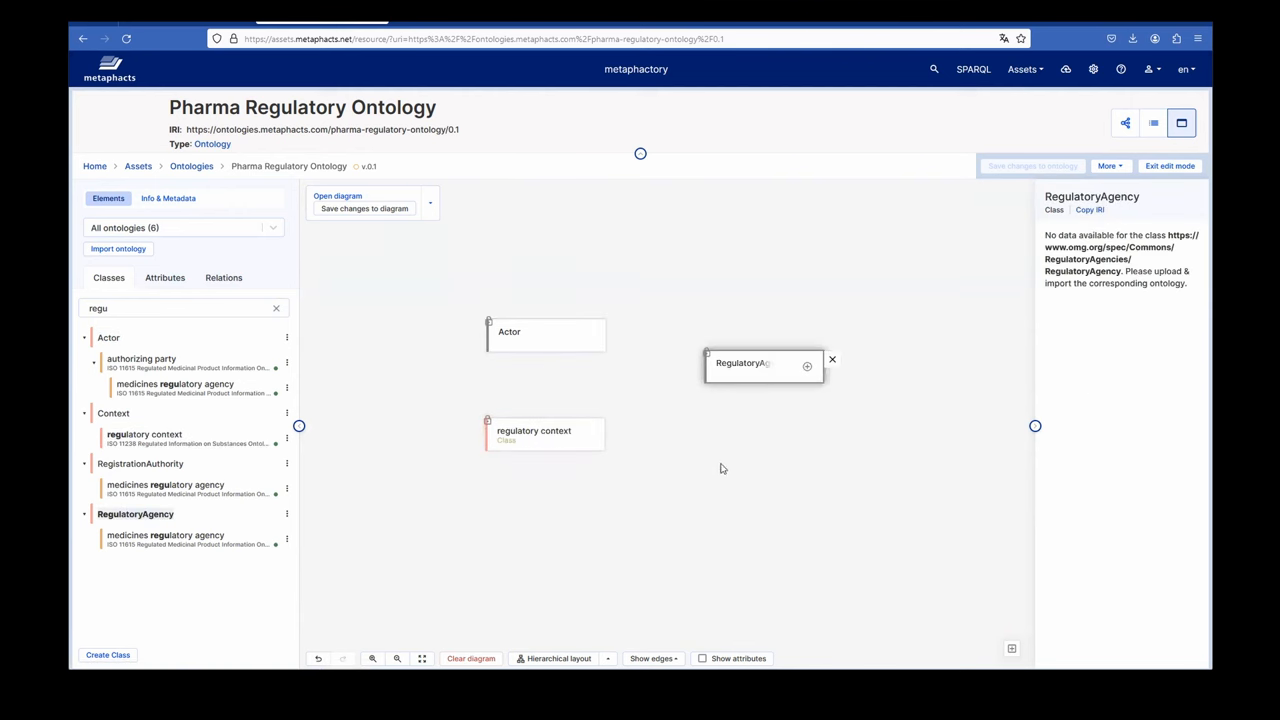
left_click(509, 331)
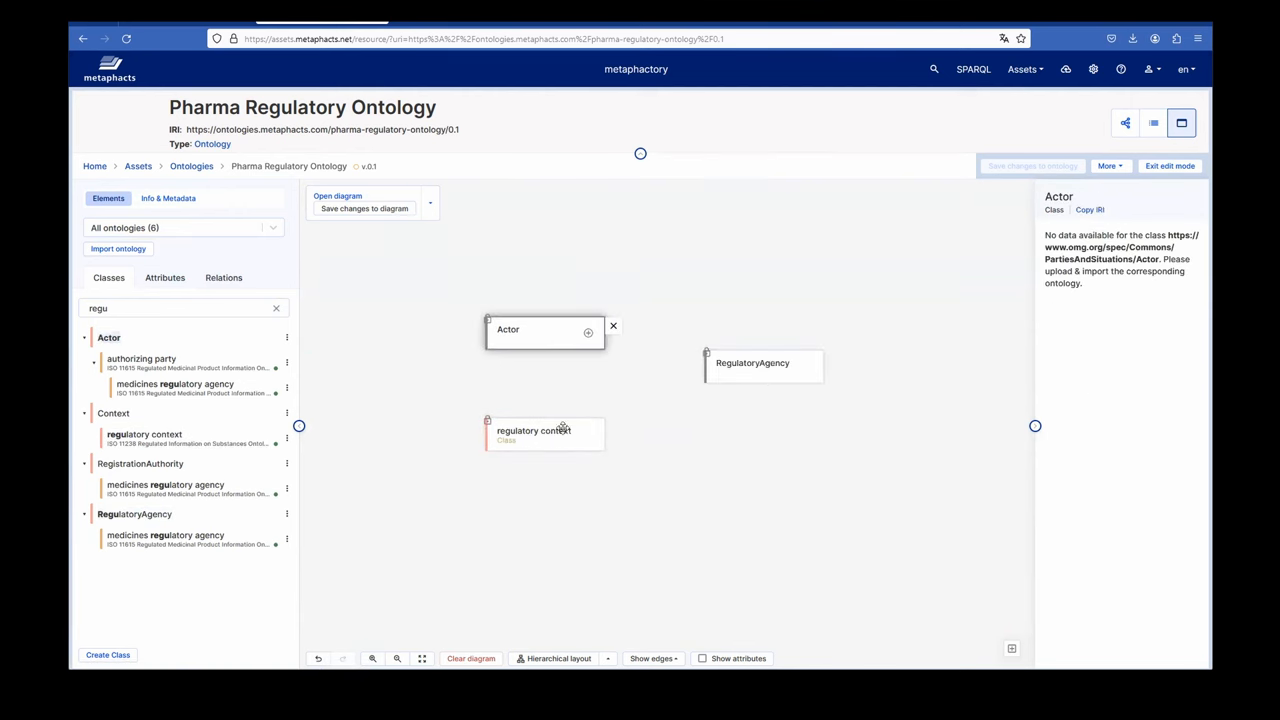
left_click(533, 430)
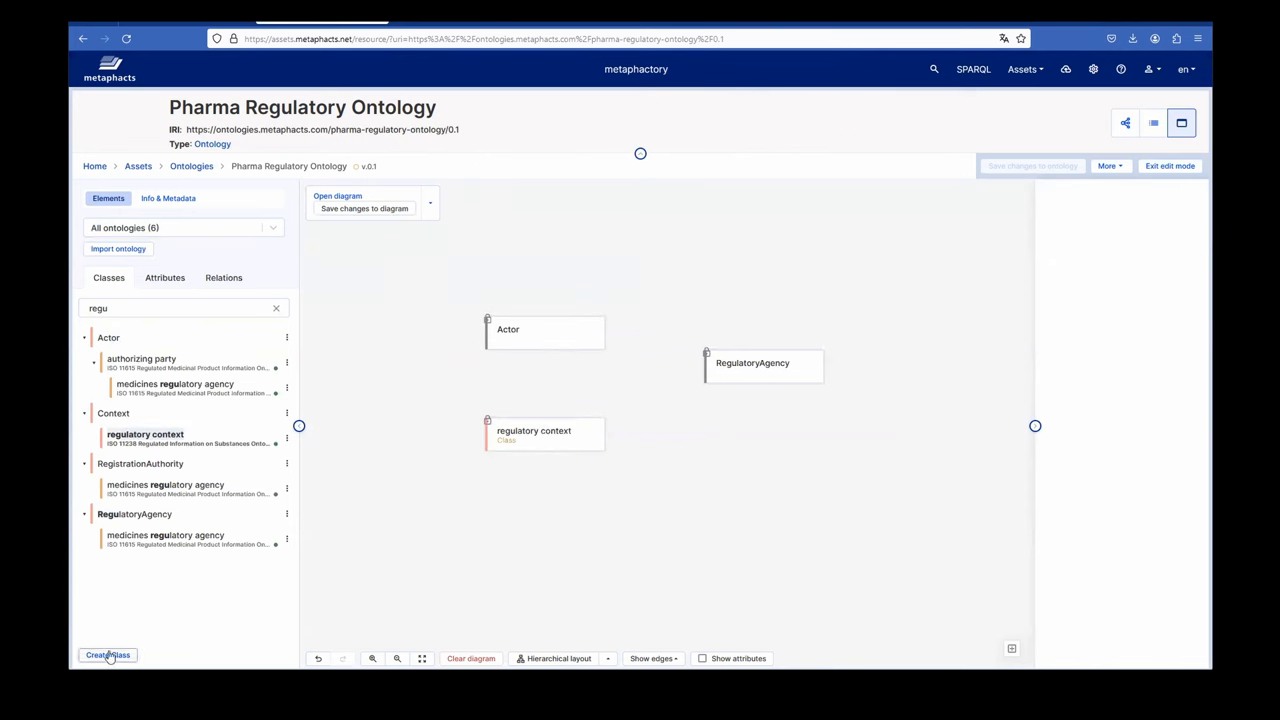
Step: Create a new class labelled Organization and confirm it onto the diagram
left_click(107, 655)
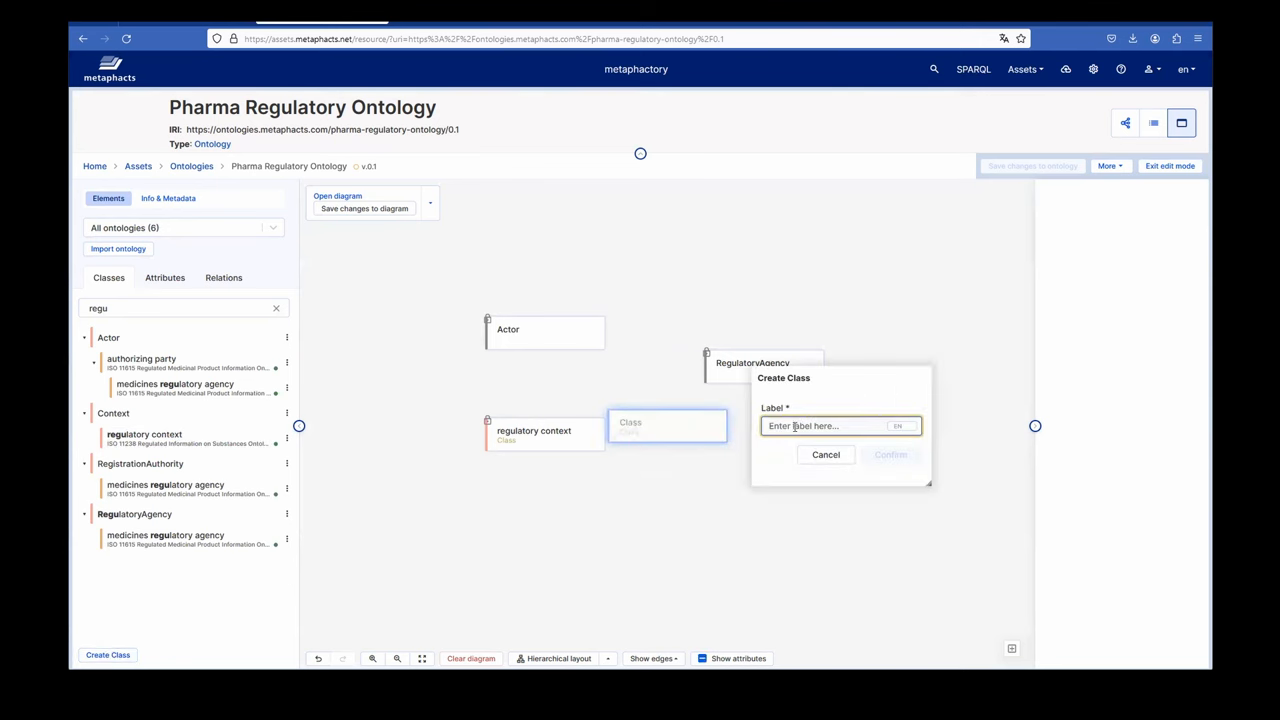
type("O")
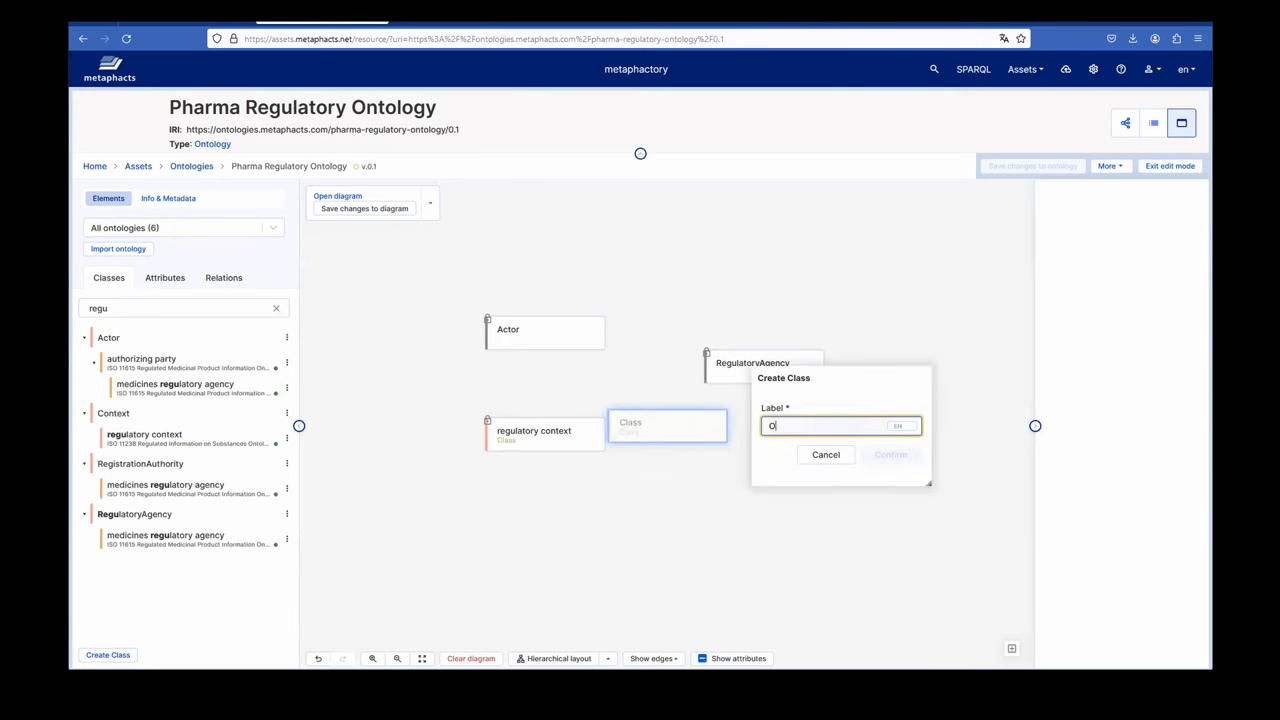
type("Organization")
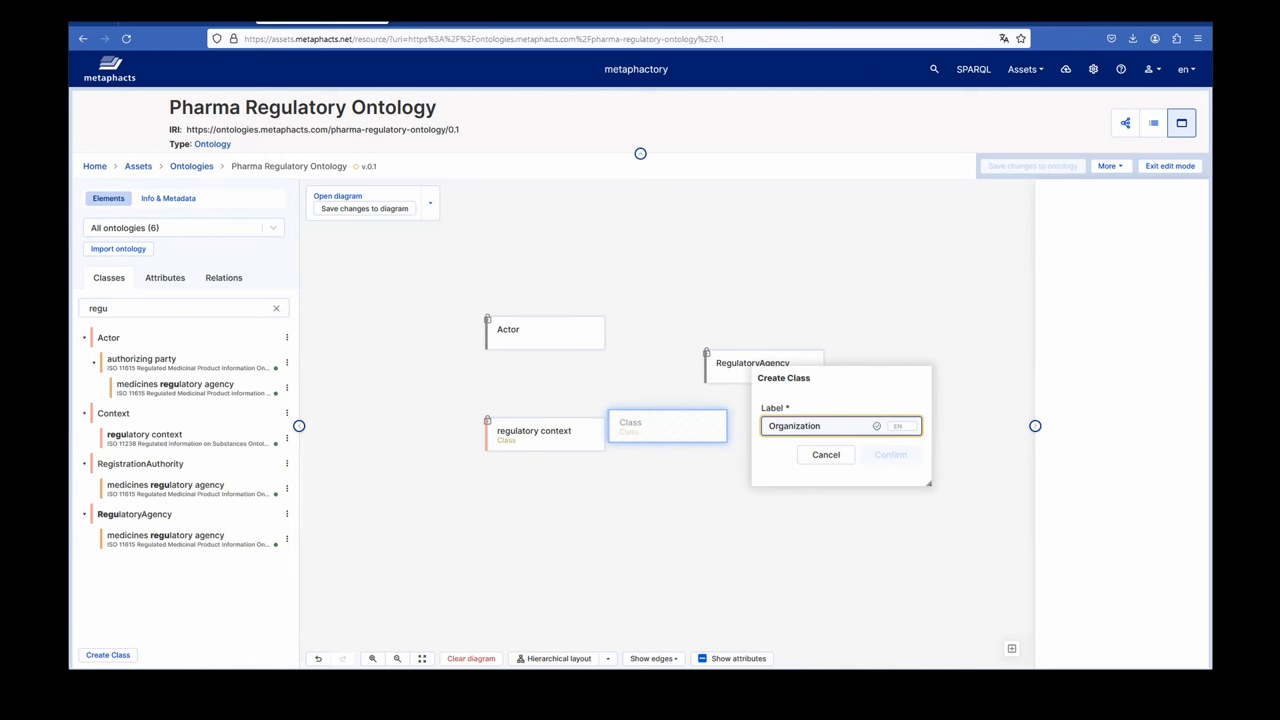
left_click(889, 454)
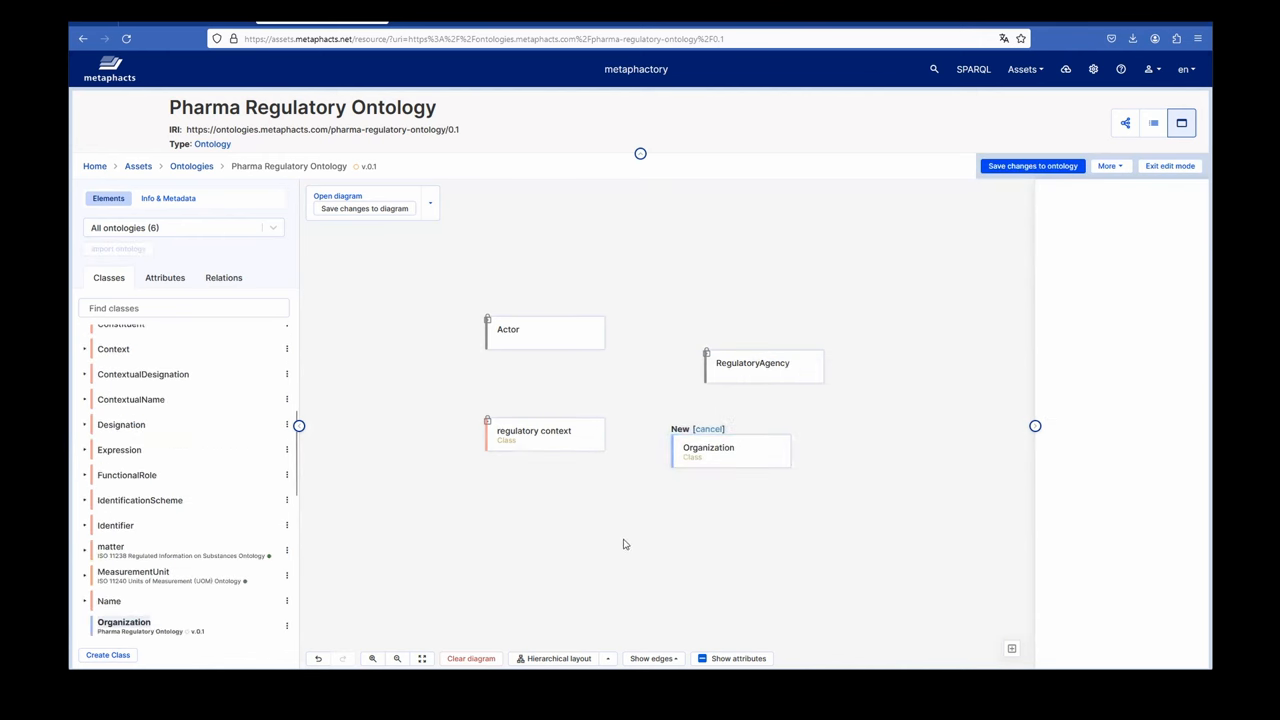
mouse_move(645, 538)
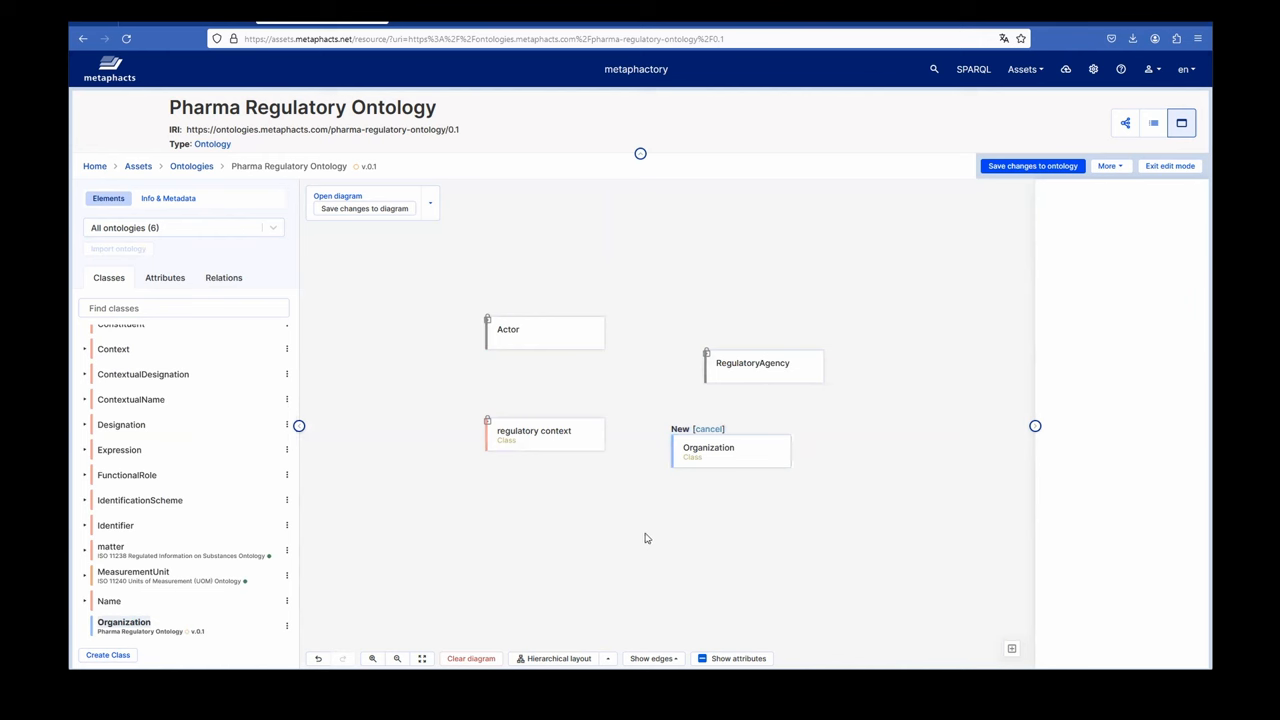
mouse_move(722, 452)
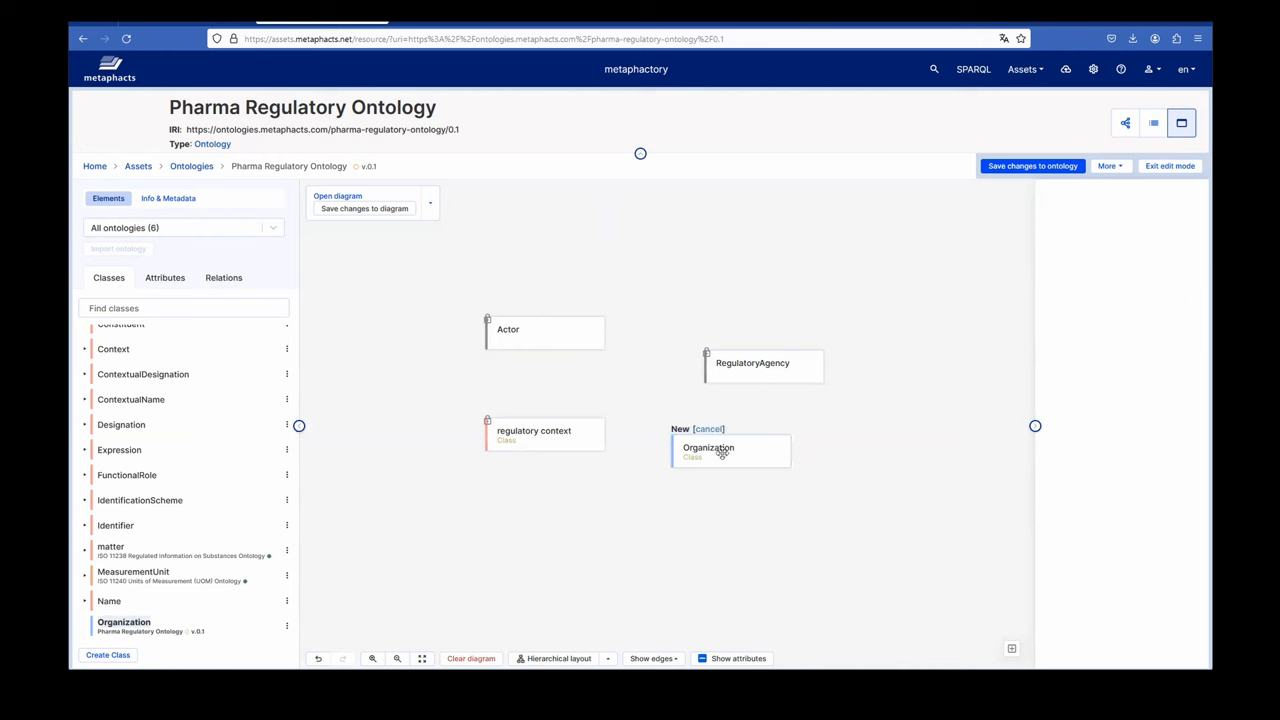
Step: Draw a link from Organization to regulatory context and create the new relation 'monitors' for it
left_click(708, 451)
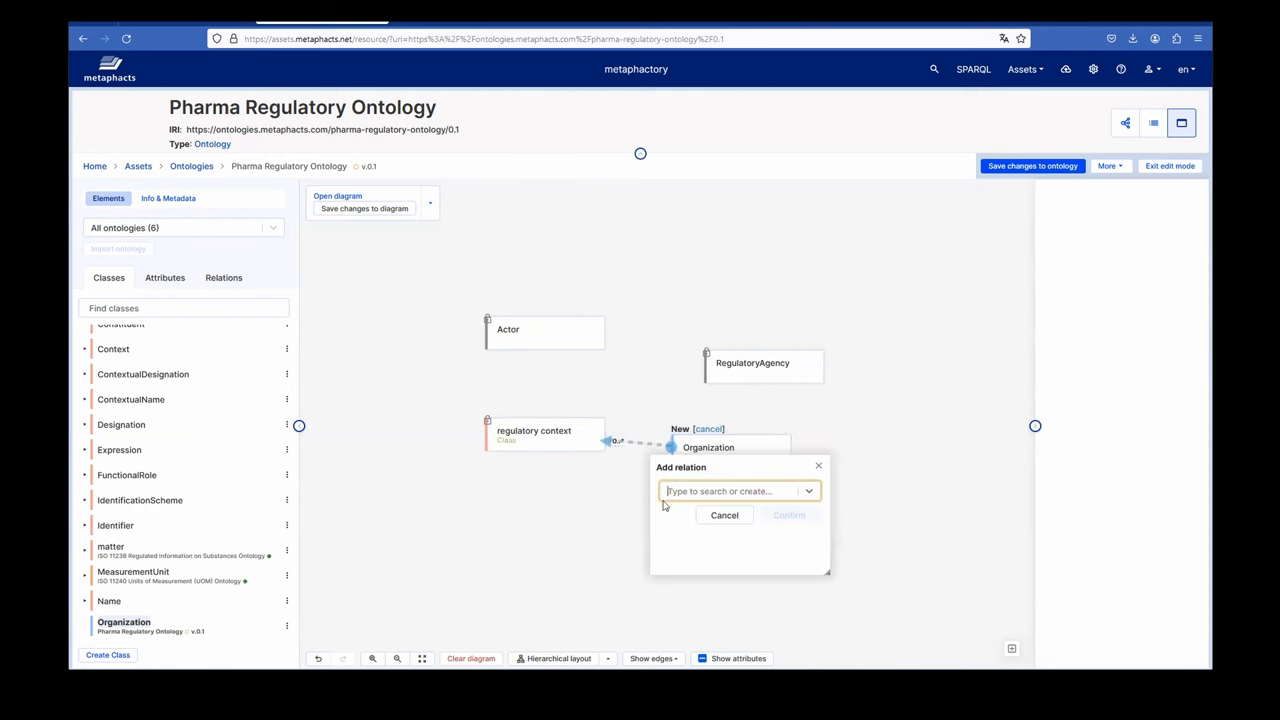
left_click(738, 491)
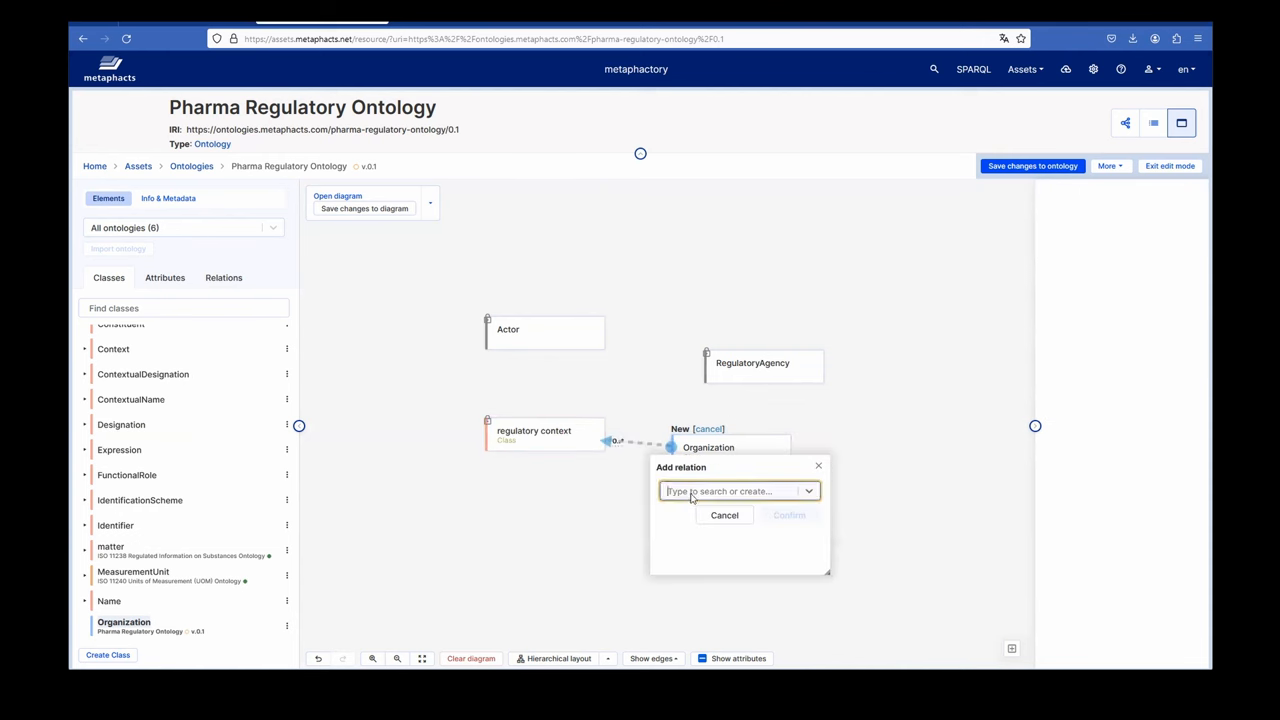
left_click(738, 491)
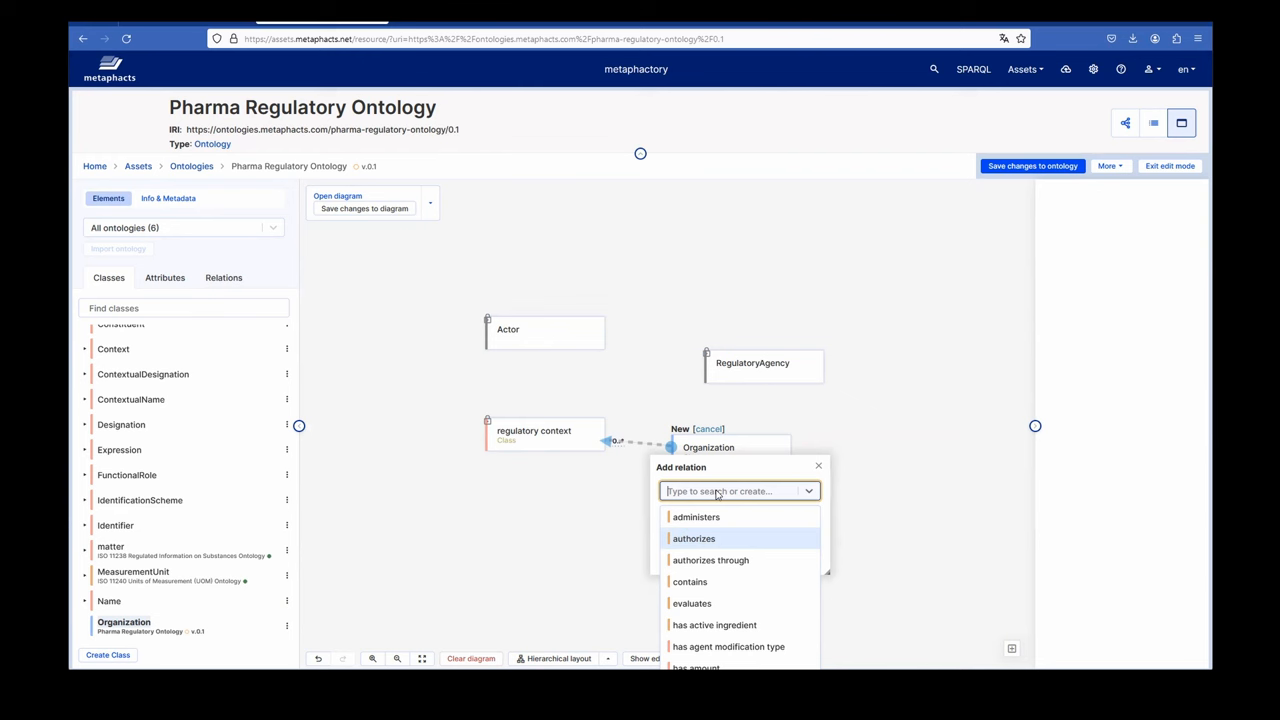
type("monitor")
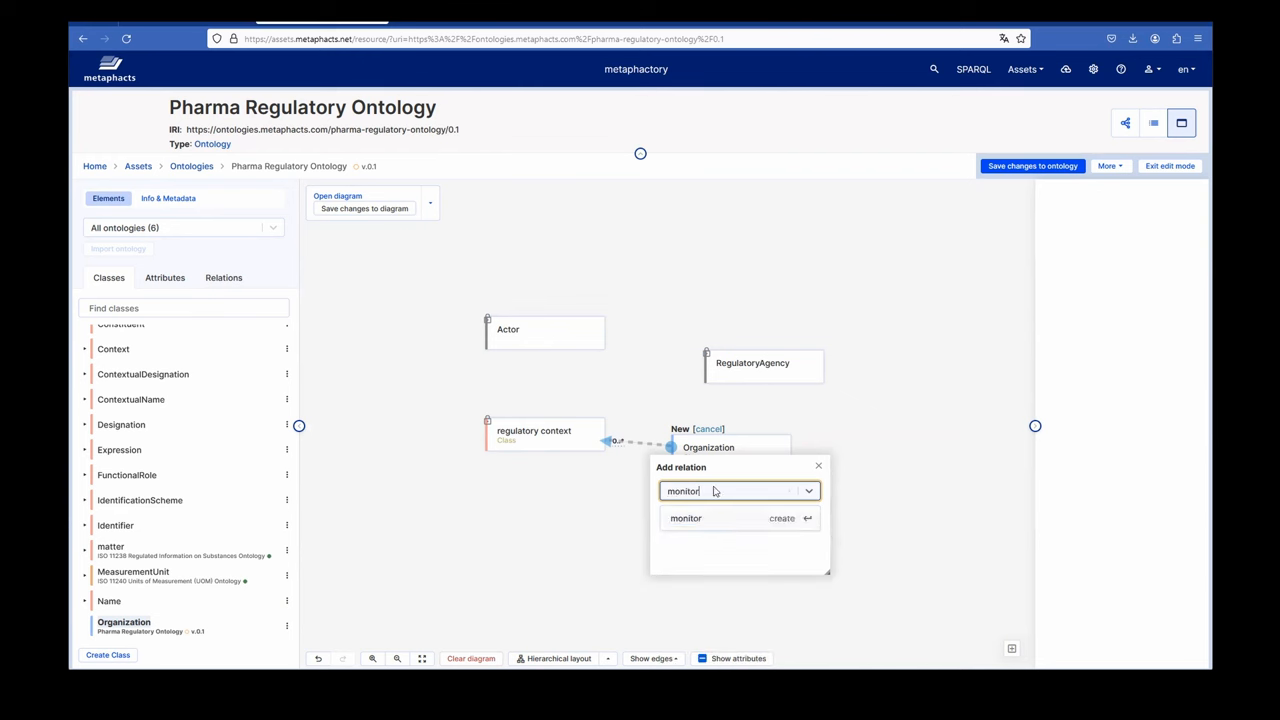
type("s")
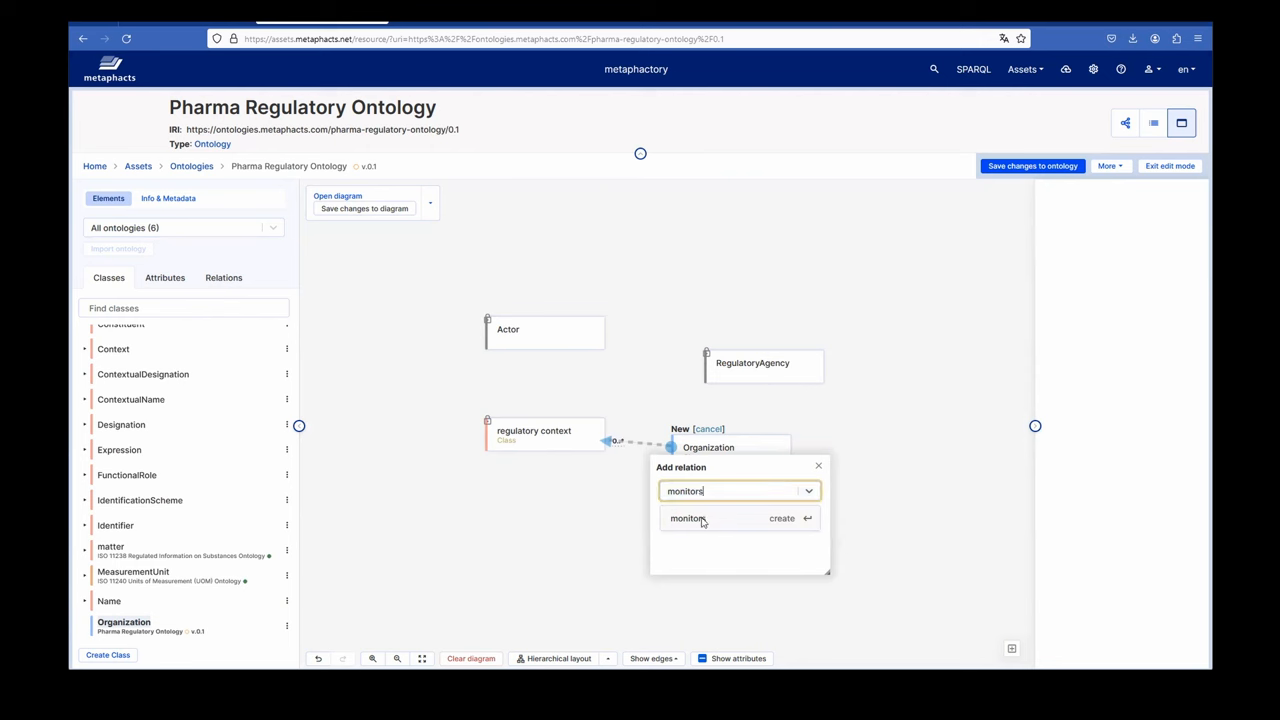
left_click(687, 518)
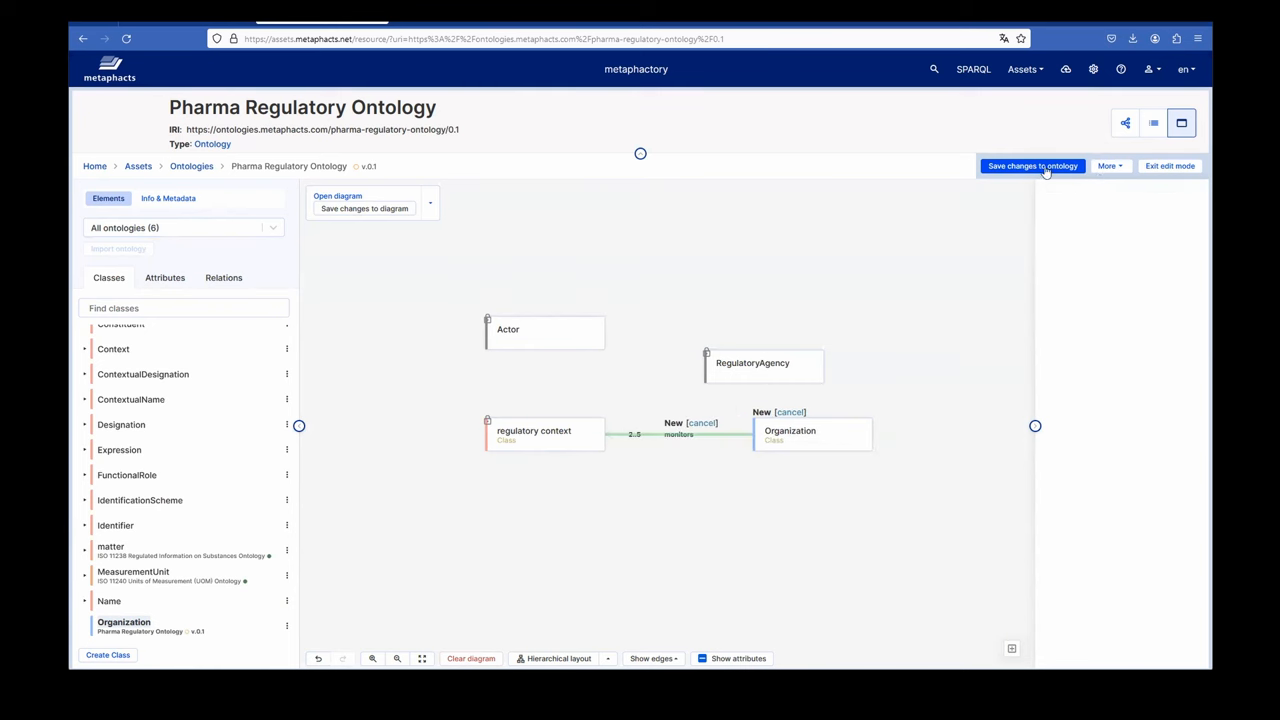
Step: Save the Organization class and monitors relation into the ontology via Save changes
left_click(1031, 166)
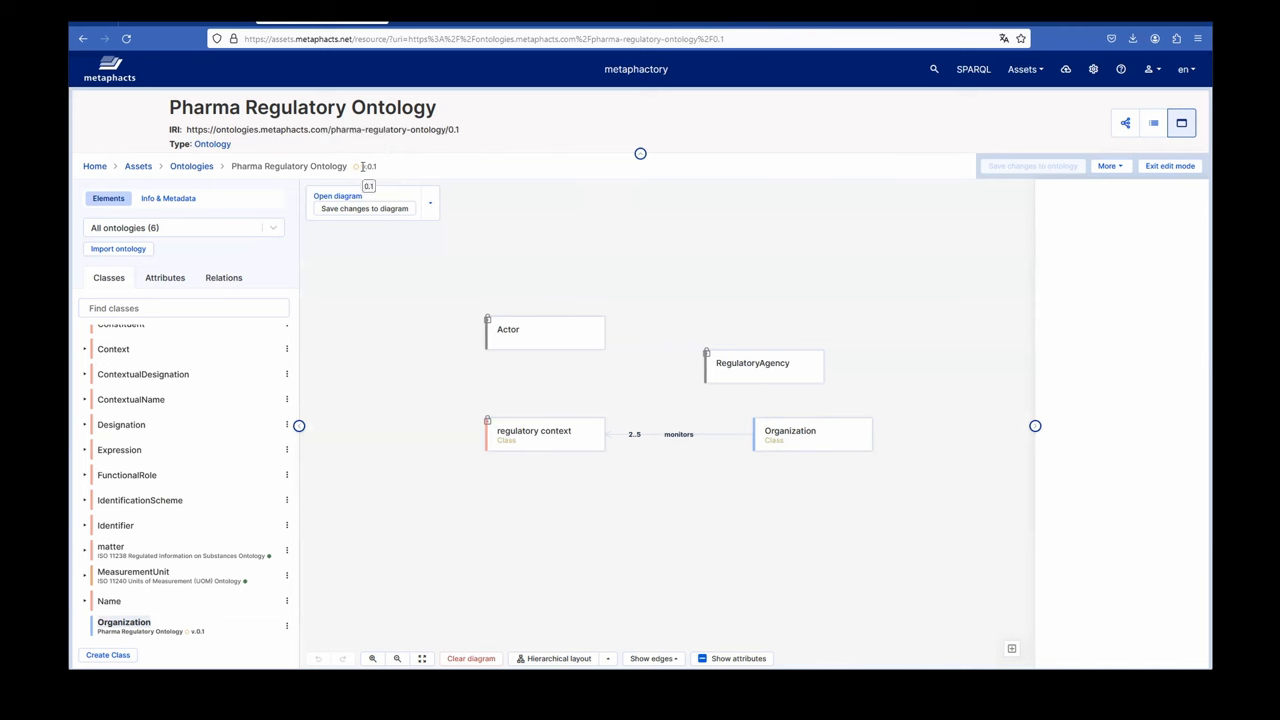
mouse_move(449, 203)
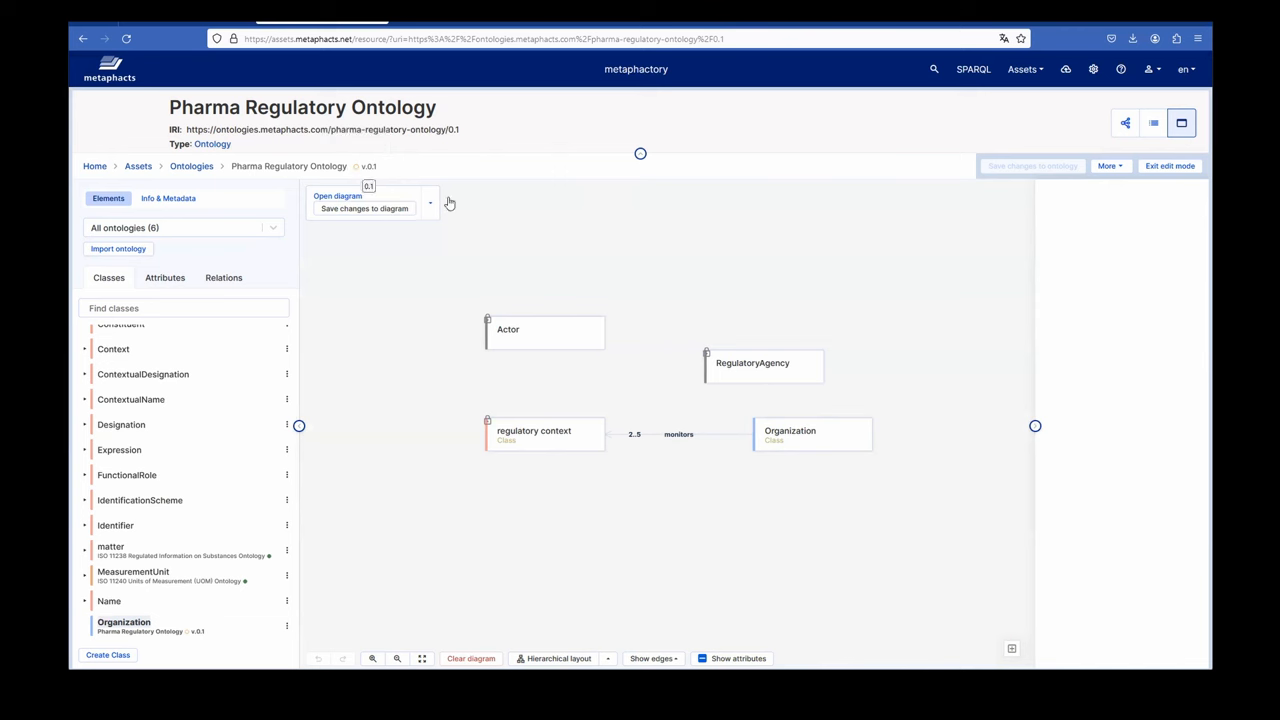
left_click(1109, 165)
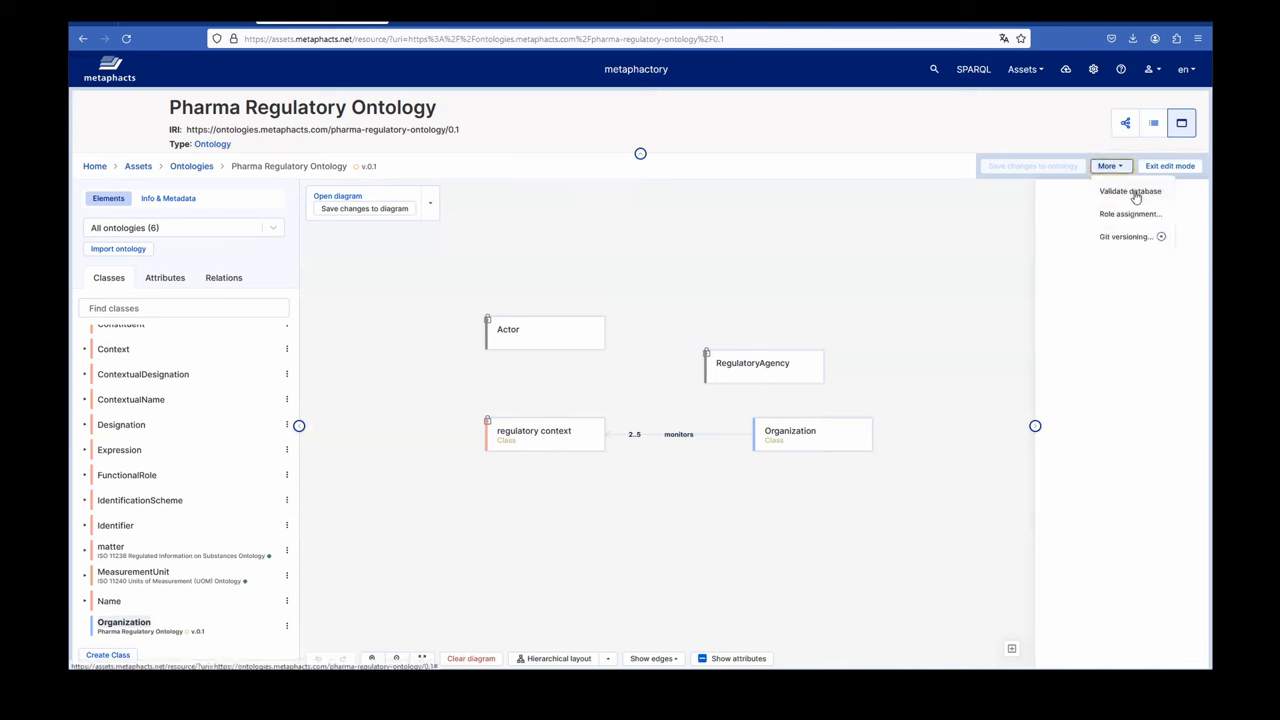
mouse_move(1136, 240)
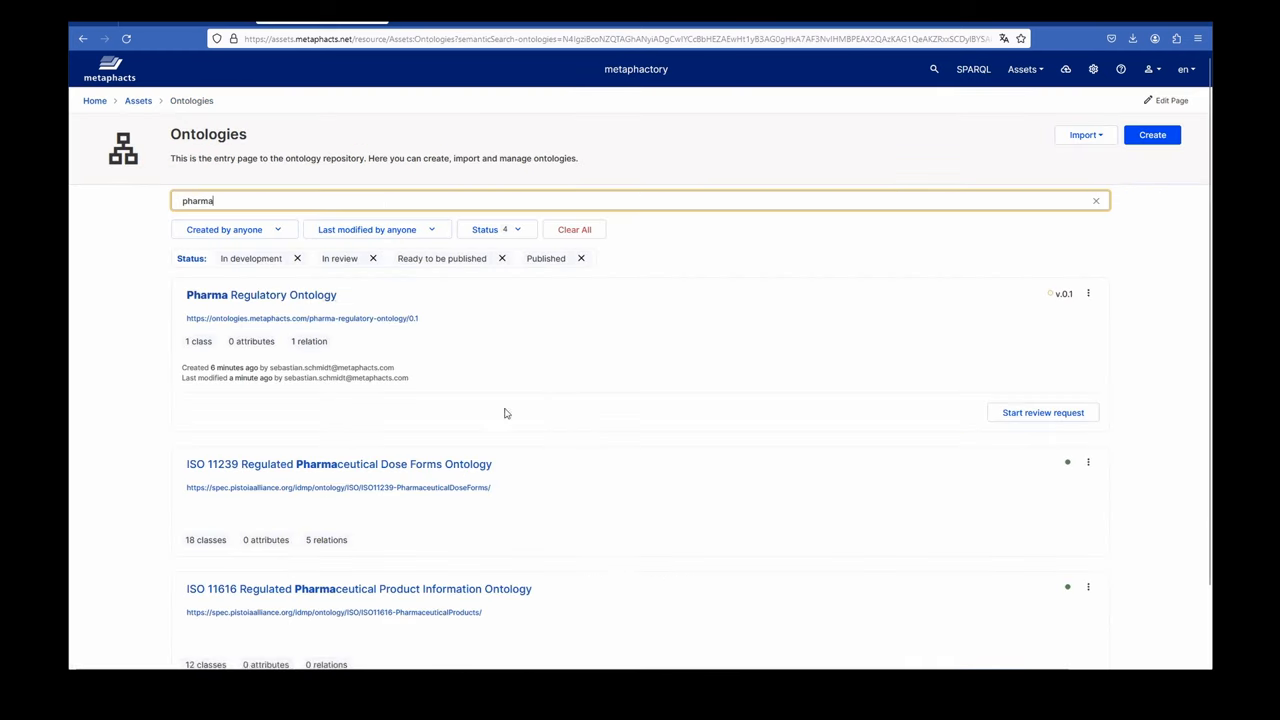
mouse_move(1042, 412)
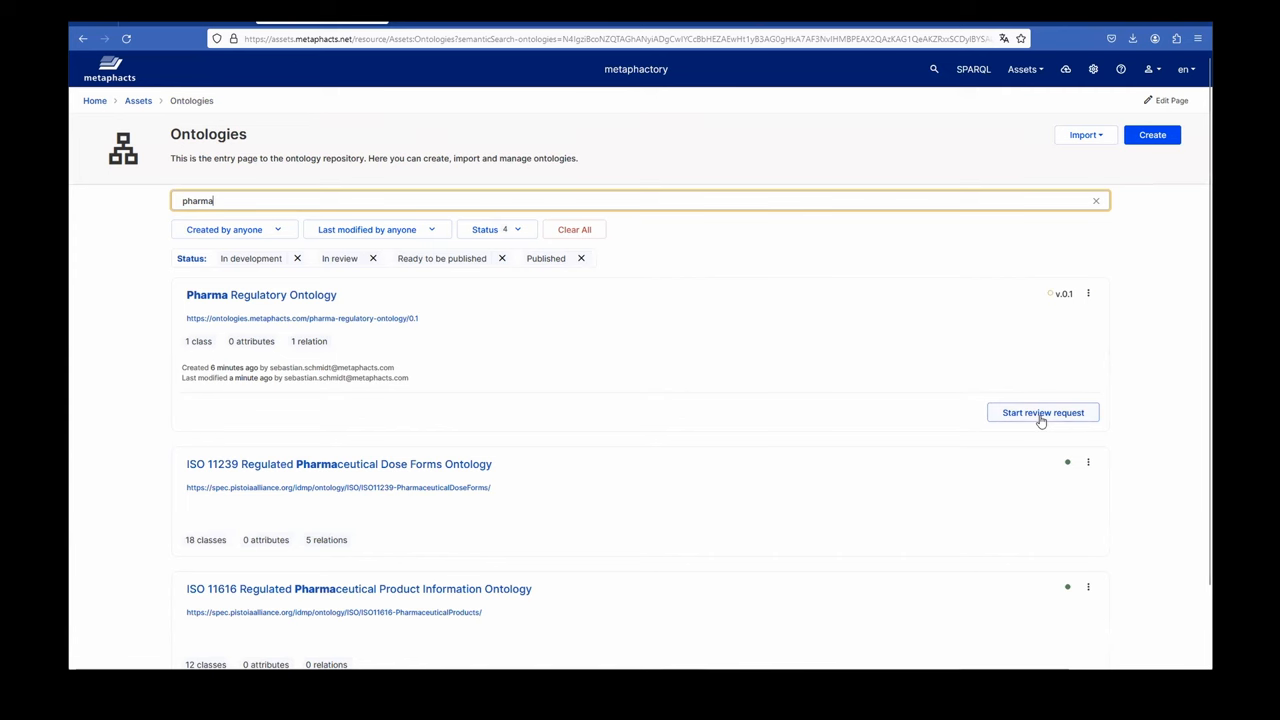
left_click(1042, 412)
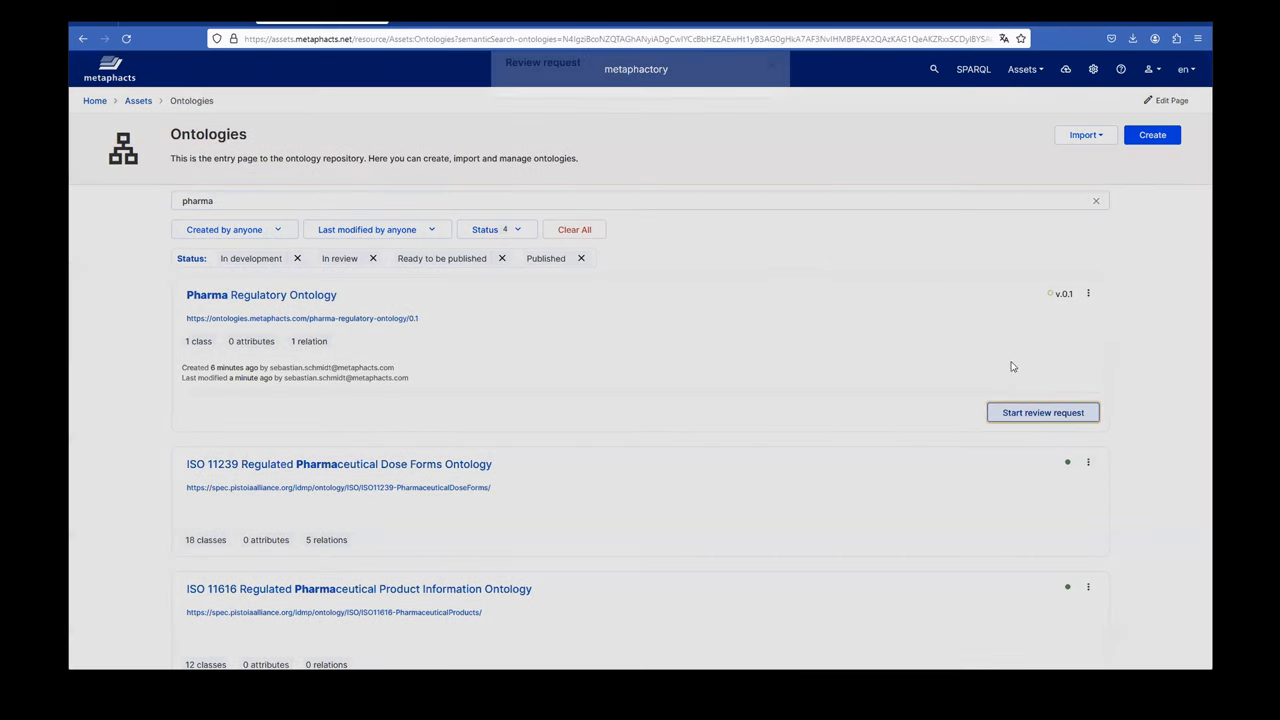
left_click(1042, 412)
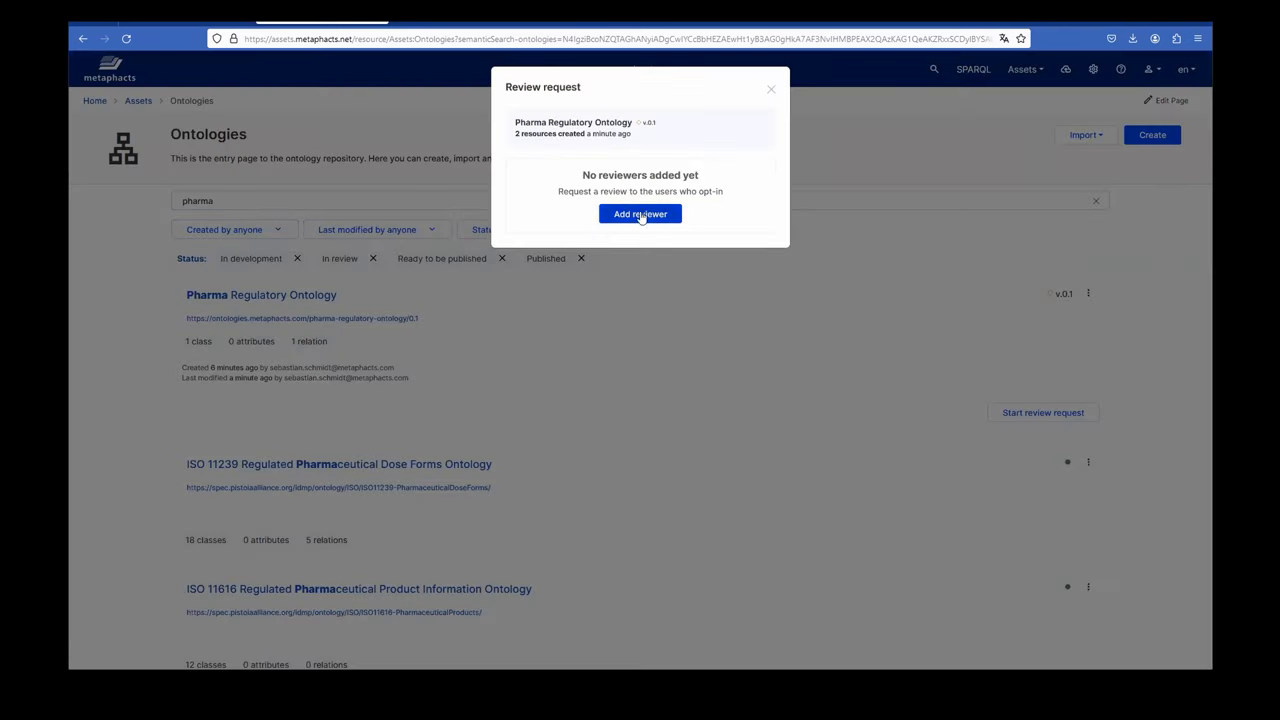
left_click(640, 214)
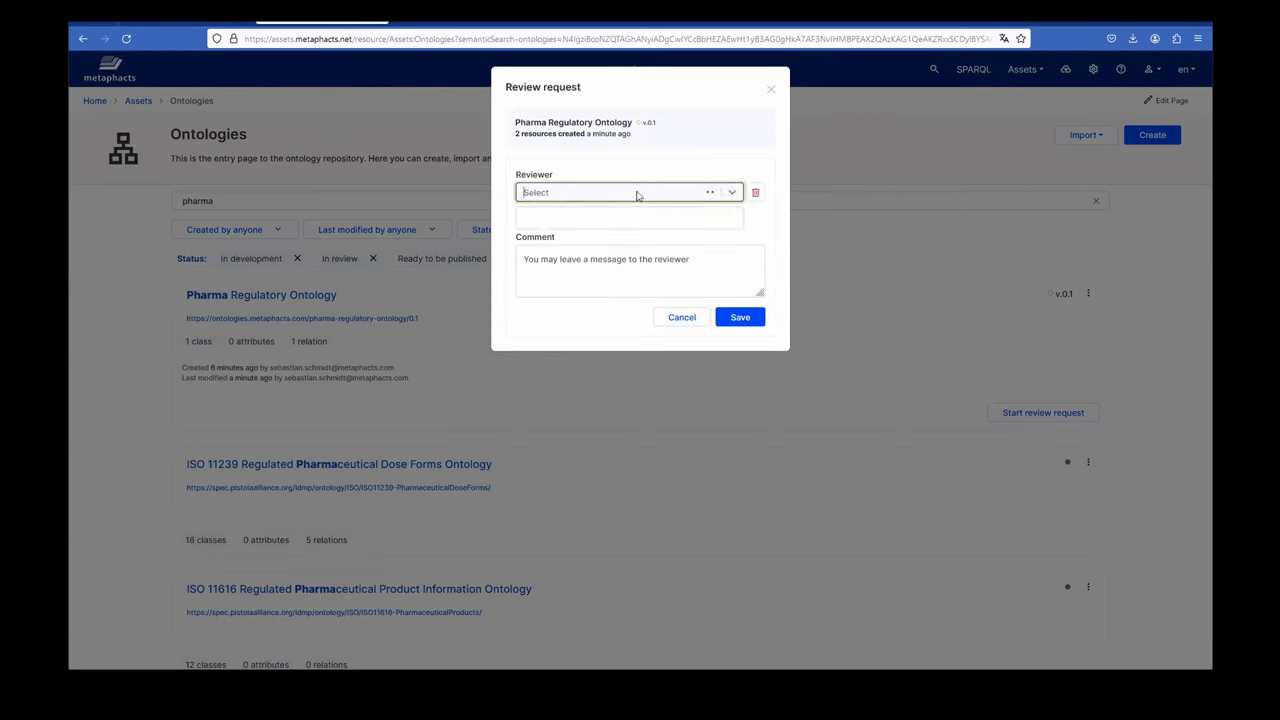
left_click(628, 192)
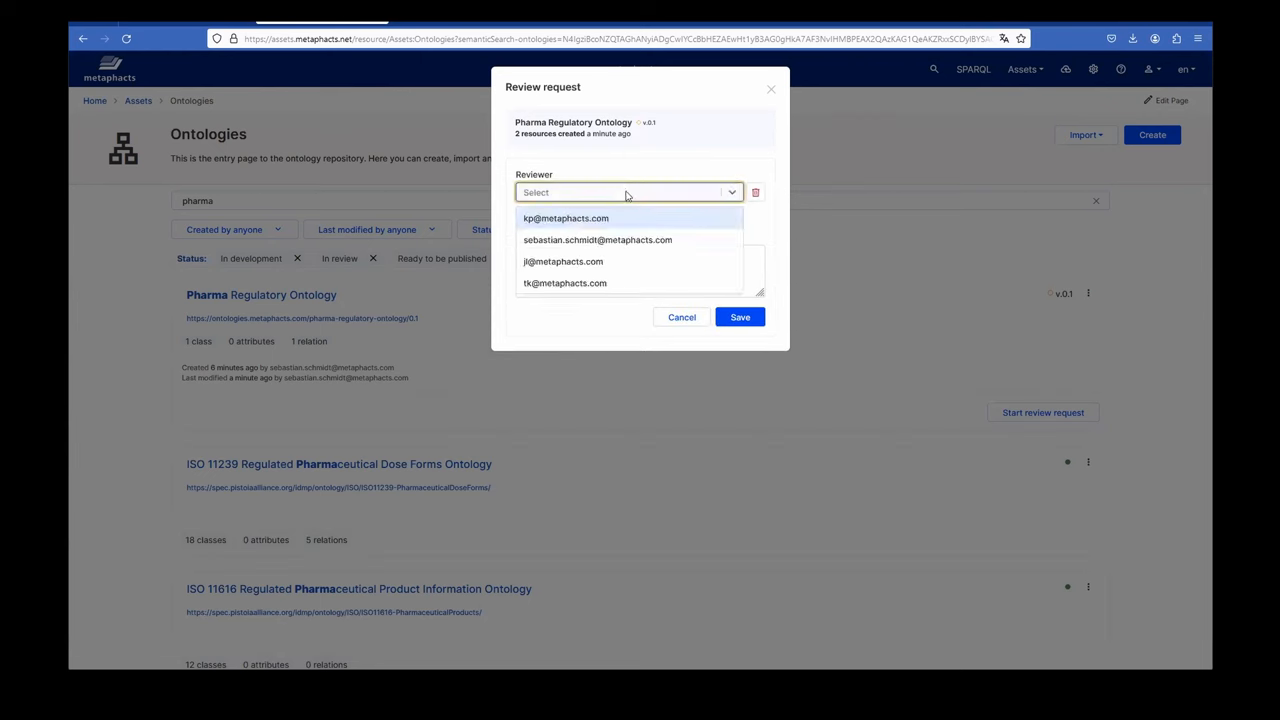
mouse_move(628, 197)
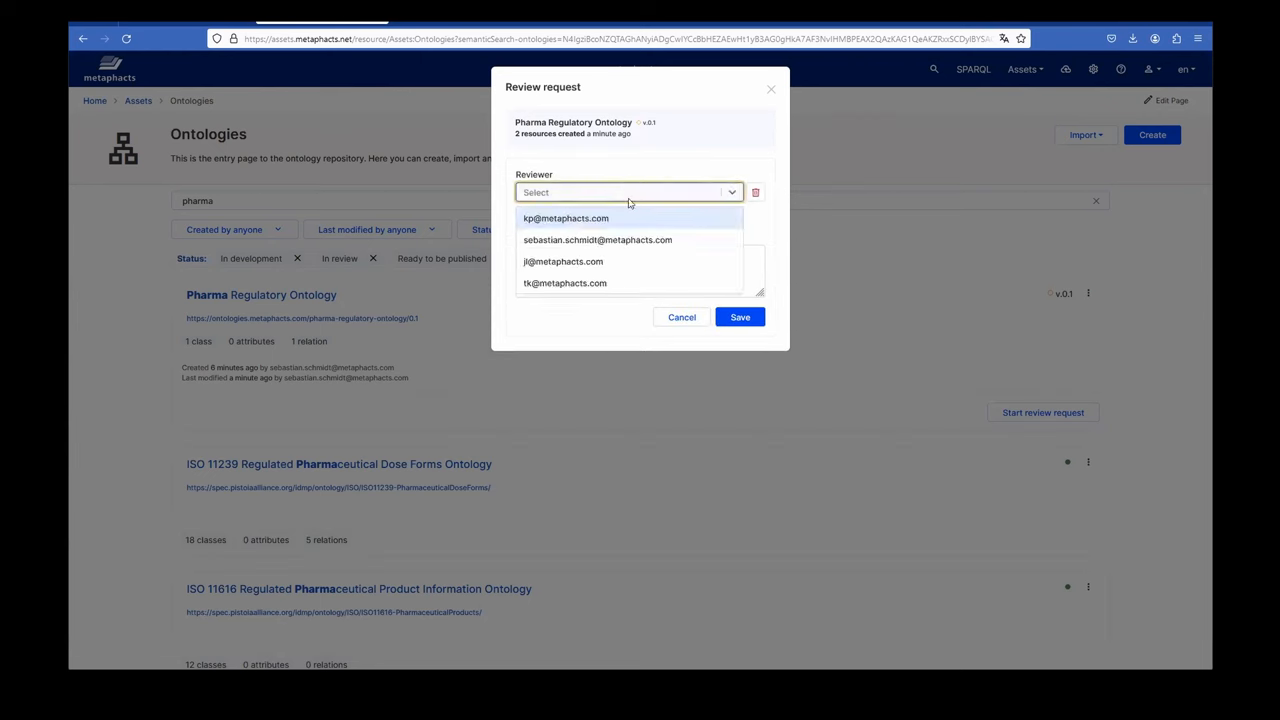
left_click(597, 239)
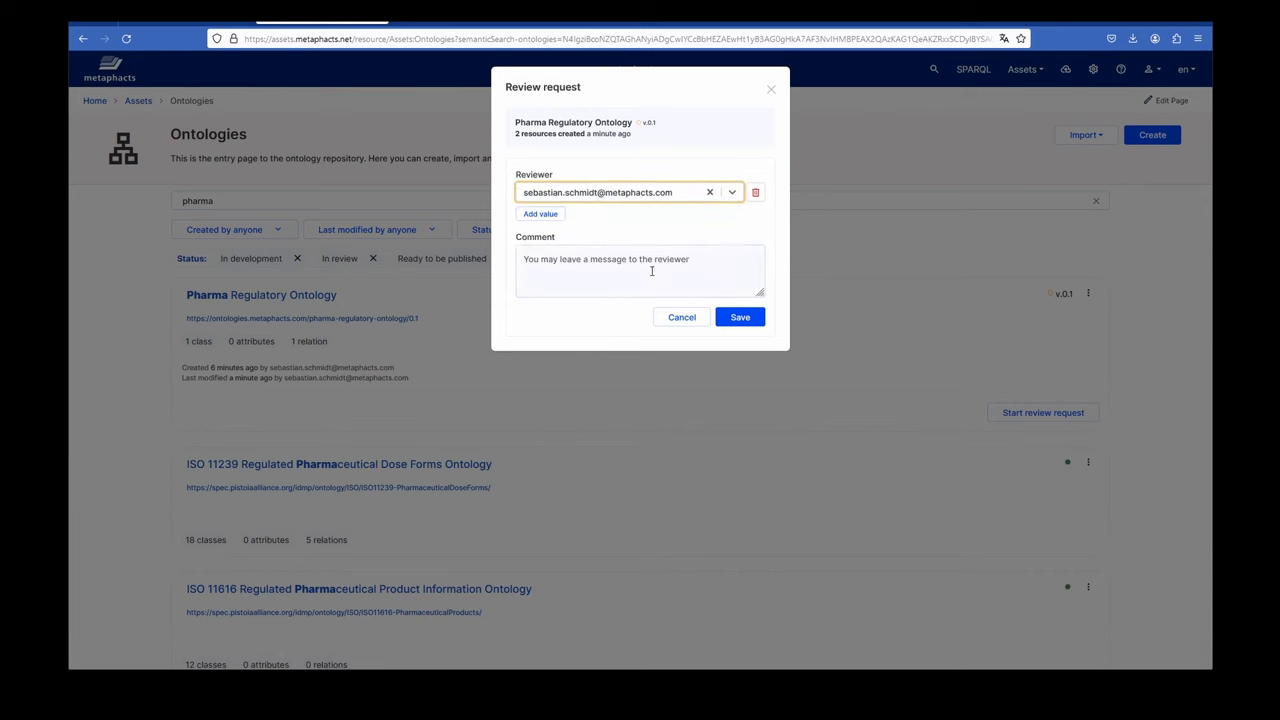
left_click(739, 317)
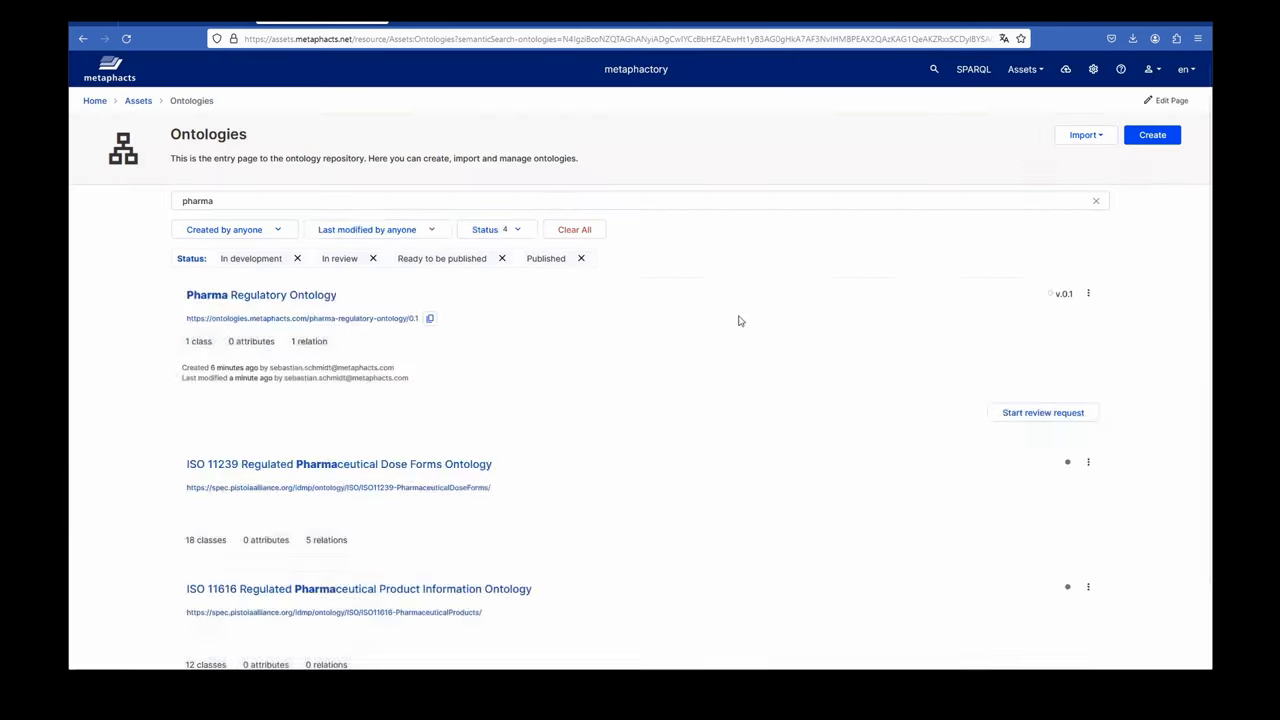
left_click(1042, 412)
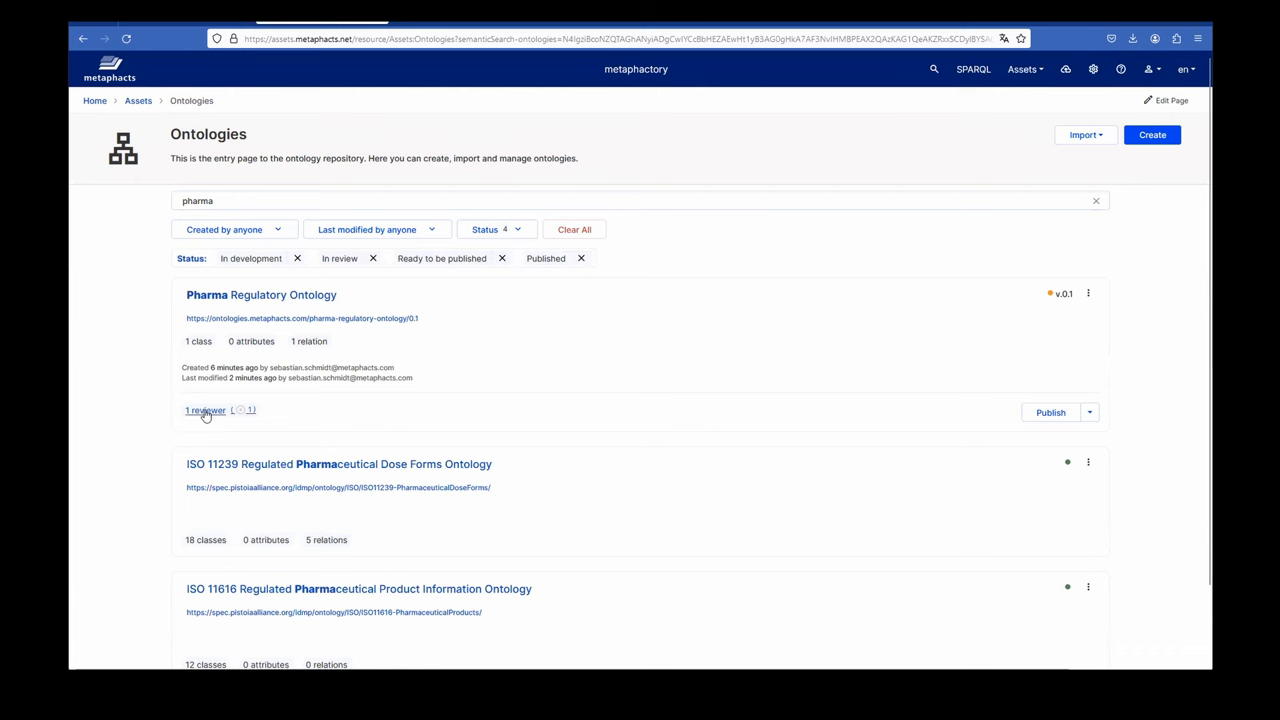
left_click(205, 410)
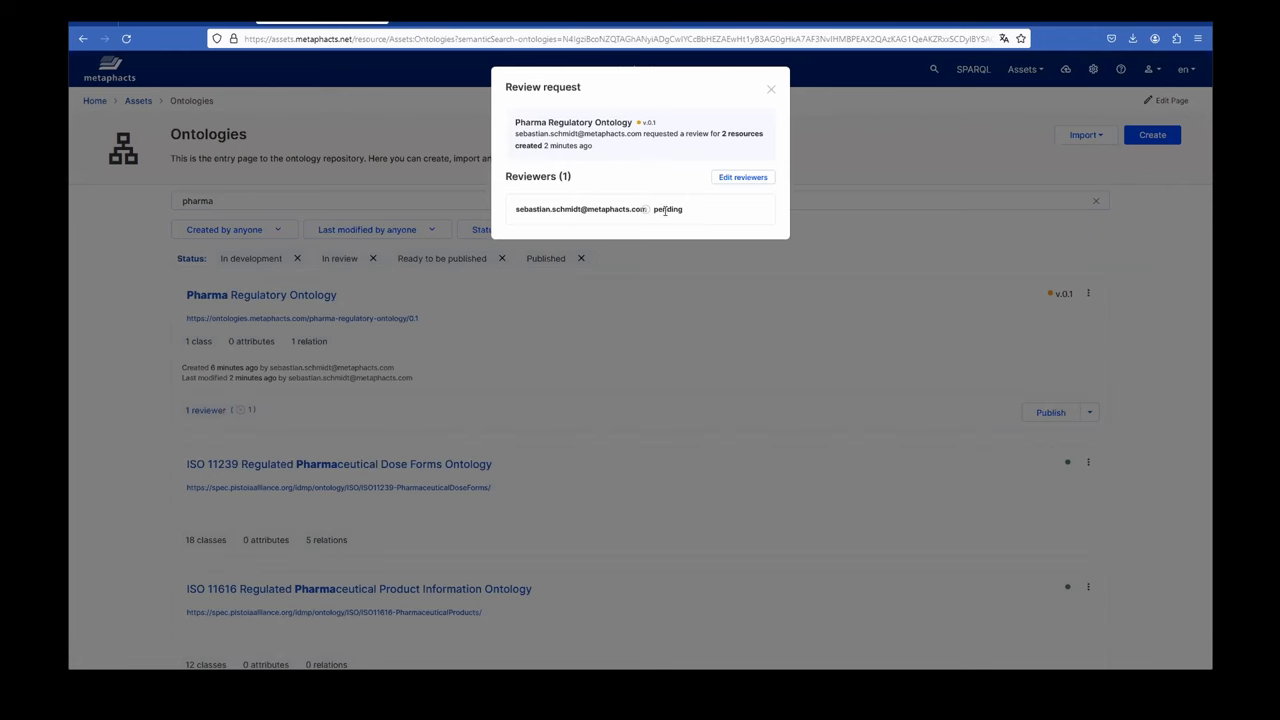
mouse_move(767, 112)
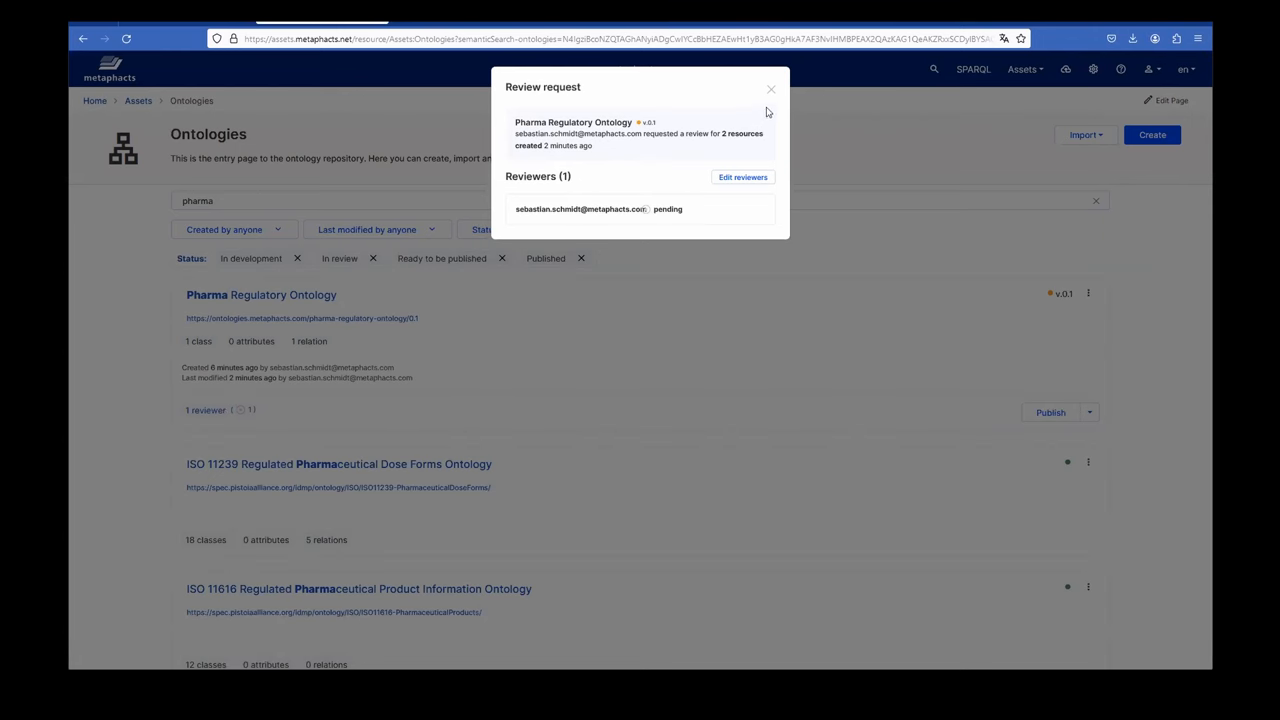
left_click(771, 89)
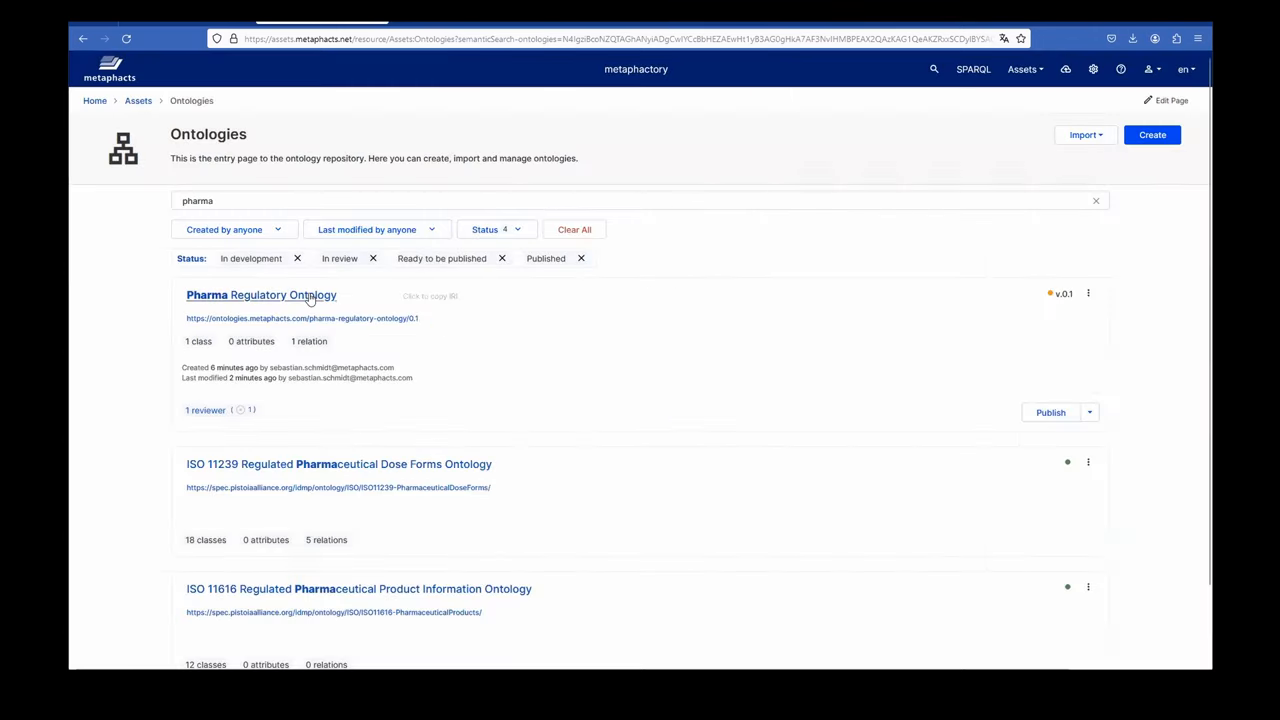
Step: Mark the Pharma Regulatory Ontology review Approved with comment 'we are good with that!' and submit it
left_click(261, 295)
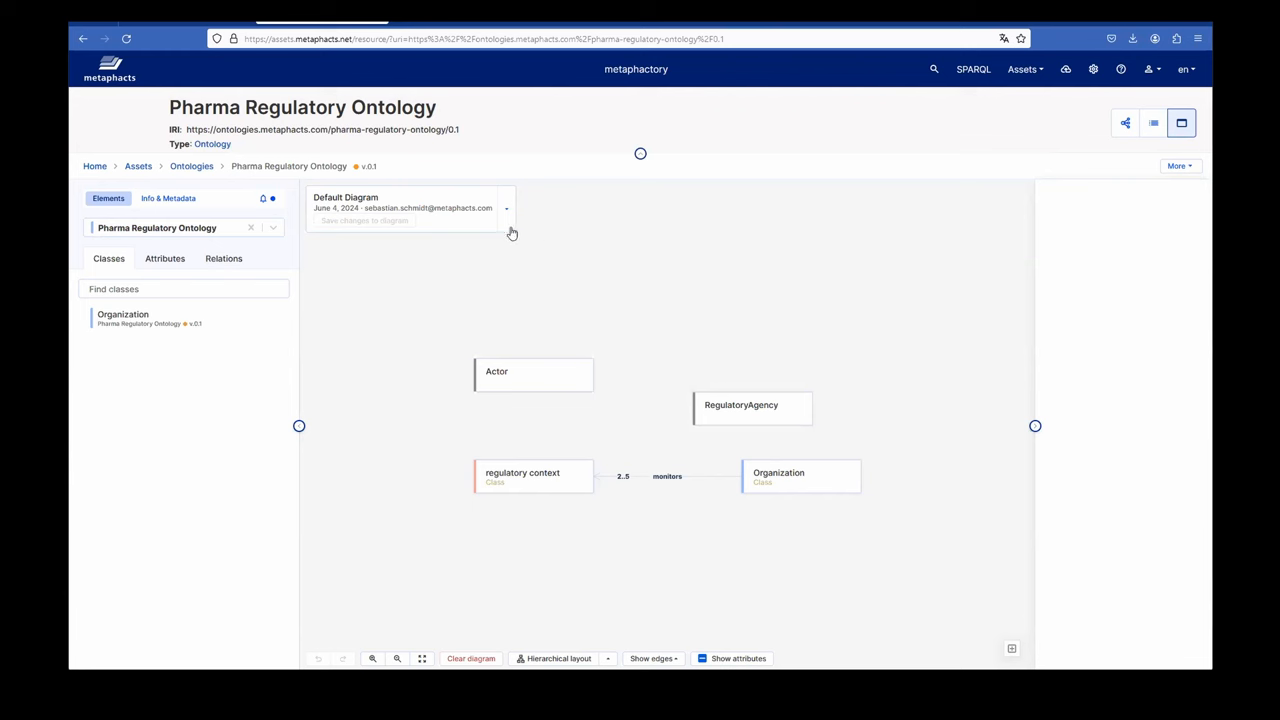
left_click(506, 208)
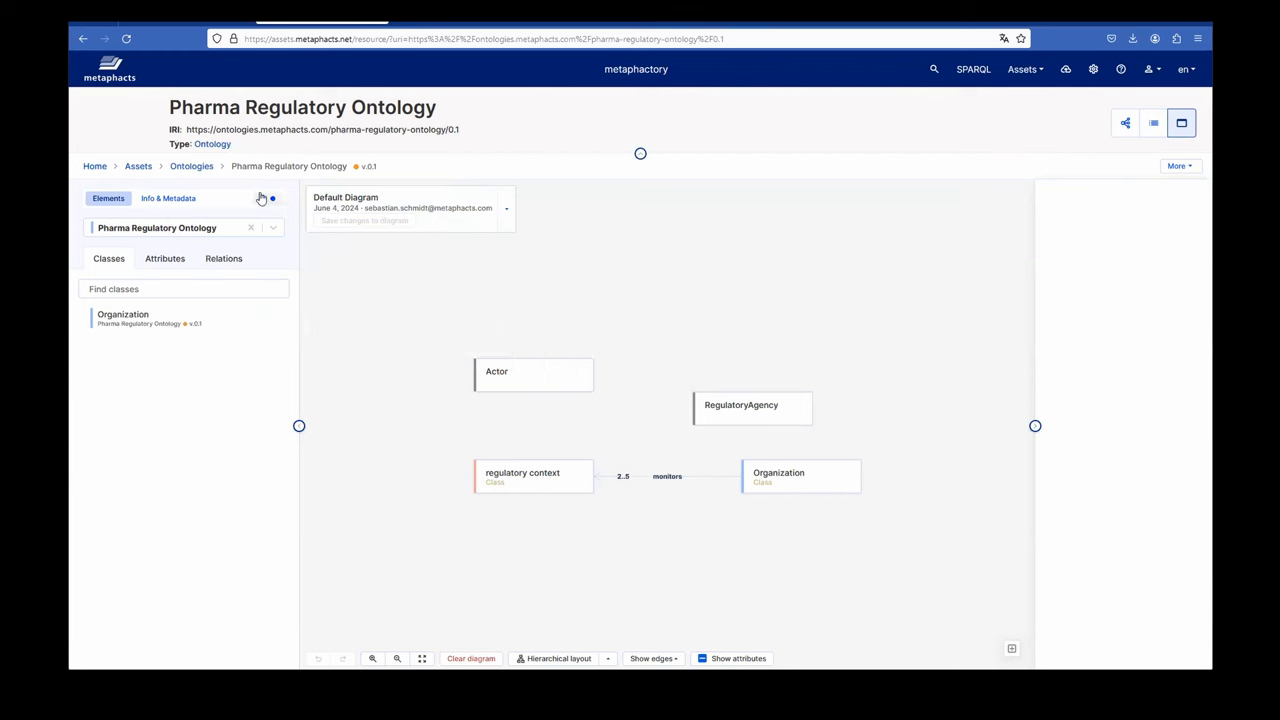
left_click(263, 198)
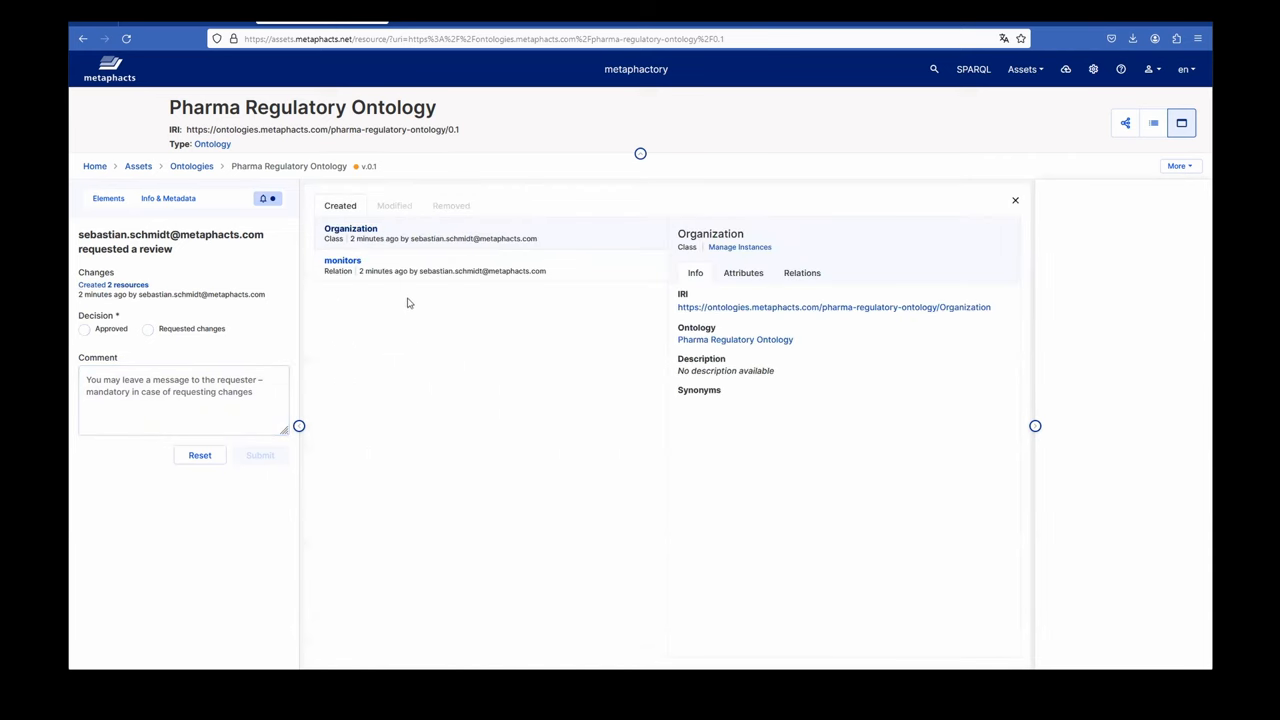
mouse_move(388, 255)
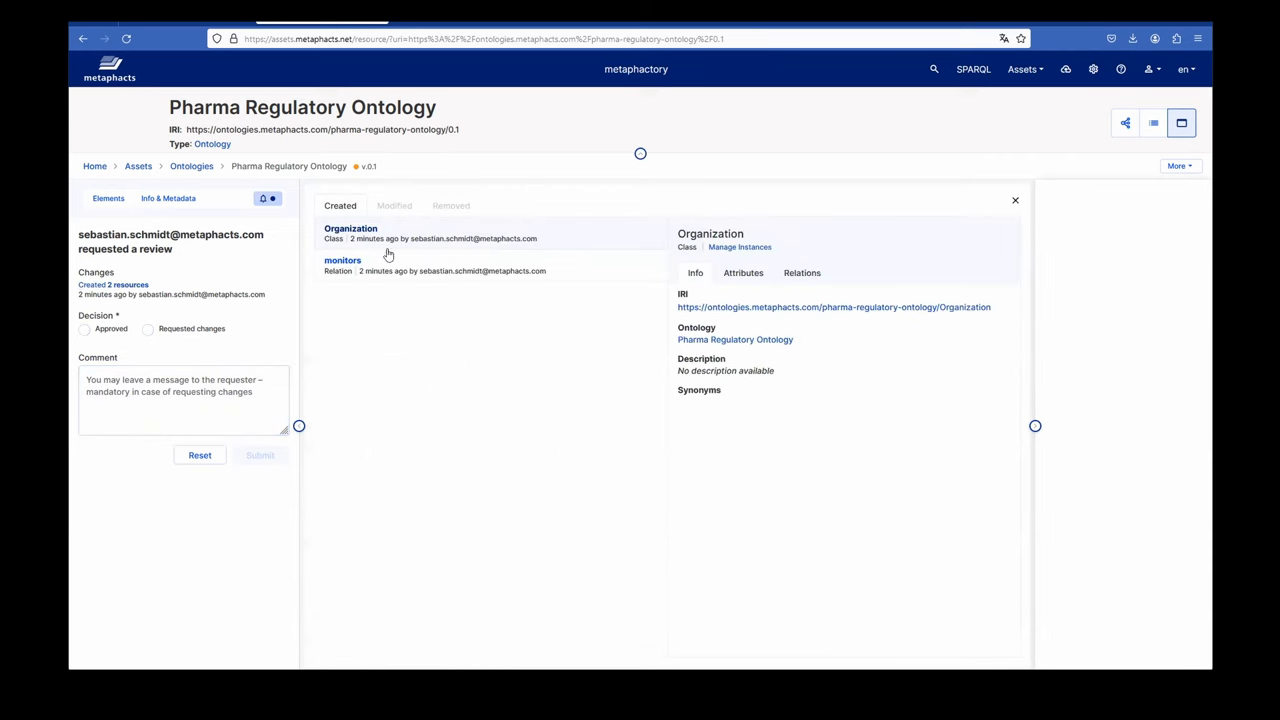
mouse_move(379, 274)
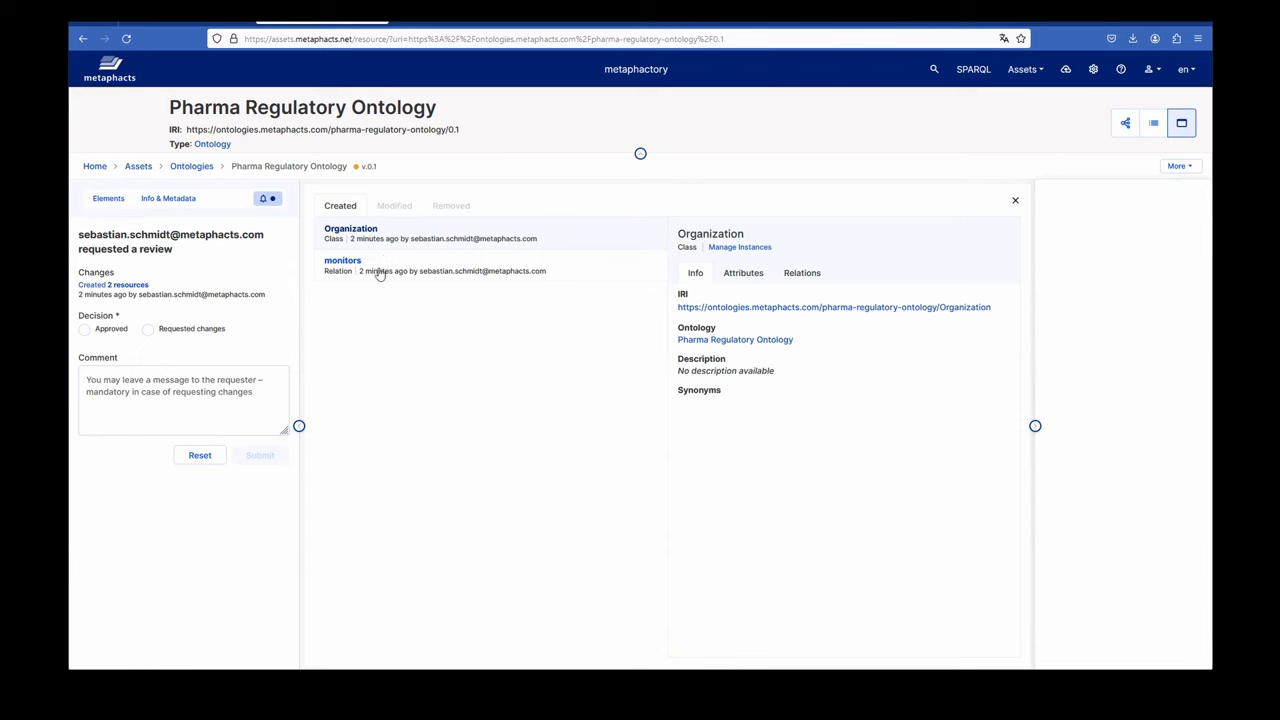
left_click(259, 456)
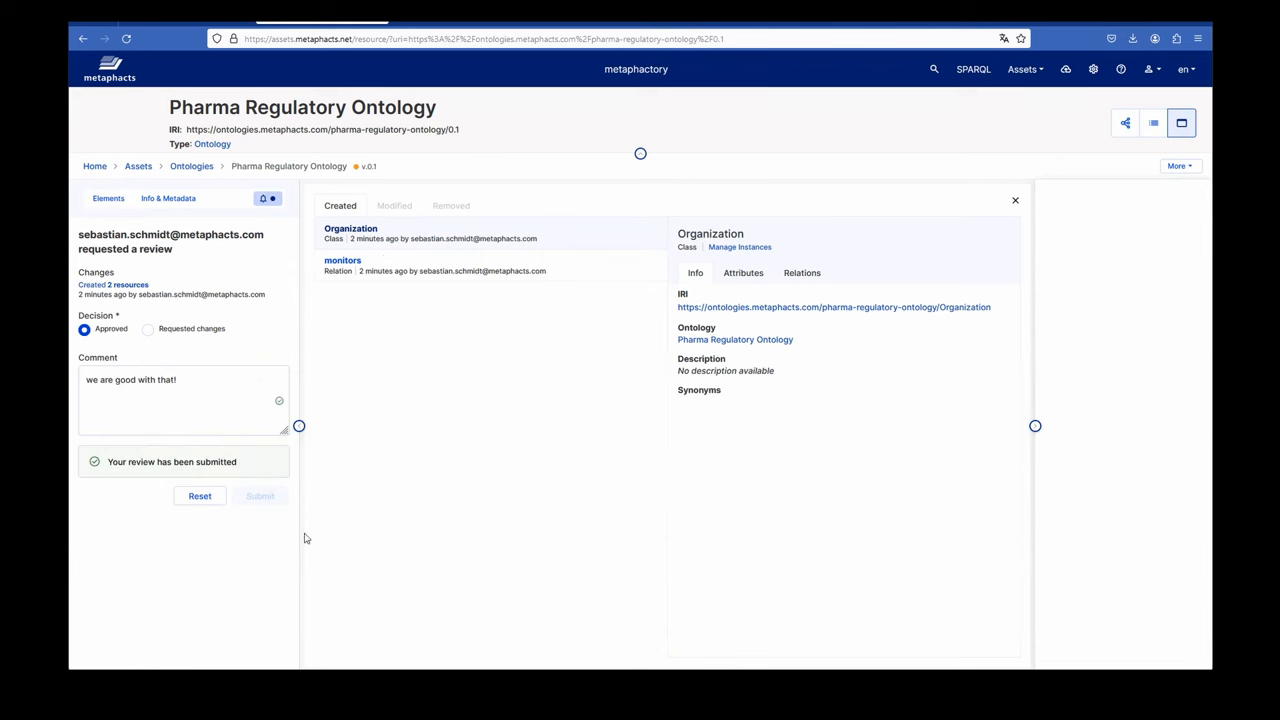
mouse_move(370, 417)
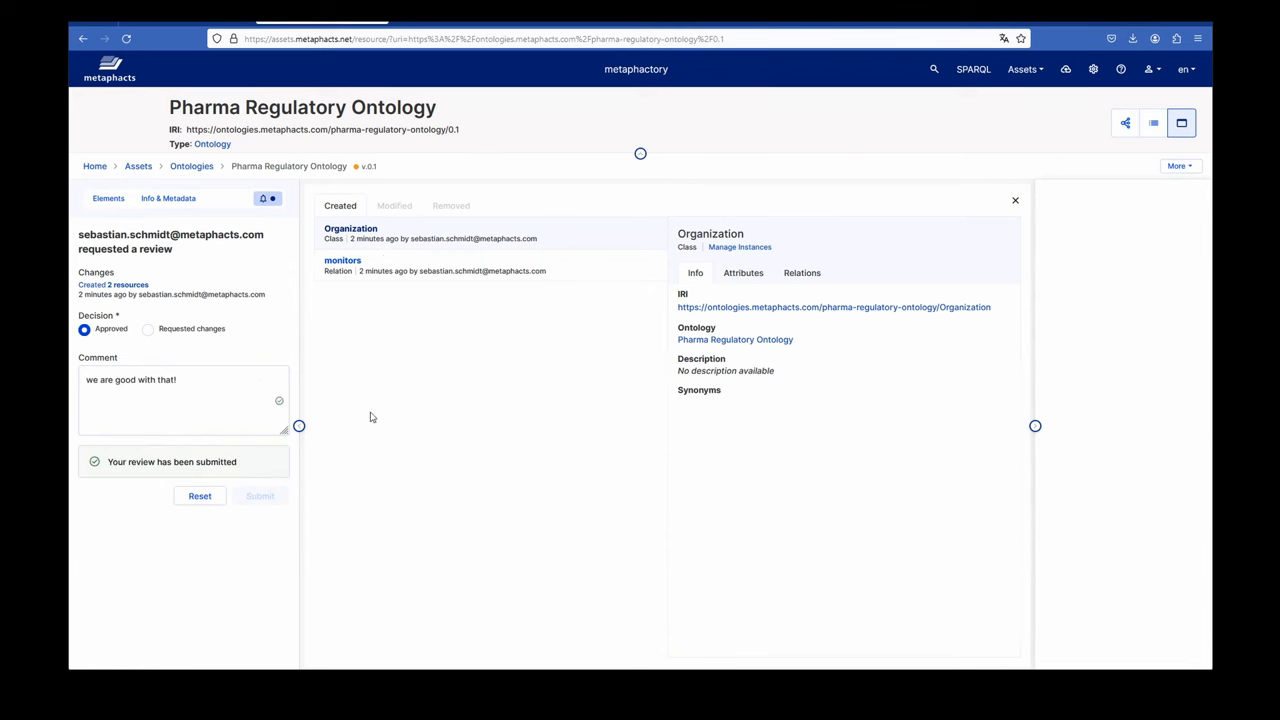
mouse_move(450, 420)
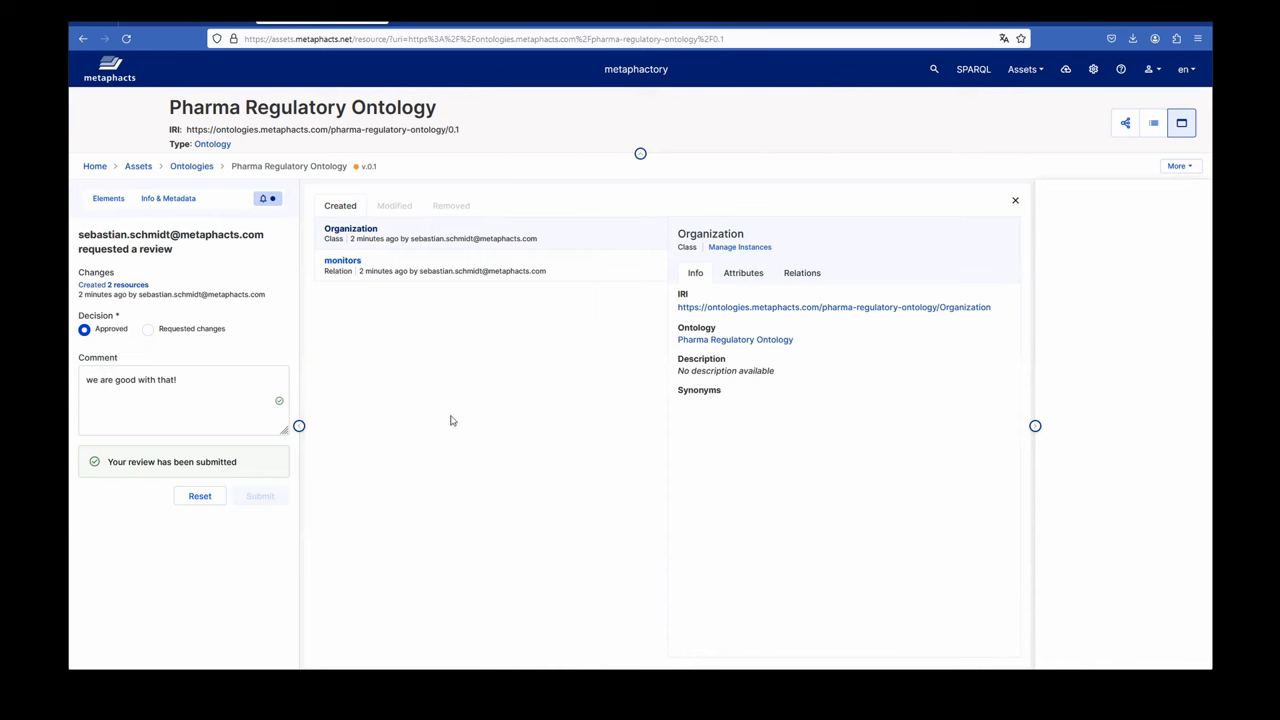
mouse_move(228, 163)
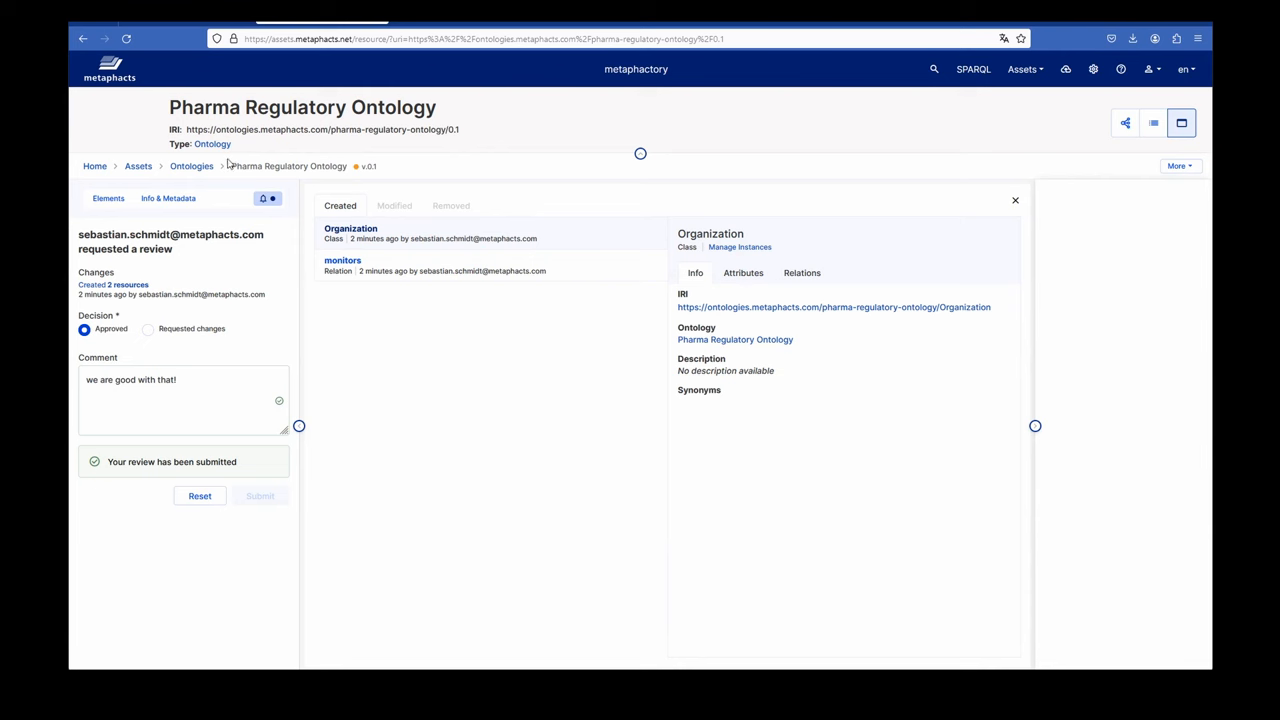
mouse_move(191, 166)
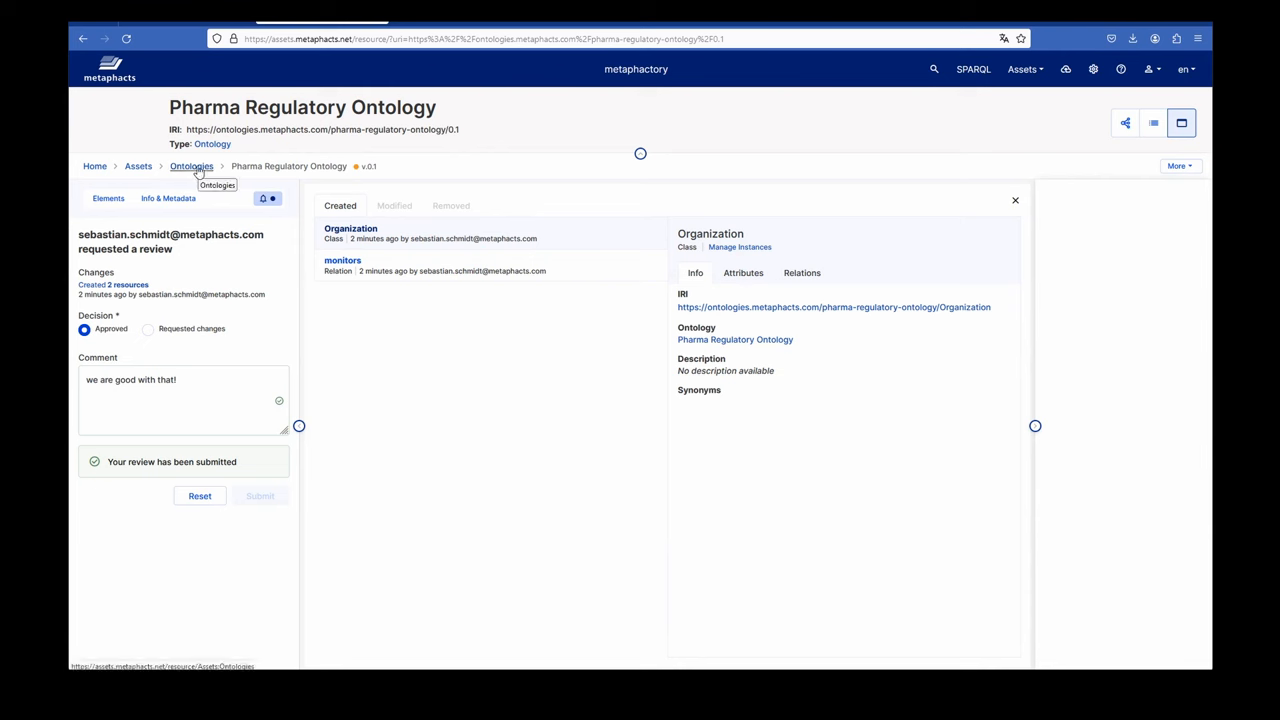
mouse_move(197, 173)
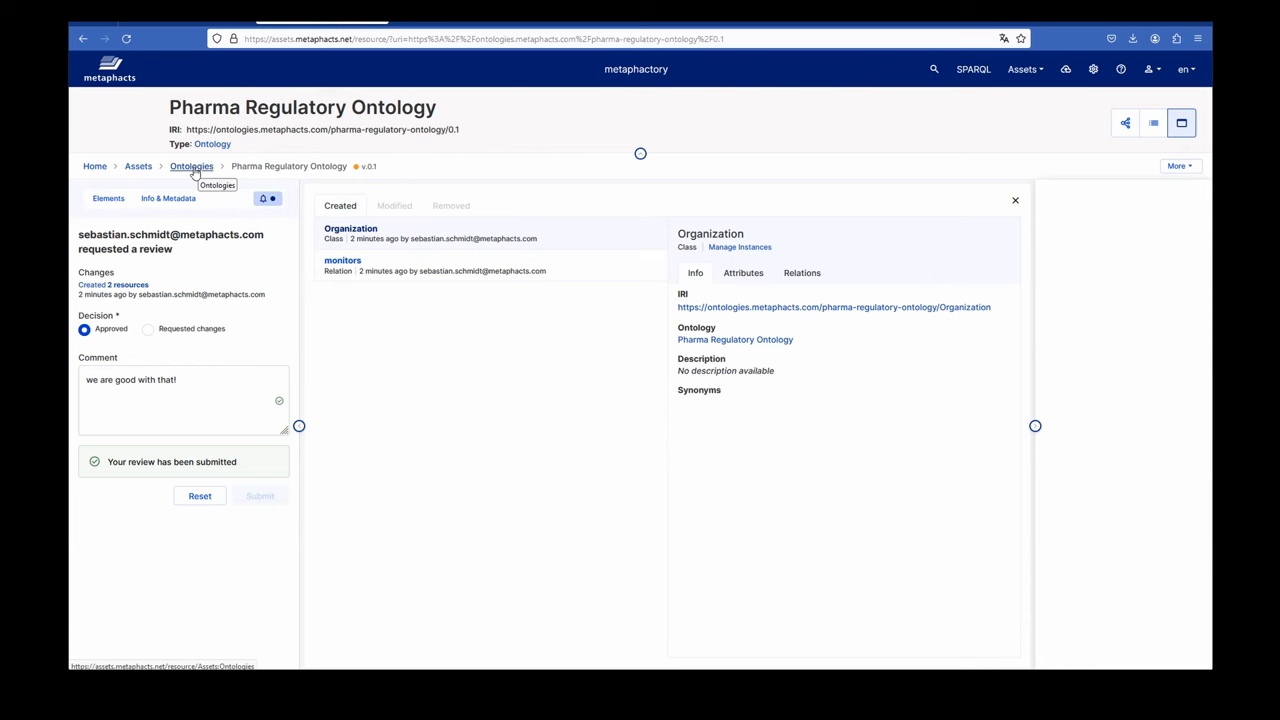
Step: Filter the ontology list by 'pharma' and show the publish options for Pharma Regulatory Ontology
left_click(191, 166)
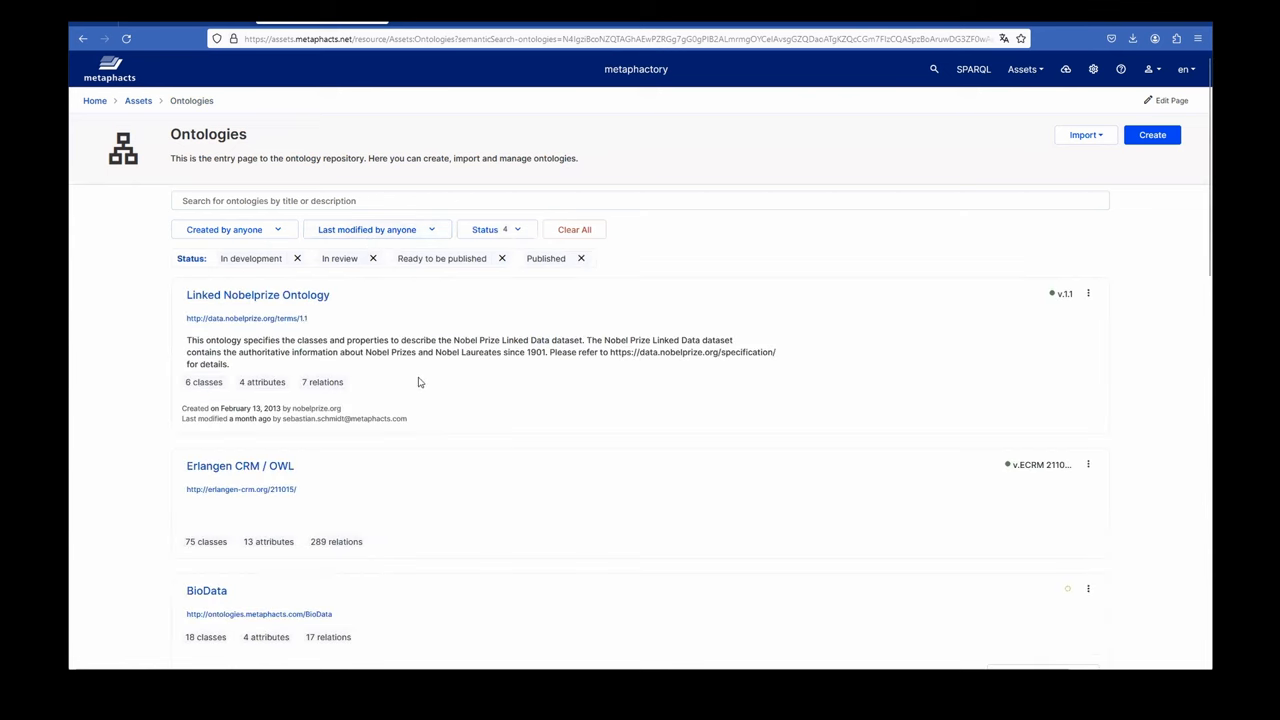
type("pharma")
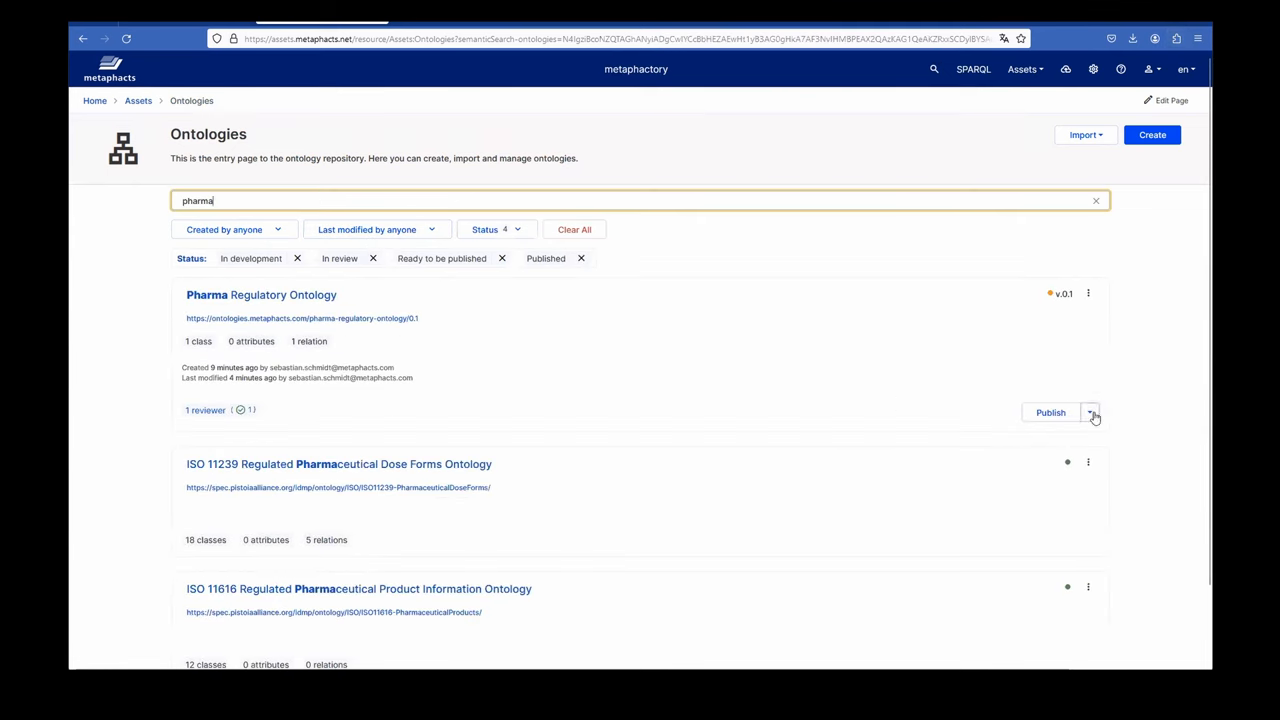
left_click(1090, 412)
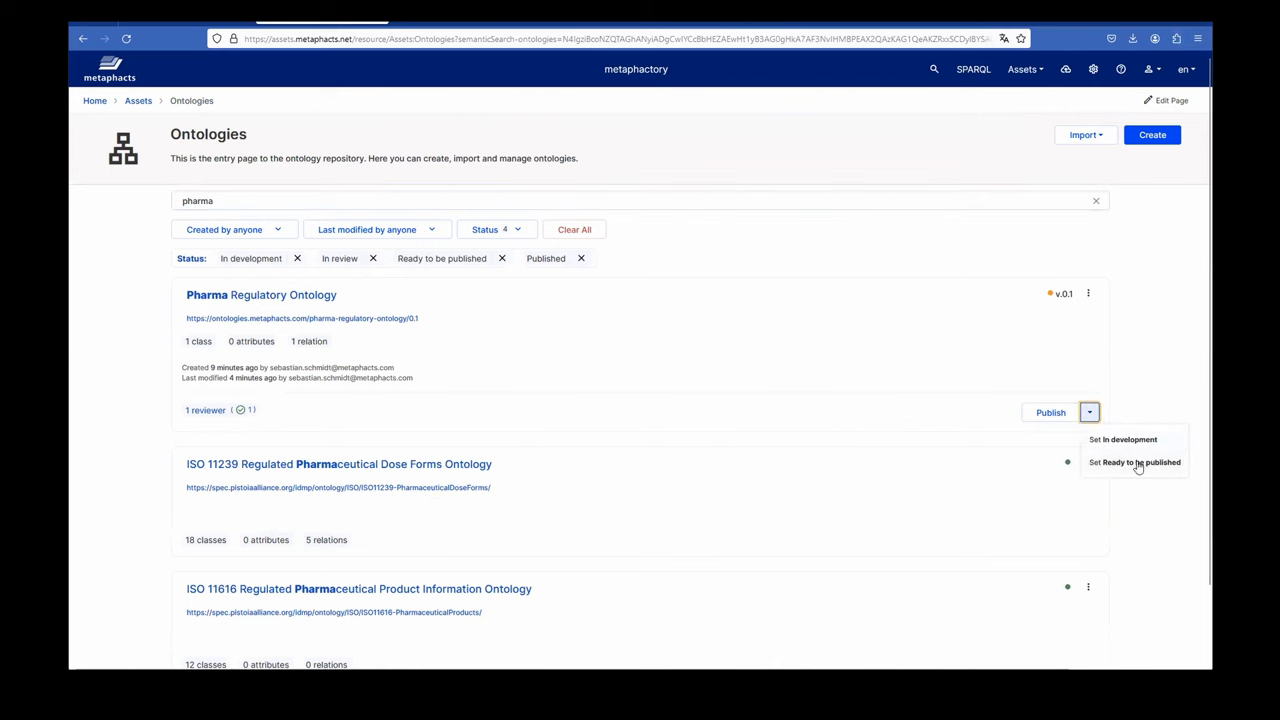
mouse_move(1151, 470)
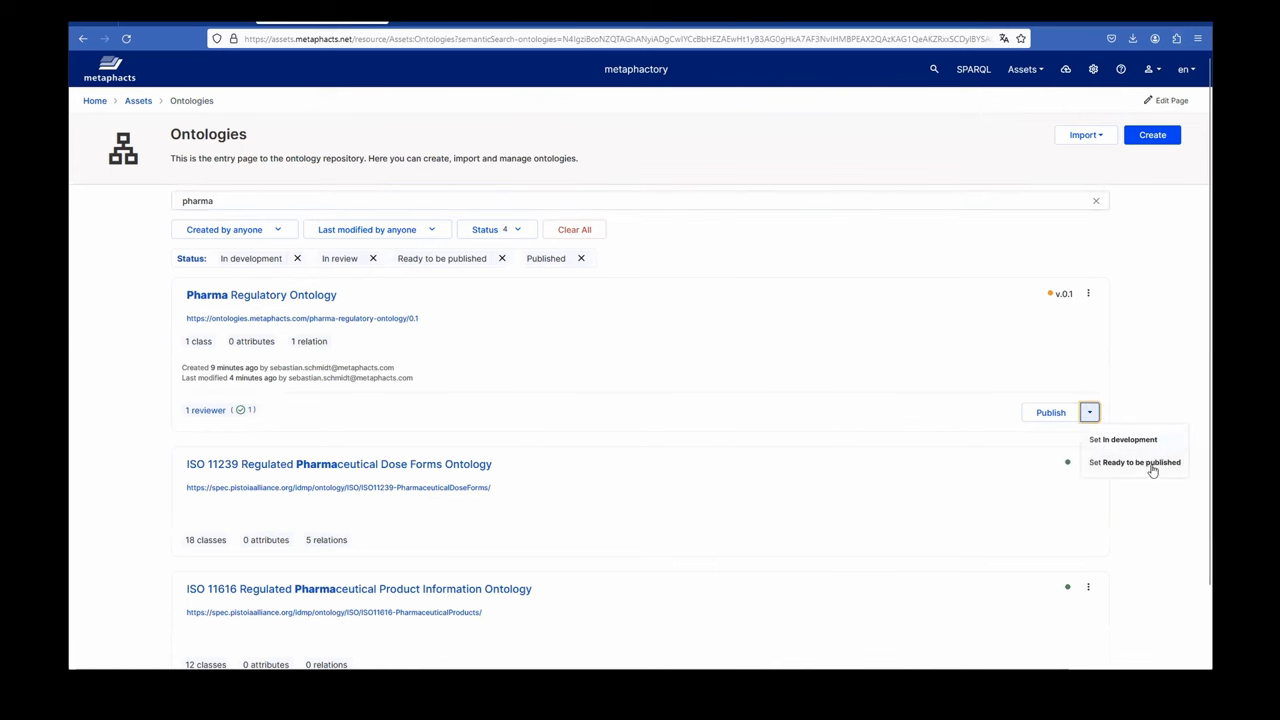
mouse_move(1153, 473)
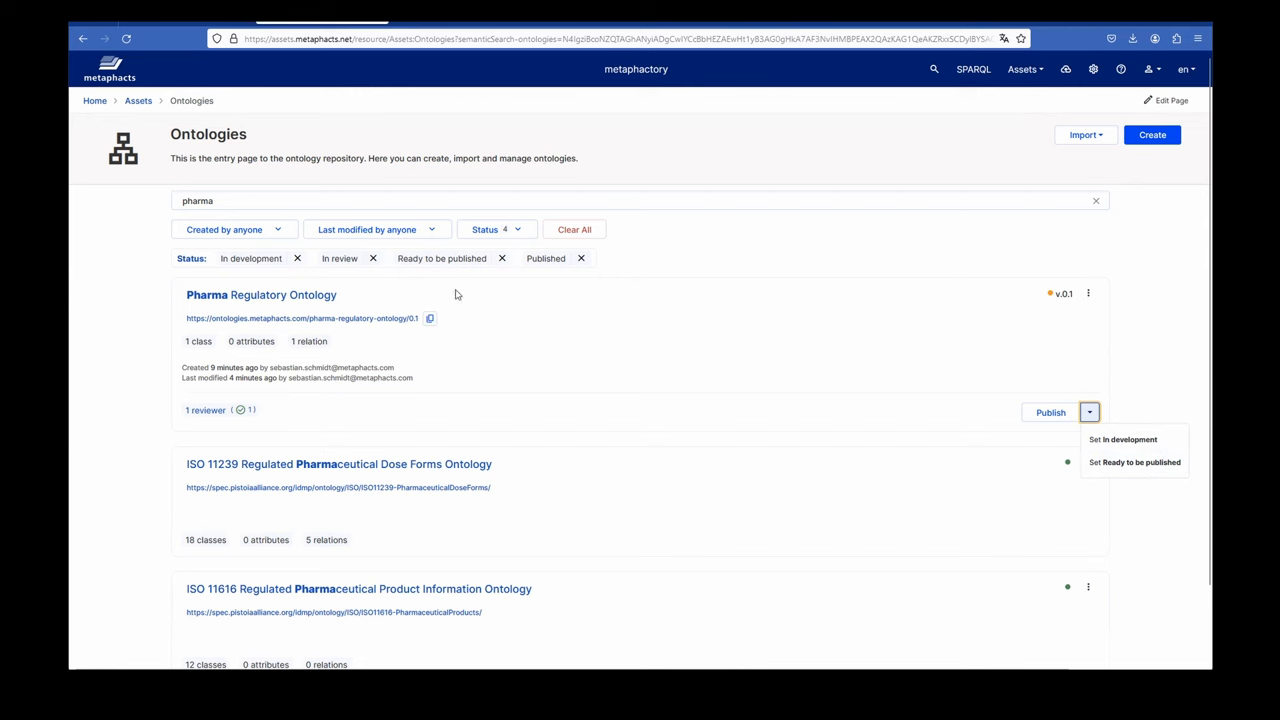
Step: From the Nobel Prize category class details, follow the link to the Nobel Prize Controlled Terms vocabulary
left_click(83, 39)
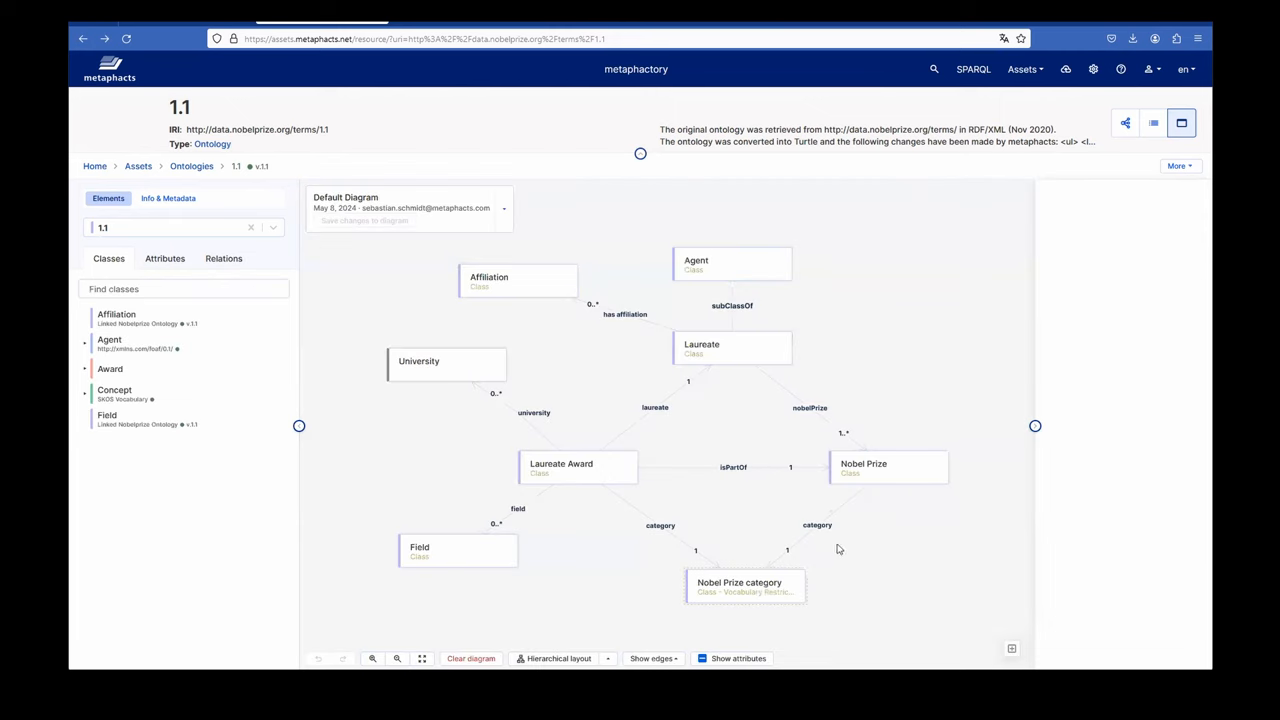
left_click(740, 585)
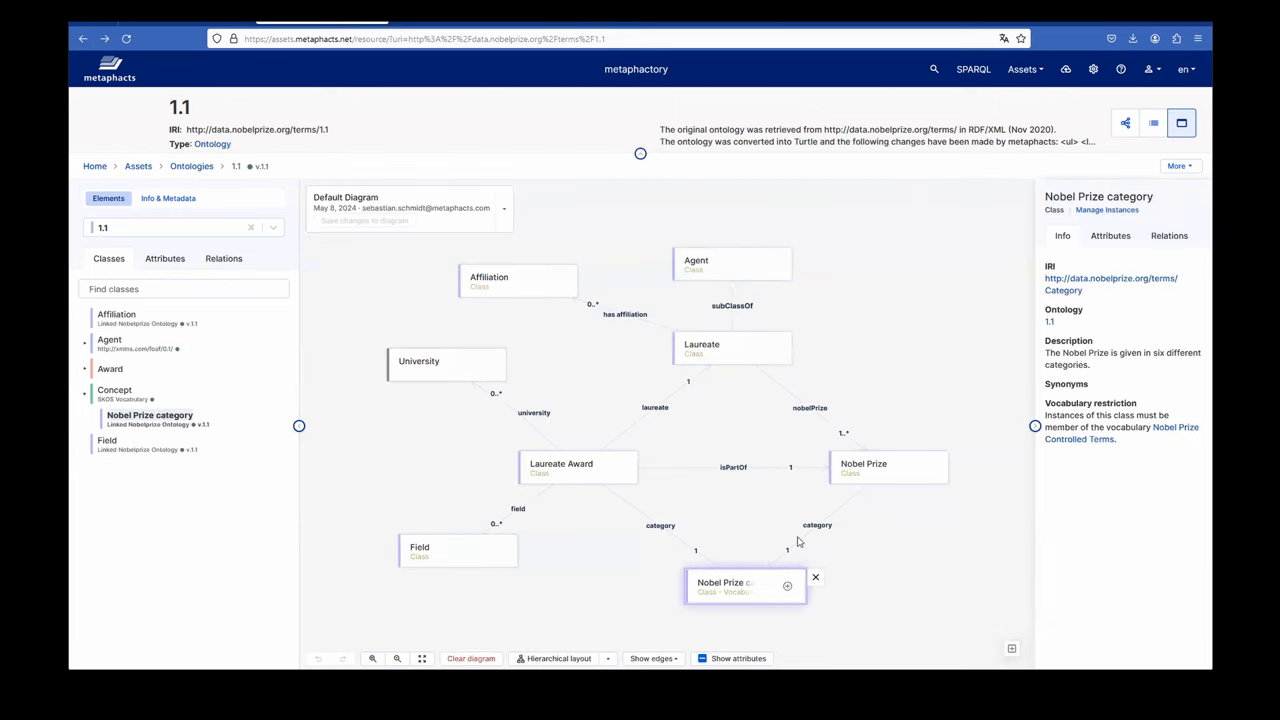
mouse_move(932, 534)
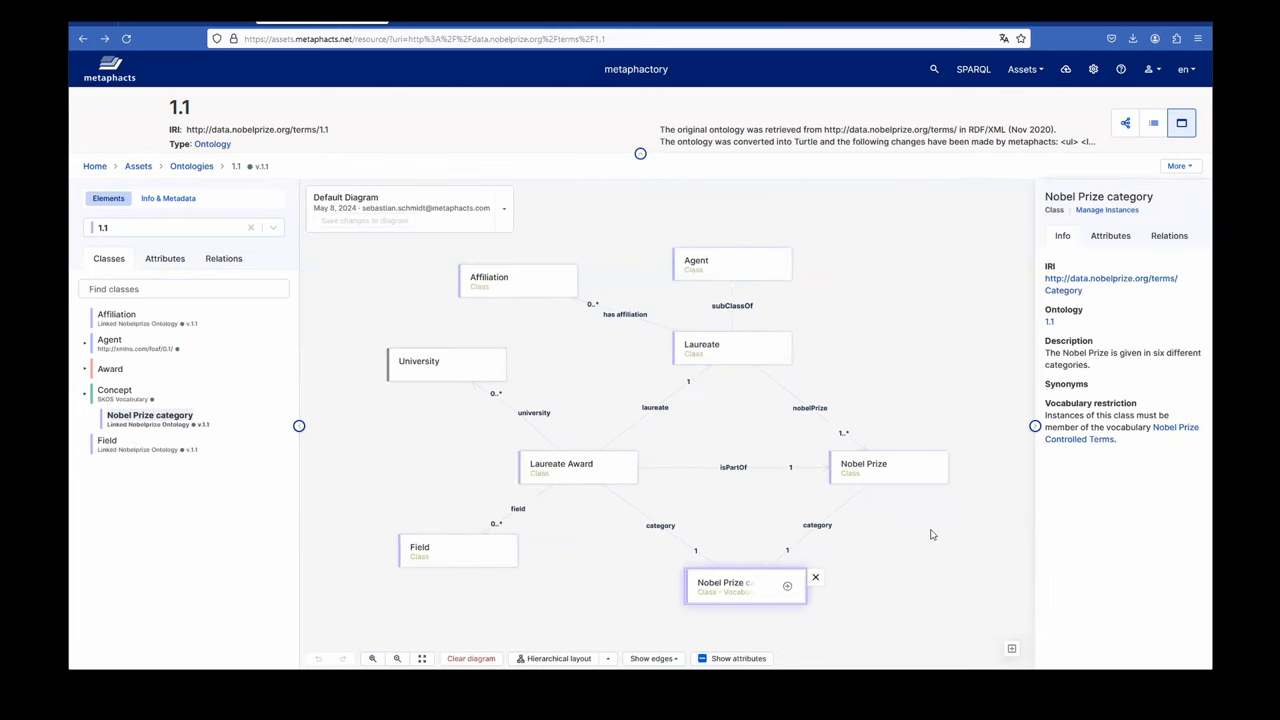
mouse_move(1177, 427)
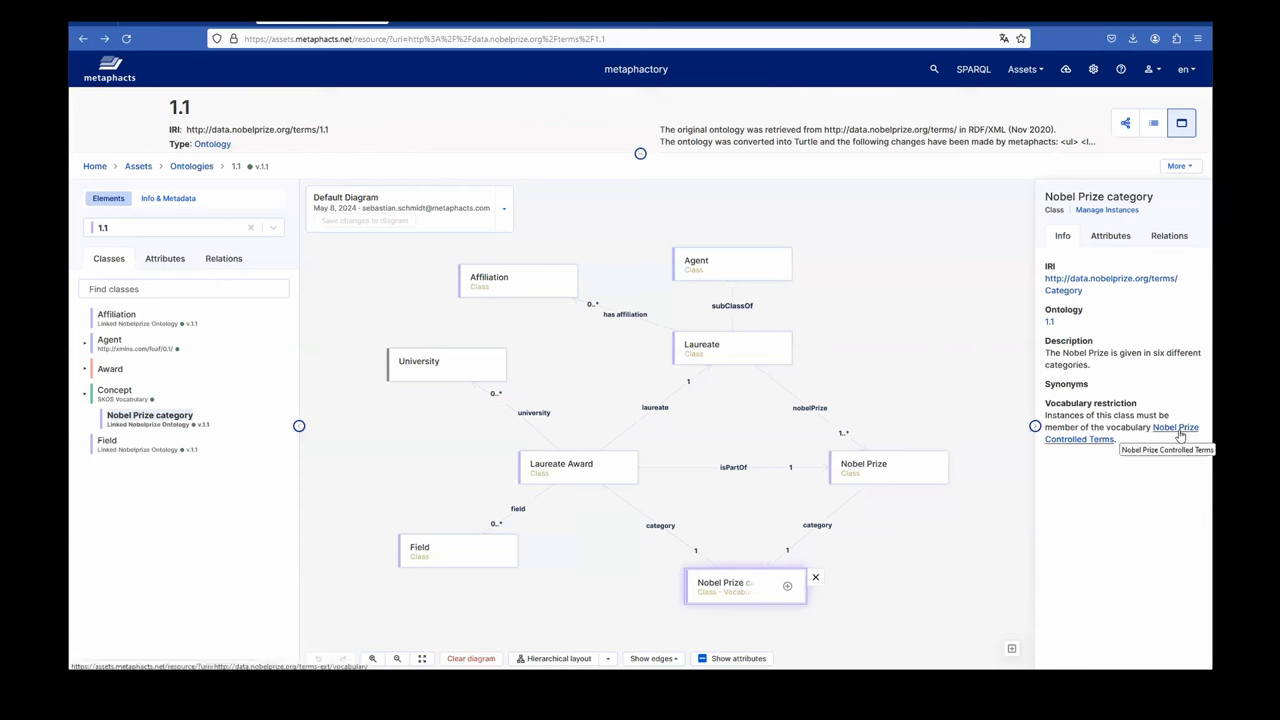
mouse_move(1175, 431)
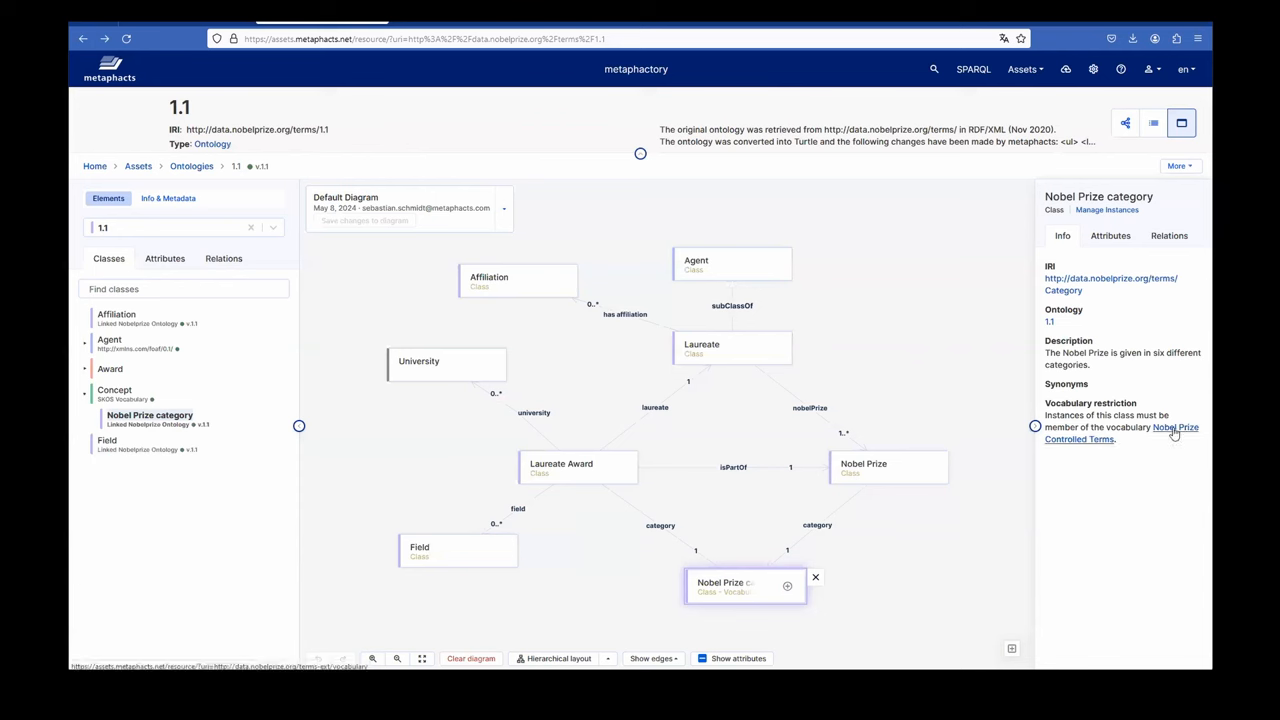
left_click(1175, 432)
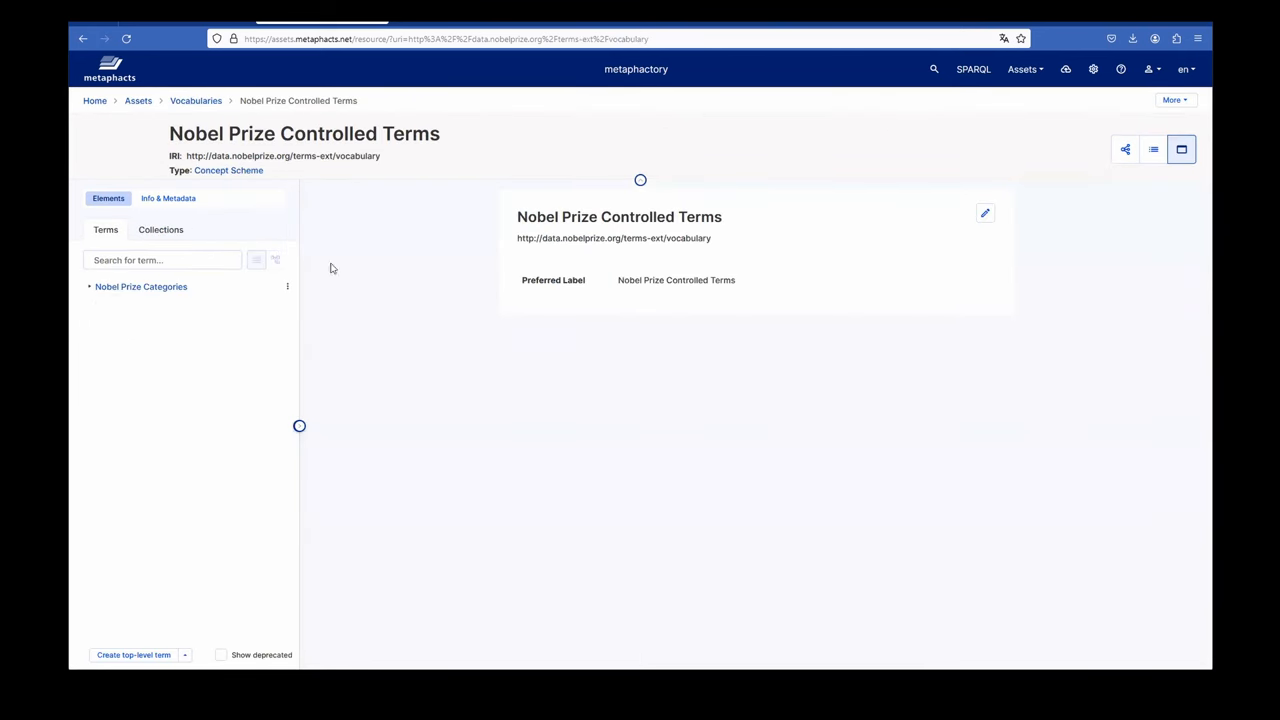
left_click(89, 287)
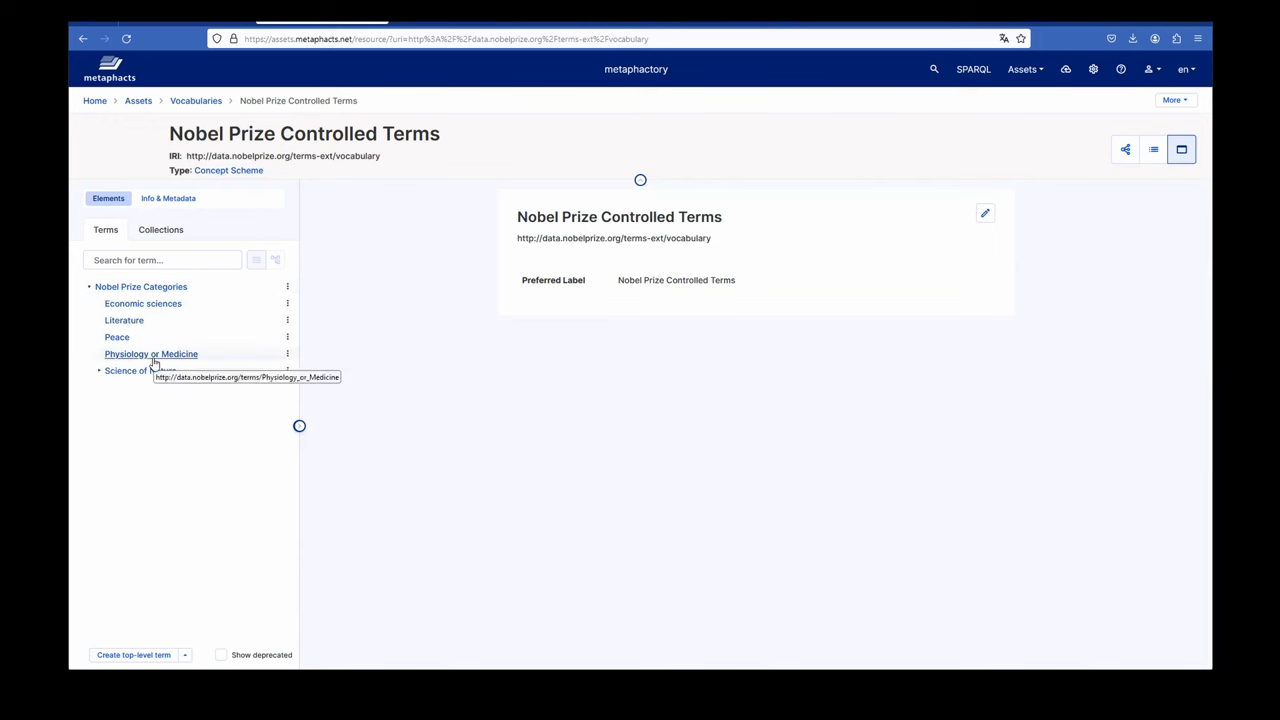
mouse_move(149, 401)
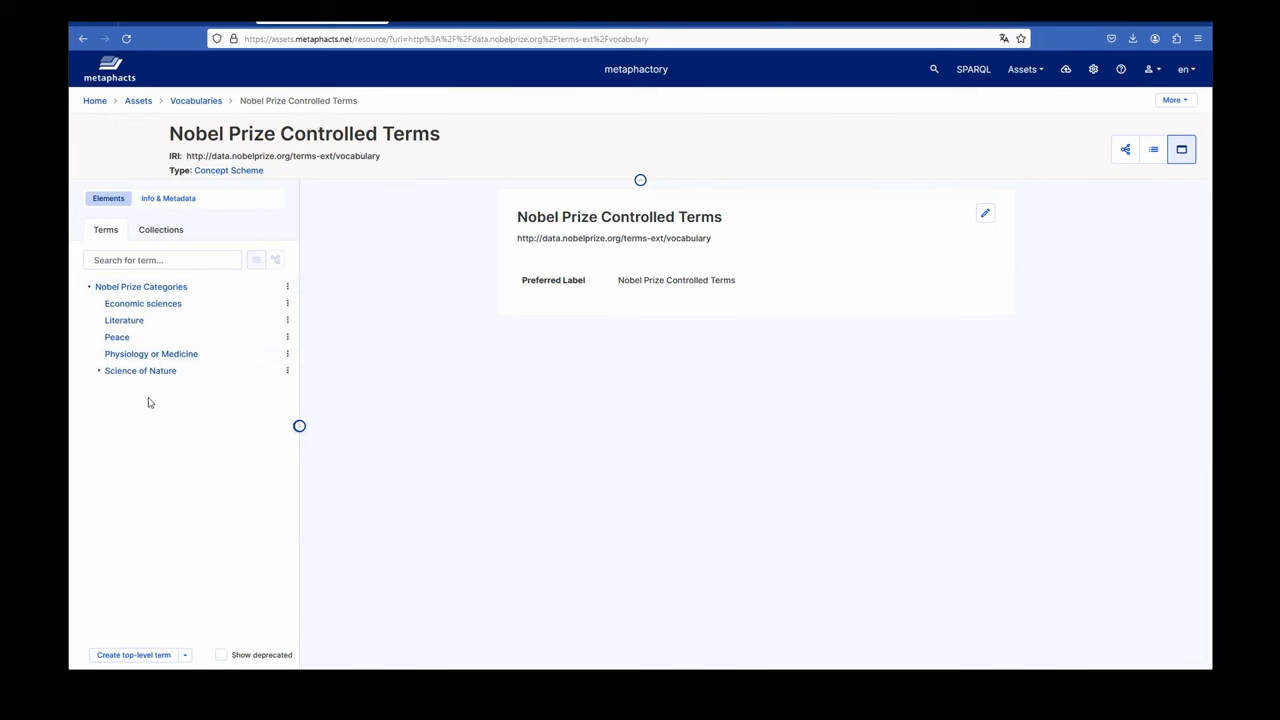
mouse_move(119, 383)
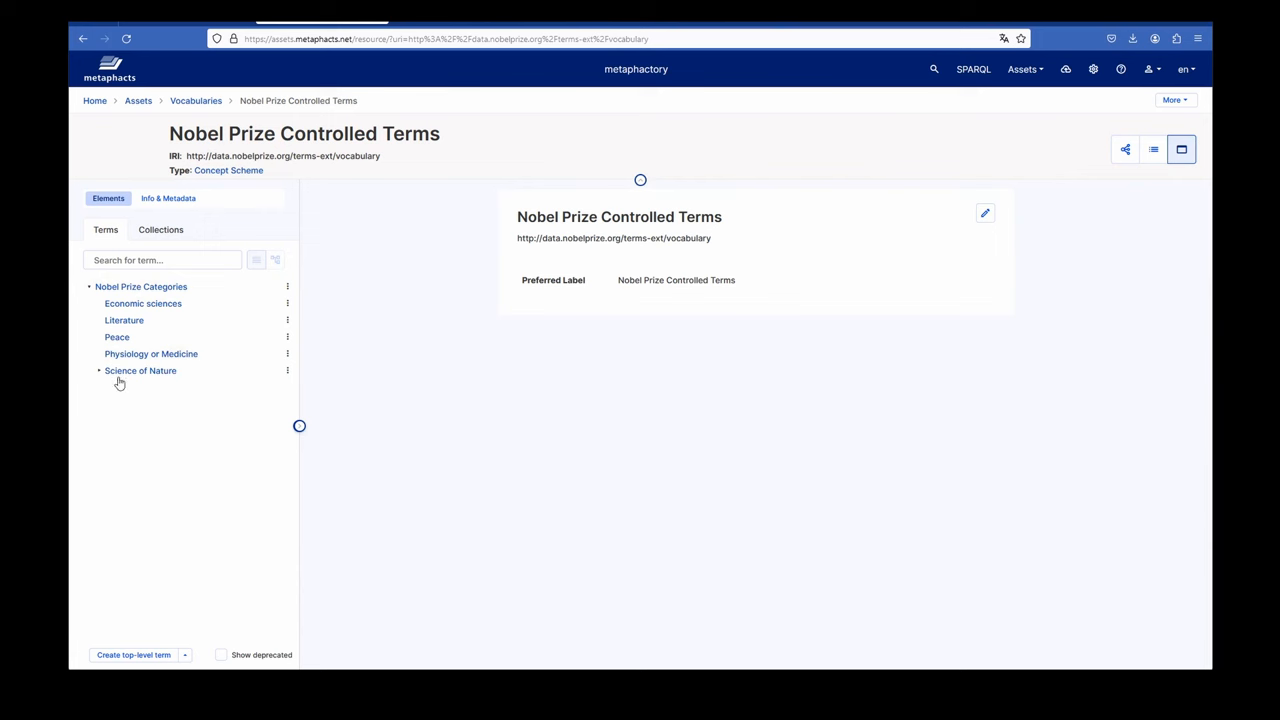
mouse_move(210, 318)
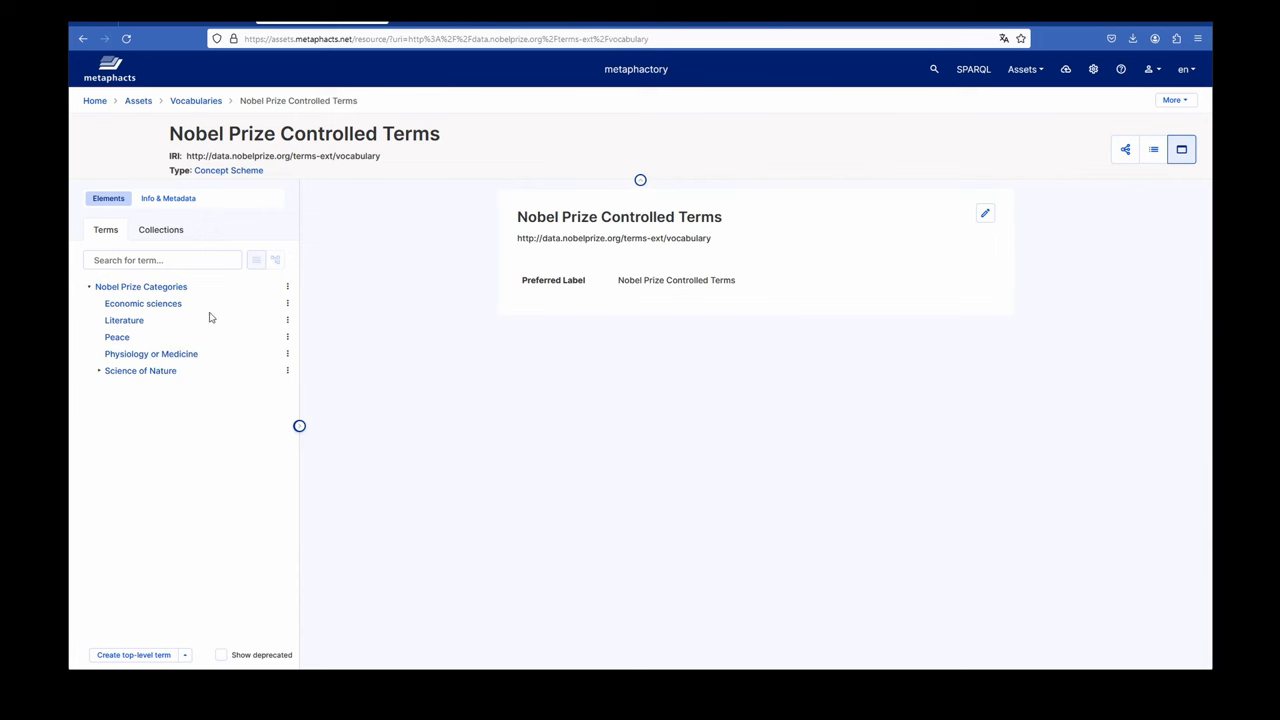
mouse_move(244, 357)
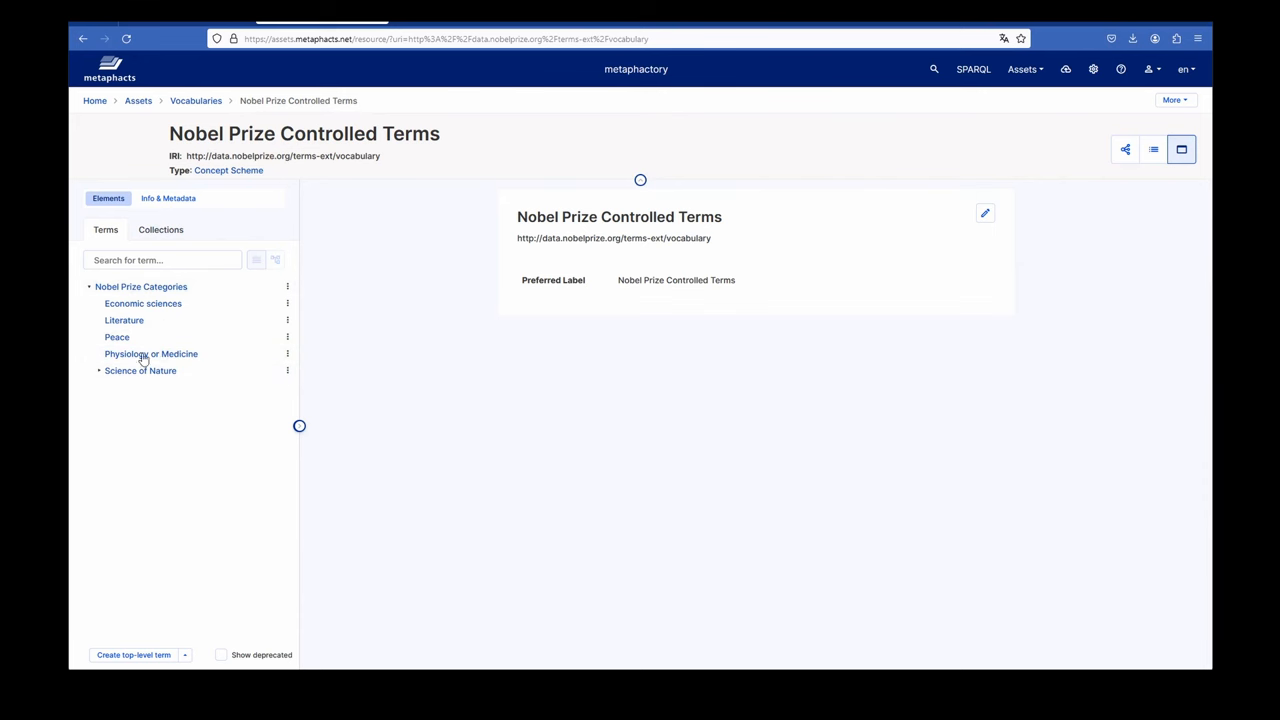
mouse_move(143, 303)
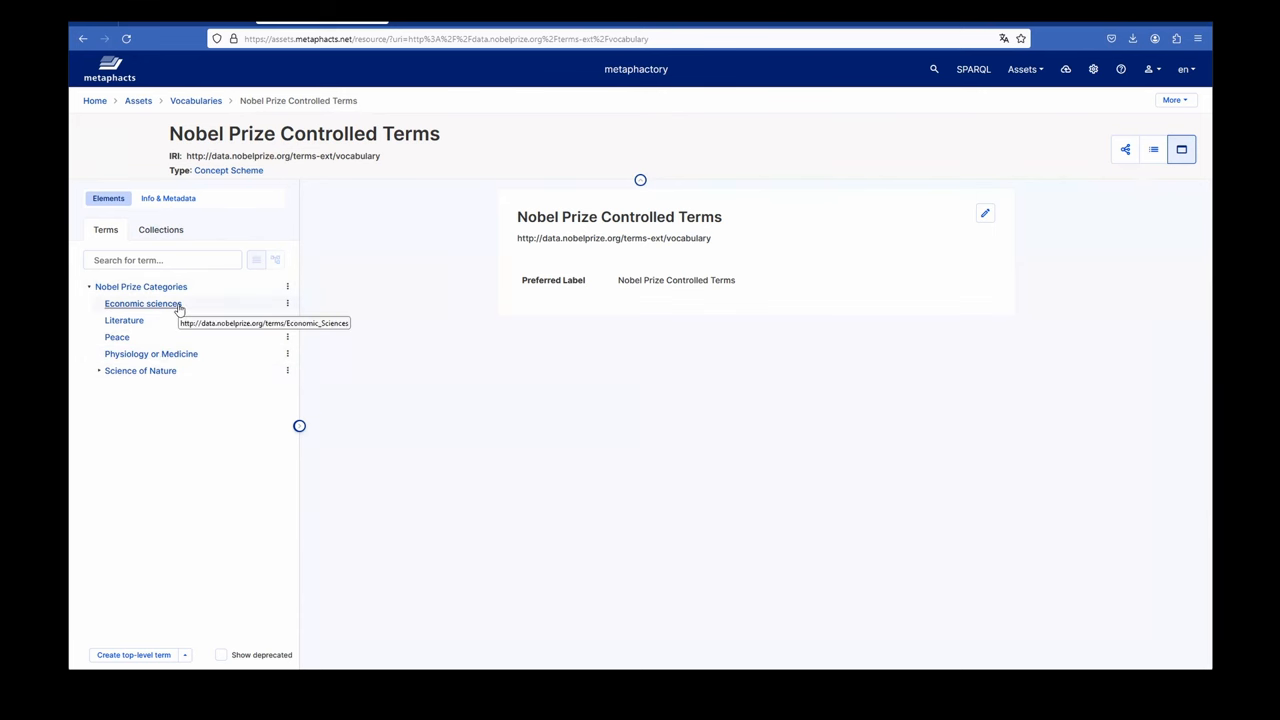
mouse_move(140, 370)
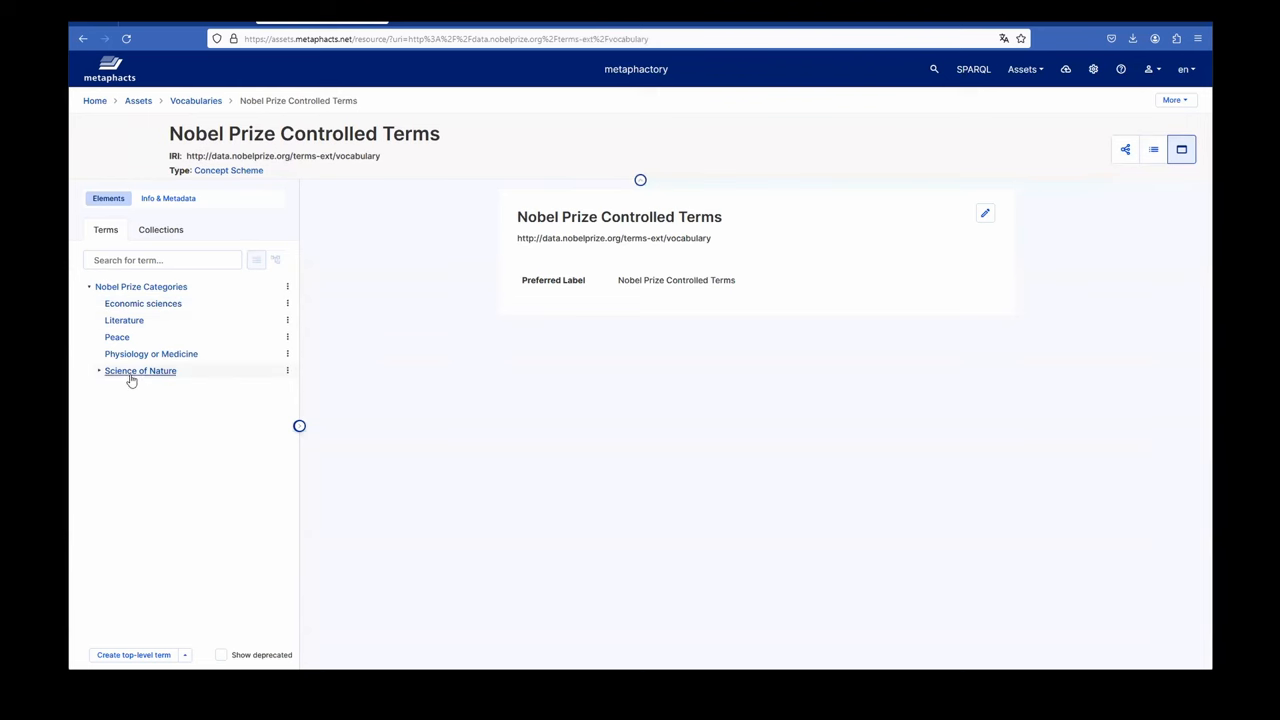
left_click(140, 371)
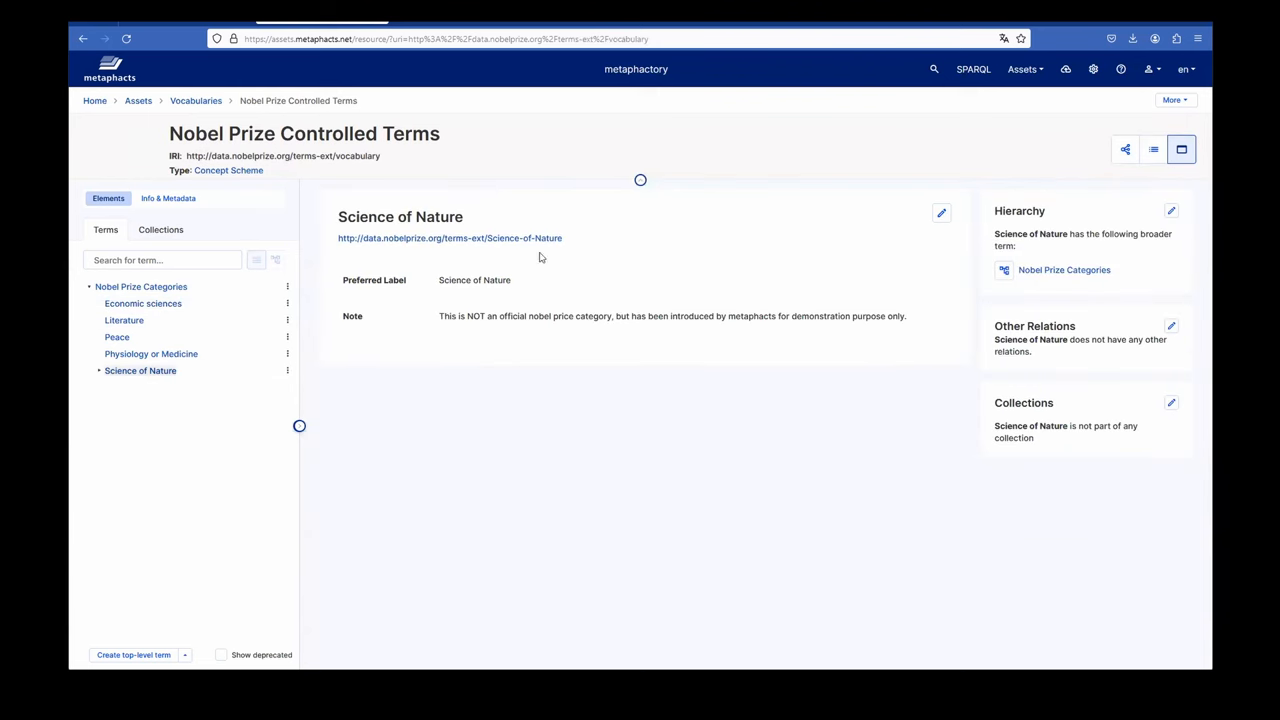
mouse_move(629, 312)
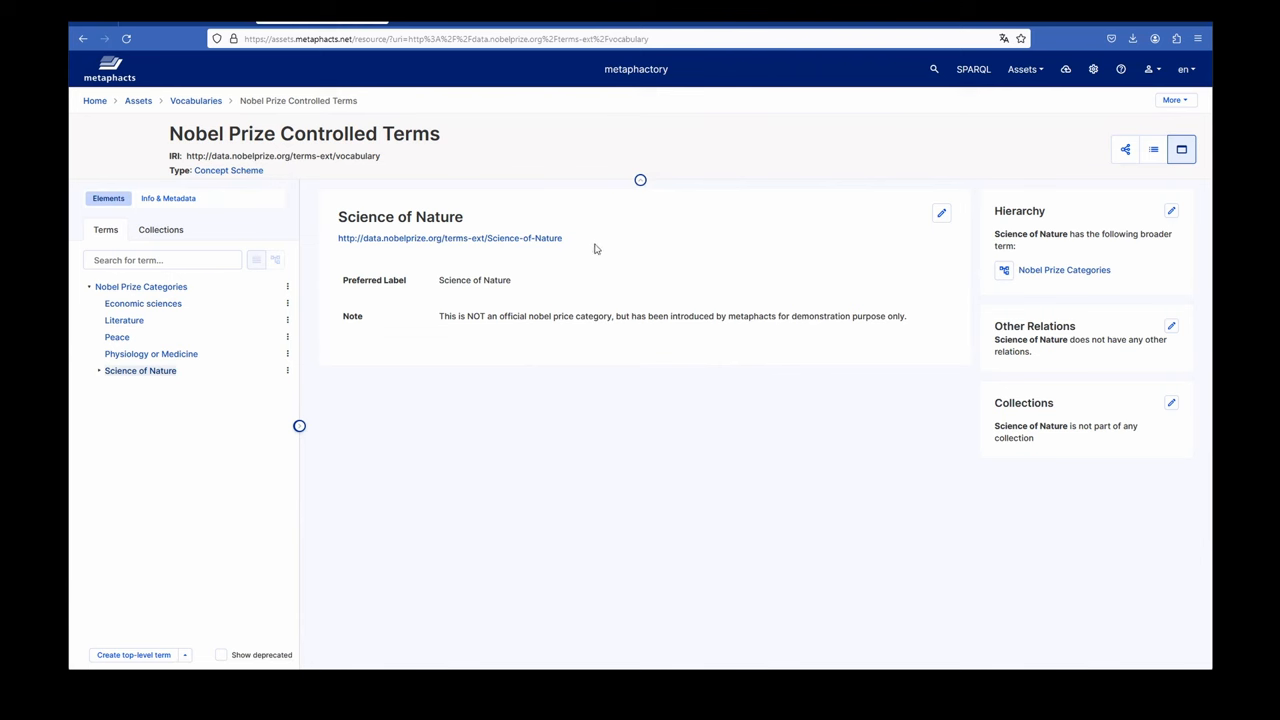
mouse_move(578, 293)
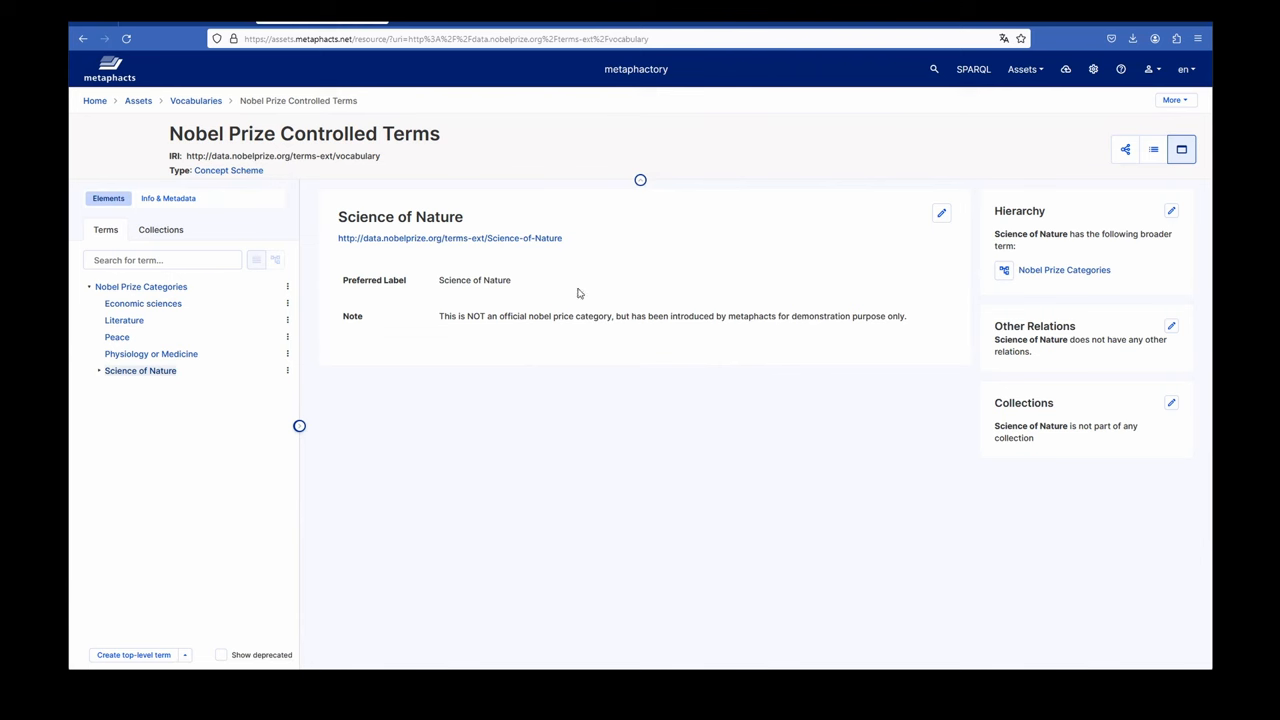
mouse_move(563, 293)
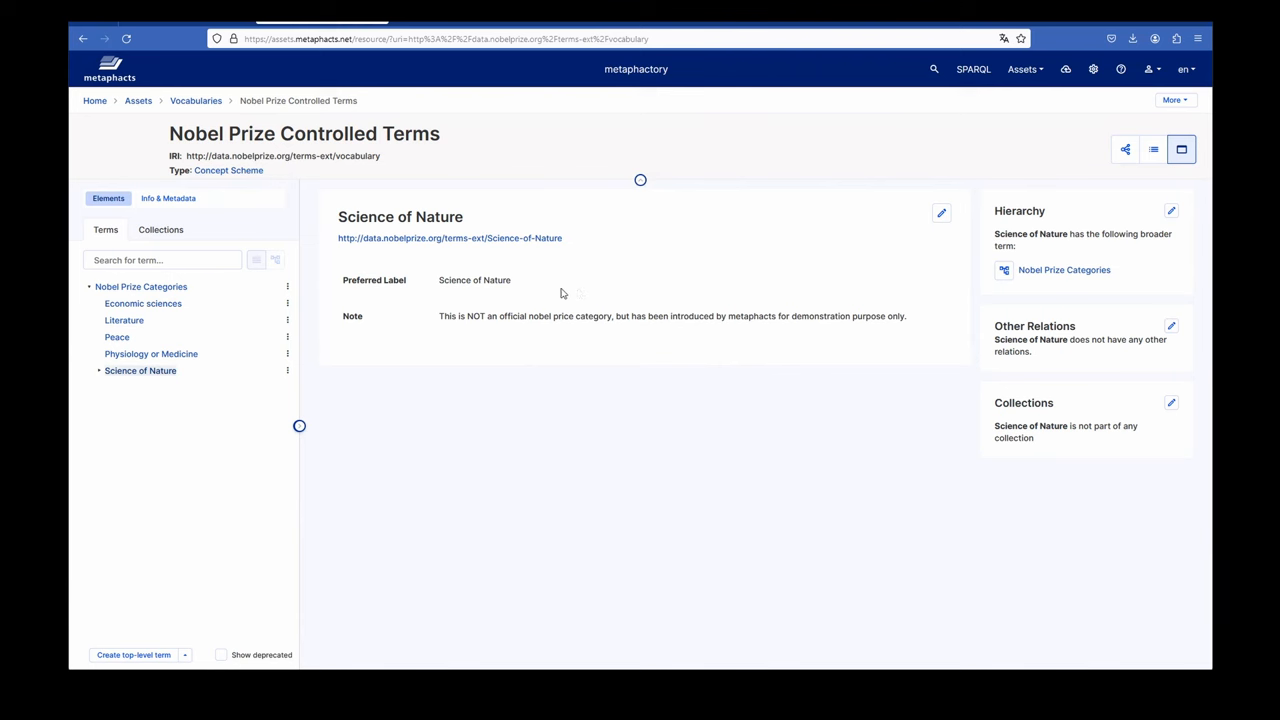
mouse_move(389, 175)
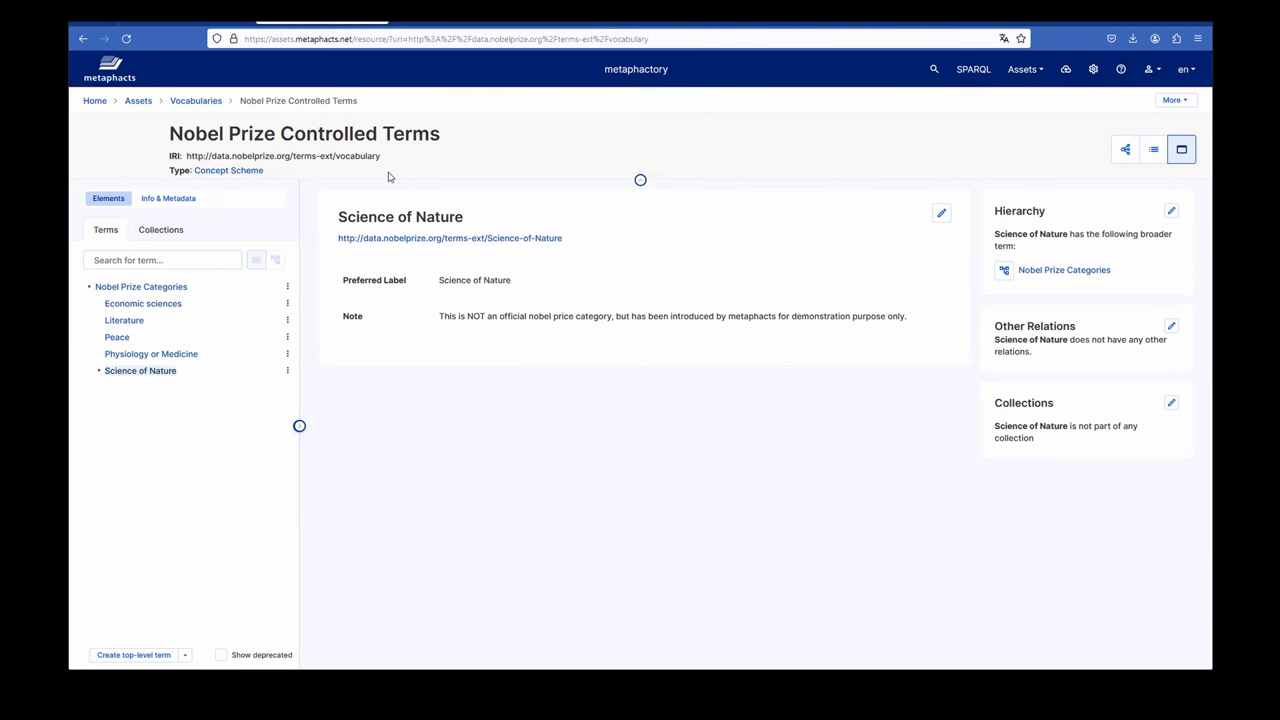
mouse_move(358, 196)
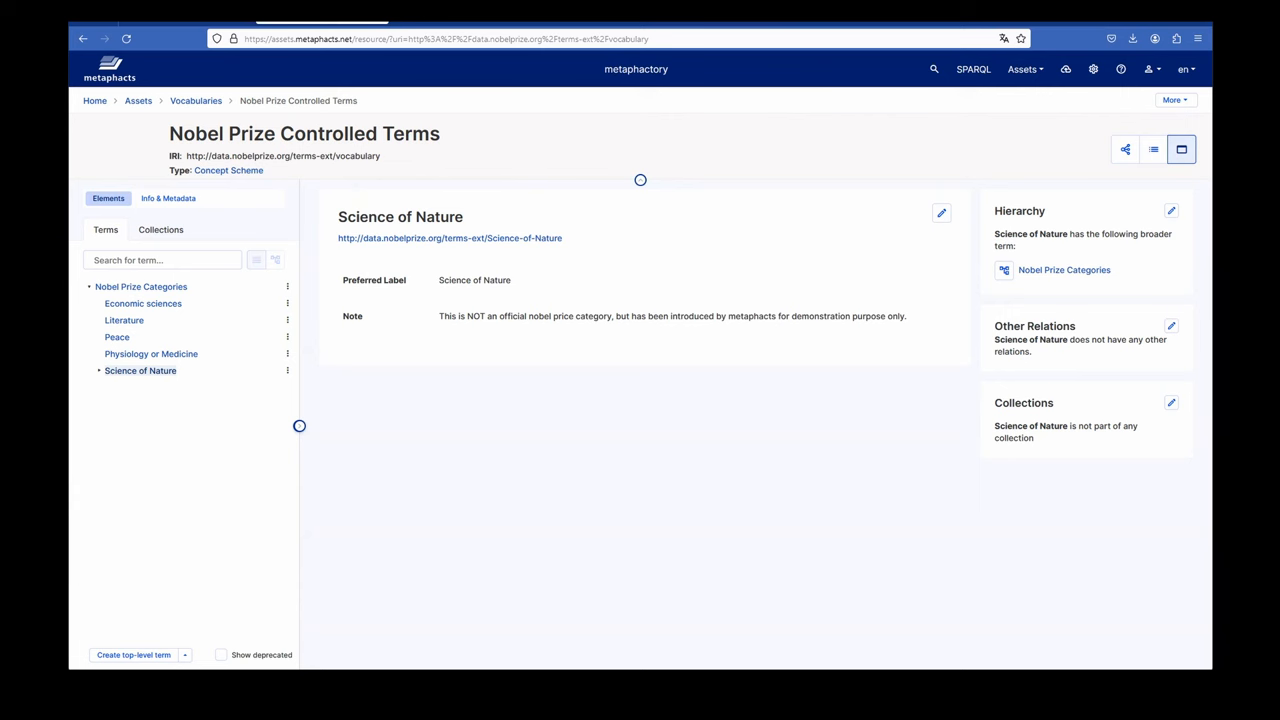
mouse_move(568, 262)
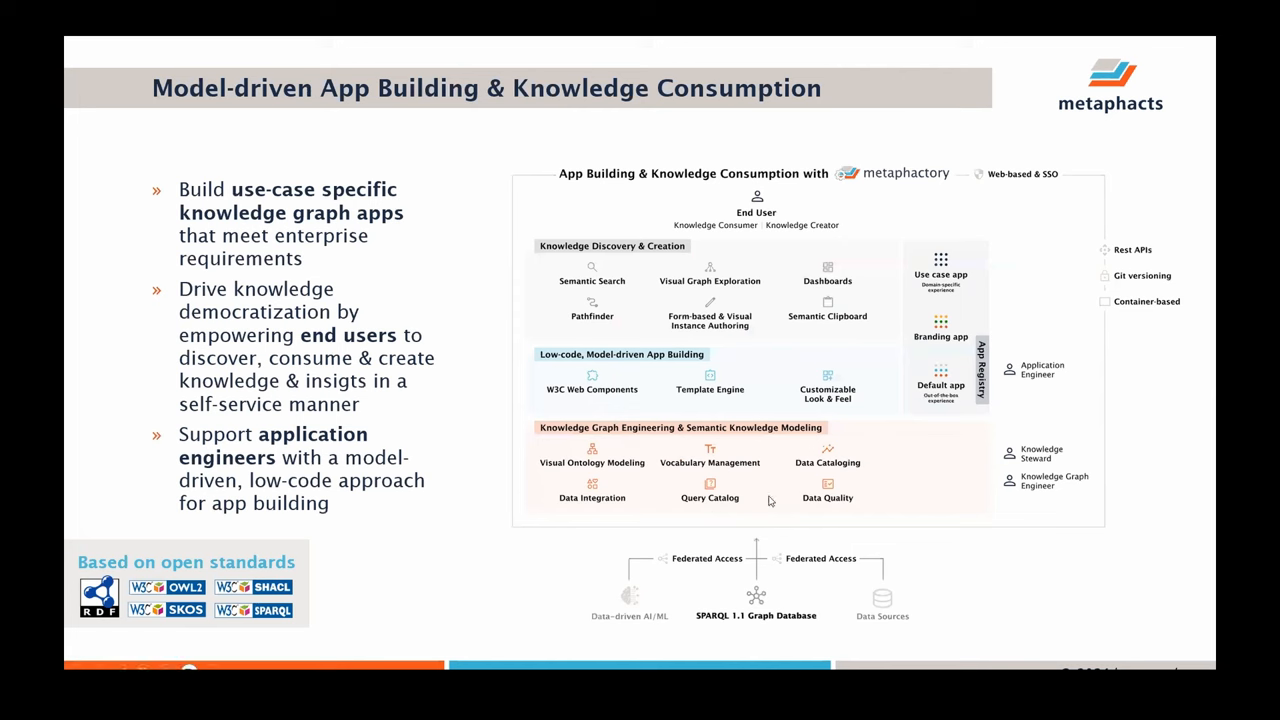
mouse_move(708, 433)
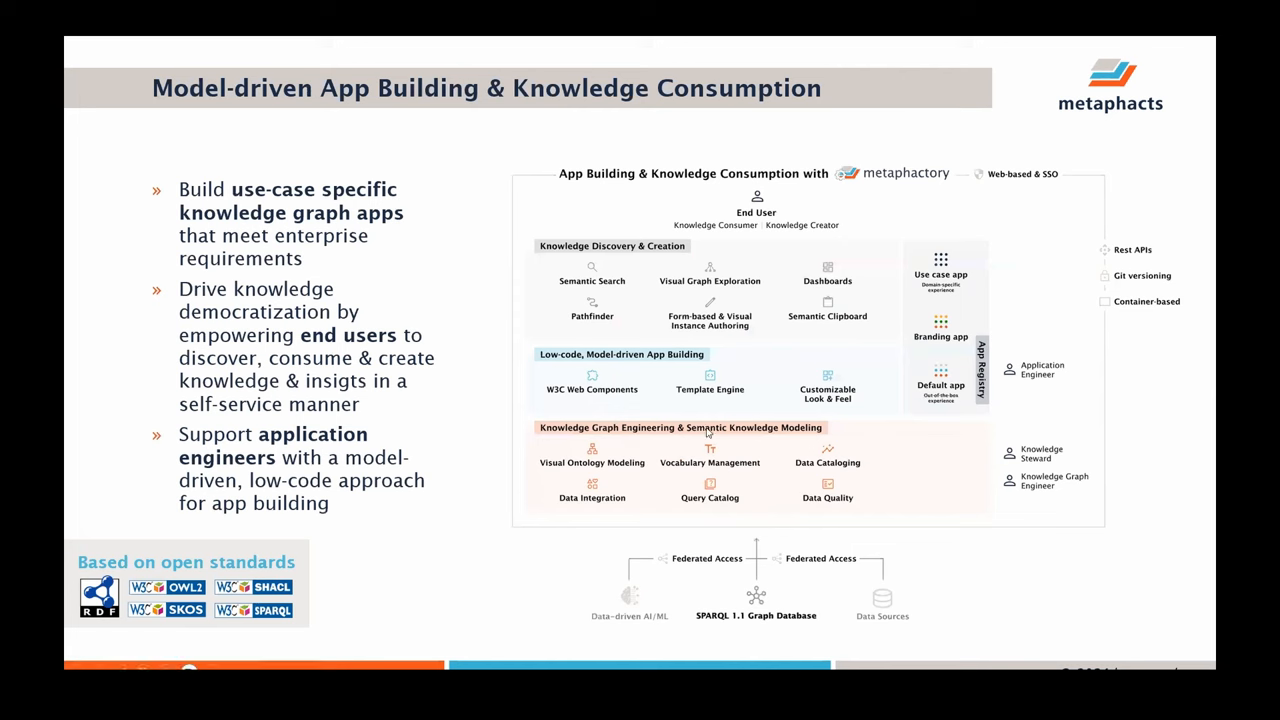
mouse_move(697, 393)
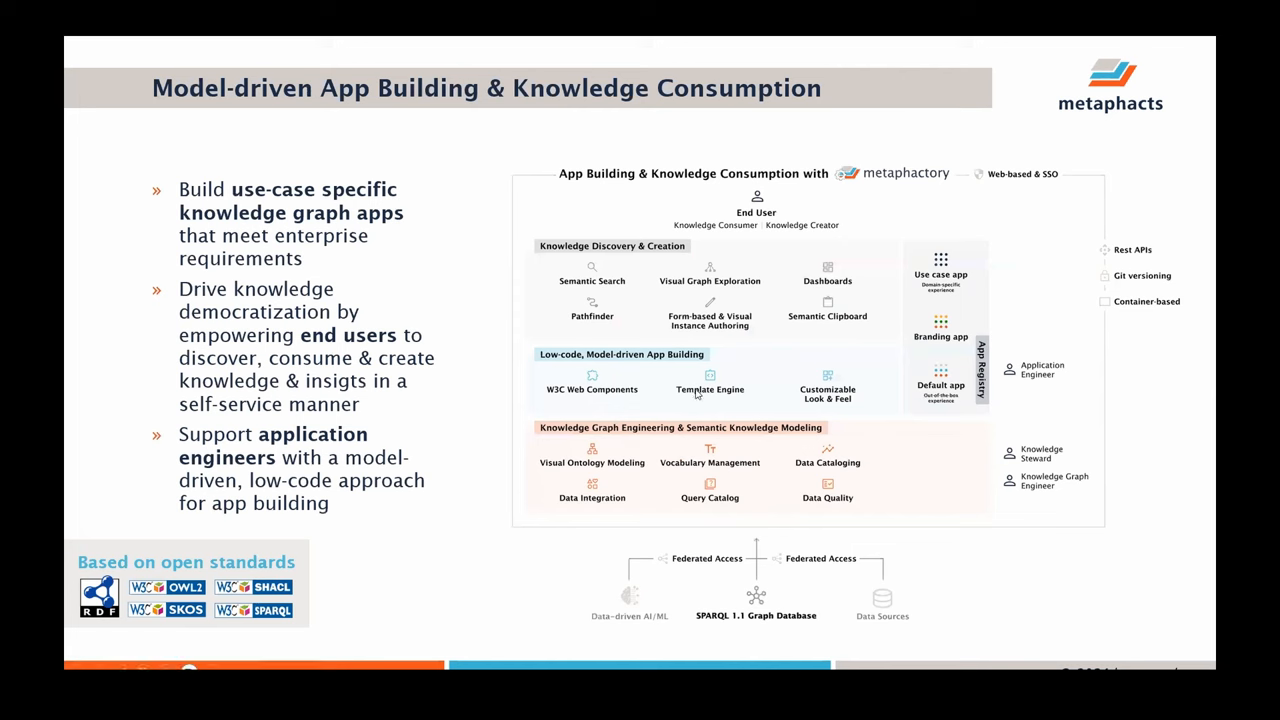
mouse_move(775, 547)
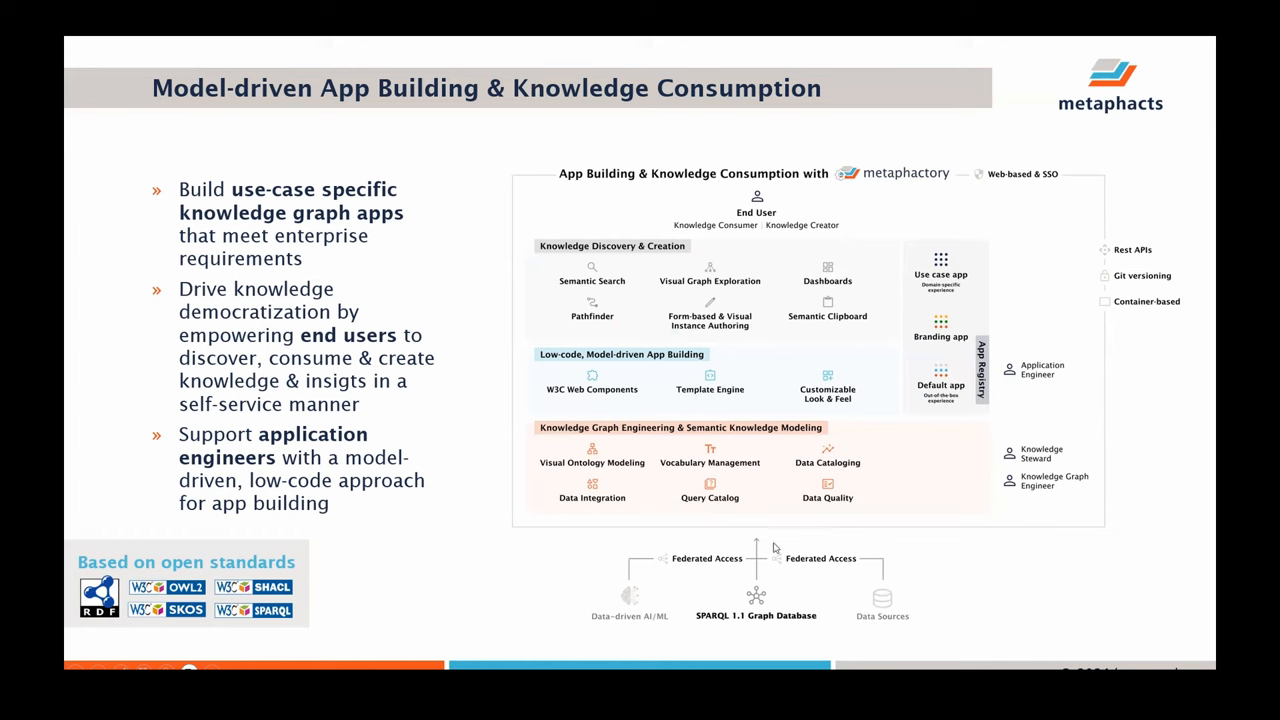
mouse_move(693, 493)
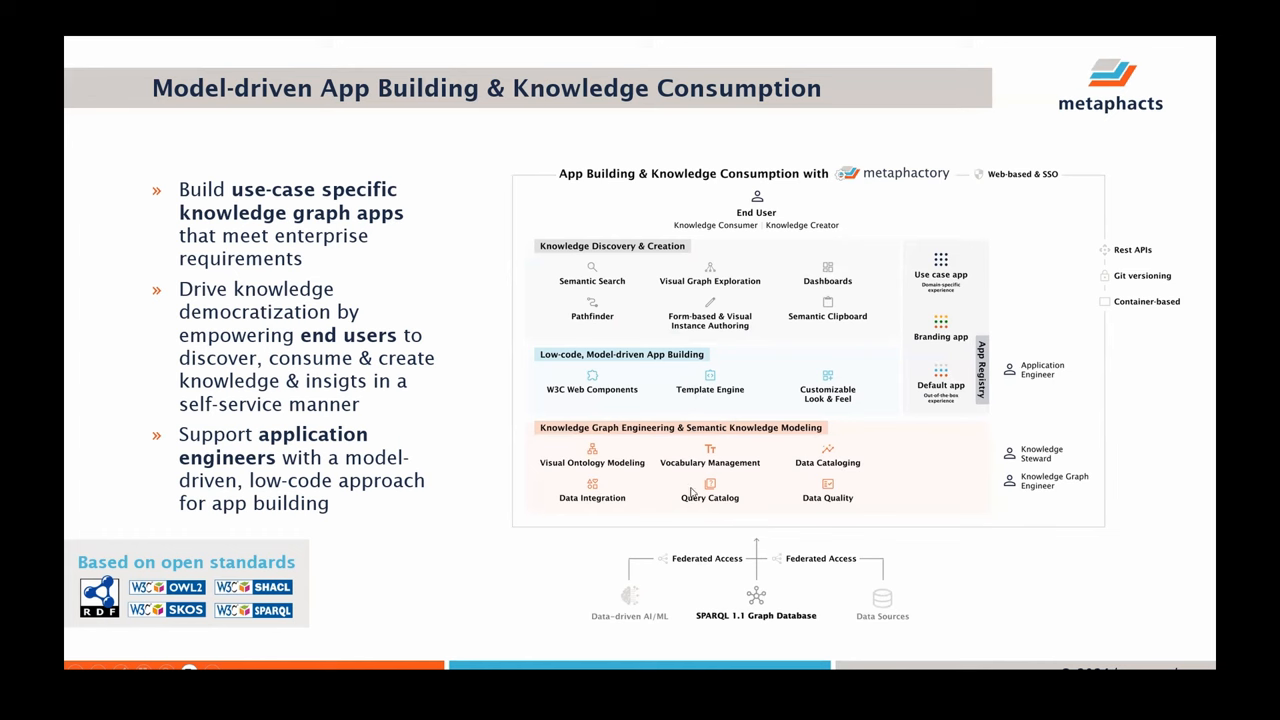
mouse_move(731, 553)
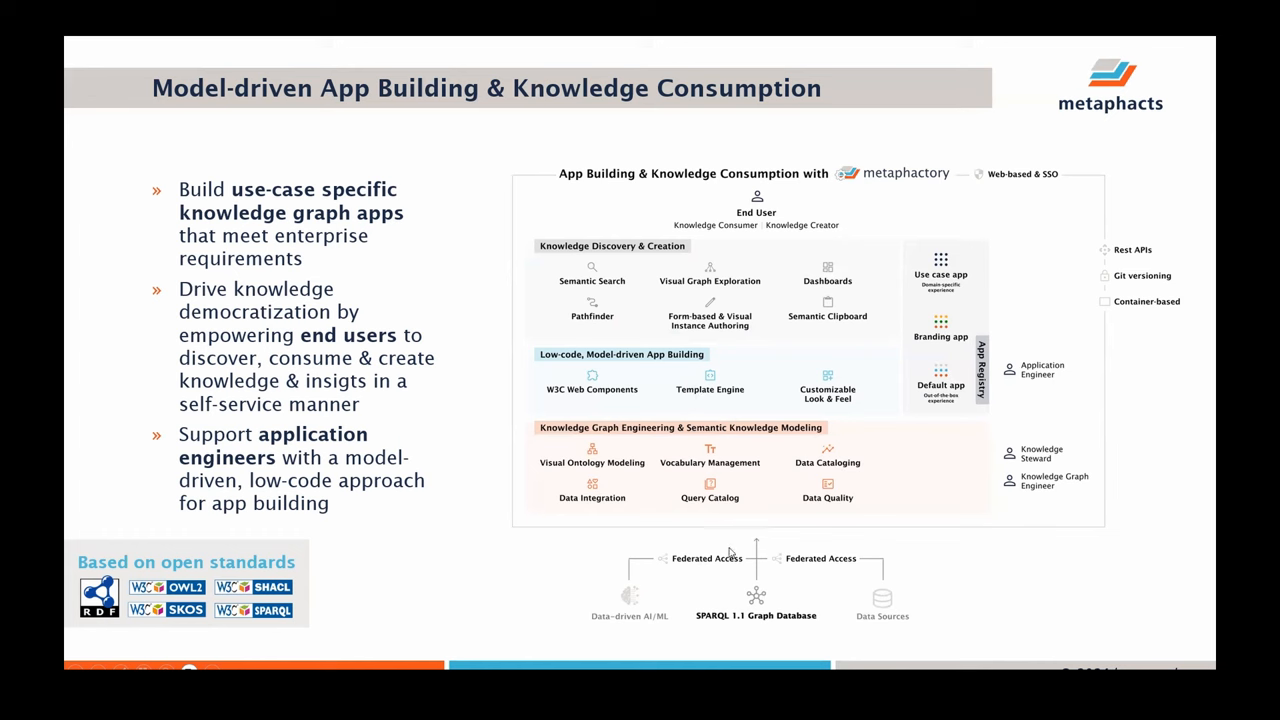
mouse_move(630, 611)
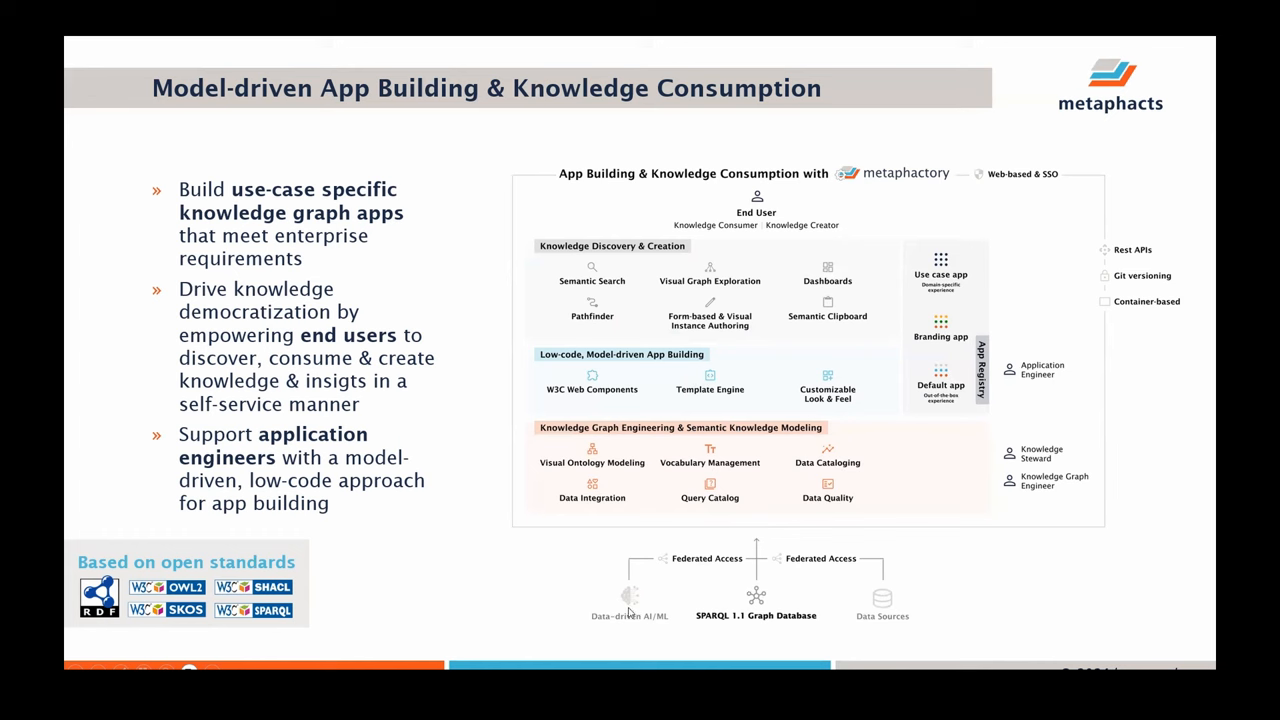
mouse_move(938, 579)
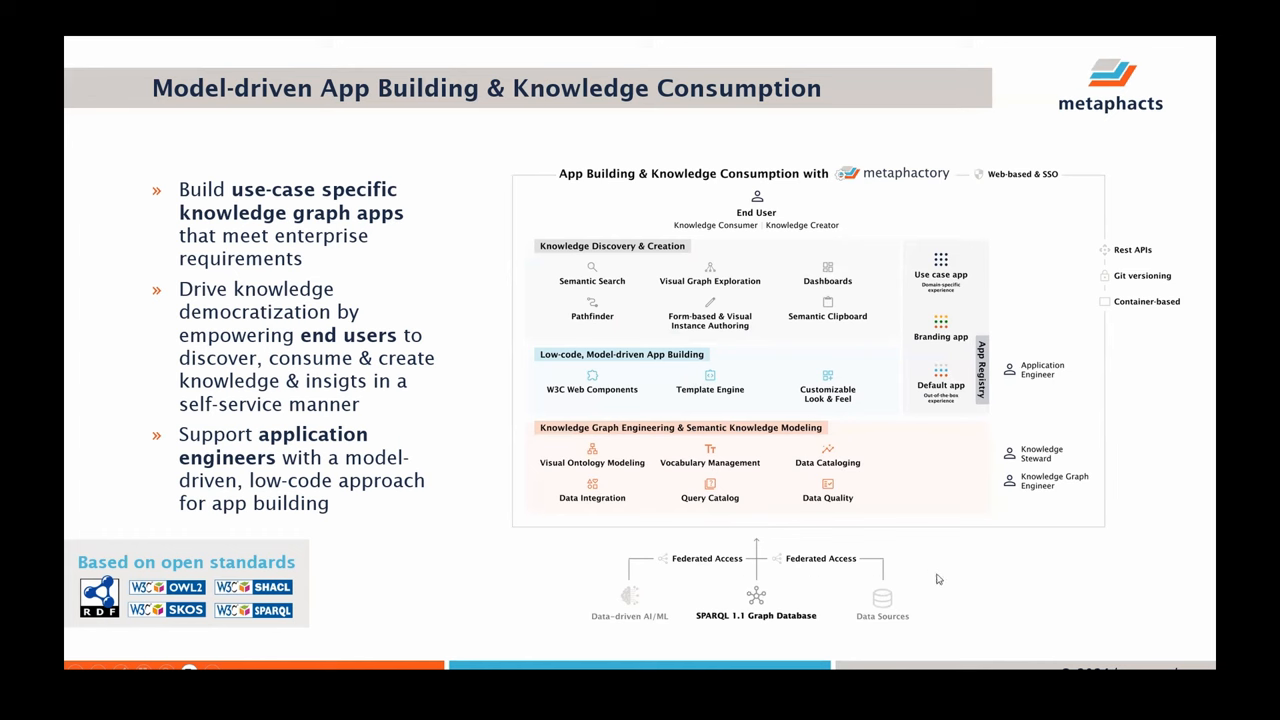
mouse_move(811, 555)
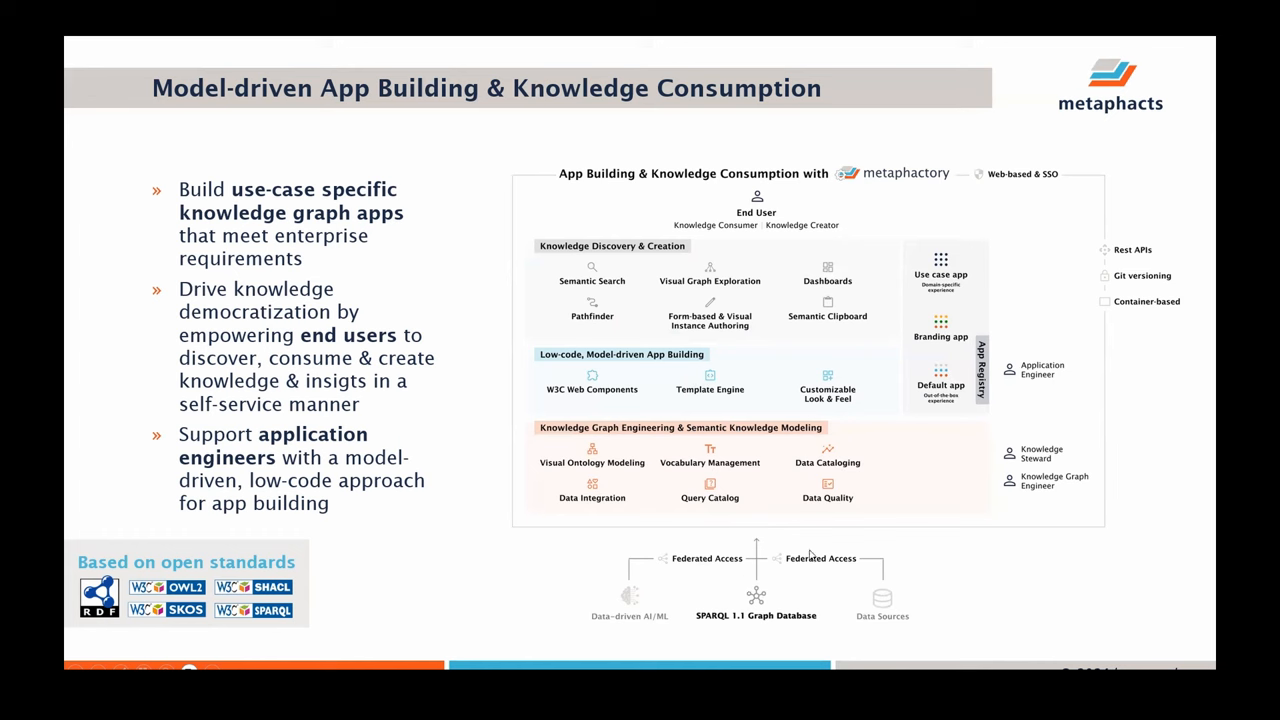
mouse_move(768, 540)
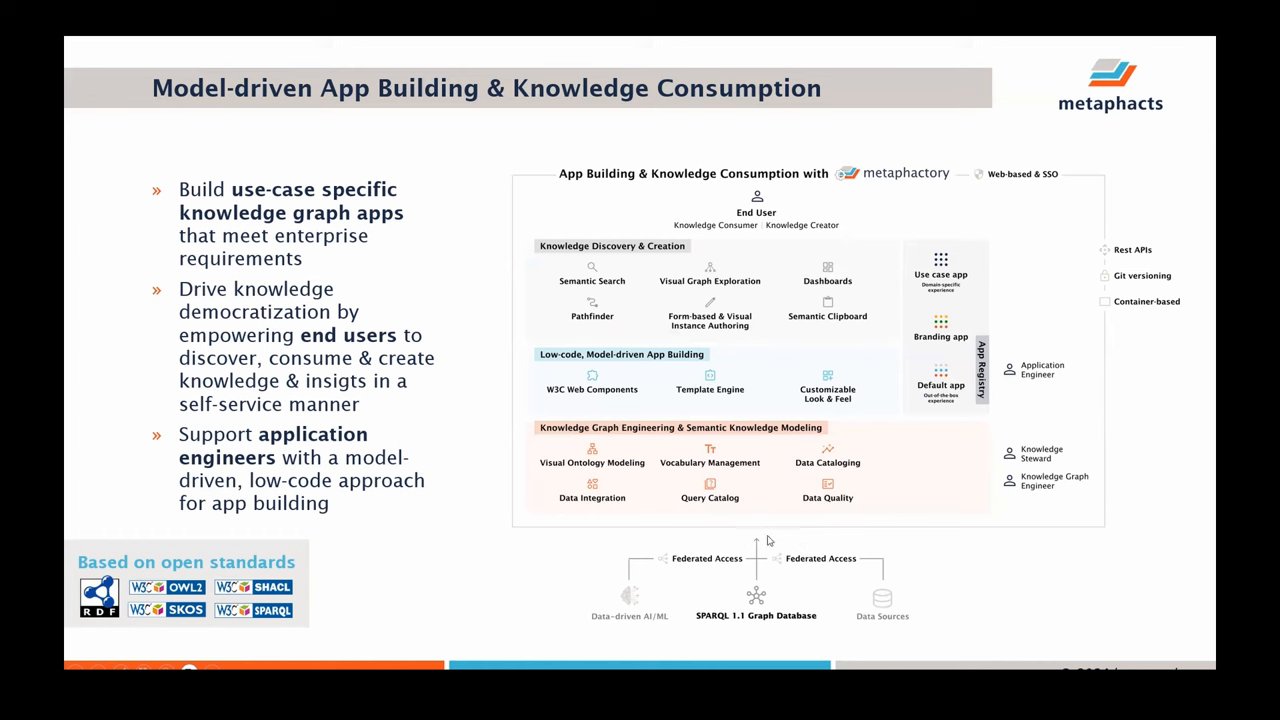
mouse_move(786, 545)
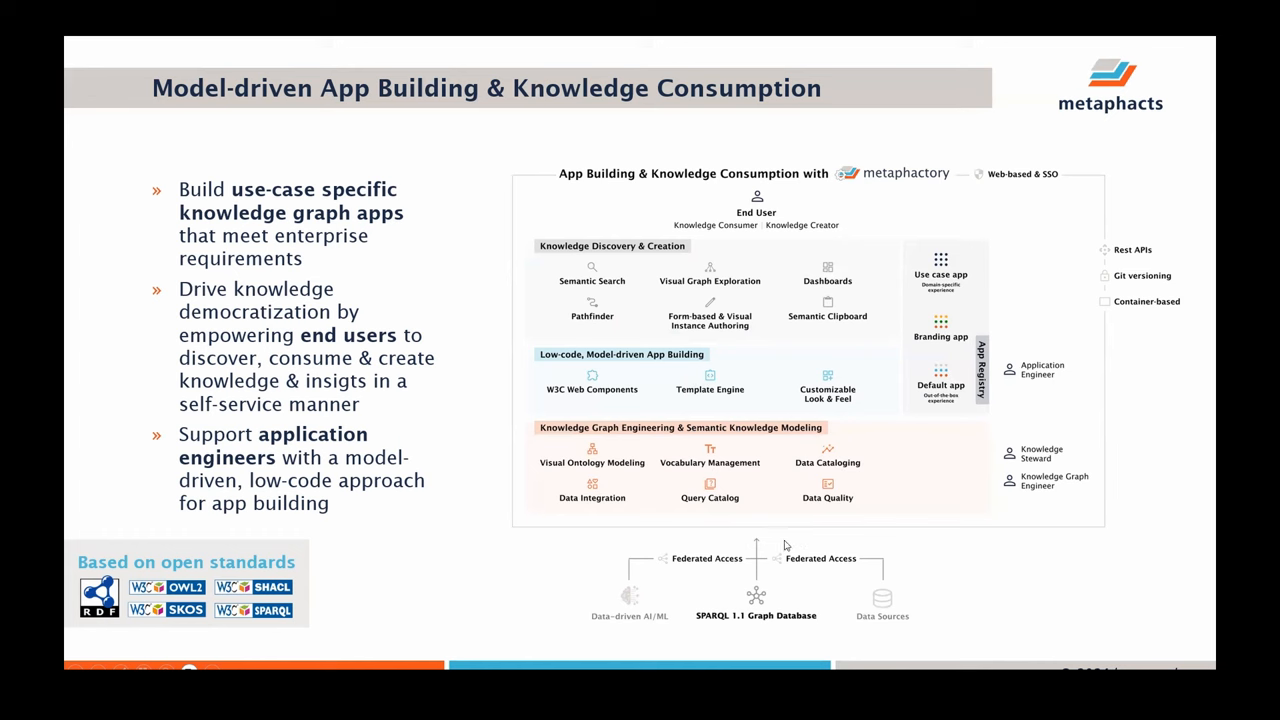
mouse_move(777, 584)
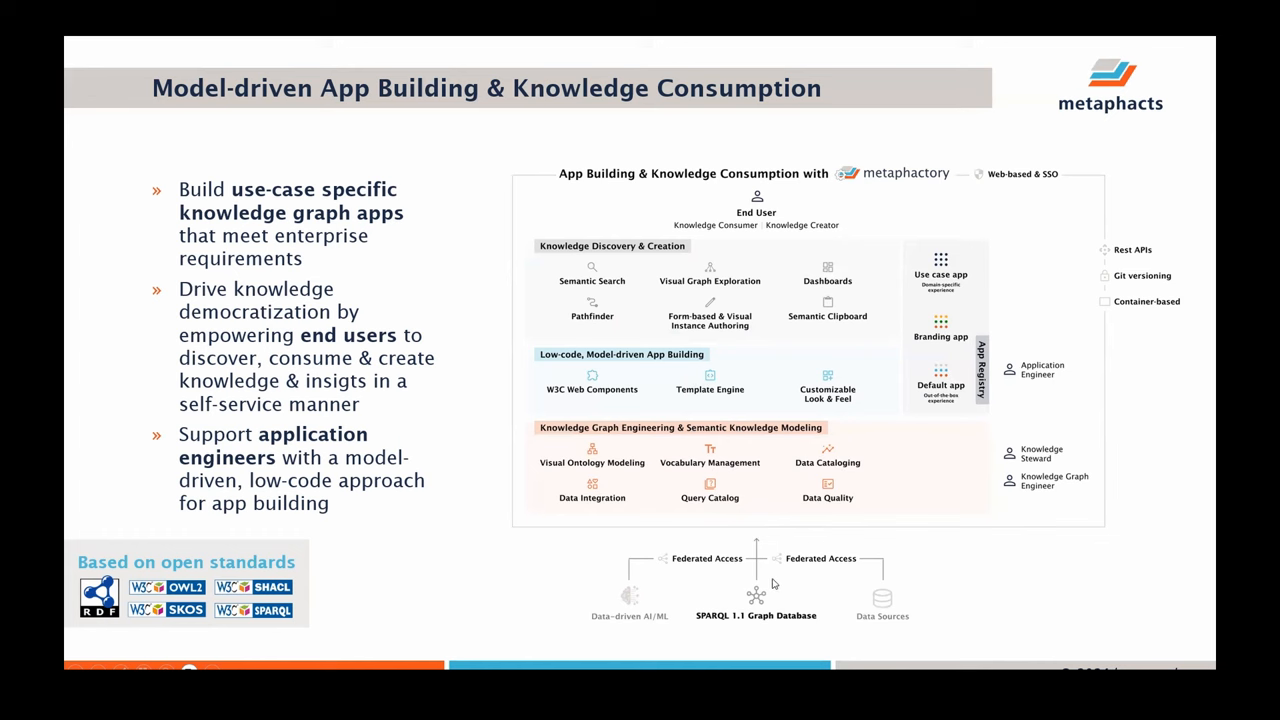
mouse_move(762, 568)
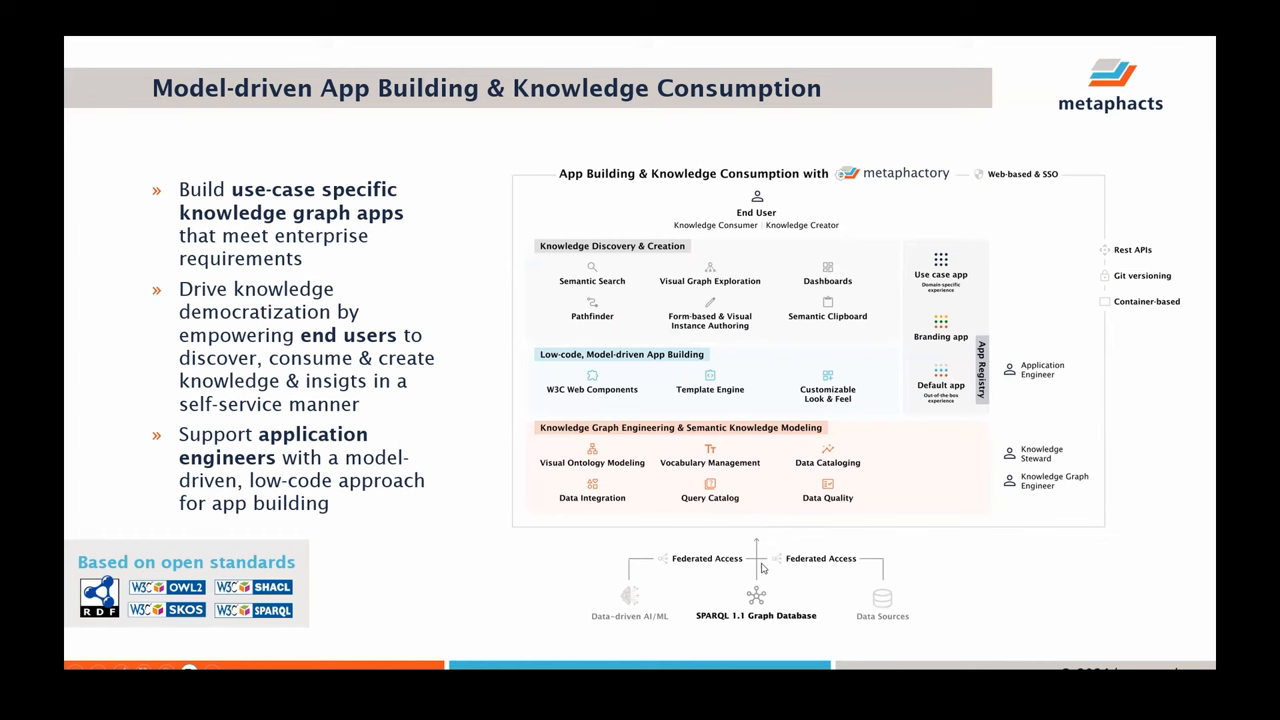
mouse_move(810, 587)
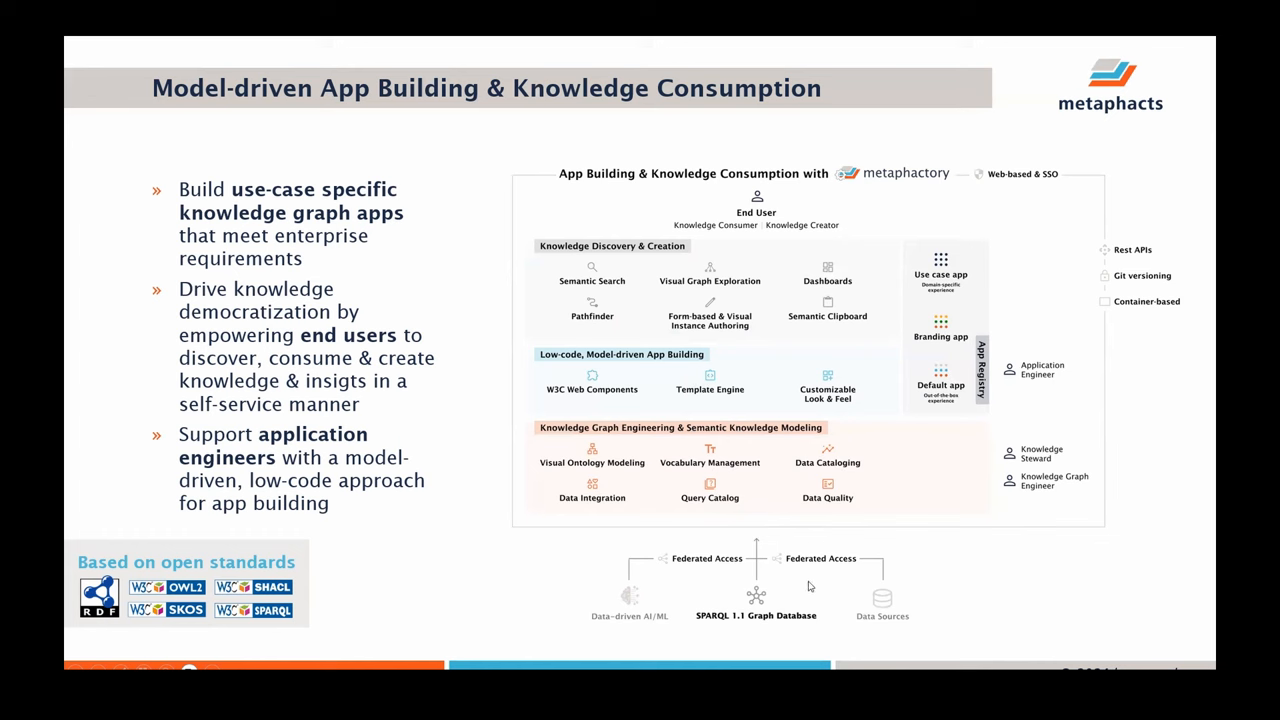
mouse_move(764, 569)
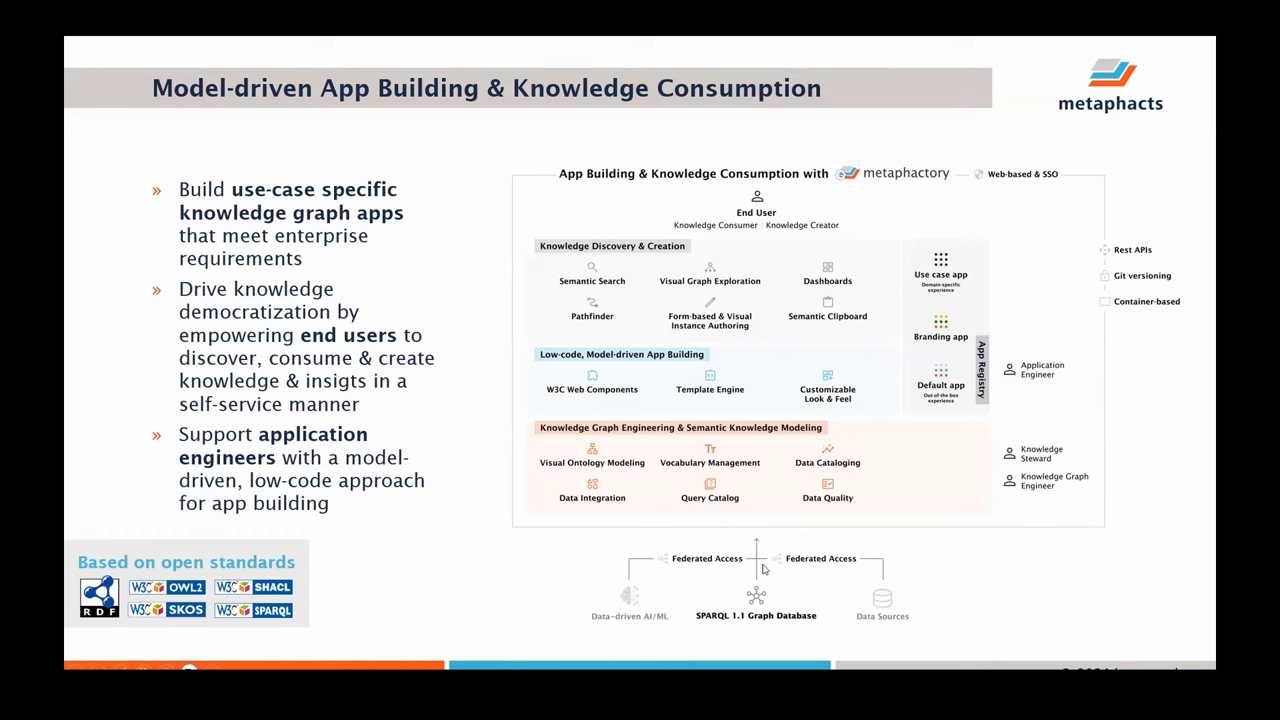
mouse_move(740, 578)
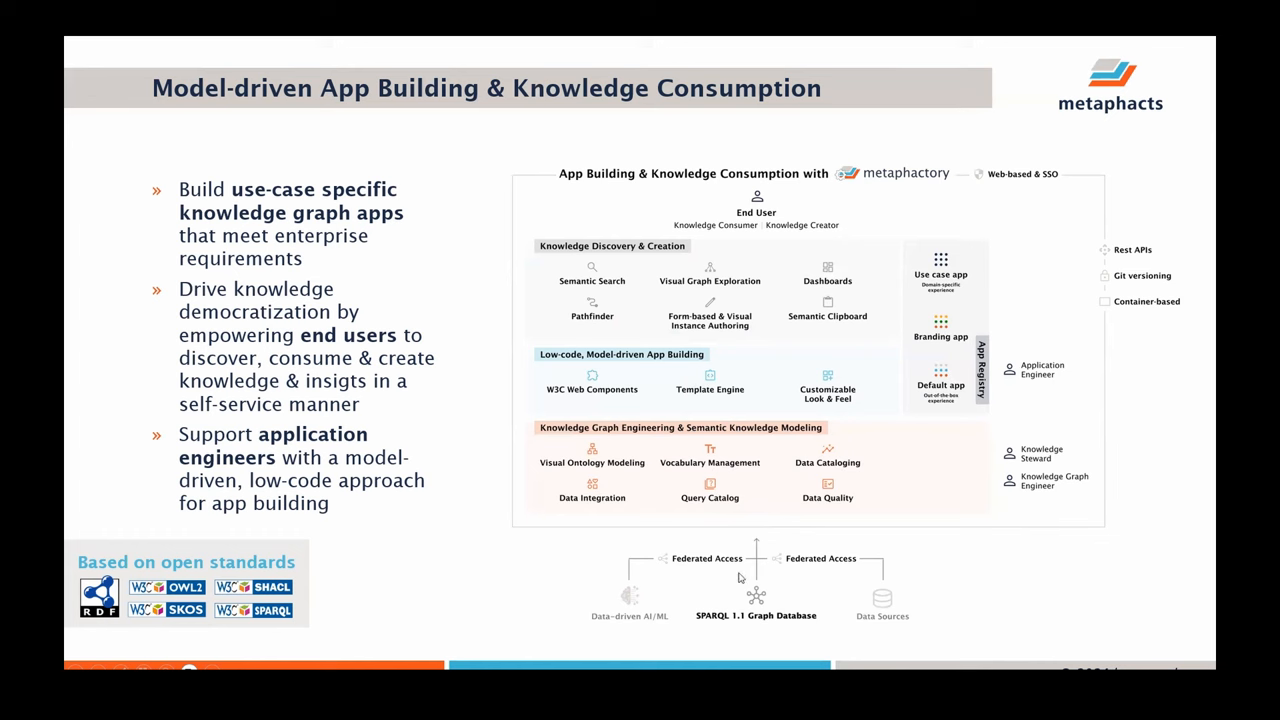
mouse_move(719, 308)
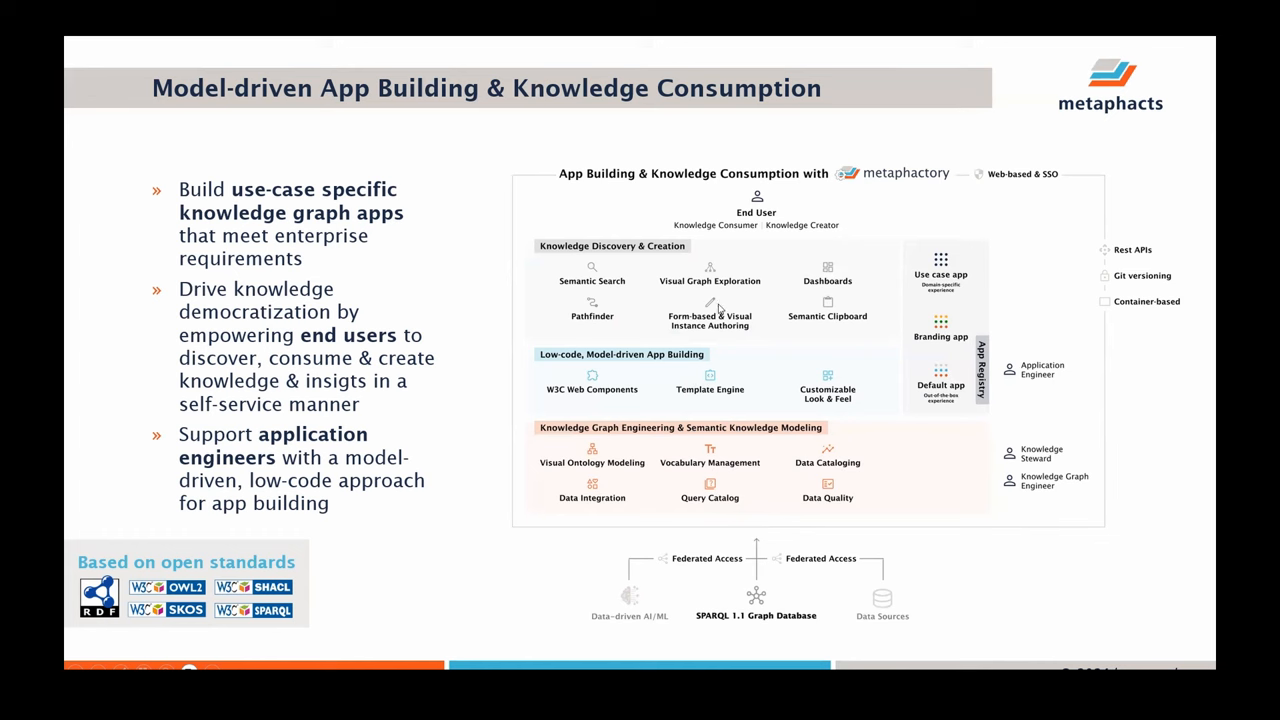
mouse_move(731, 449)
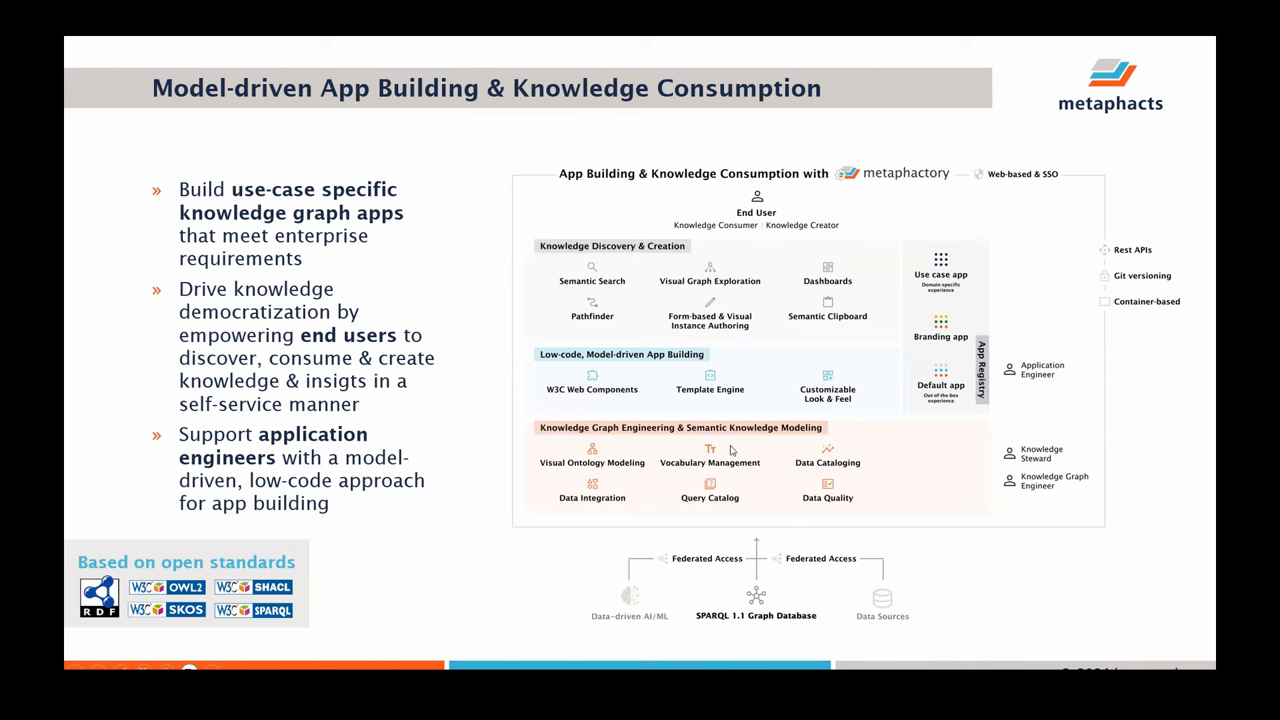
mouse_move(739, 483)
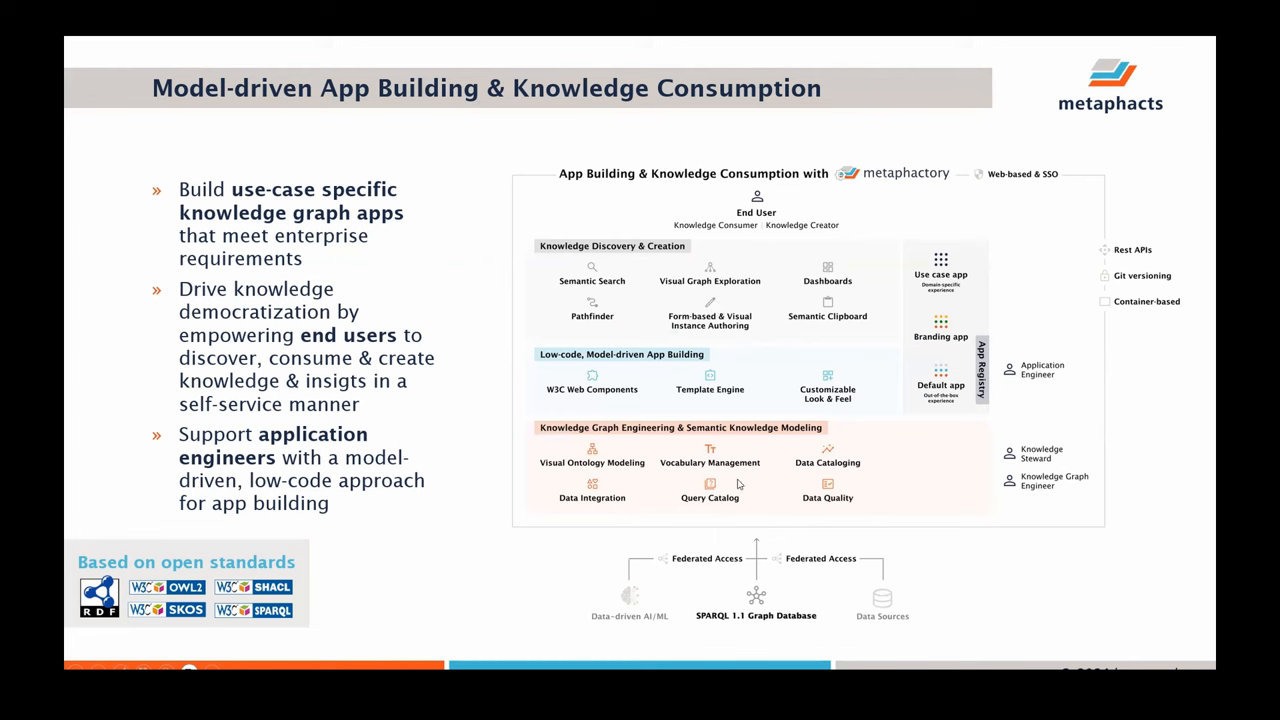
mouse_move(730, 464)
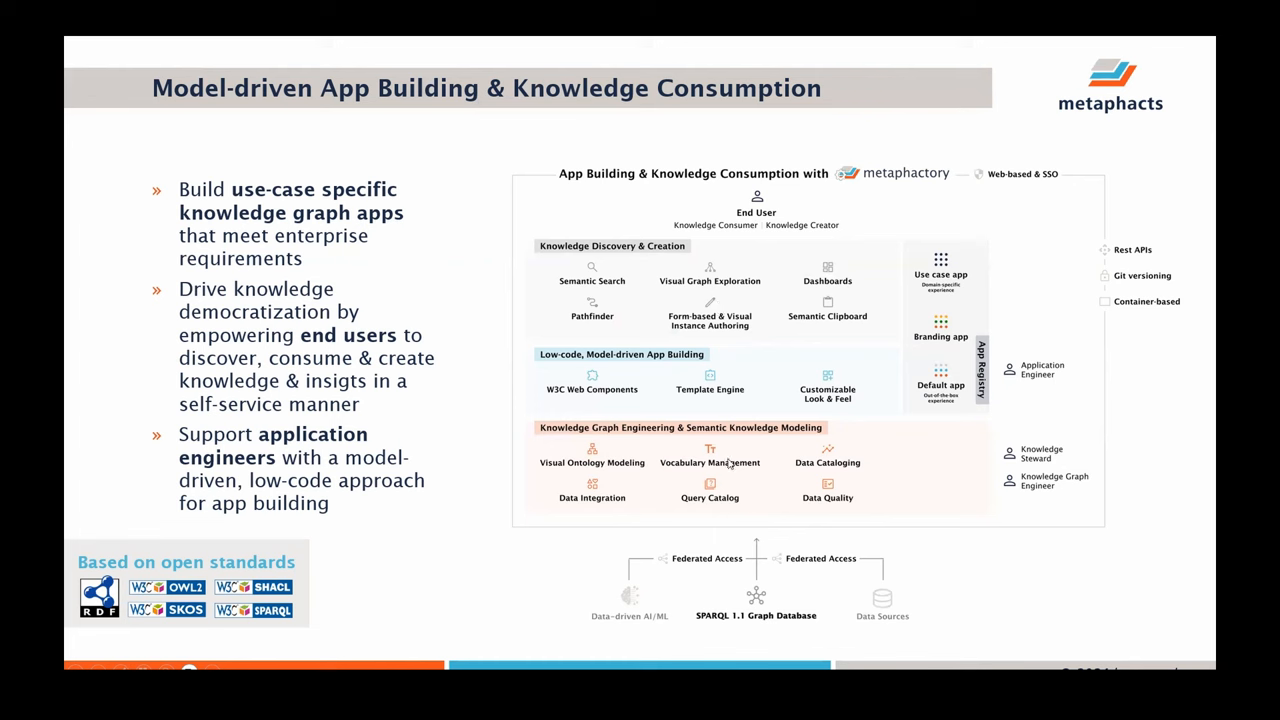
mouse_move(710, 370)
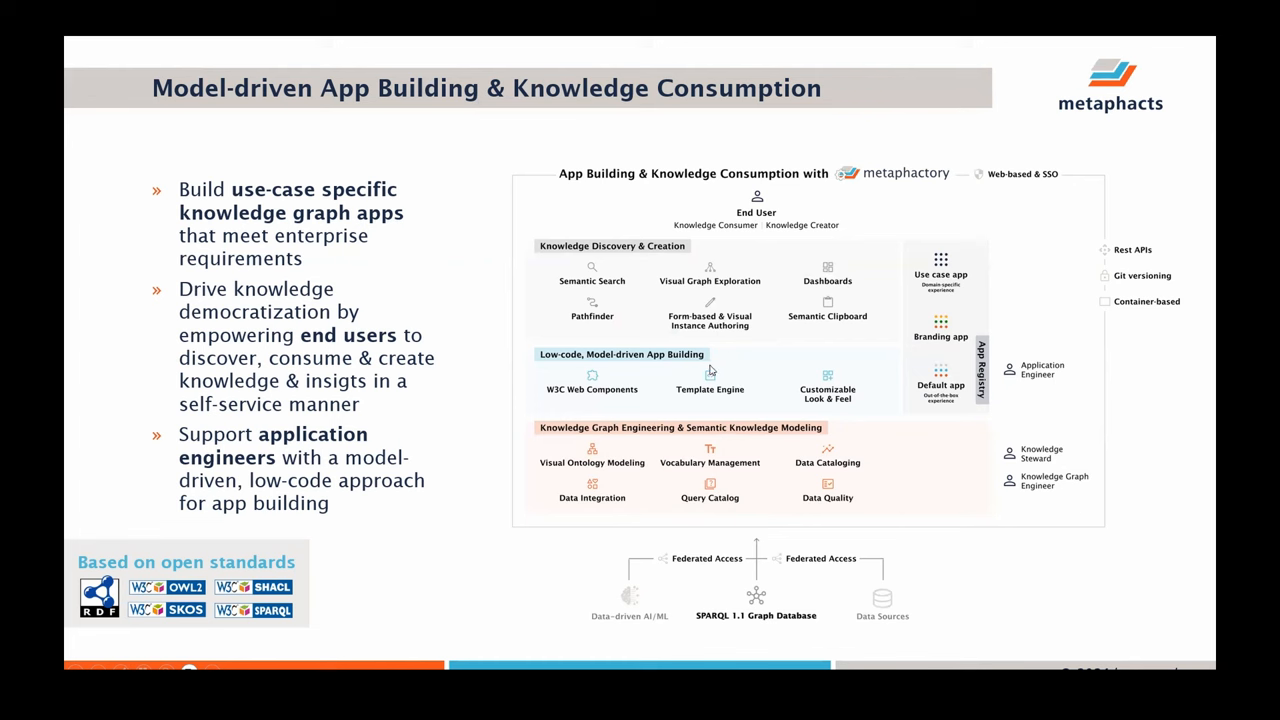
mouse_move(724, 364)
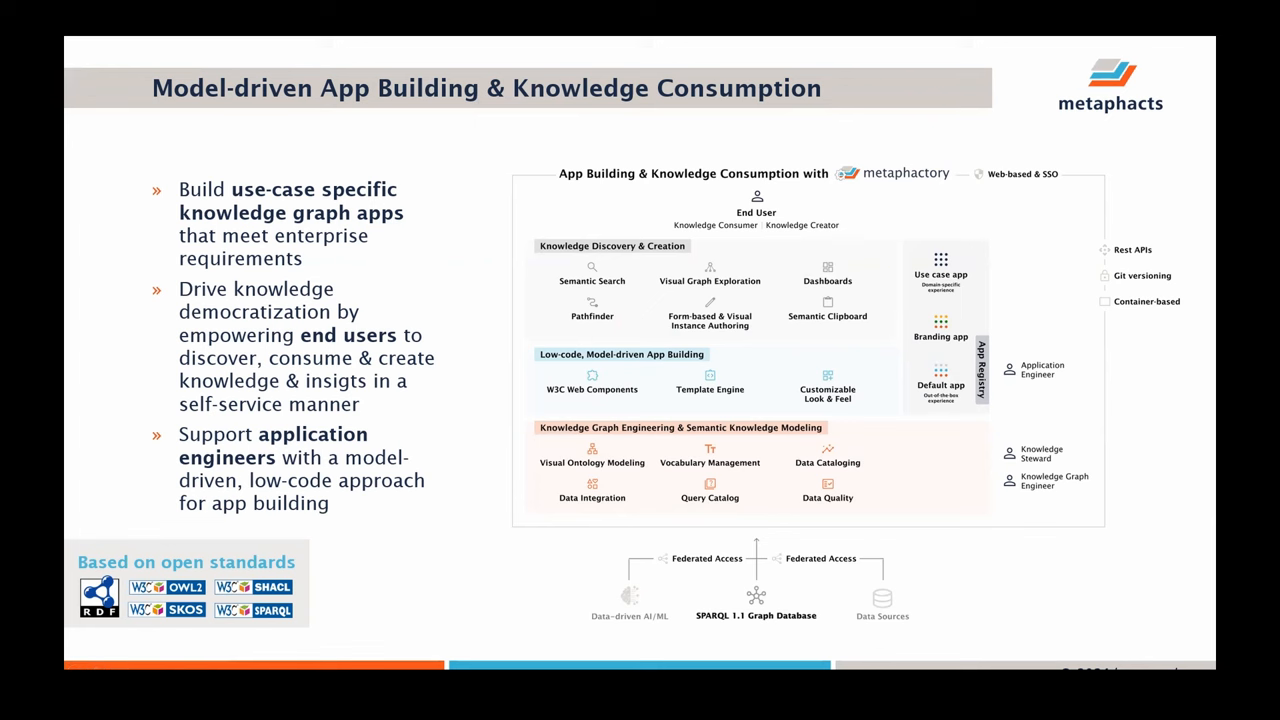
mouse_move(703, 445)
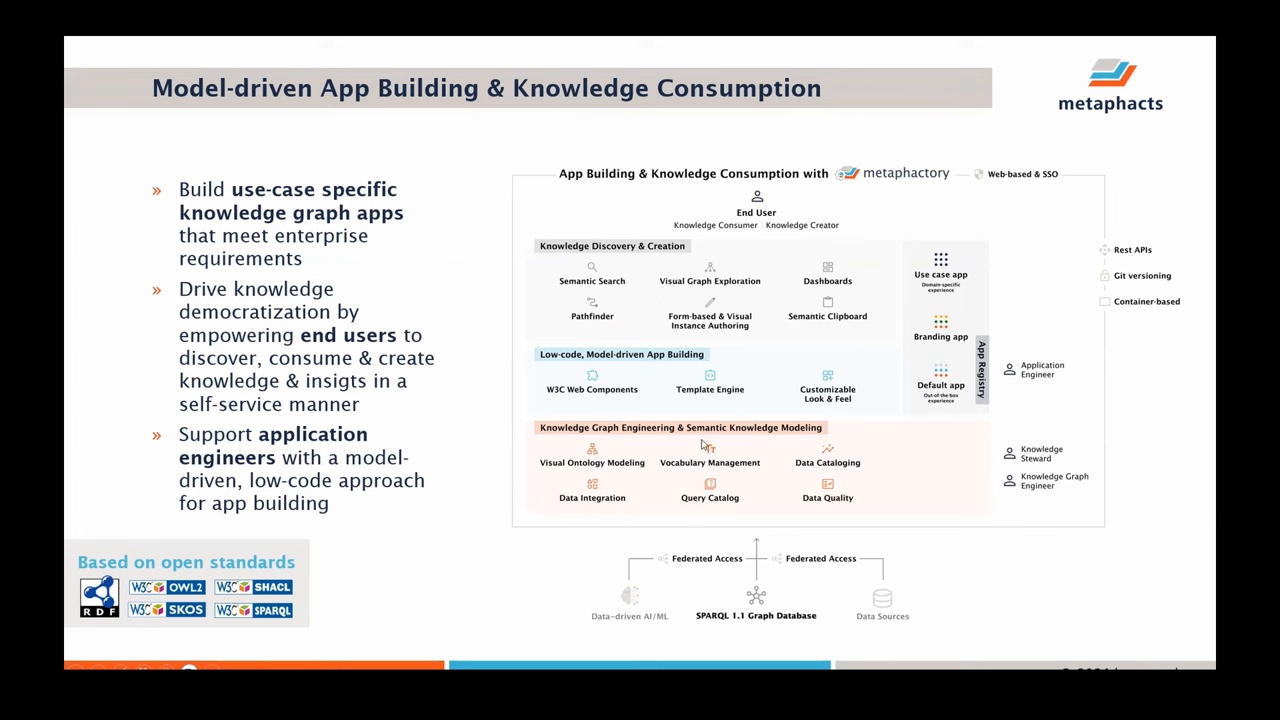
mouse_move(860, 425)
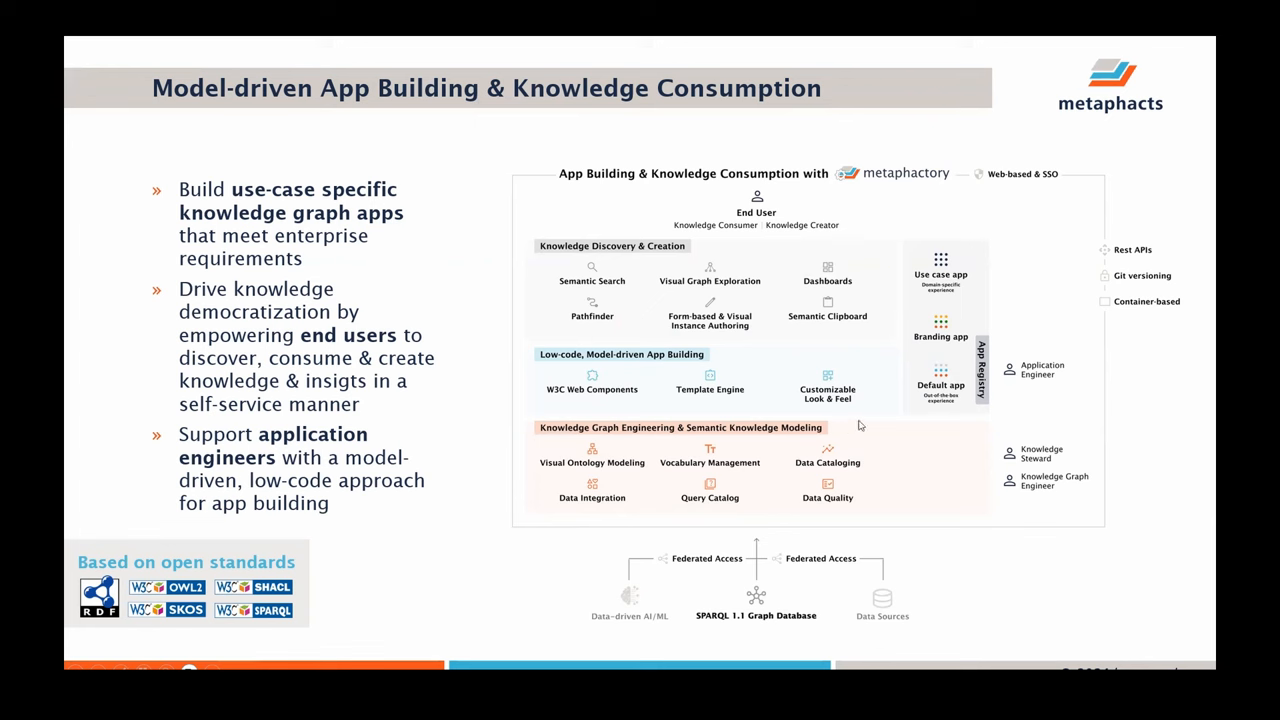
mouse_move(949, 303)
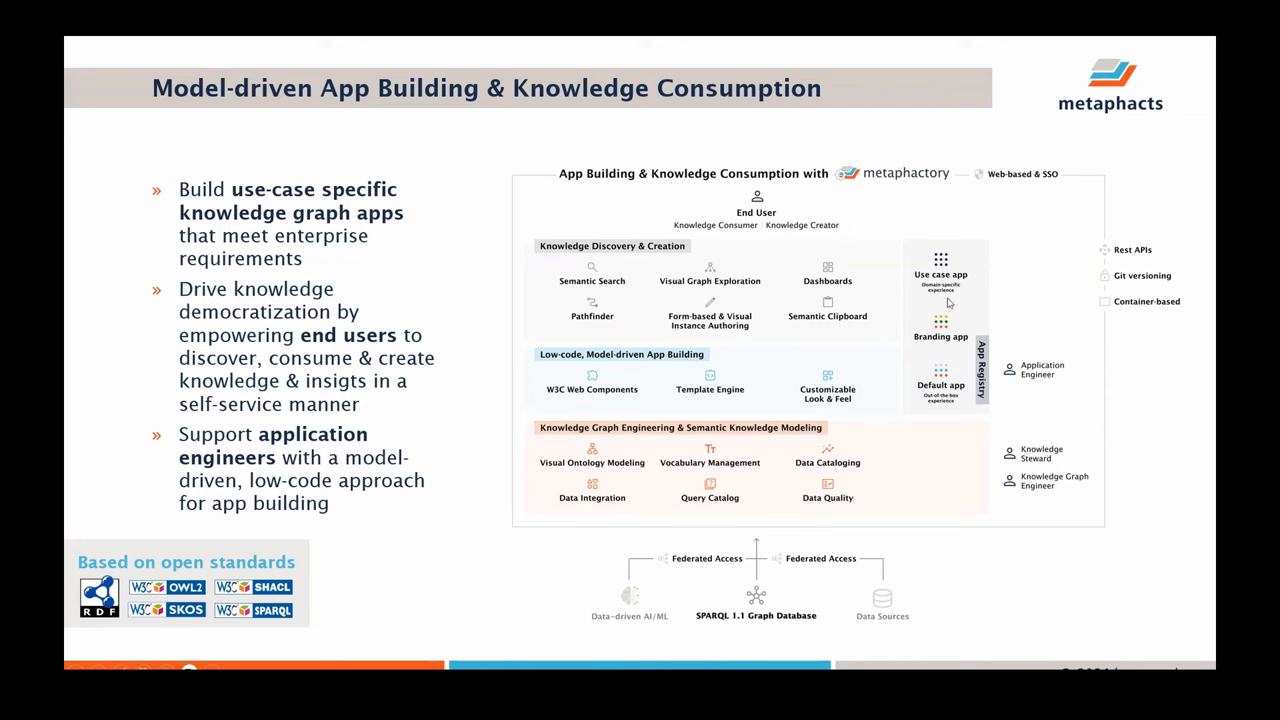
mouse_move(942, 339)
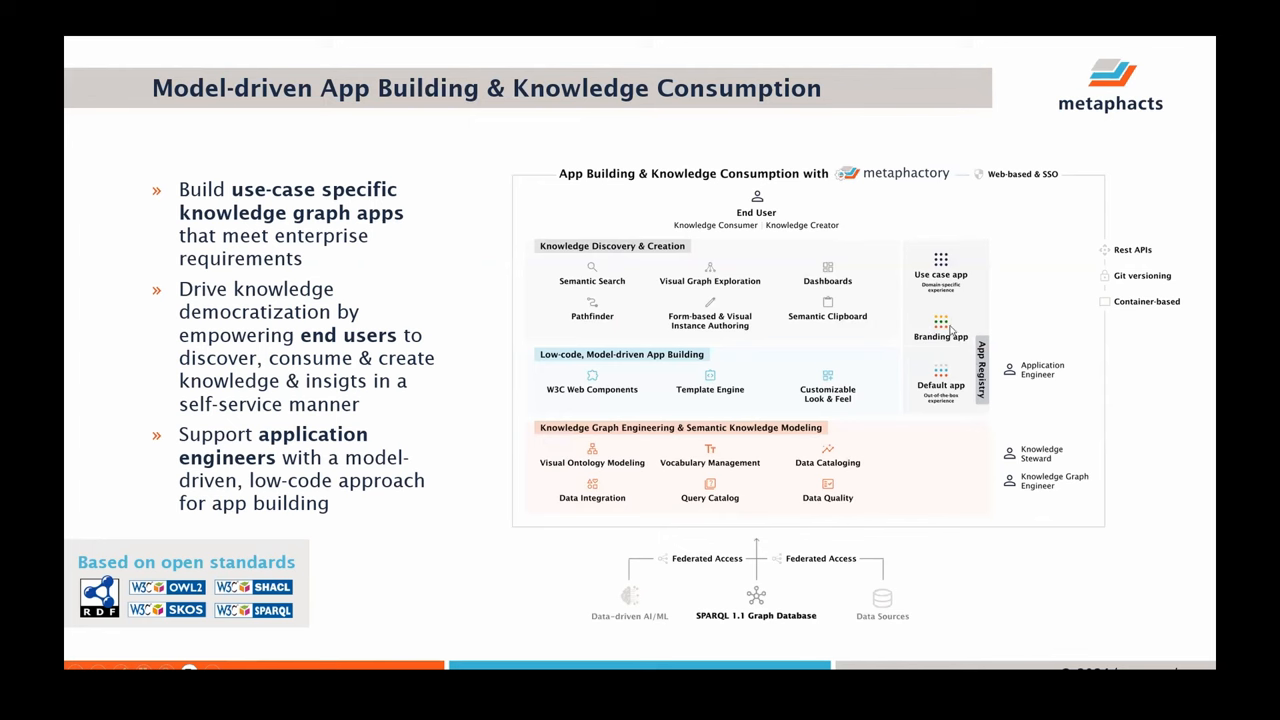
mouse_move(905, 246)
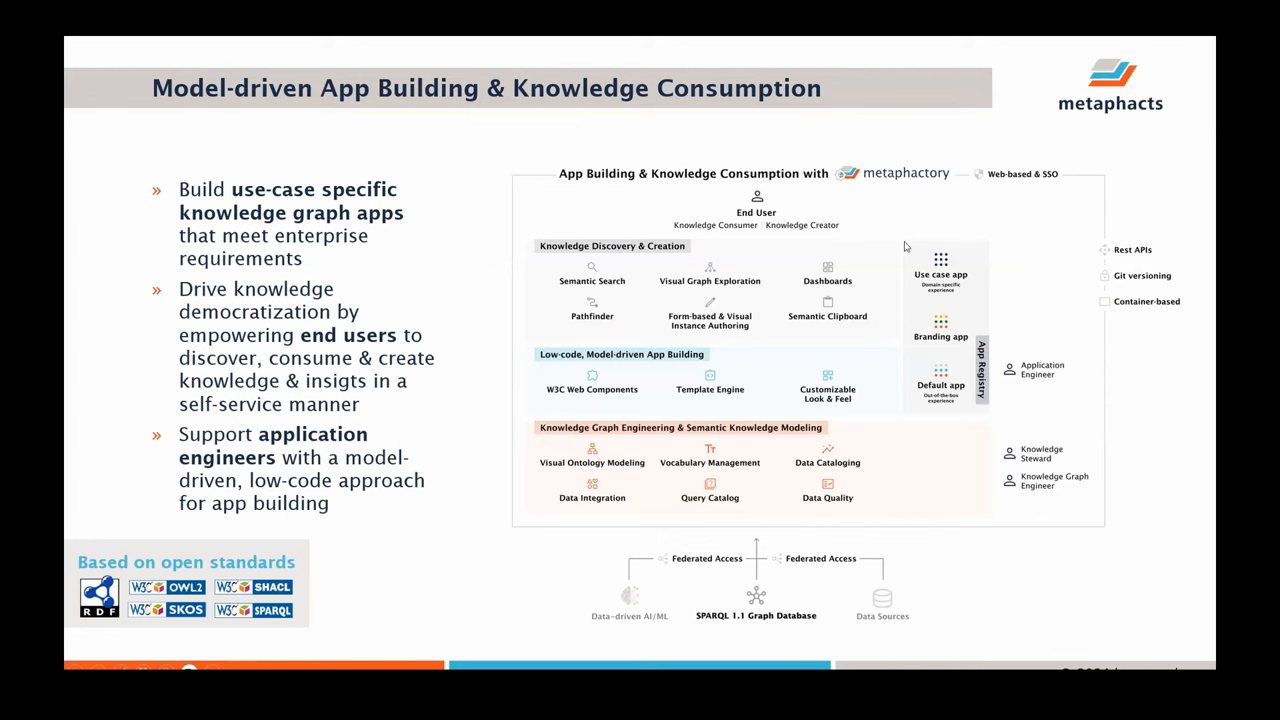
mouse_move(946, 260)
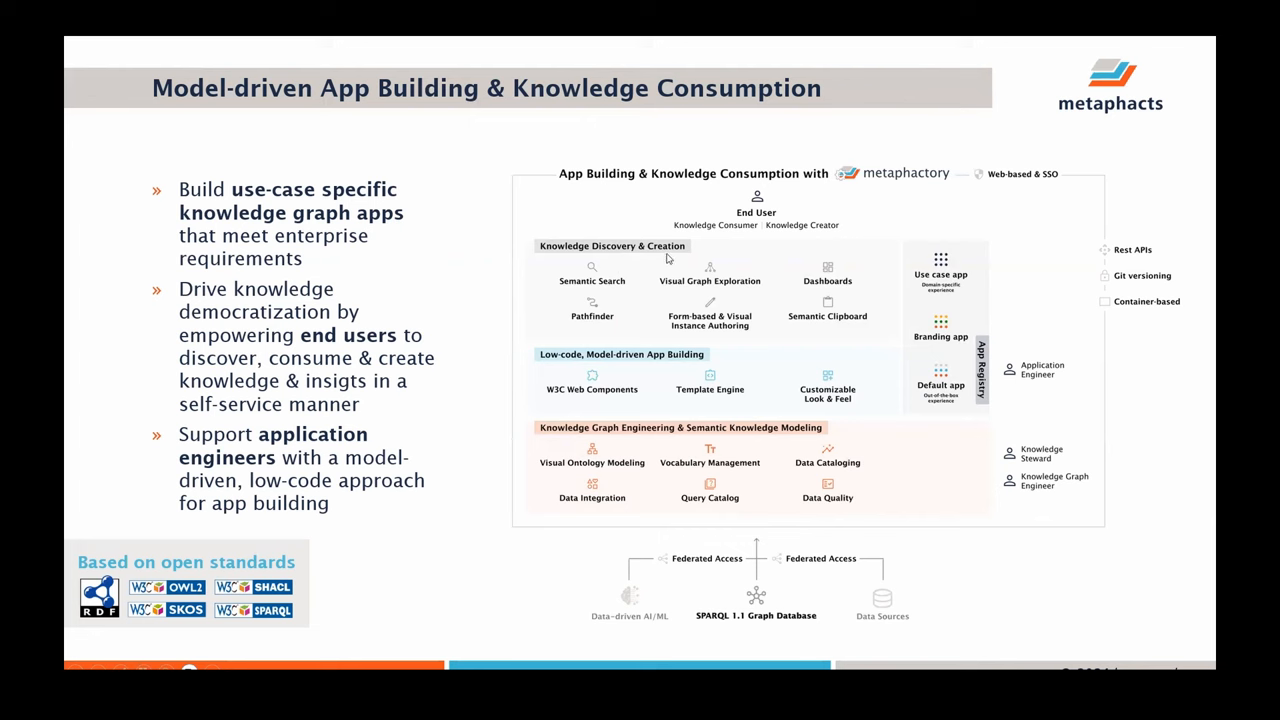
mouse_move(704, 303)
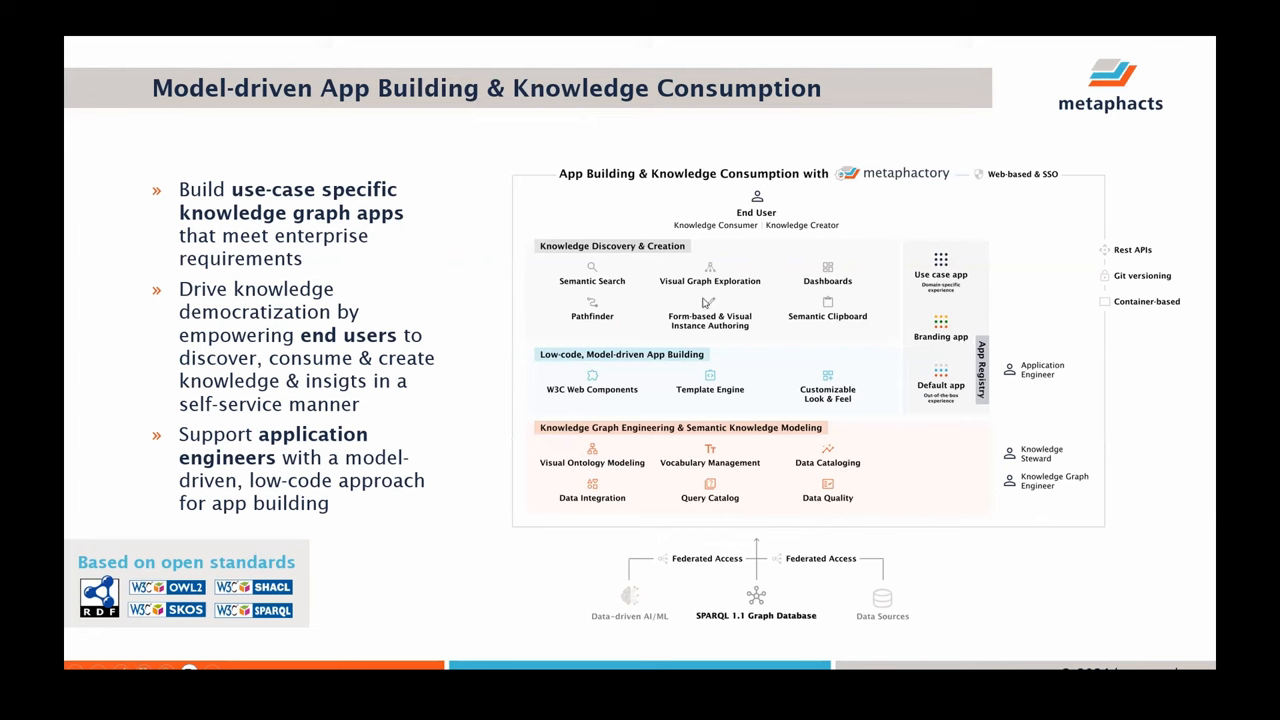
mouse_move(833, 249)
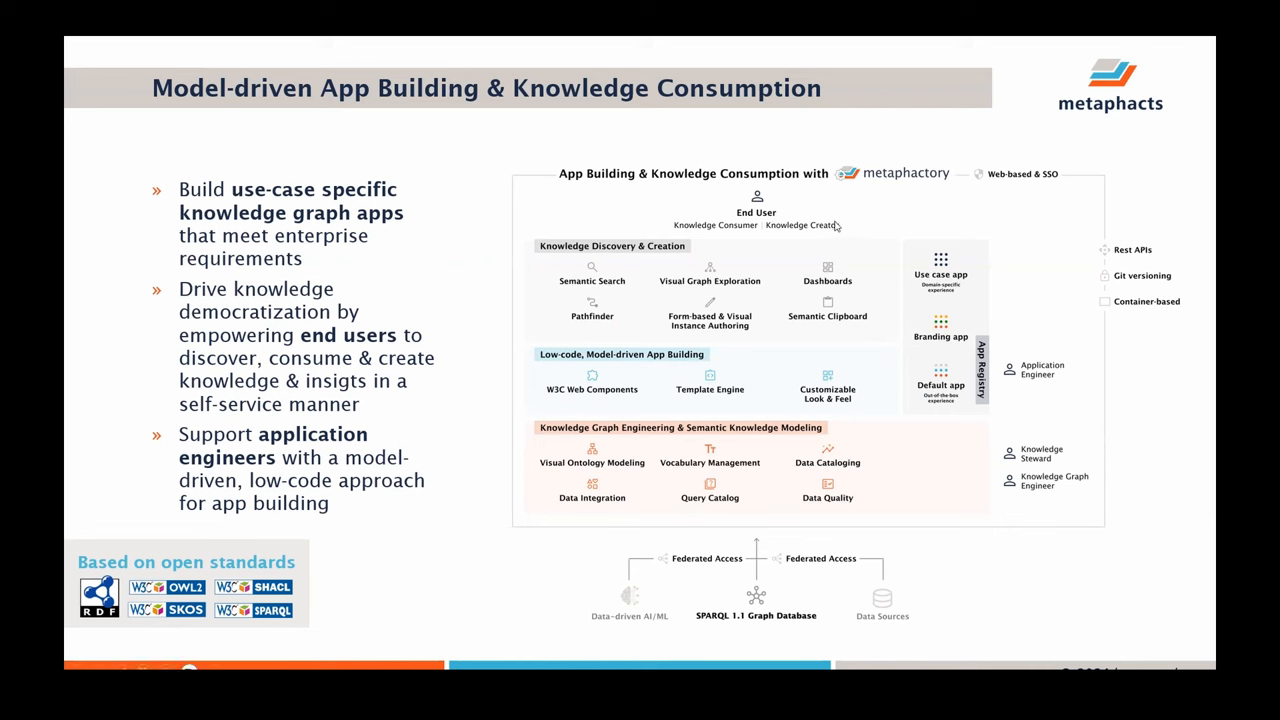
mouse_move(822, 202)
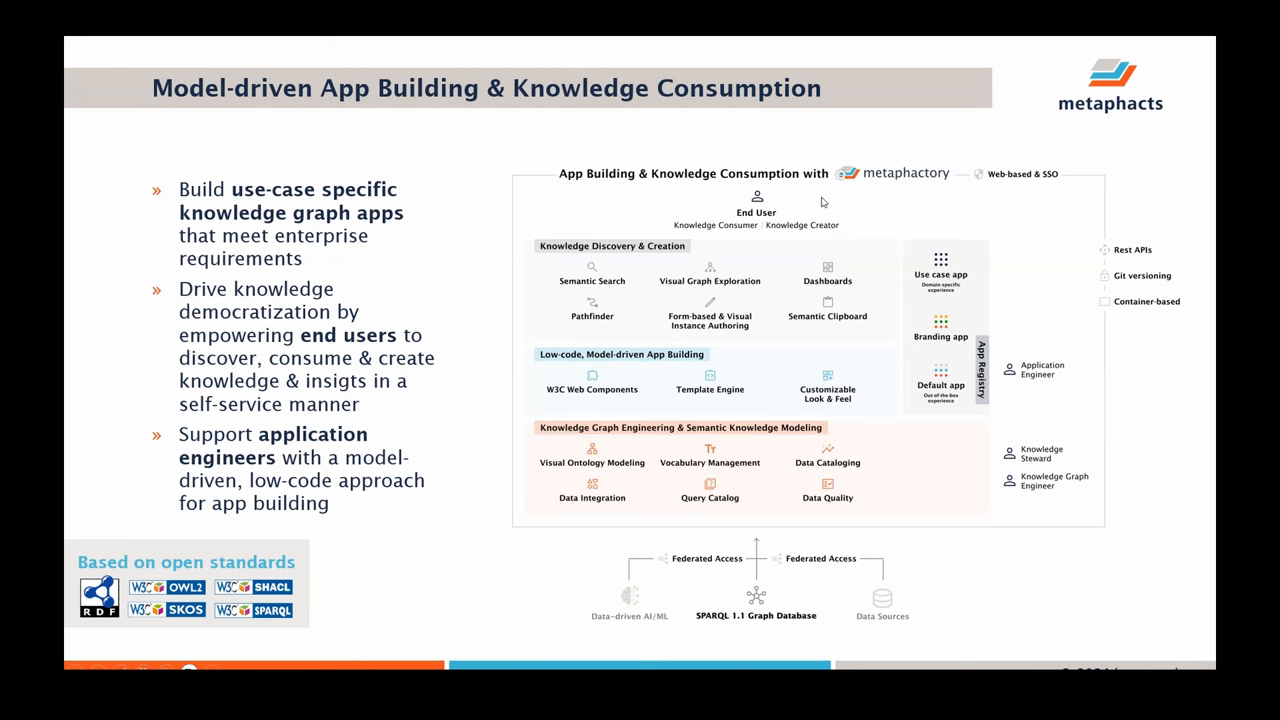
mouse_move(823, 198)
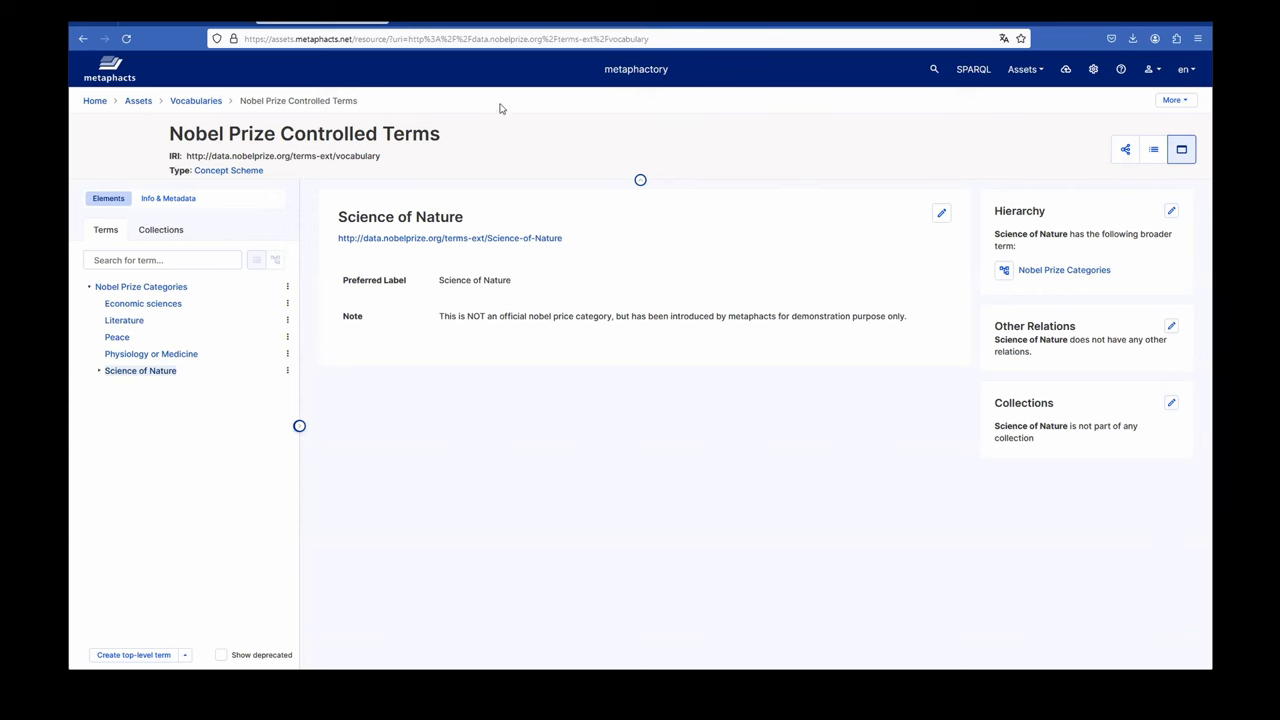
Step: Switch to the nobelprize.metaphacts.cloud tab showing the demo StartPage
left_click(445, 38)
type("https://nobelprize.metaphacts.cloud/resource/StartPage")
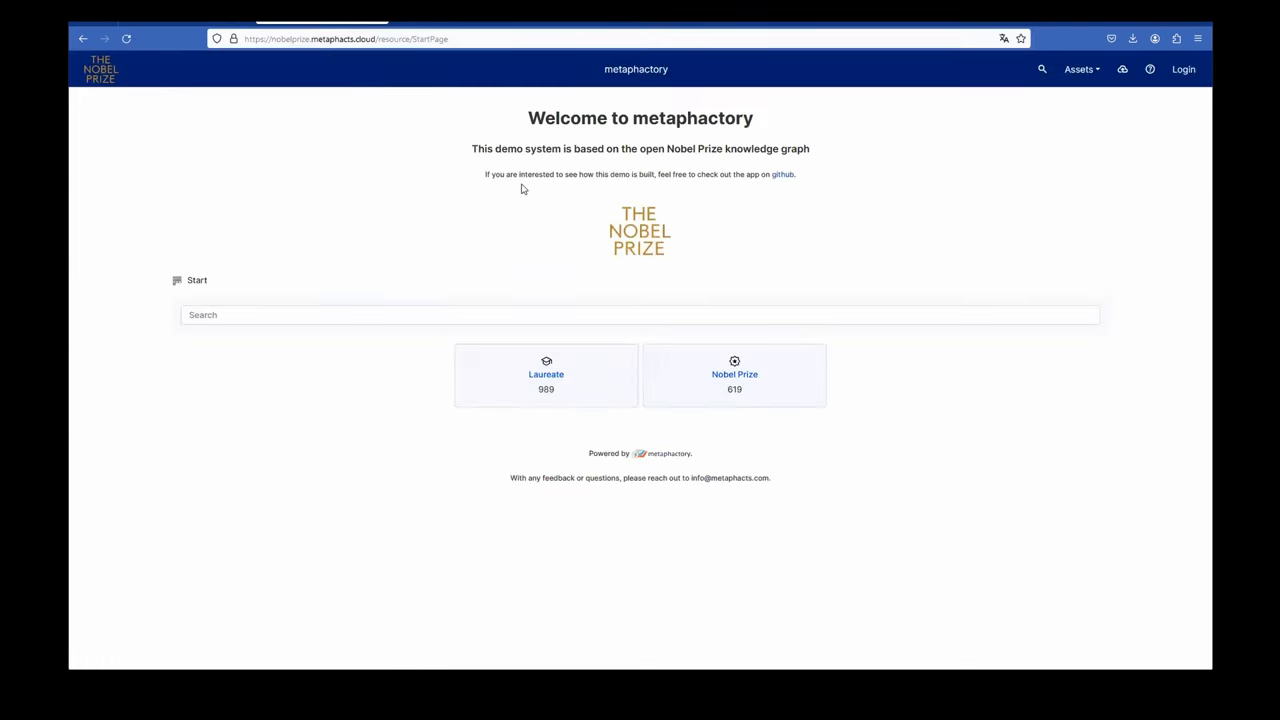
mouse_move(643, 208)
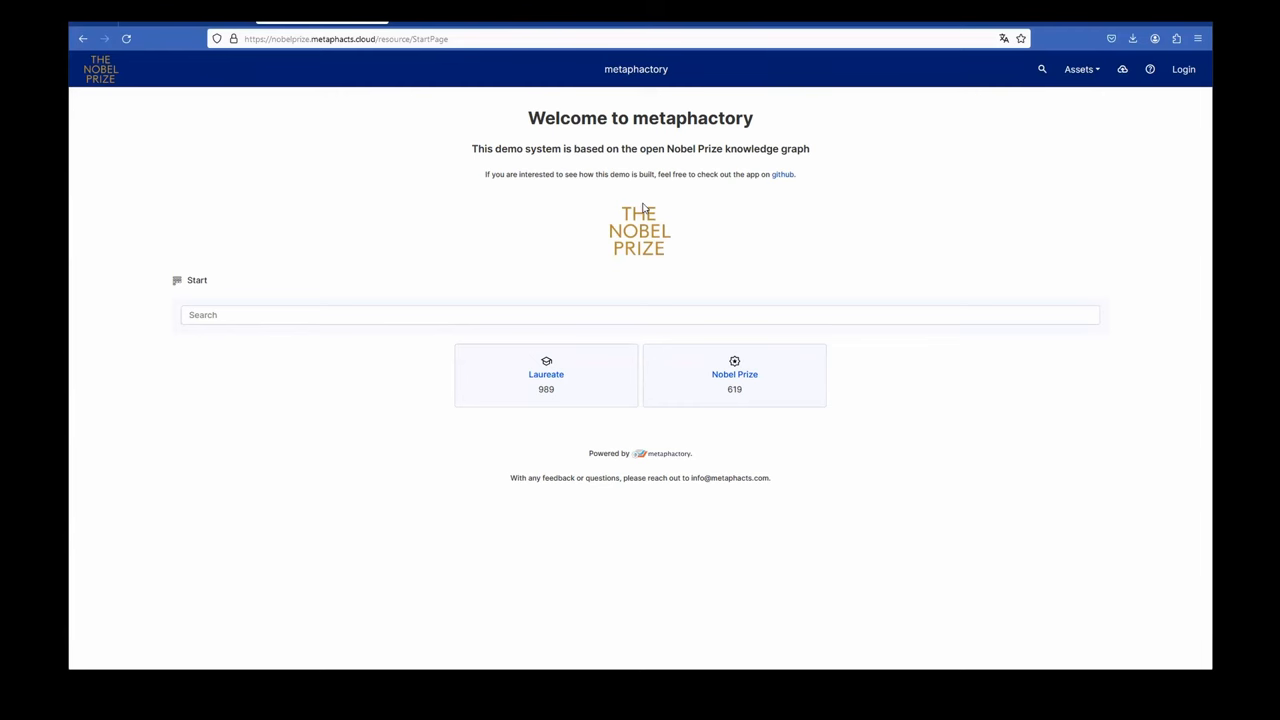
mouse_move(533, 260)
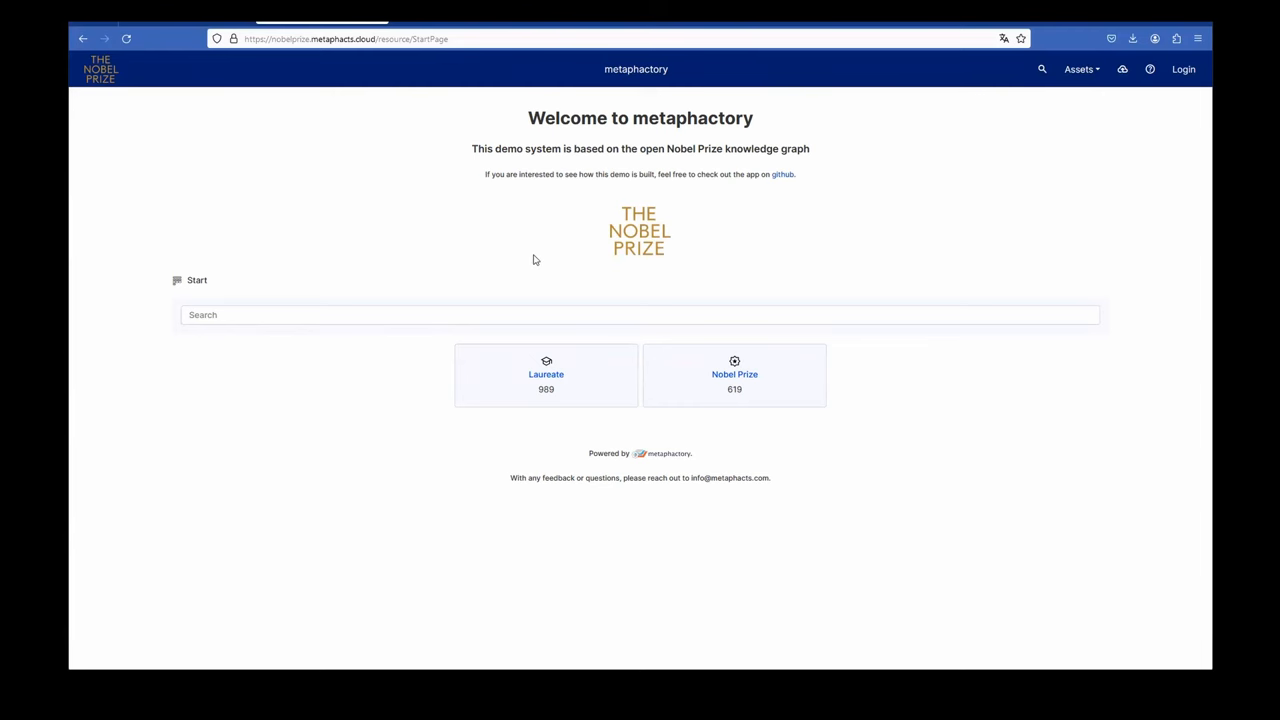
mouse_move(565, 269)
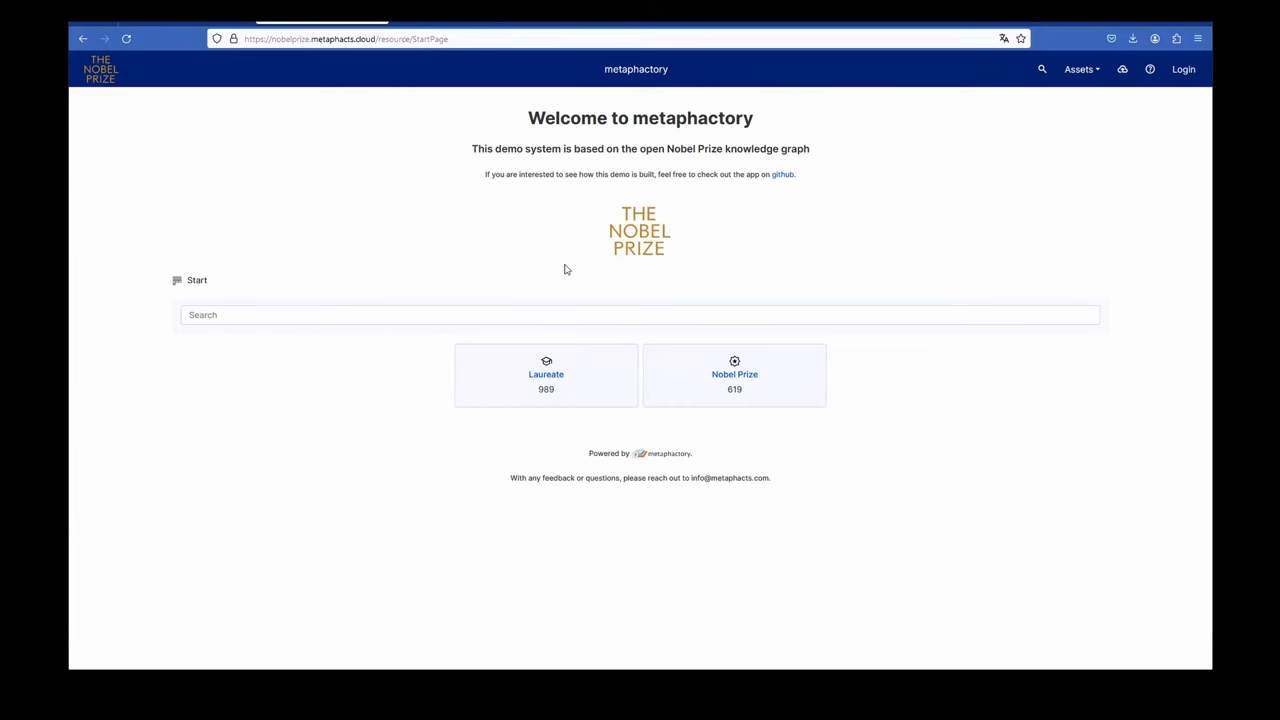
mouse_move(576, 207)
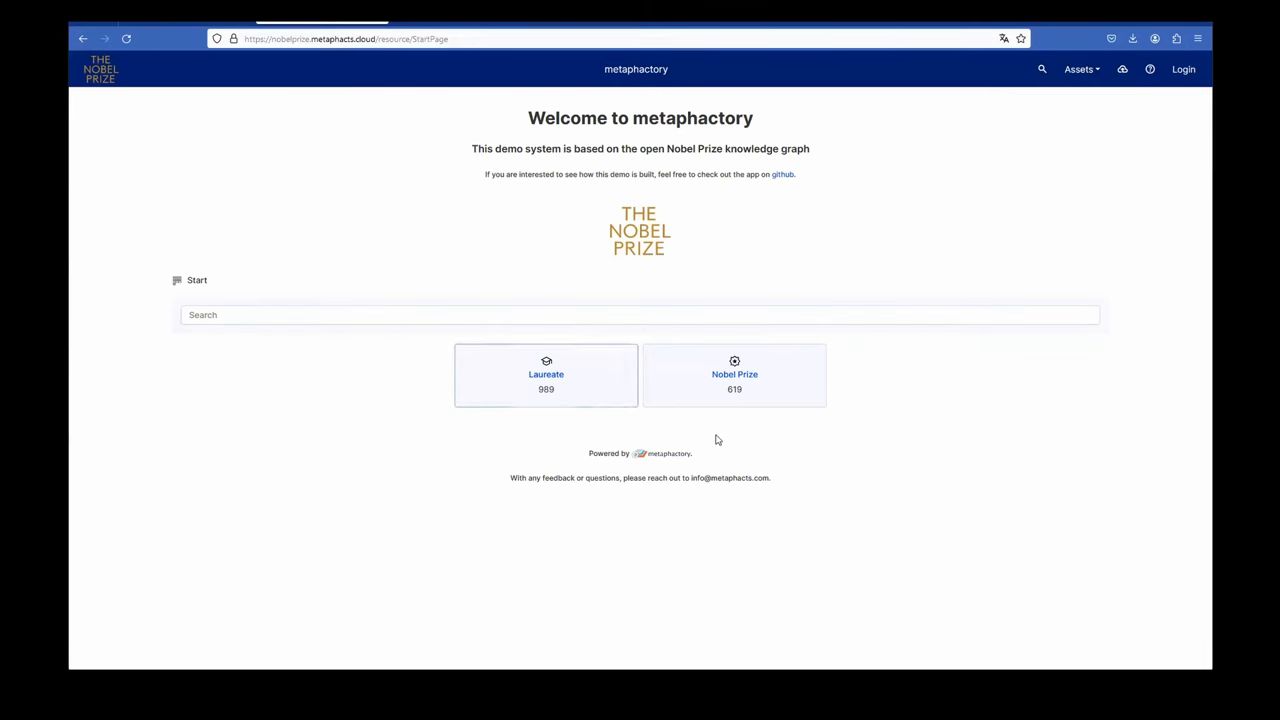
mouse_move(630, 418)
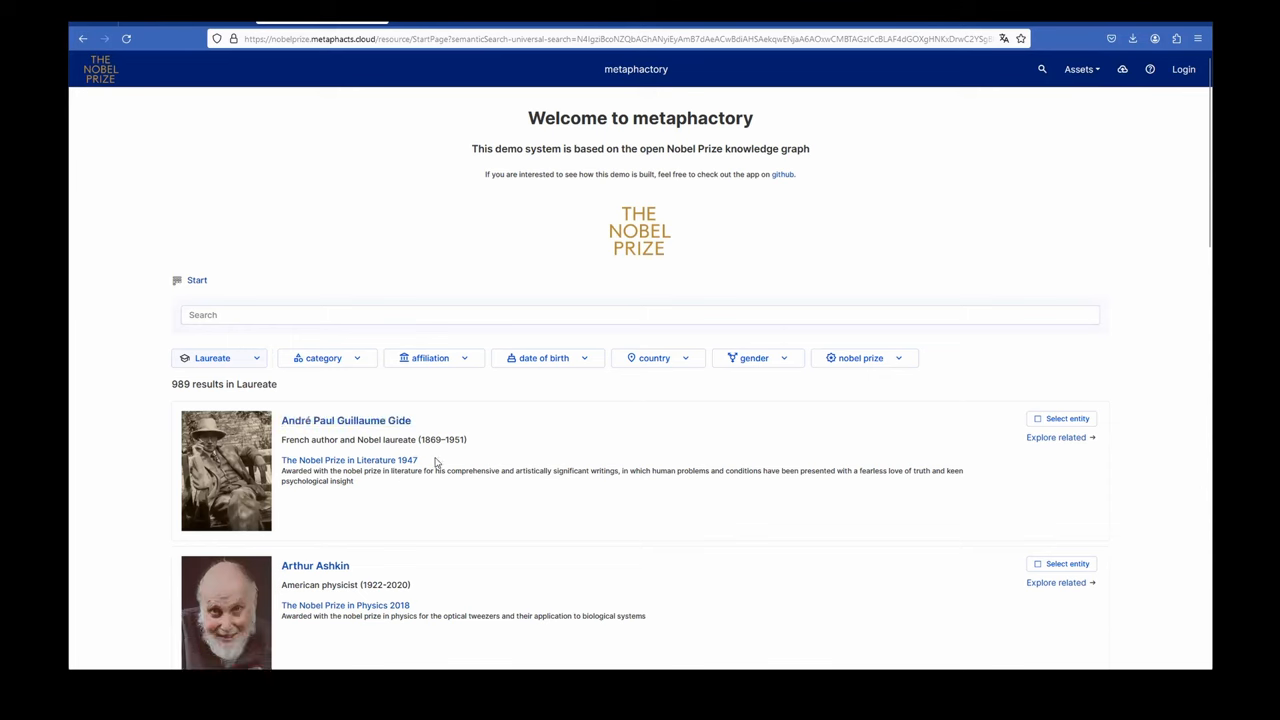
mouse_move(345, 420)
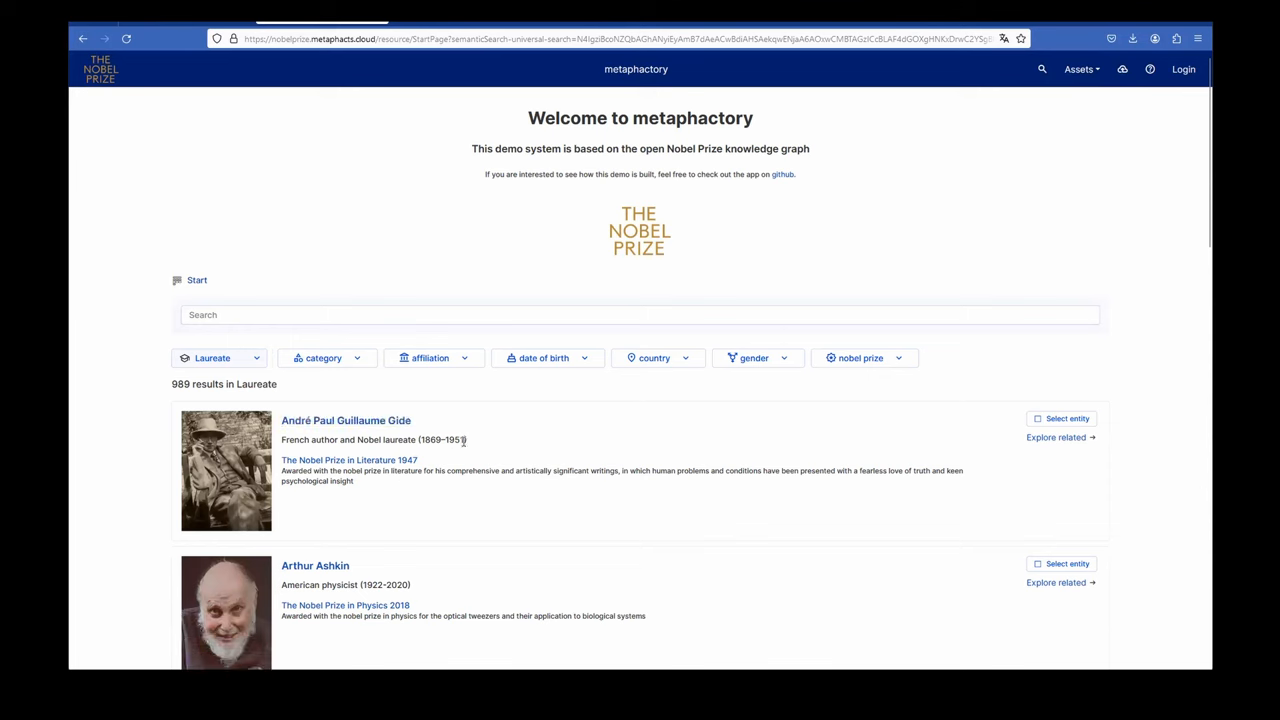
mouse_move(547, 459)
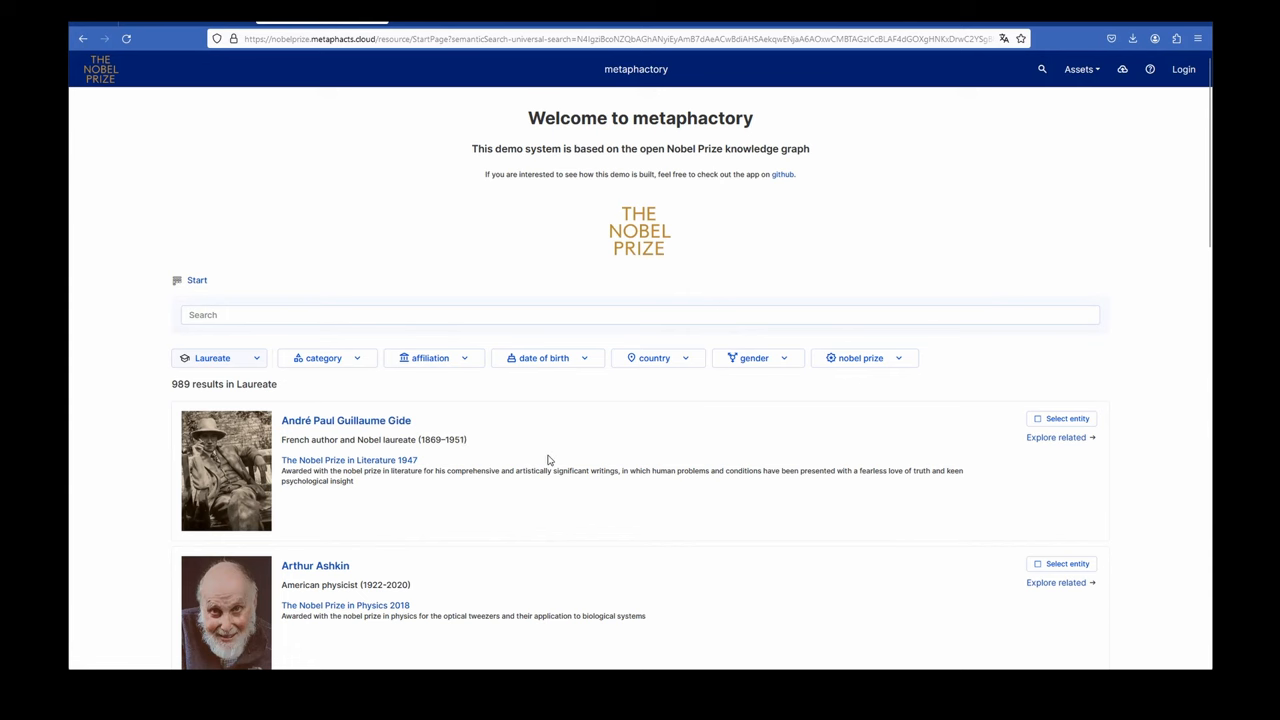
Step: Sort the country facet by number of laureates and restrict results to USA
scroll("down", 3)
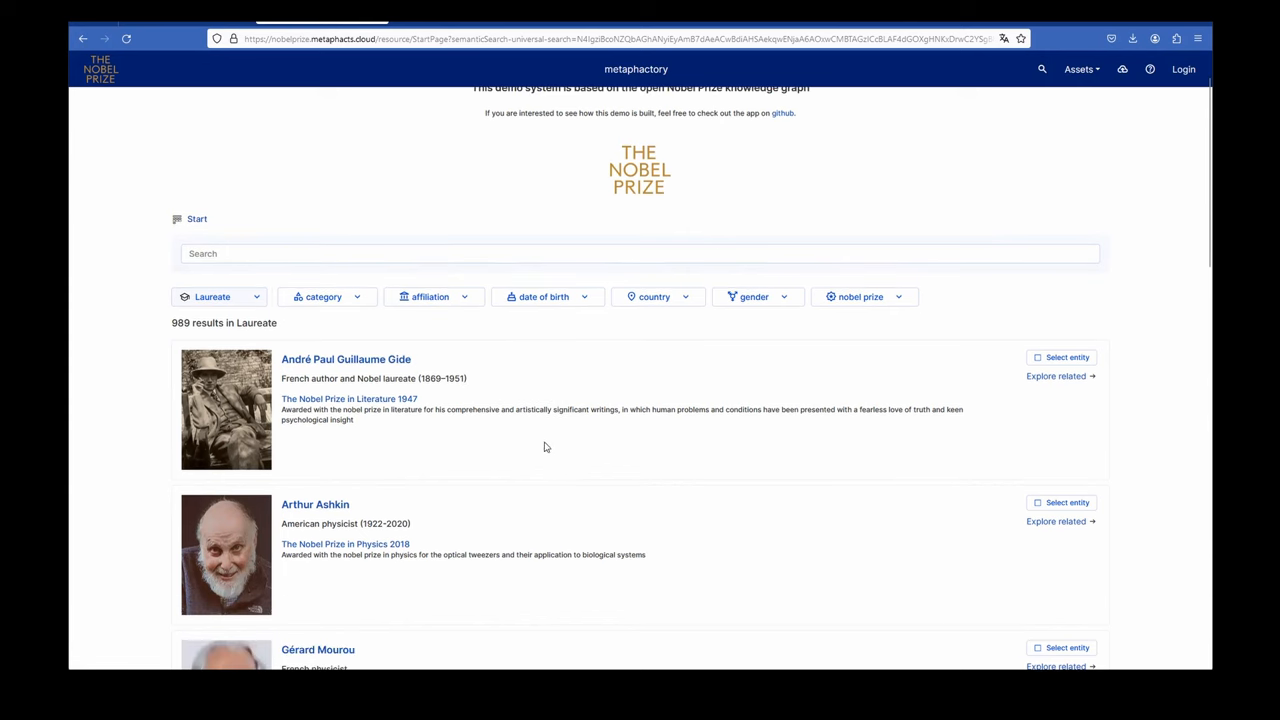
mouse_move(230, 562)
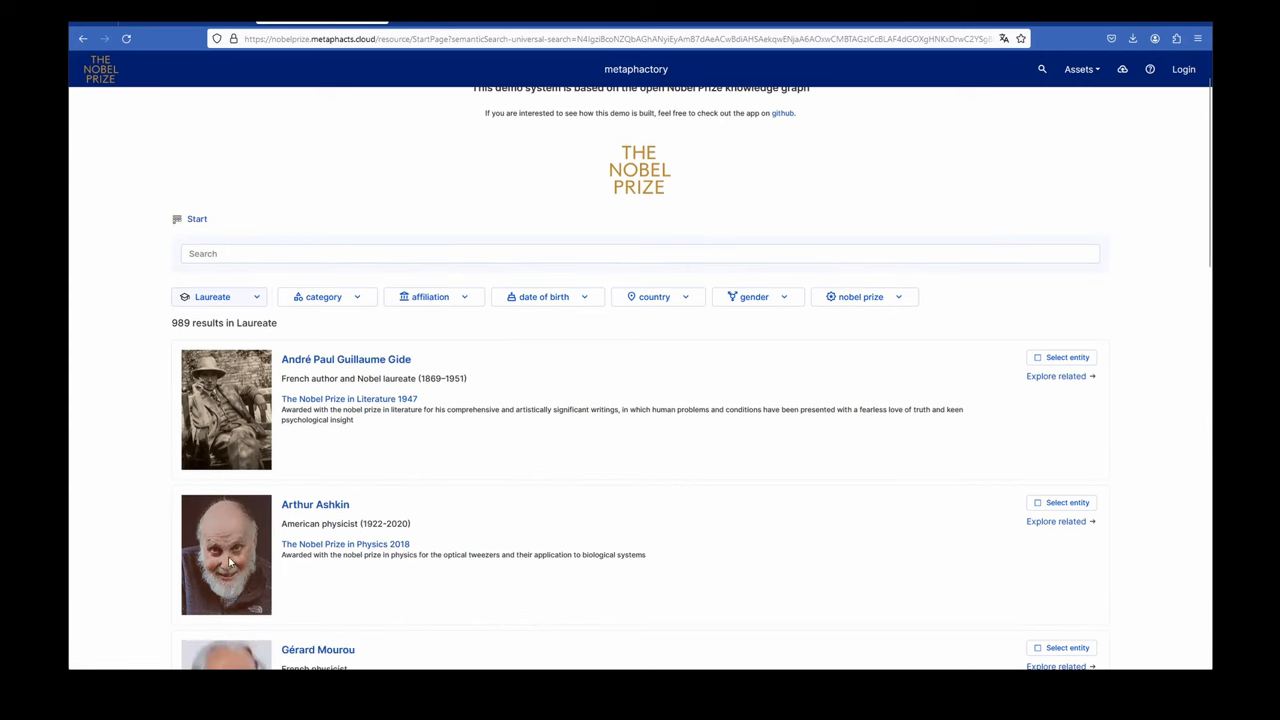
mouse_move(533, 464)
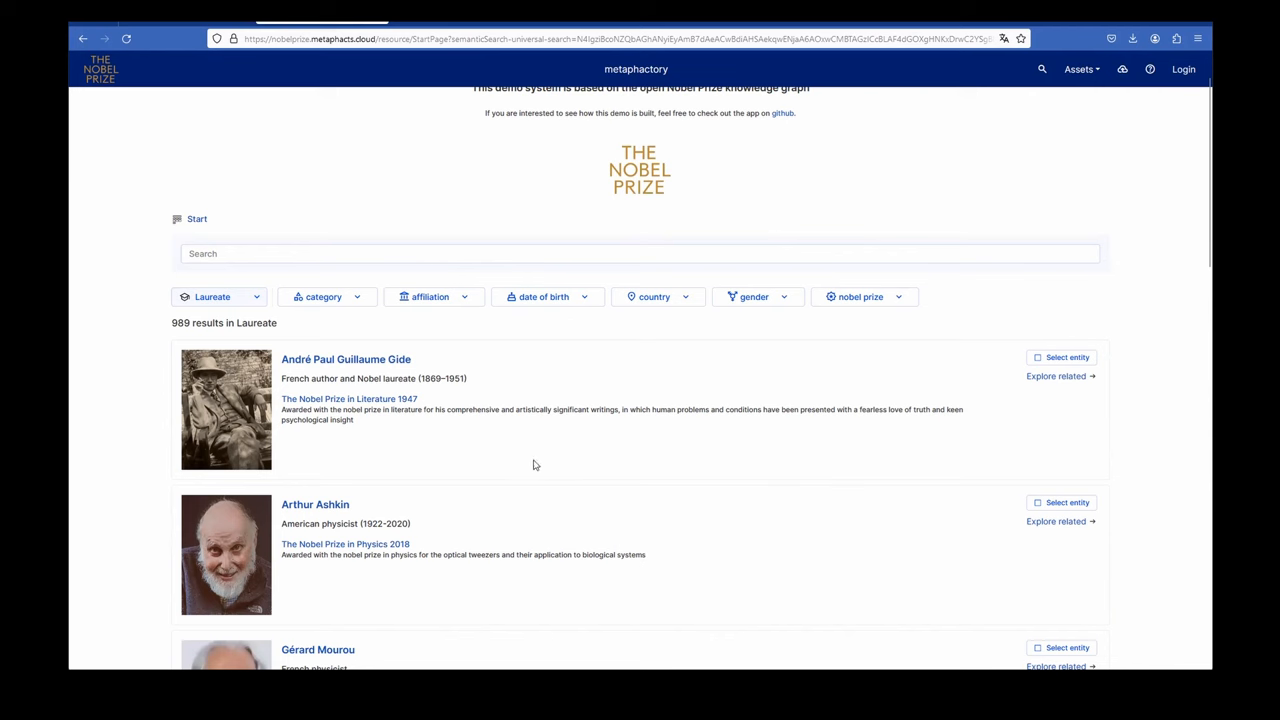
mouse_move(280, 307)
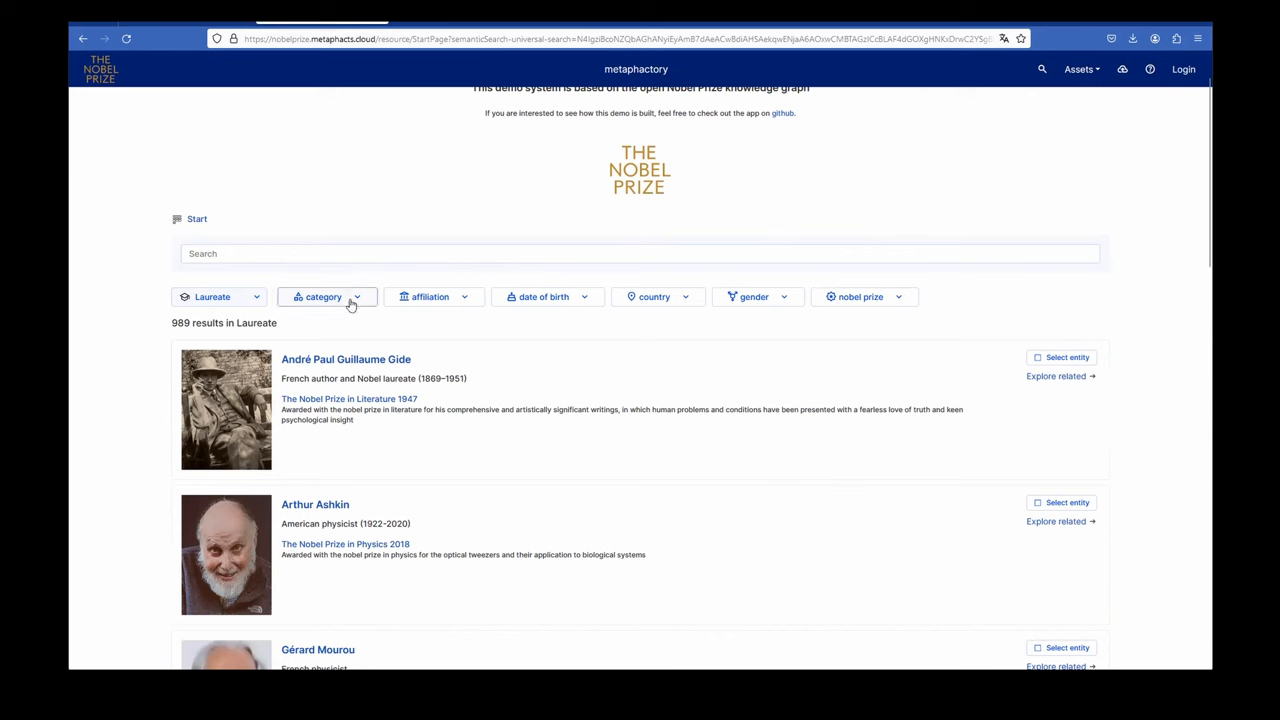
mouse_move(277, 310)
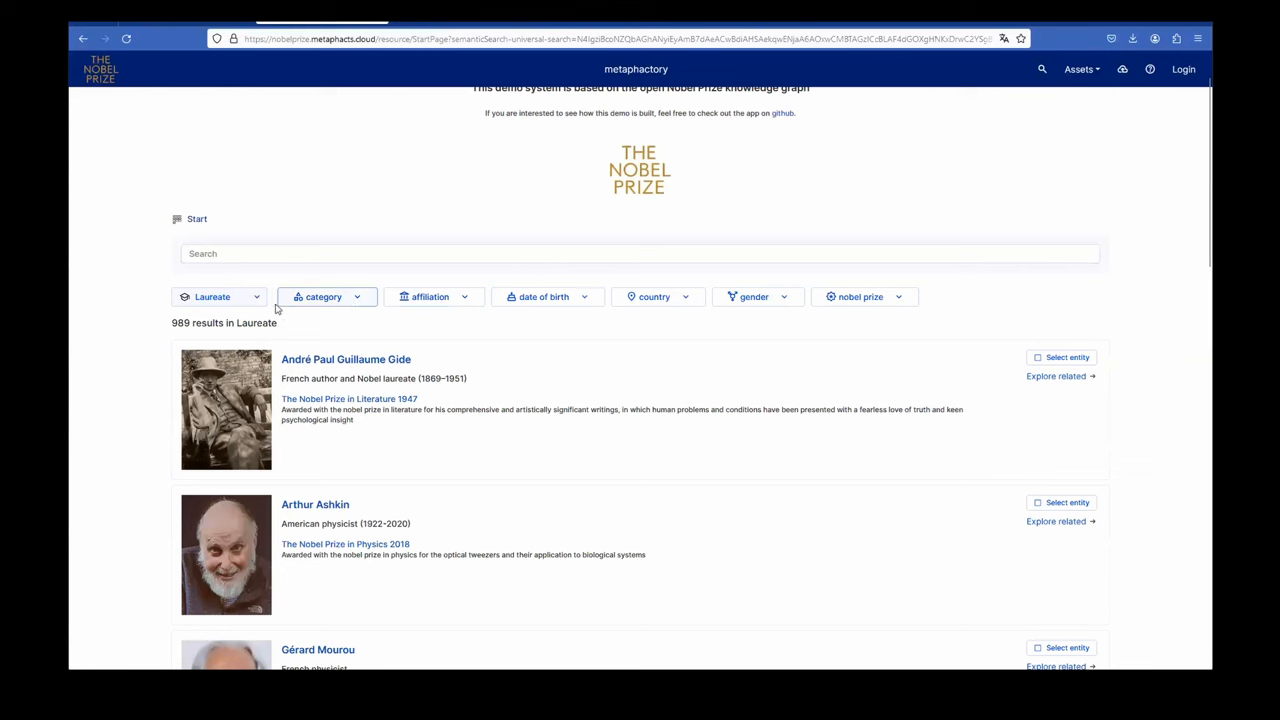
mouse_move(888, 296)
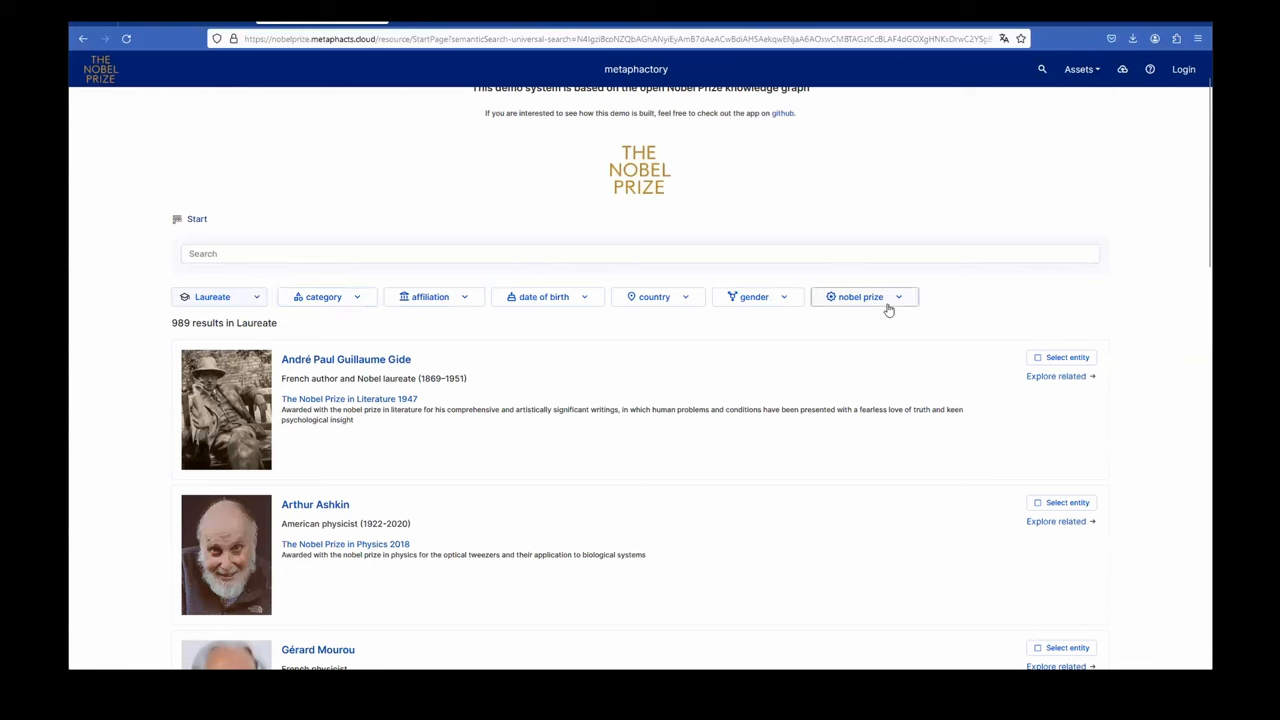
mouse_move(909, 318)
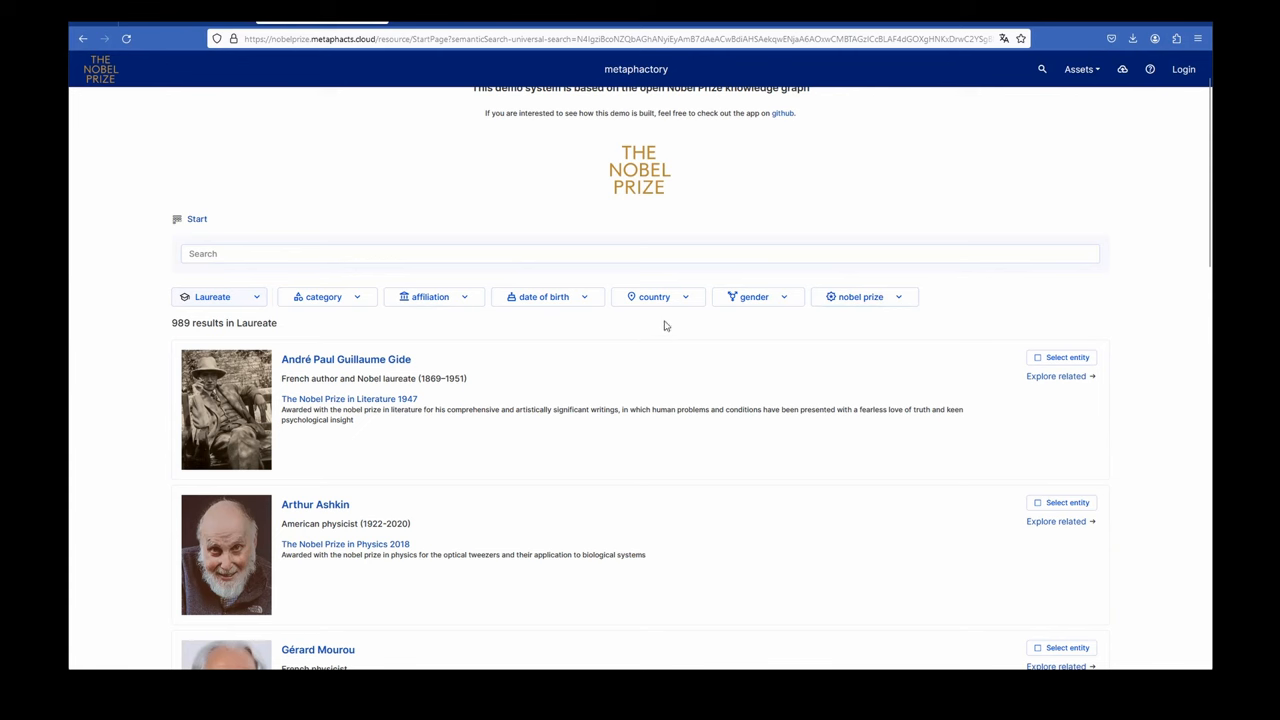
left_click(654, 296)
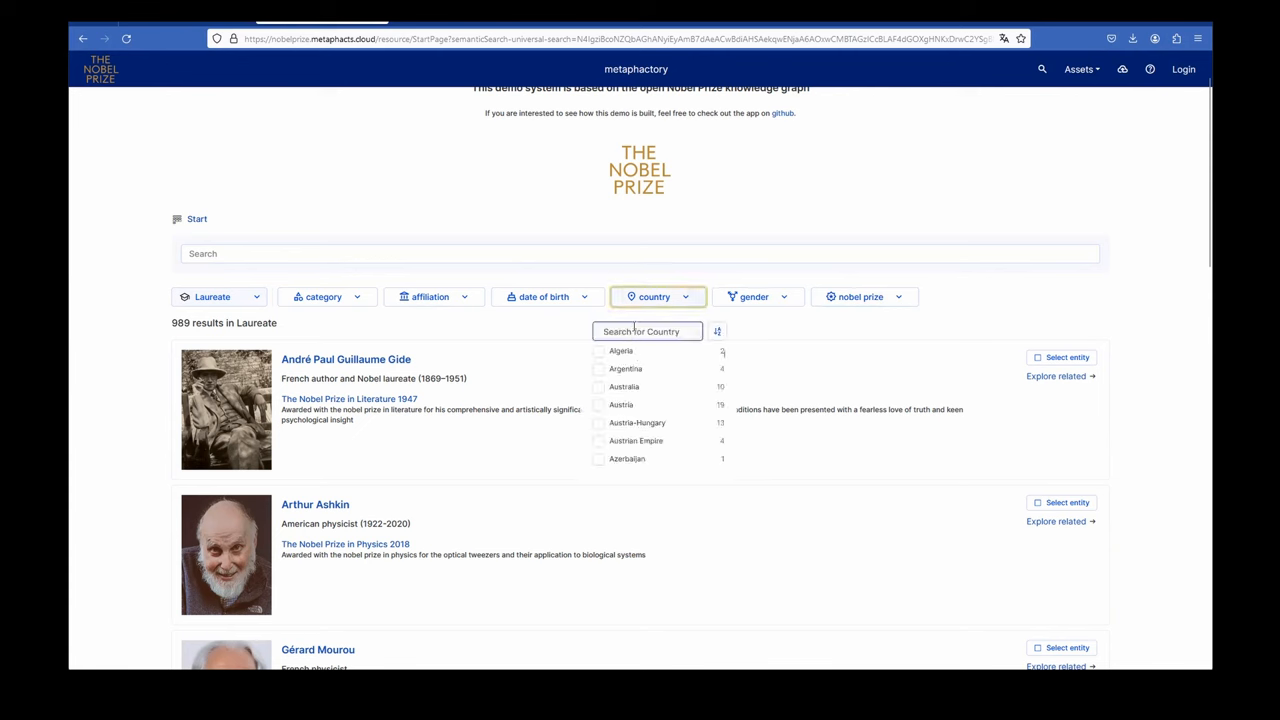
left_click(717, 331)
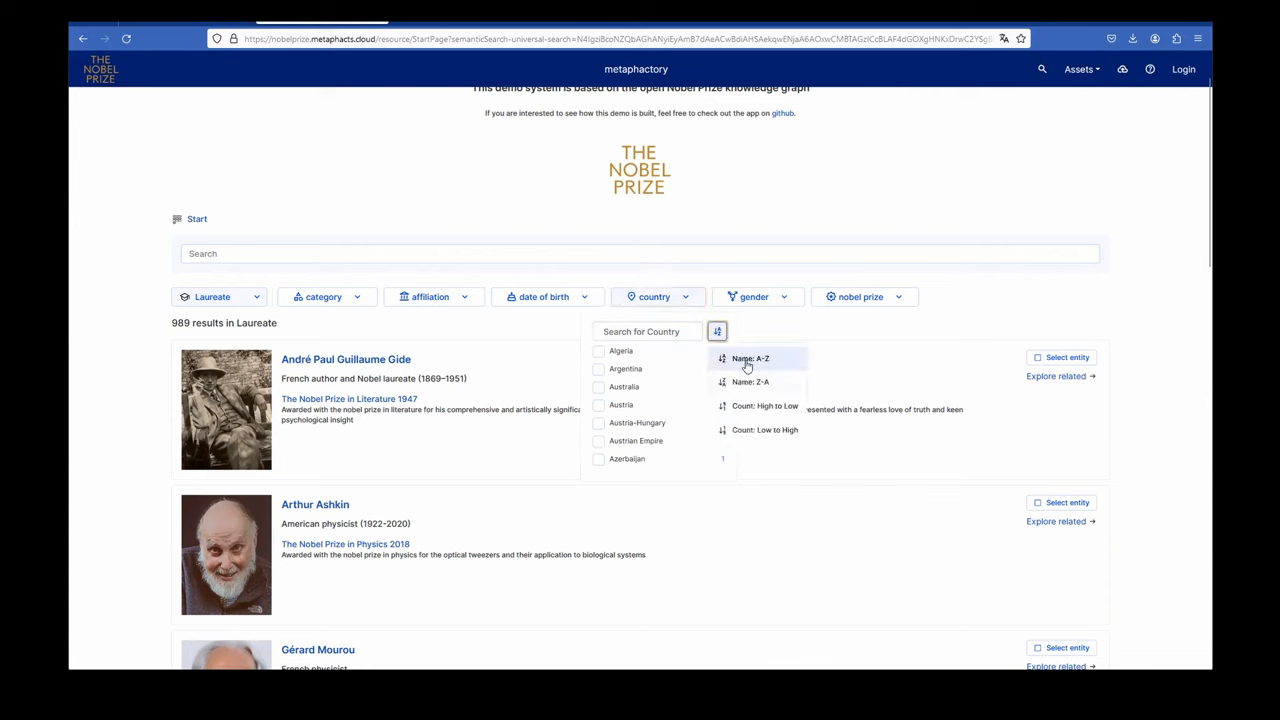
mouse_move(755, 425)
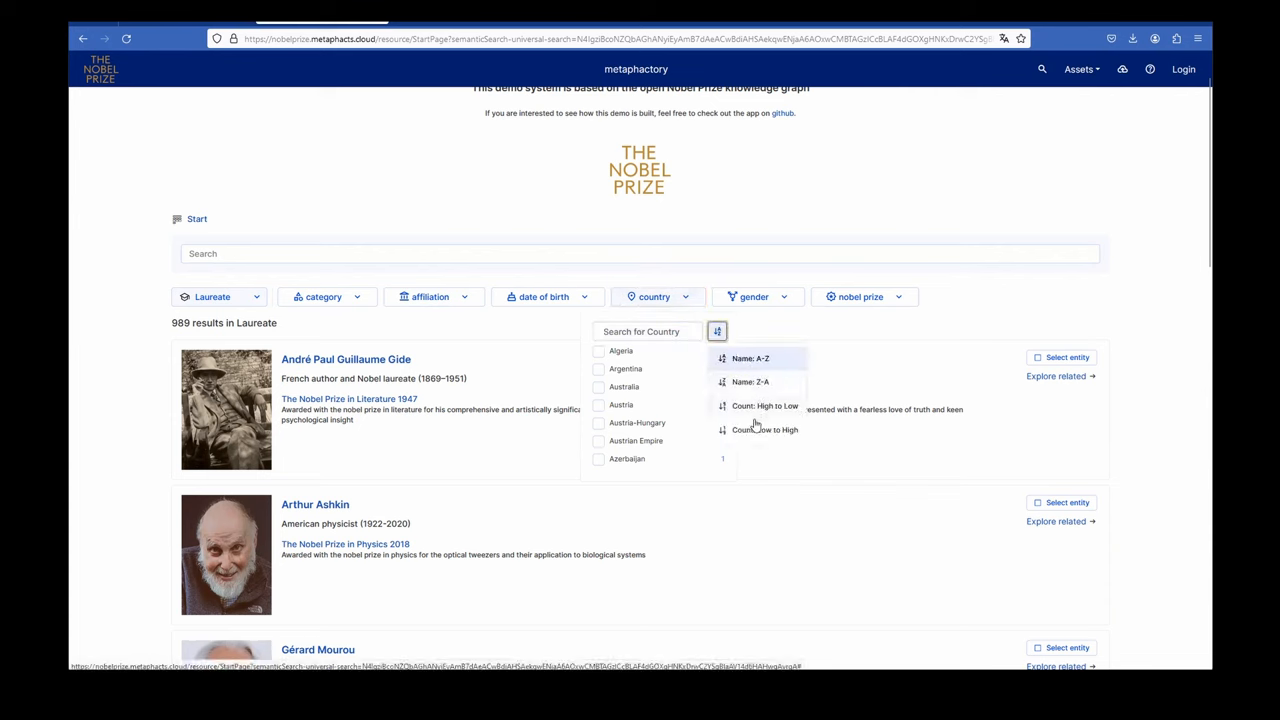
left_click(765, 405)
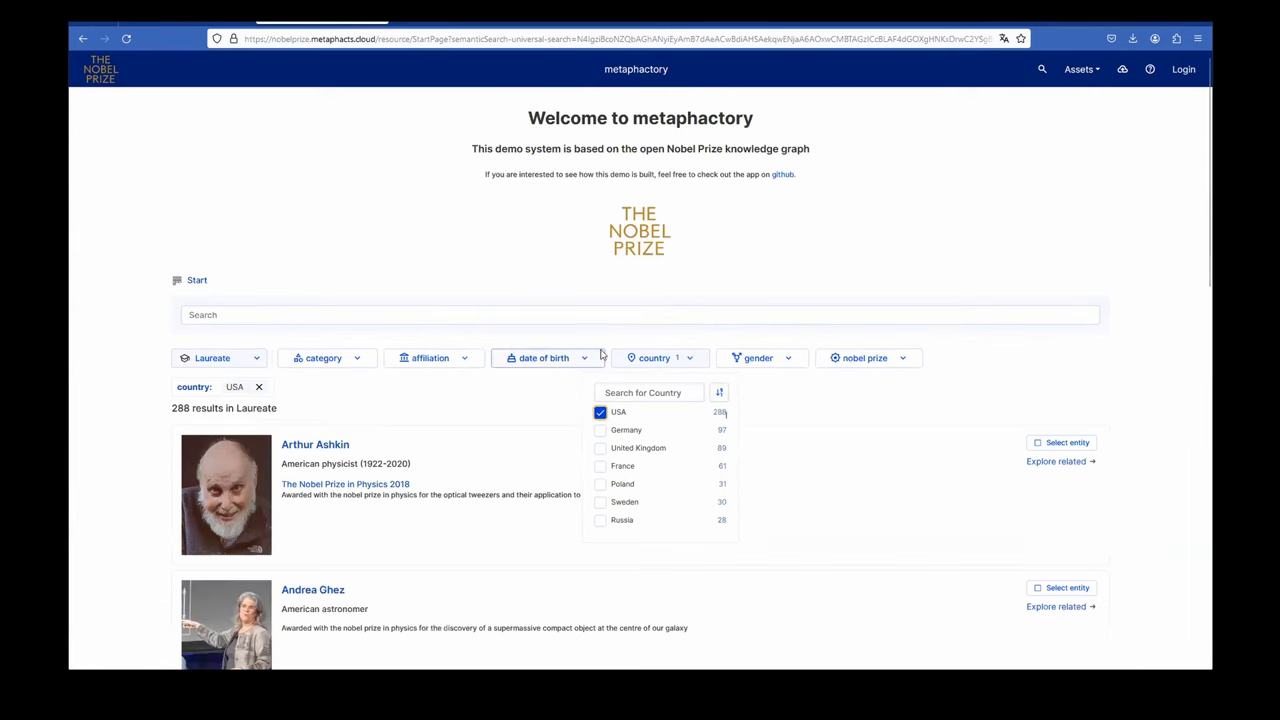
left_click(545, 402)
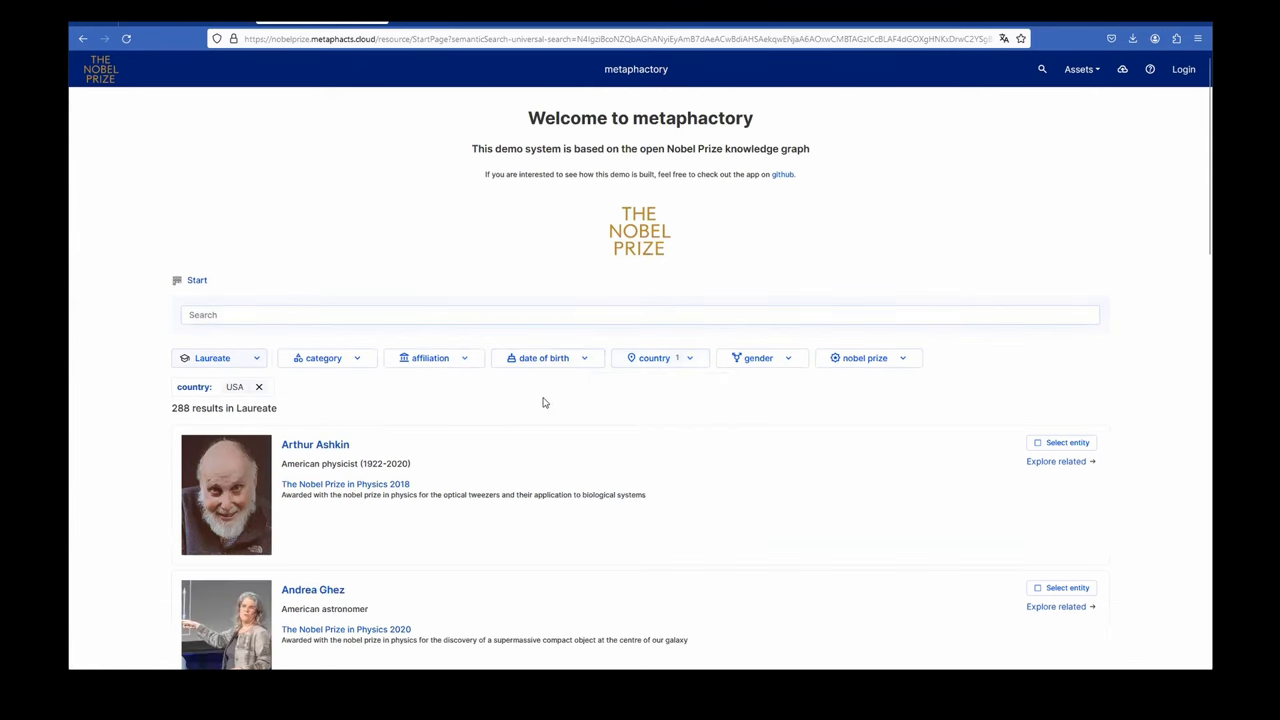
Step: Sort the category facet by count and restrict results to Literature laureates
left_click(323, 358)
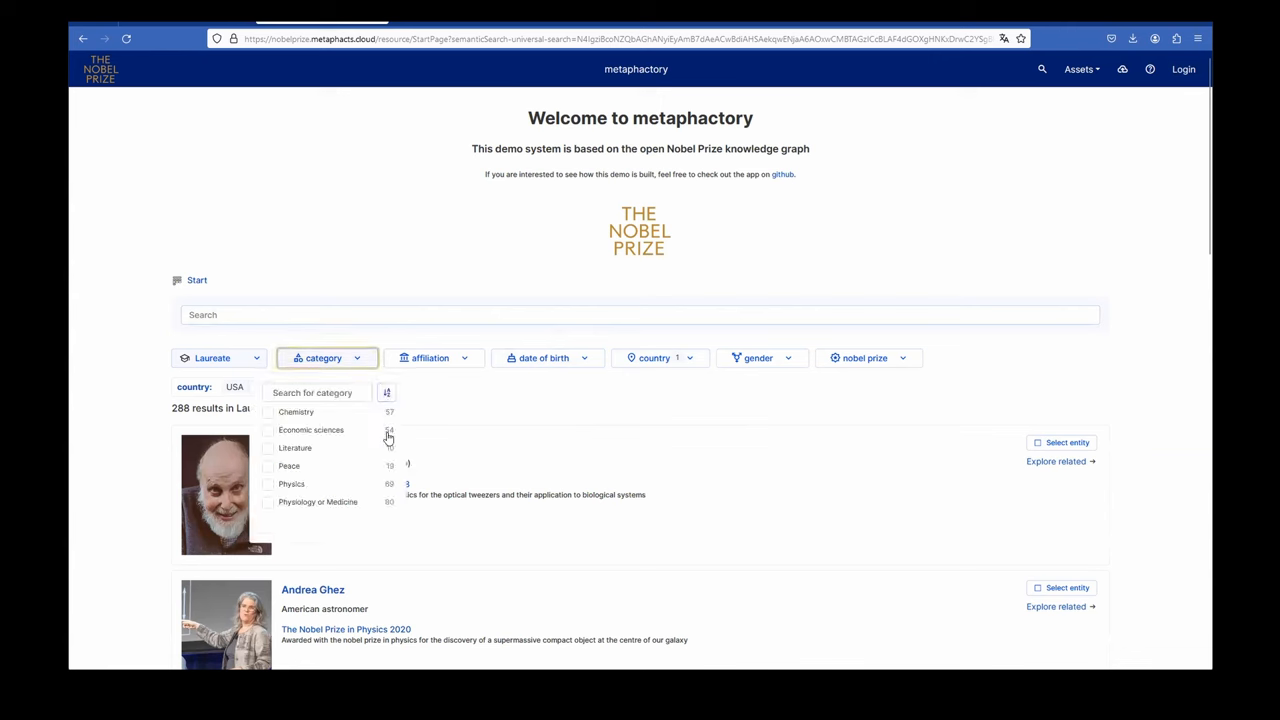
left_click(387, 392)
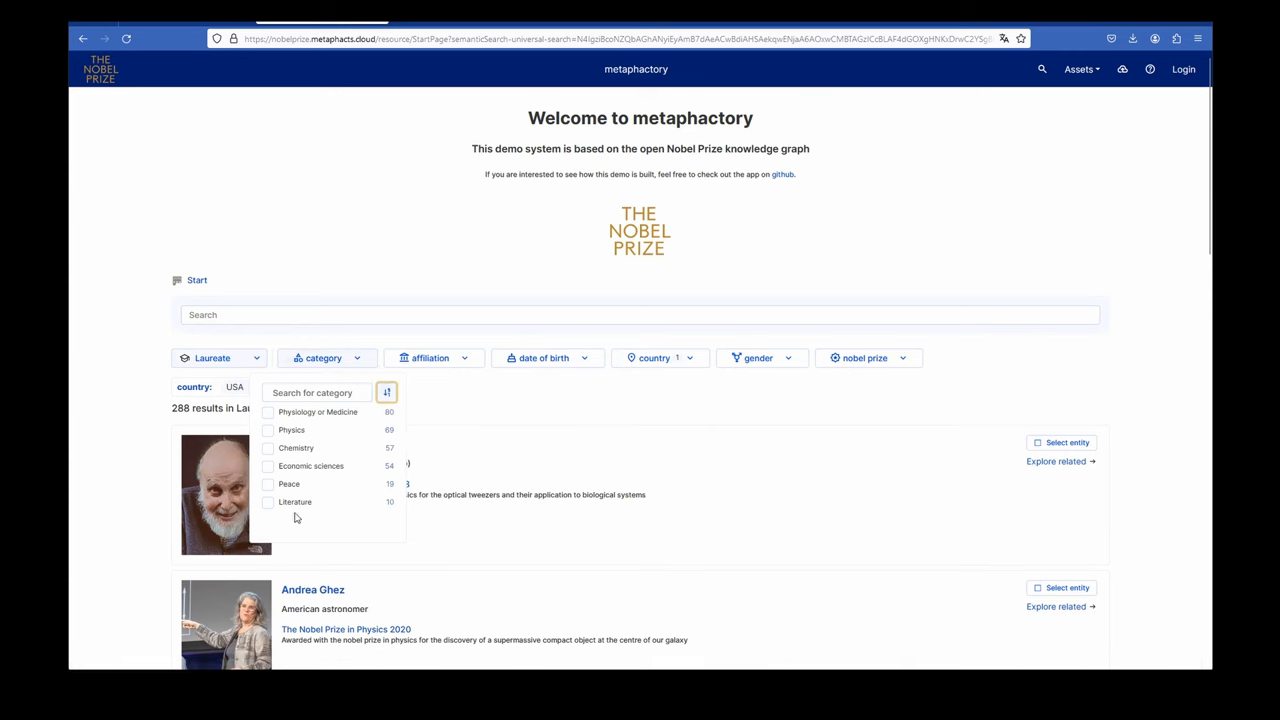
left_click(268, 502)
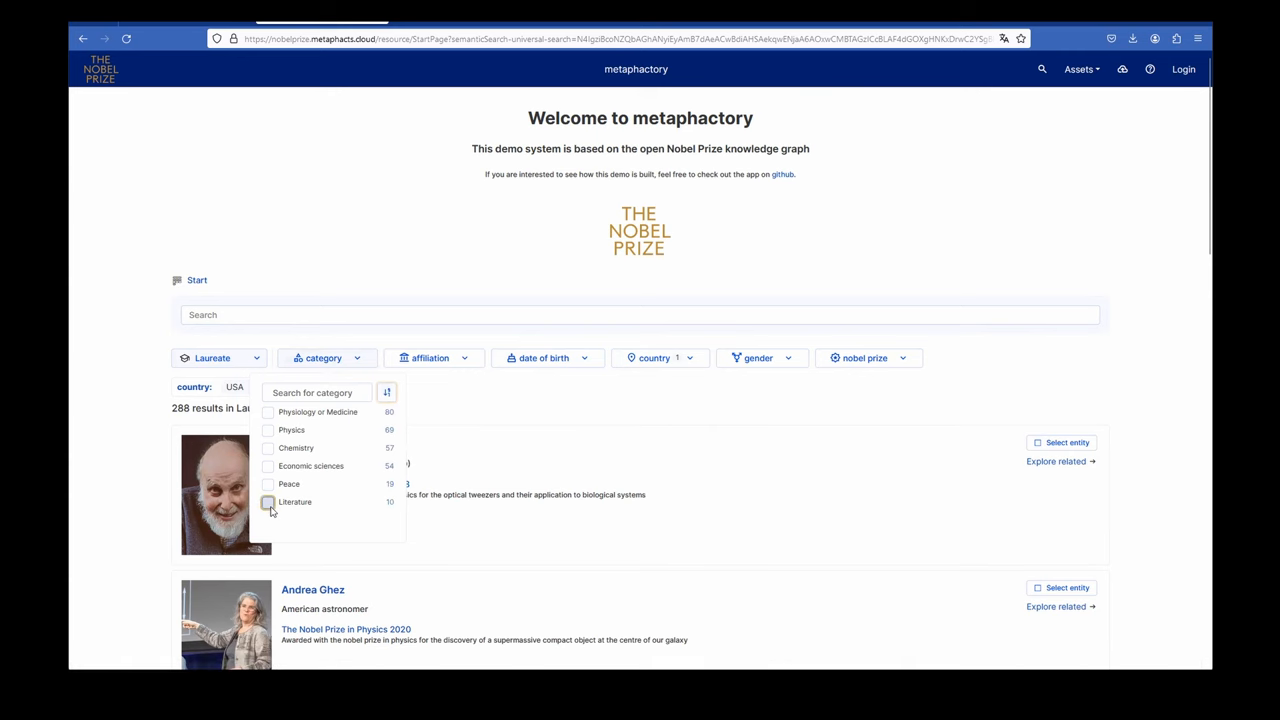
left_click(268, 502)
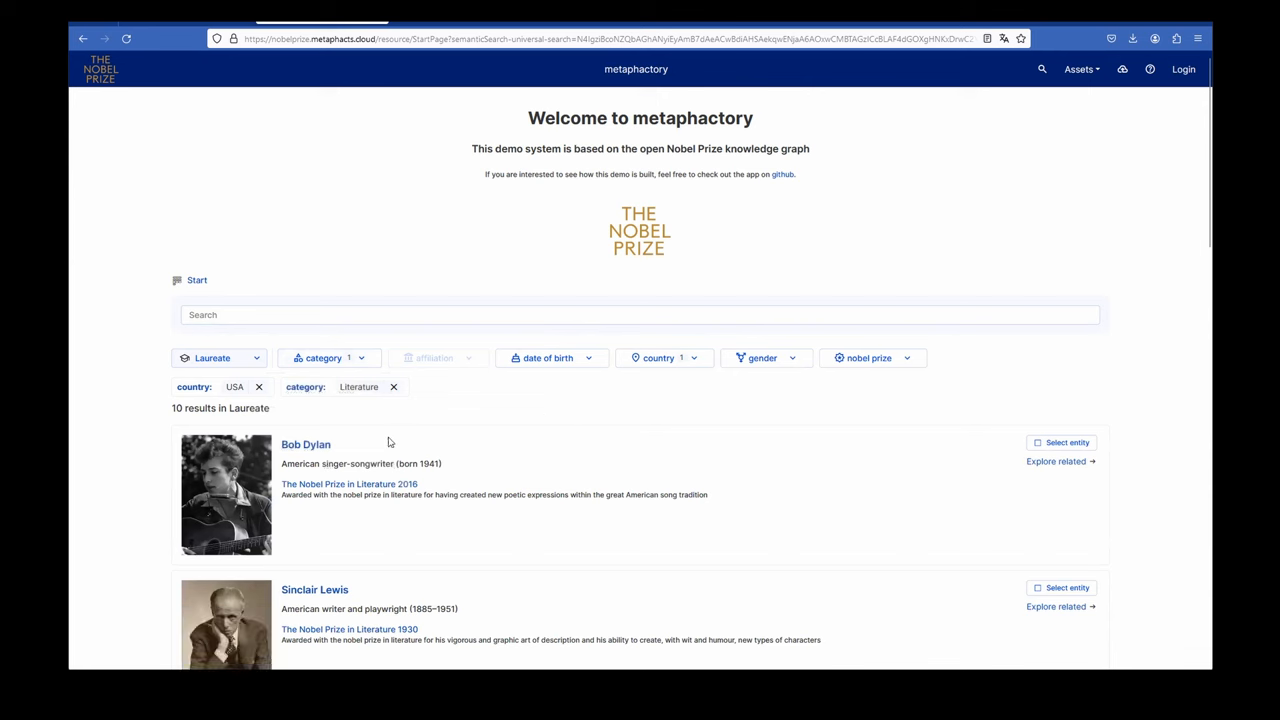
mouse_move(305, 444)
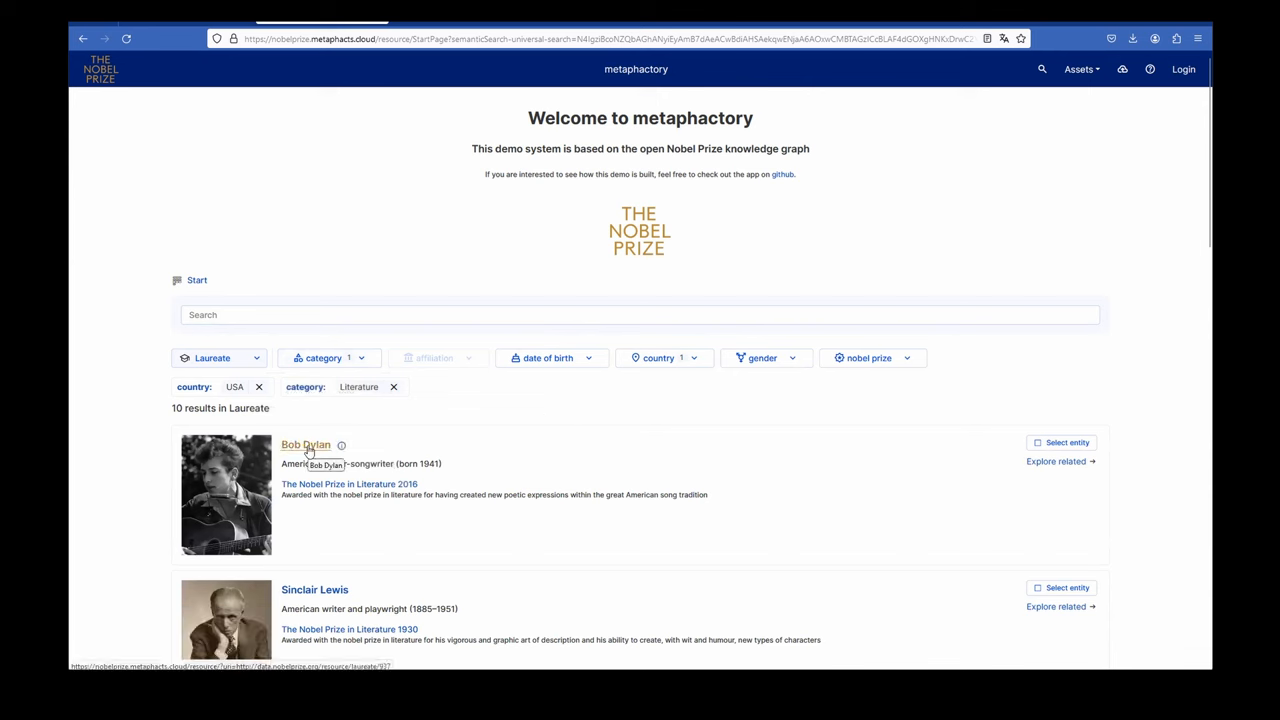
mouse_move(407, 449)
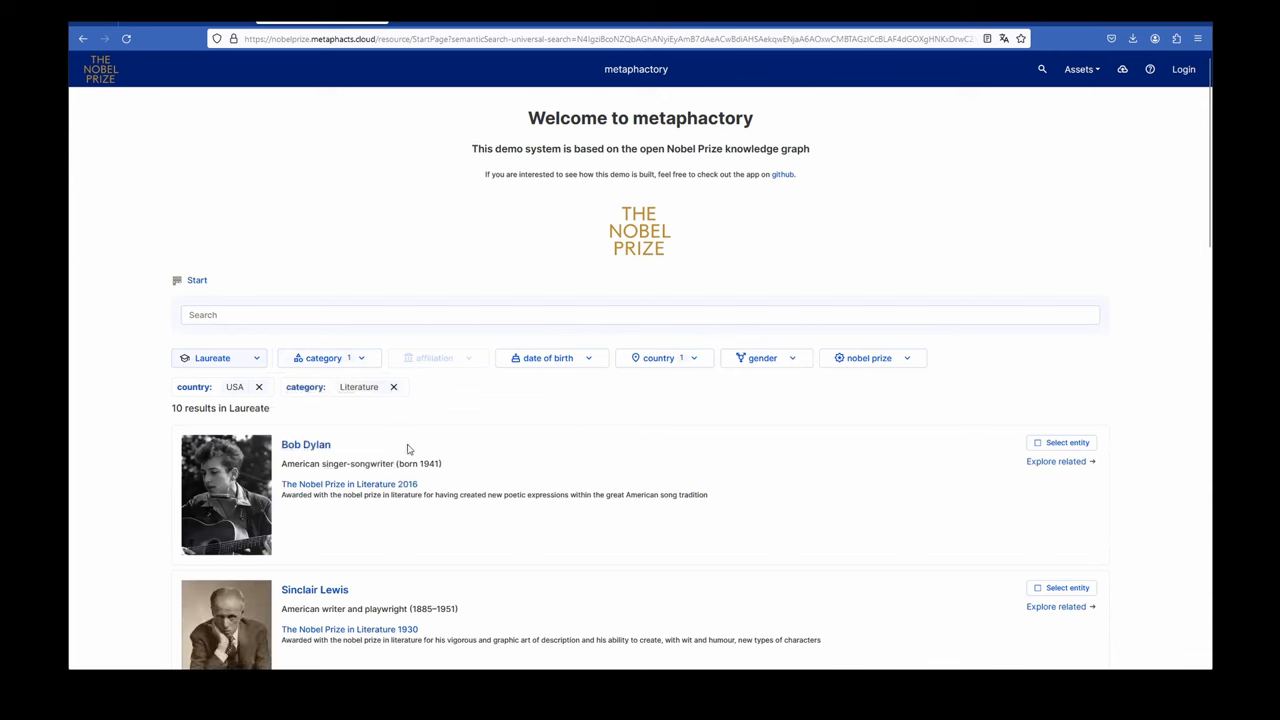
mouse_move(463, 491)
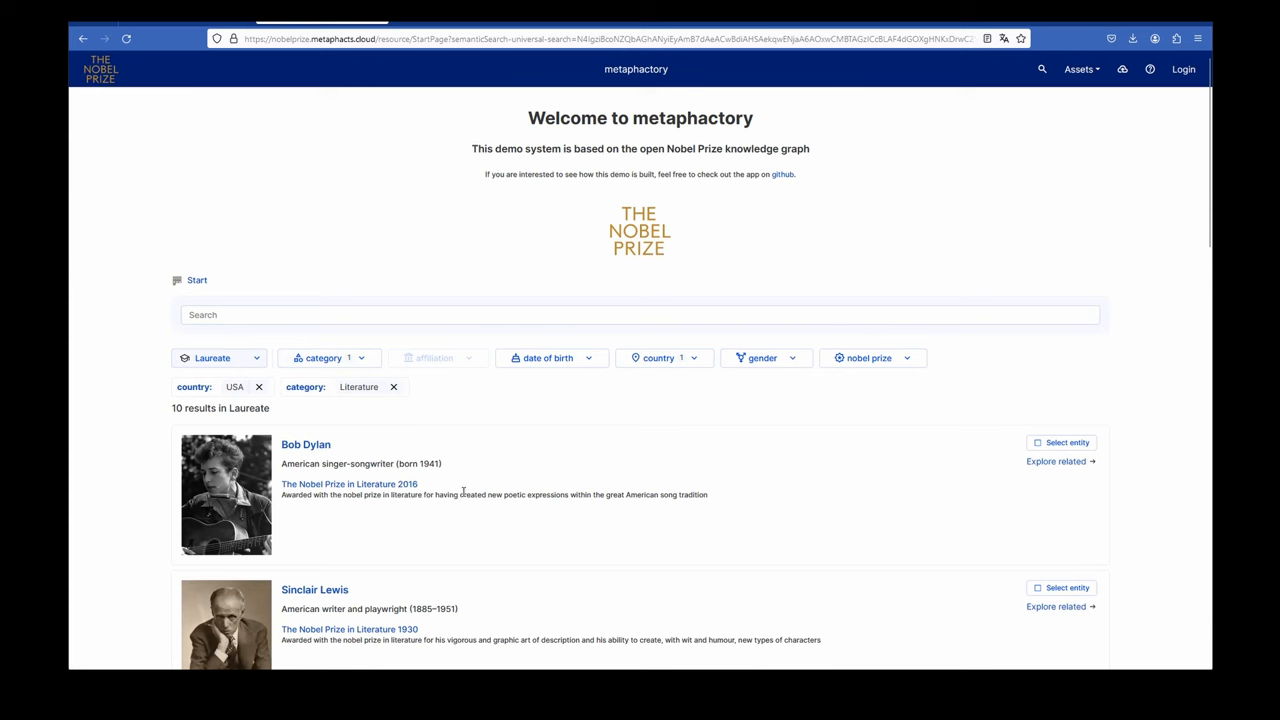
mouse_move(306, 444)
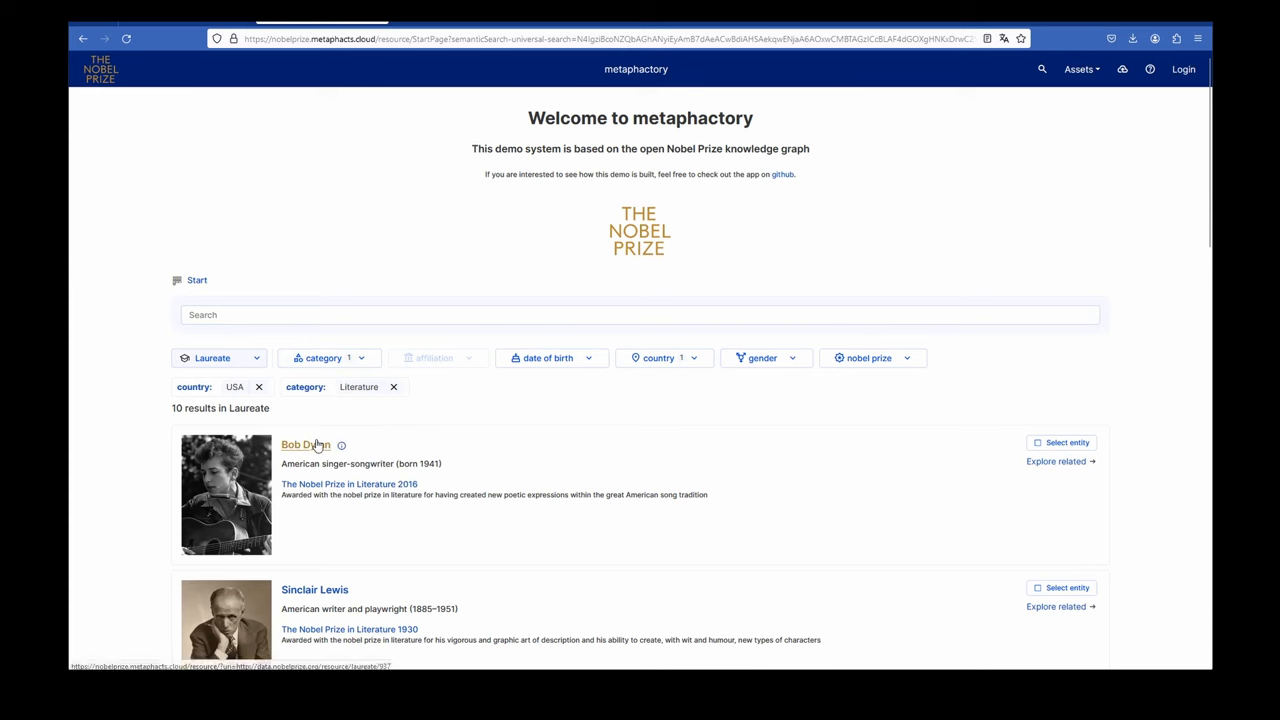
Step: Open Bob Dylan's laureate resource page from the results
left_click(305, 444)
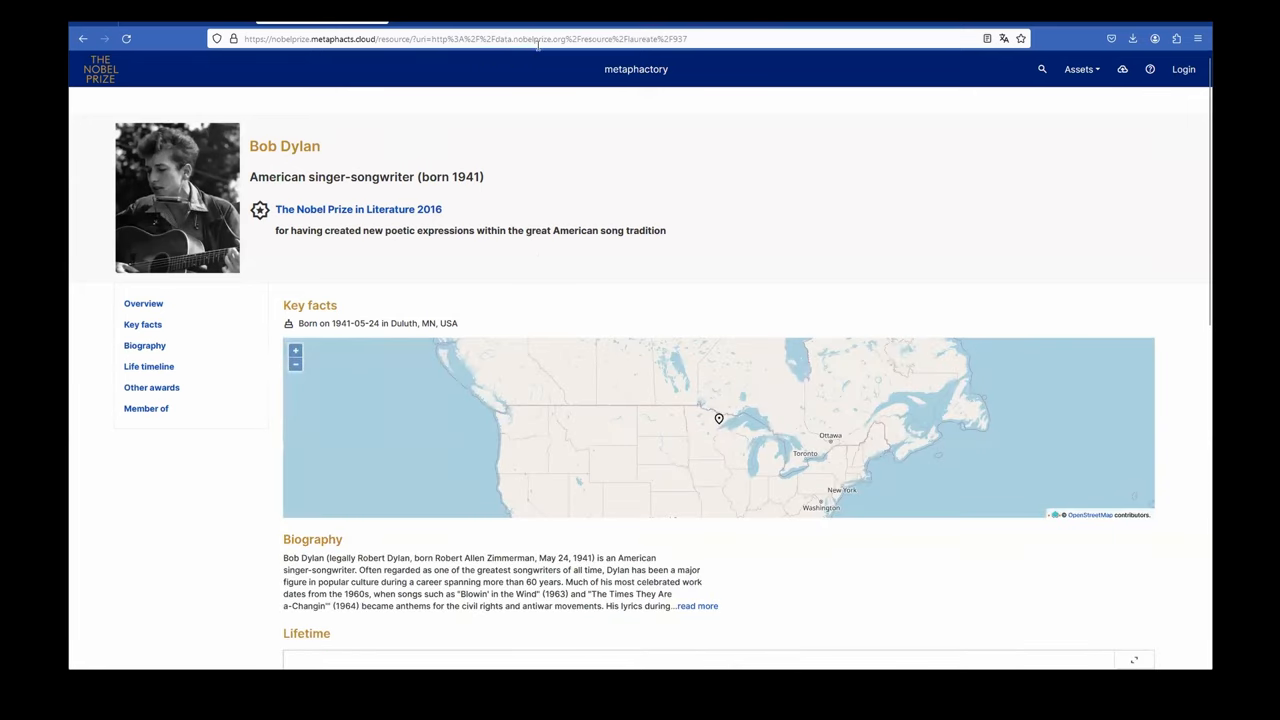
mouse_move(447, 293)
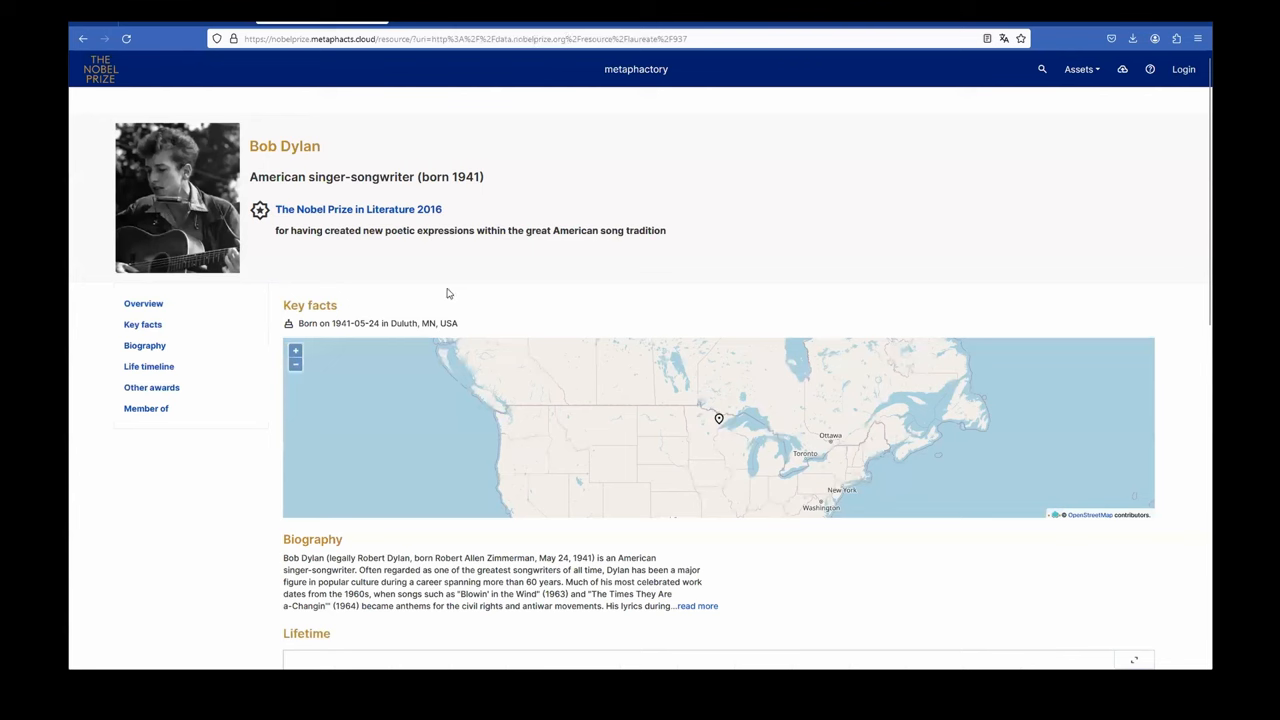
mouse_move(470, 175)
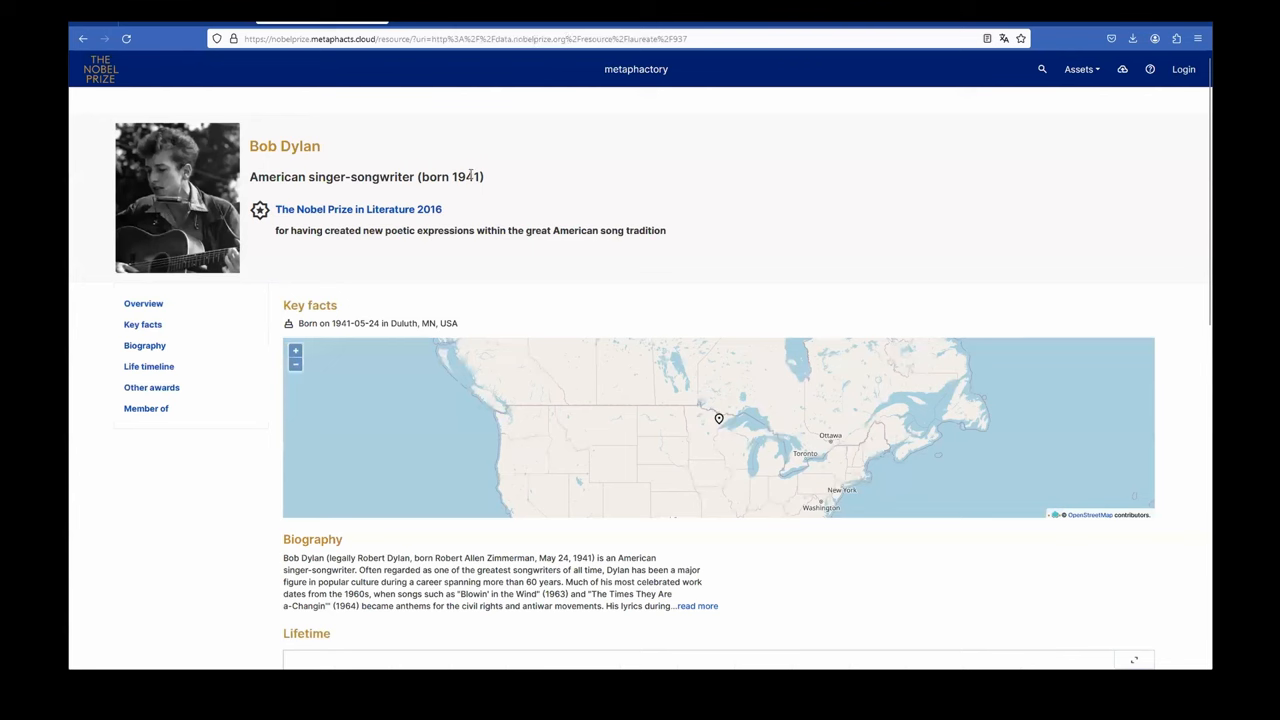
mouse_move(295, 302)
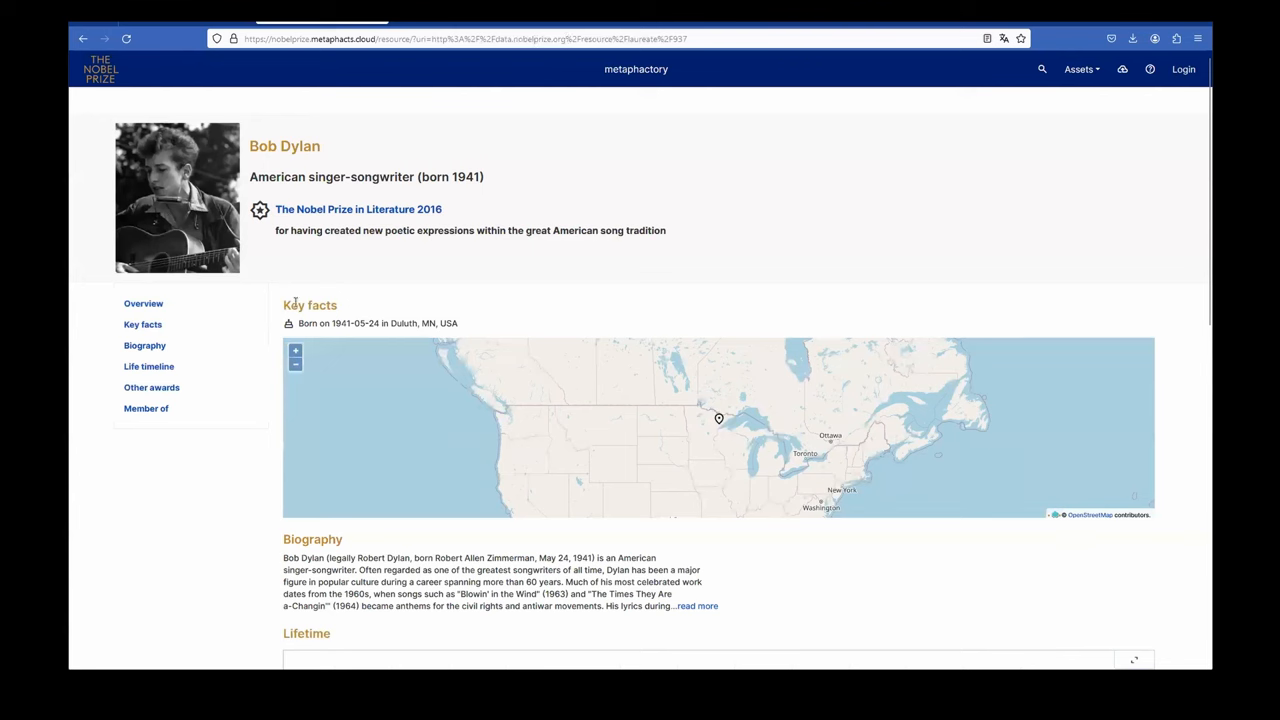
mouse_move(430, 105)
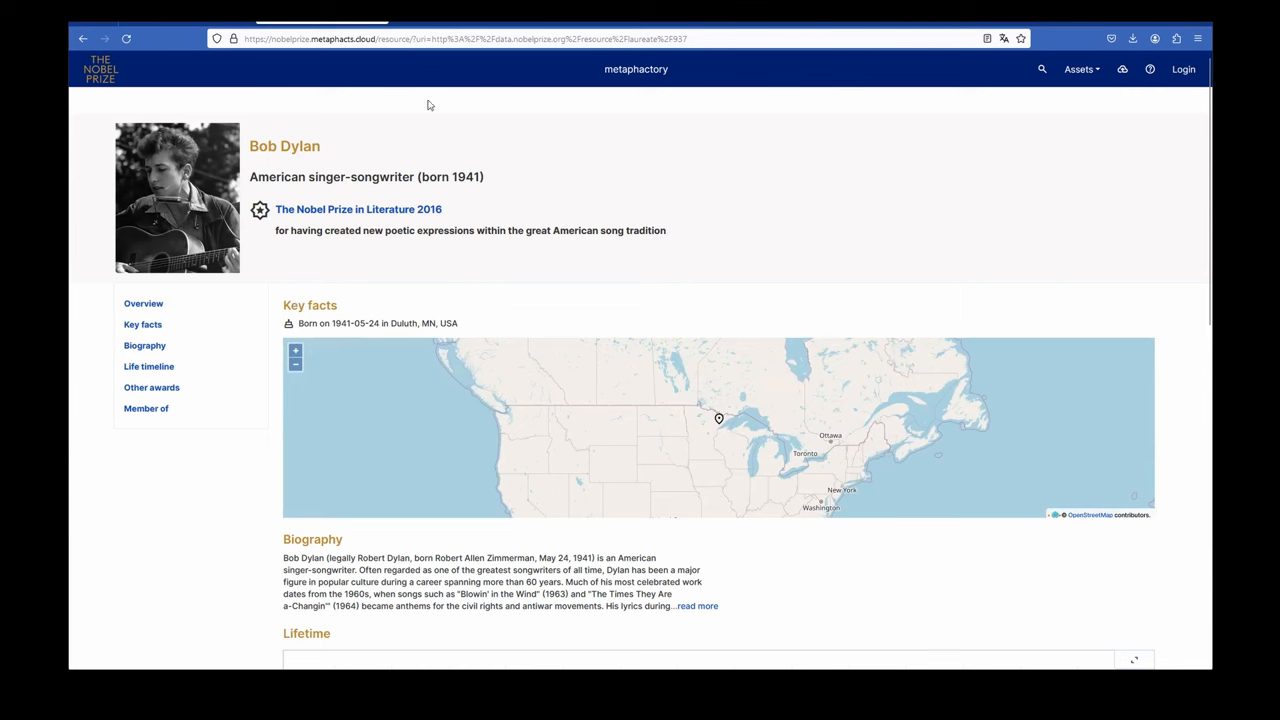
mouse_move(311, 154)
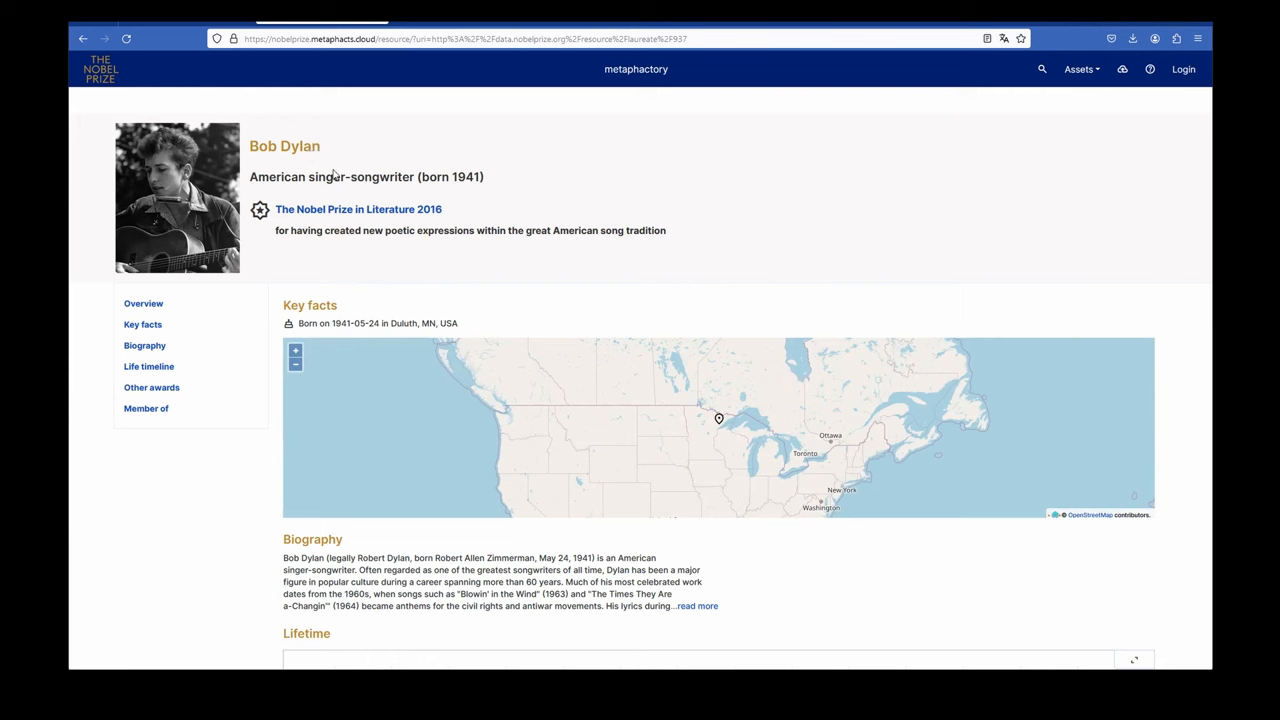
mouse_move(394, 156)
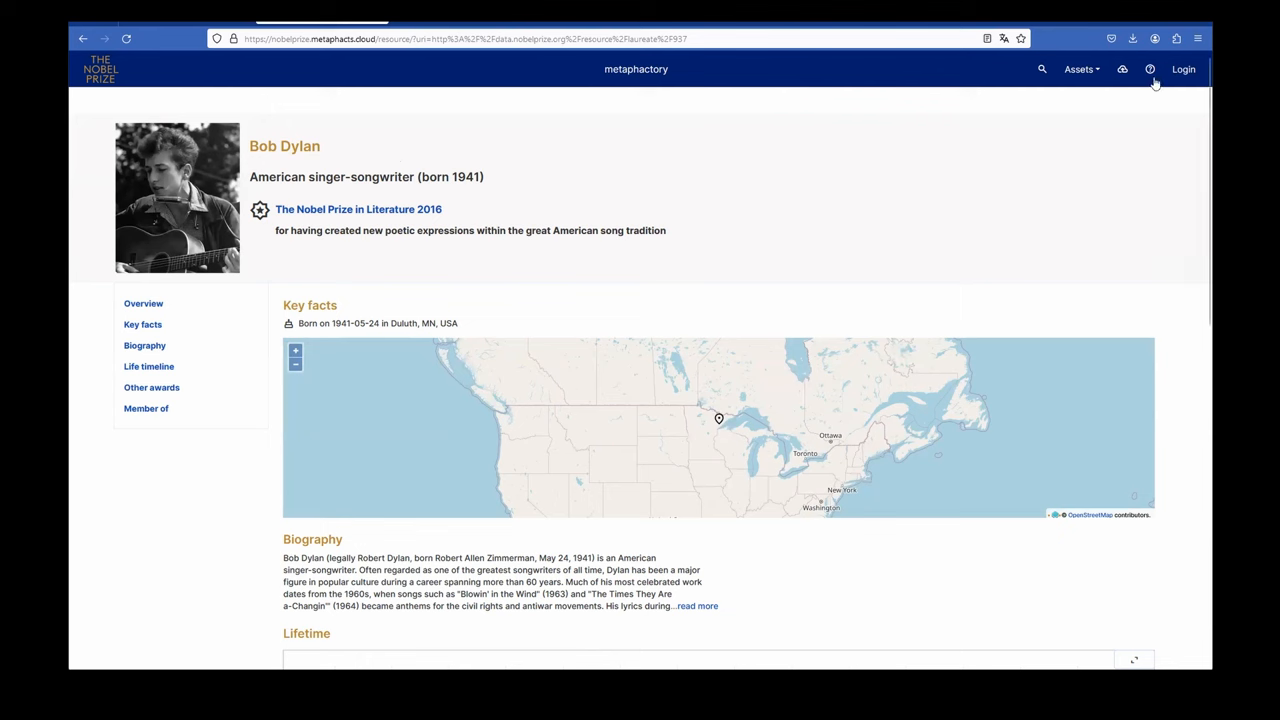
Step: Log in as admin using the prefilled credentials
left_click(1183, 69)
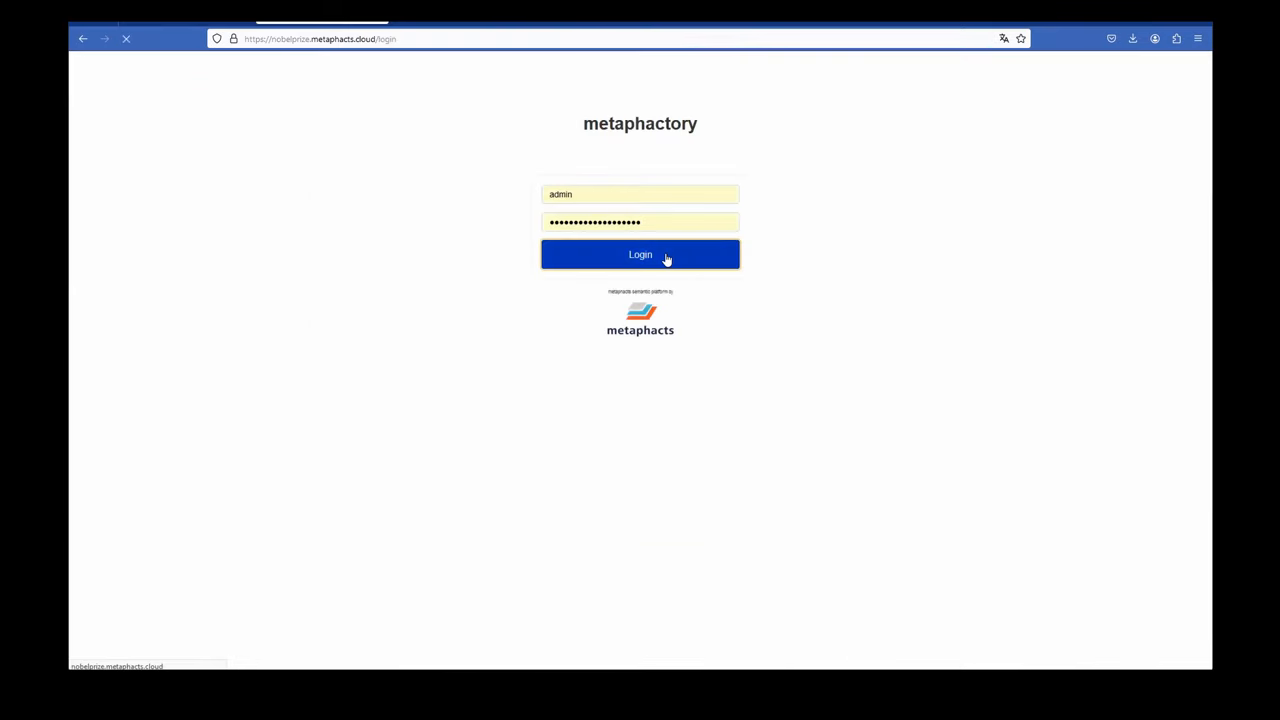
left_click(640, 254)
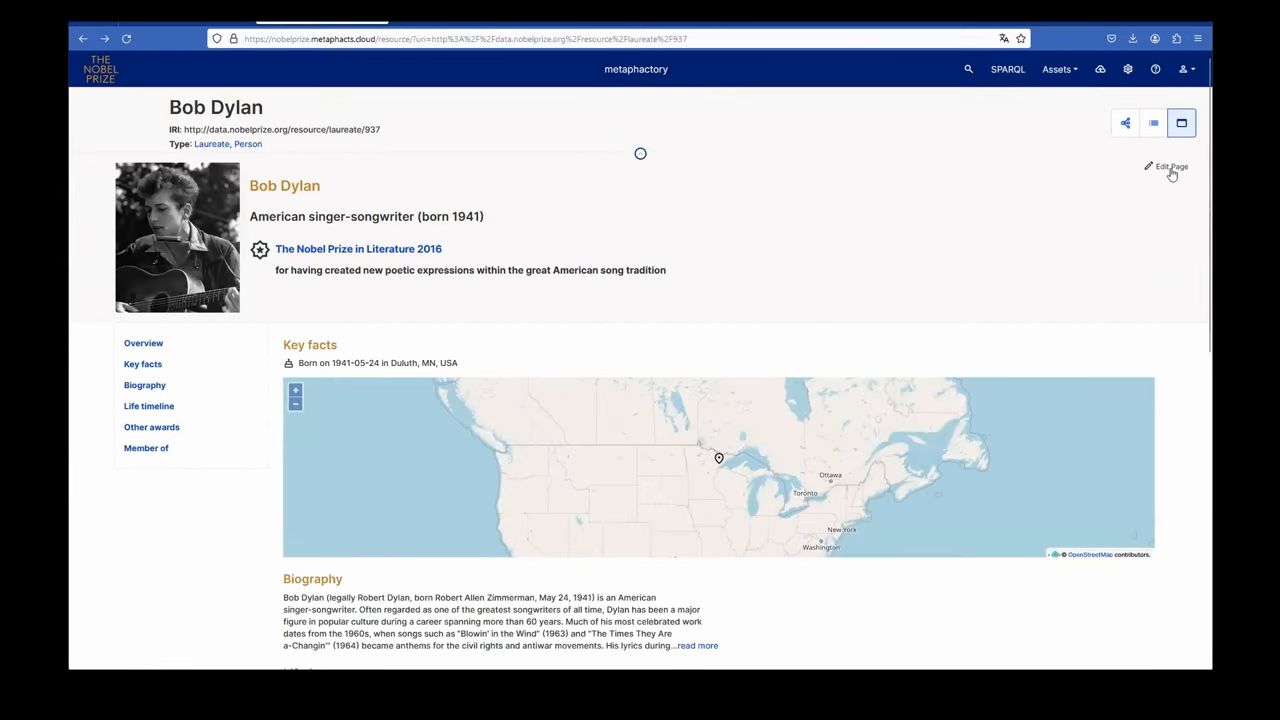
mouse_move(1170, 166)
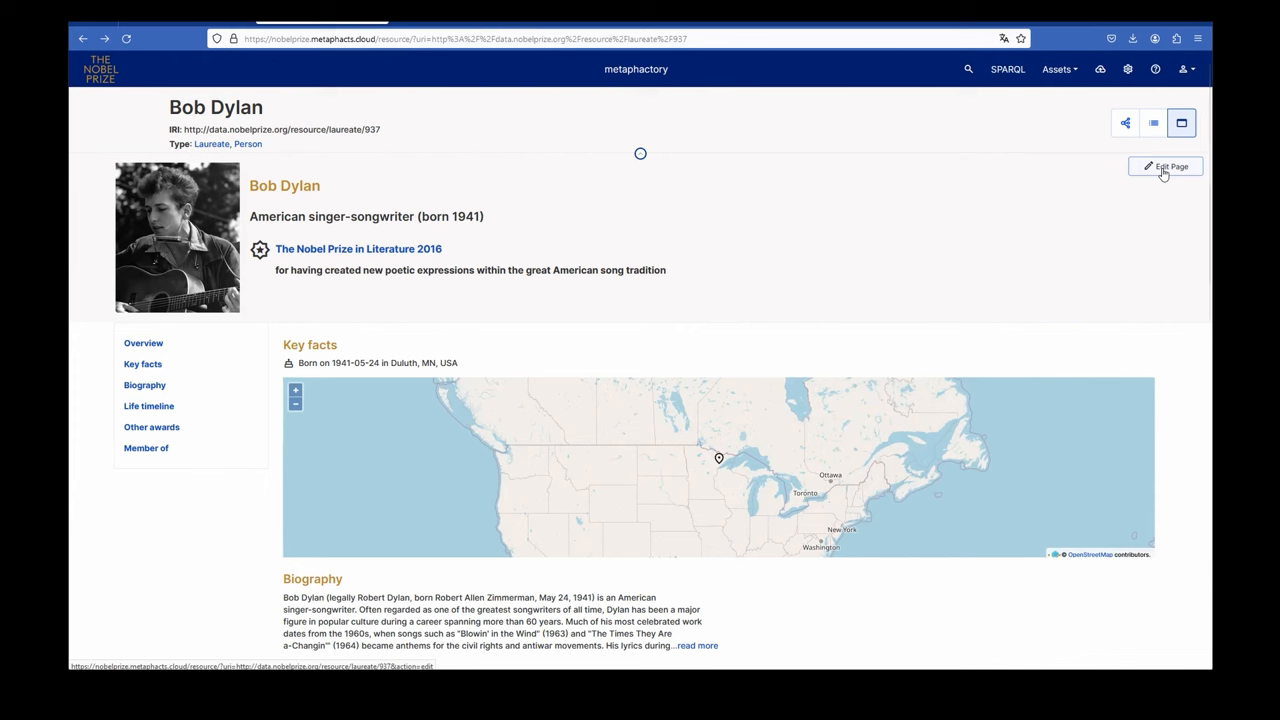
Step: Open Edit Page for Bob Dylan's resource, showing the Laureate and Person applicable templates
left_click(1165, 166)
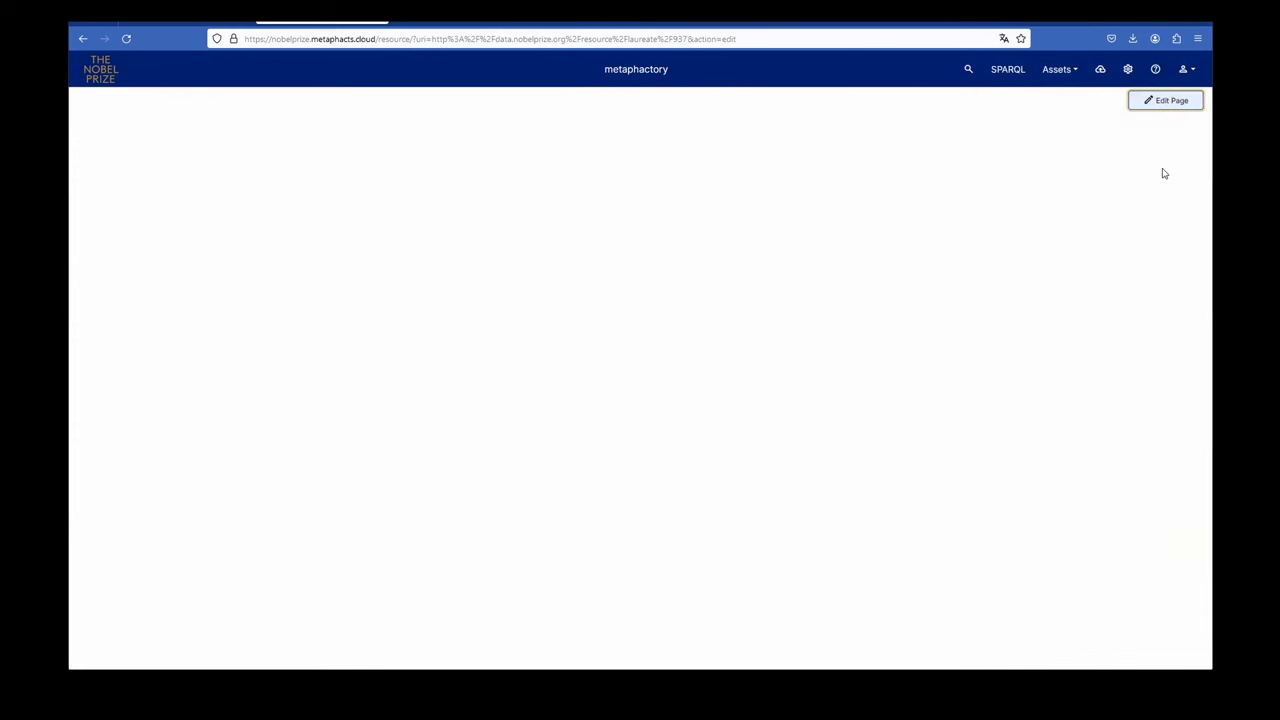
left_click(1165, 100)
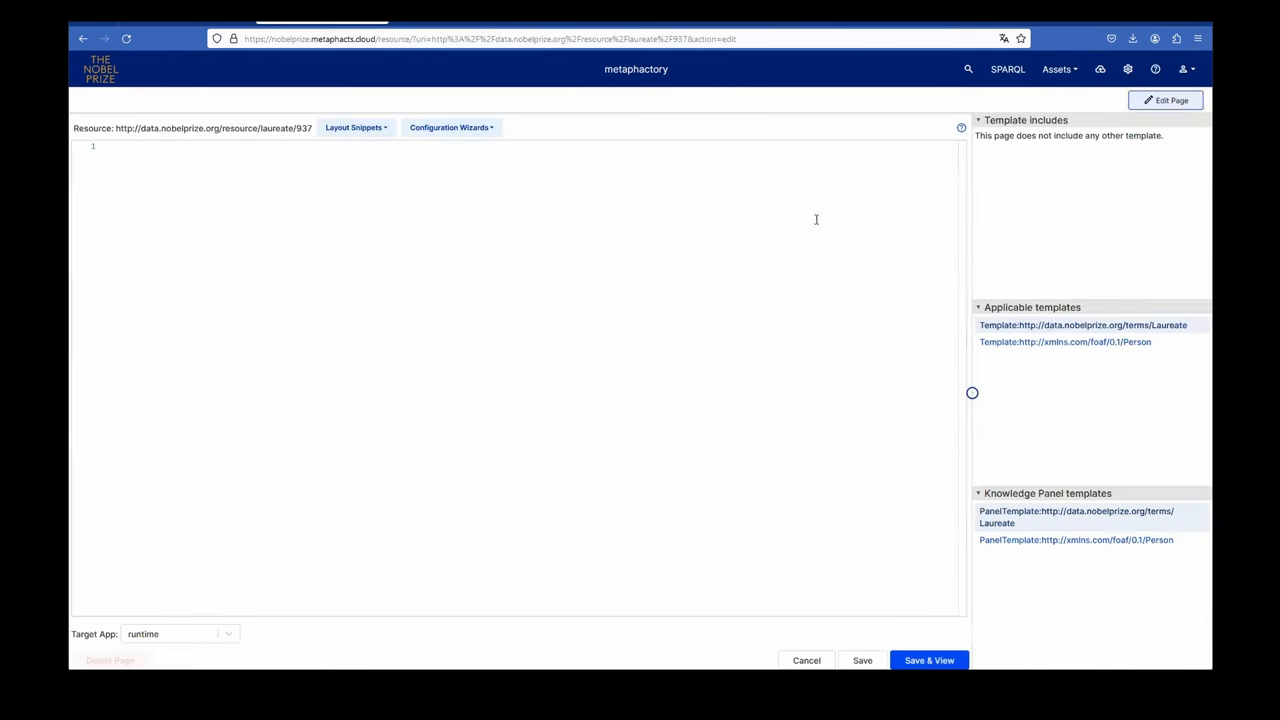
mouse_move(1082, 325)
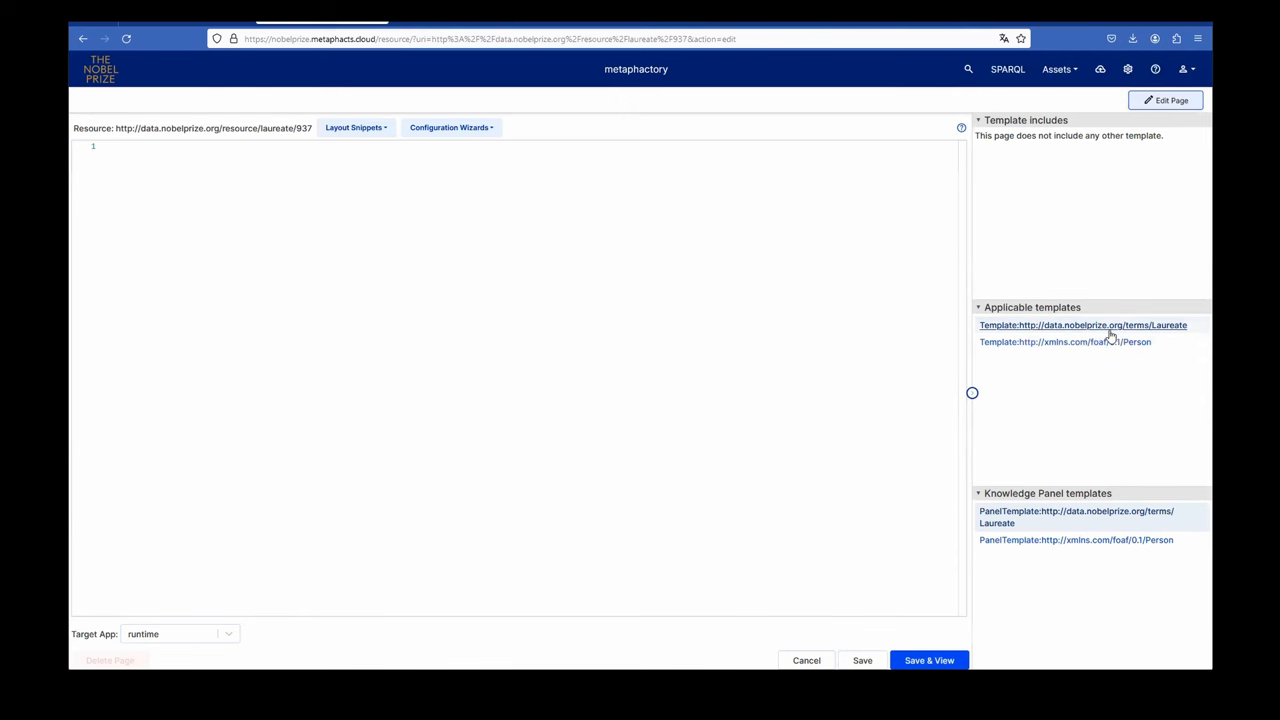
double_click(175, 128)
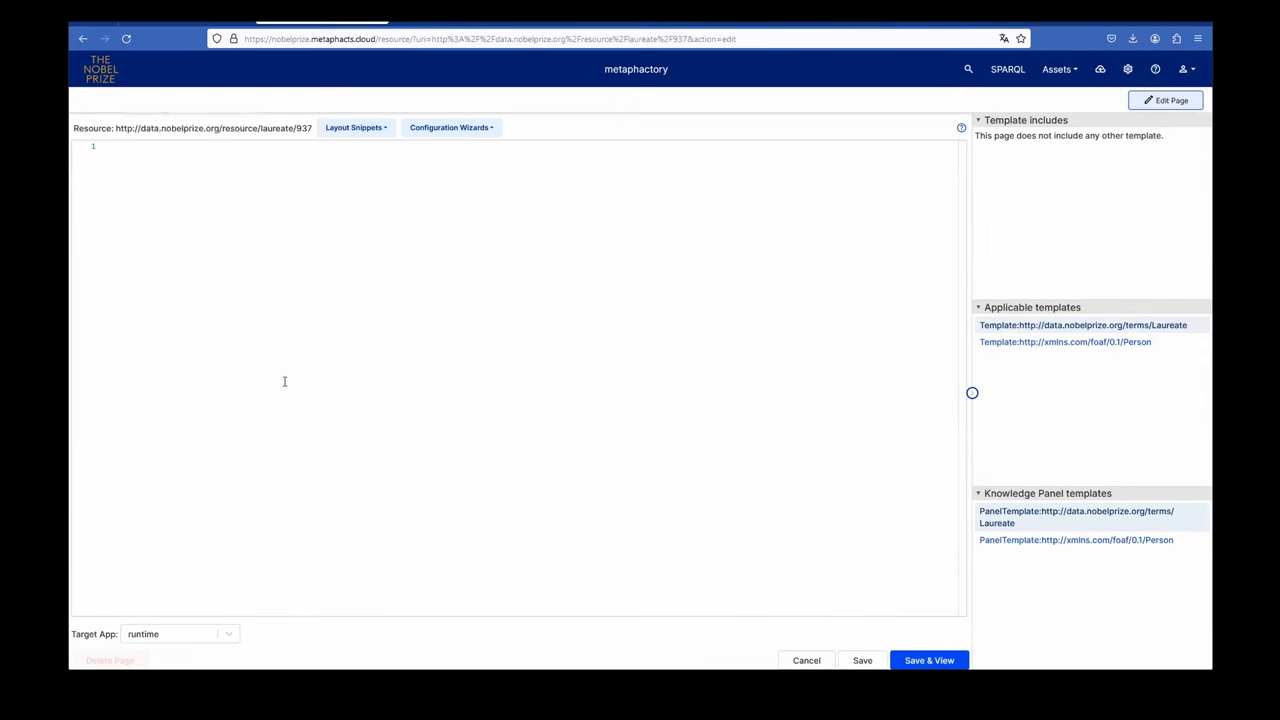
mouse_move(1107, 410)
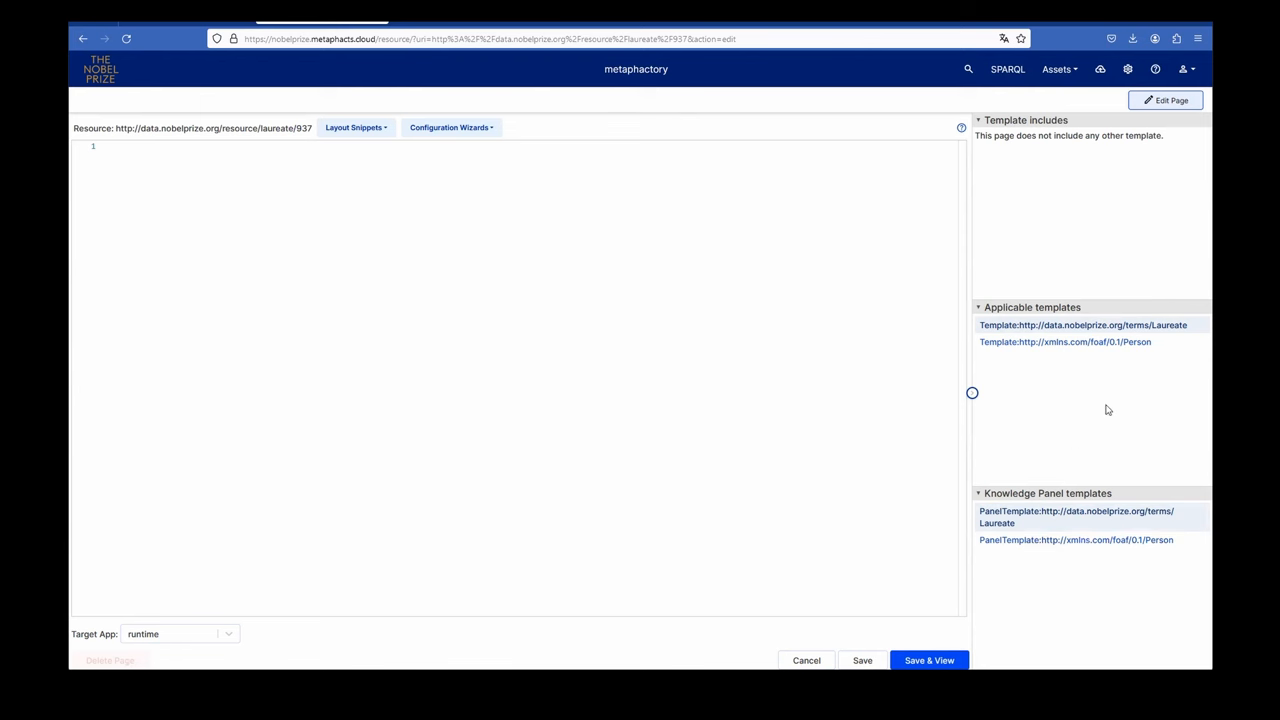
mouse_move(1083, 325)
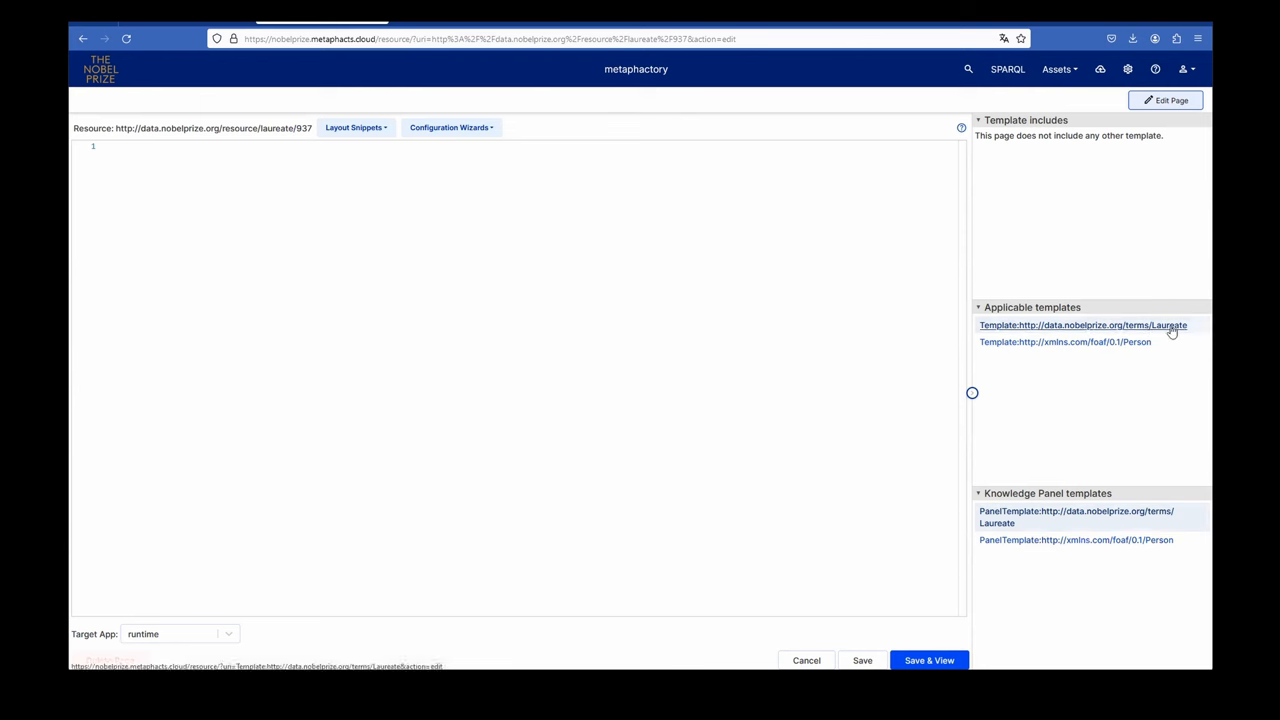
mouse_move(1160, 330)
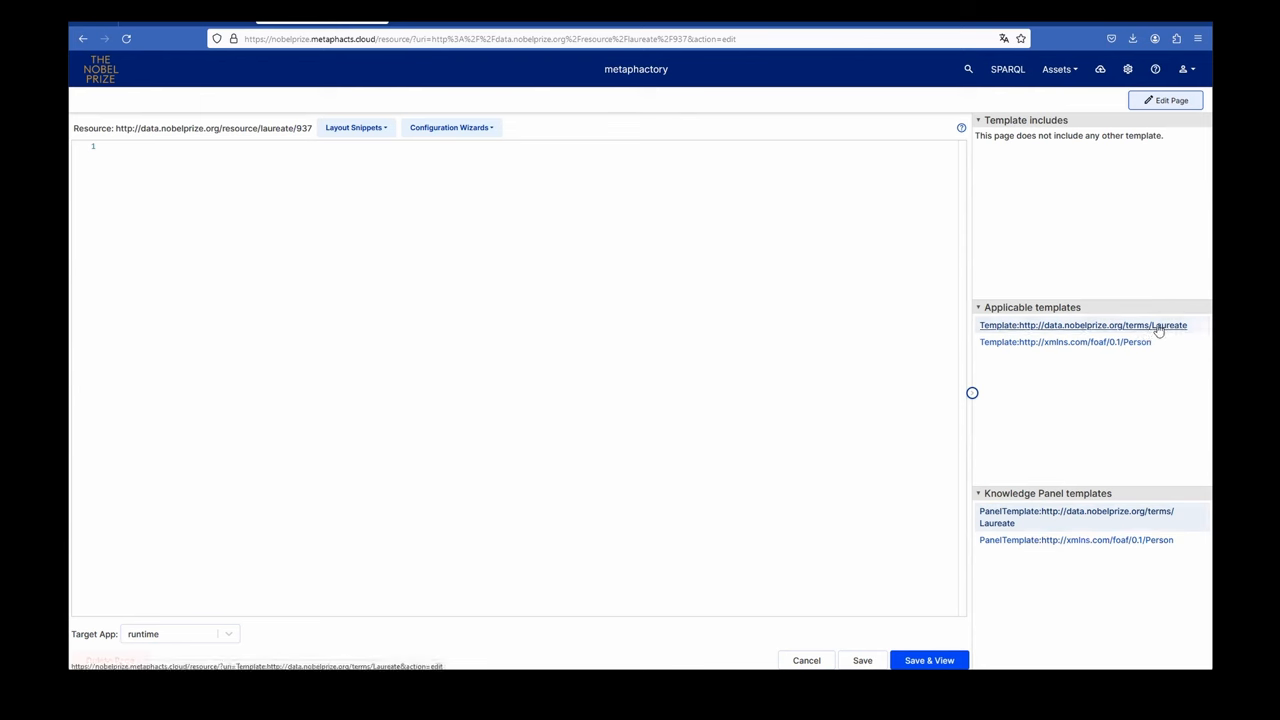
Step: Open the Laureate template source and select the semantic-map component name in the code
left_click(1083, 325)
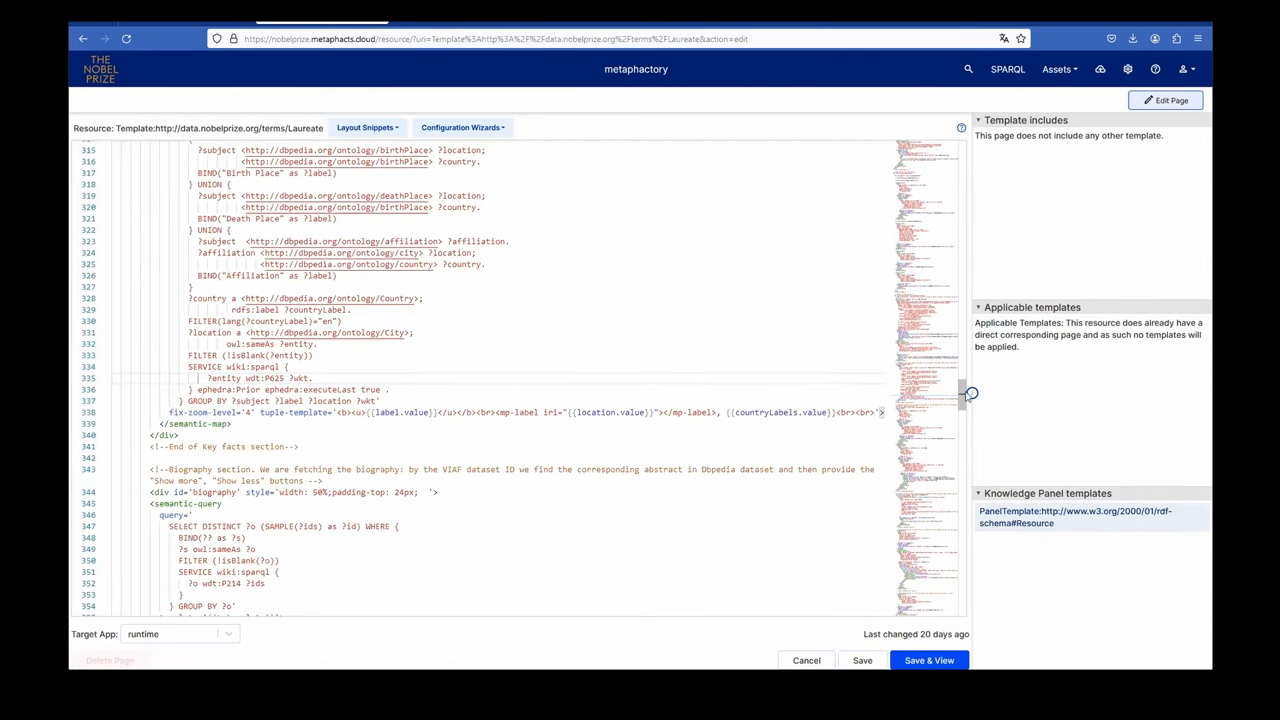
scroll("up", 3)
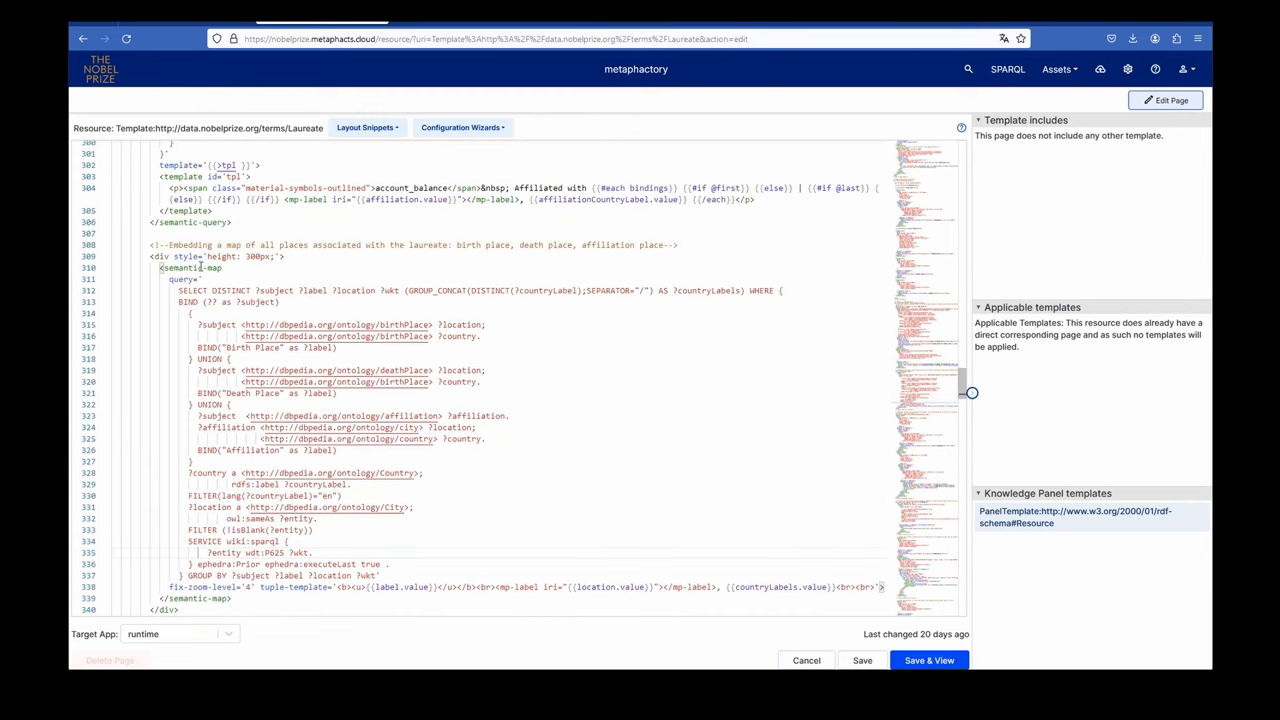
double_click(190, 268)
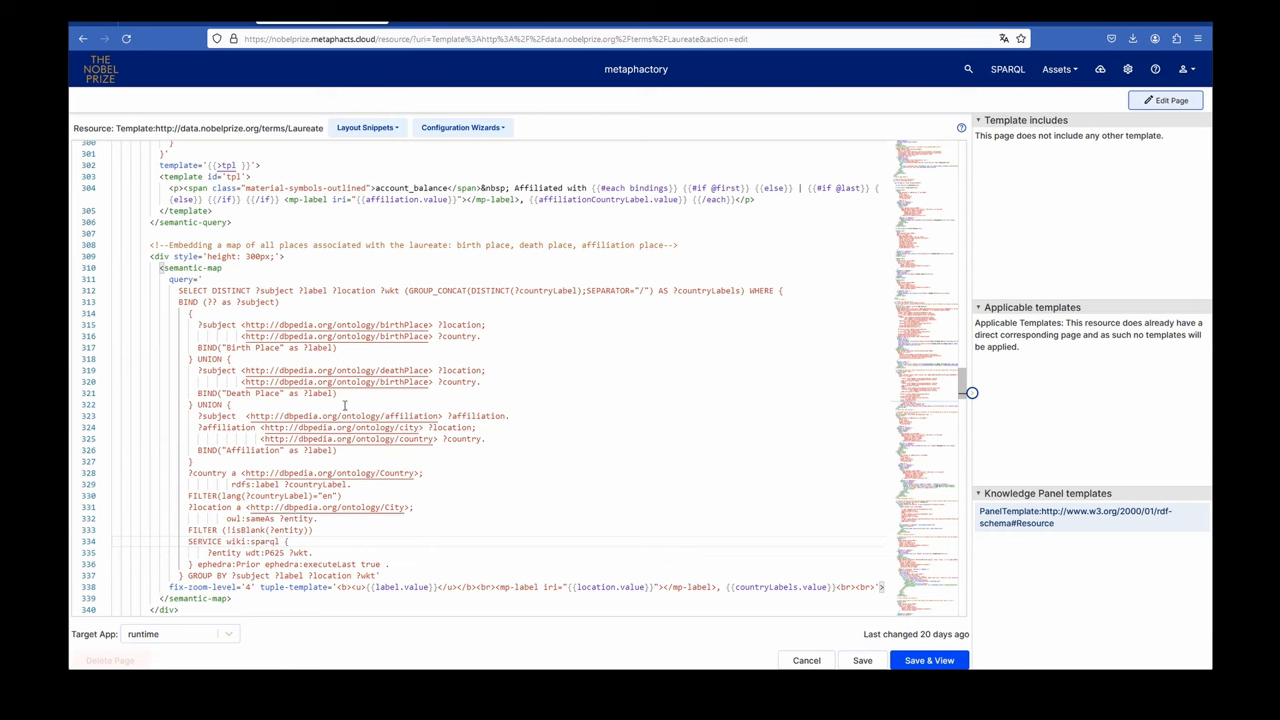
mouse_move(307, 555)
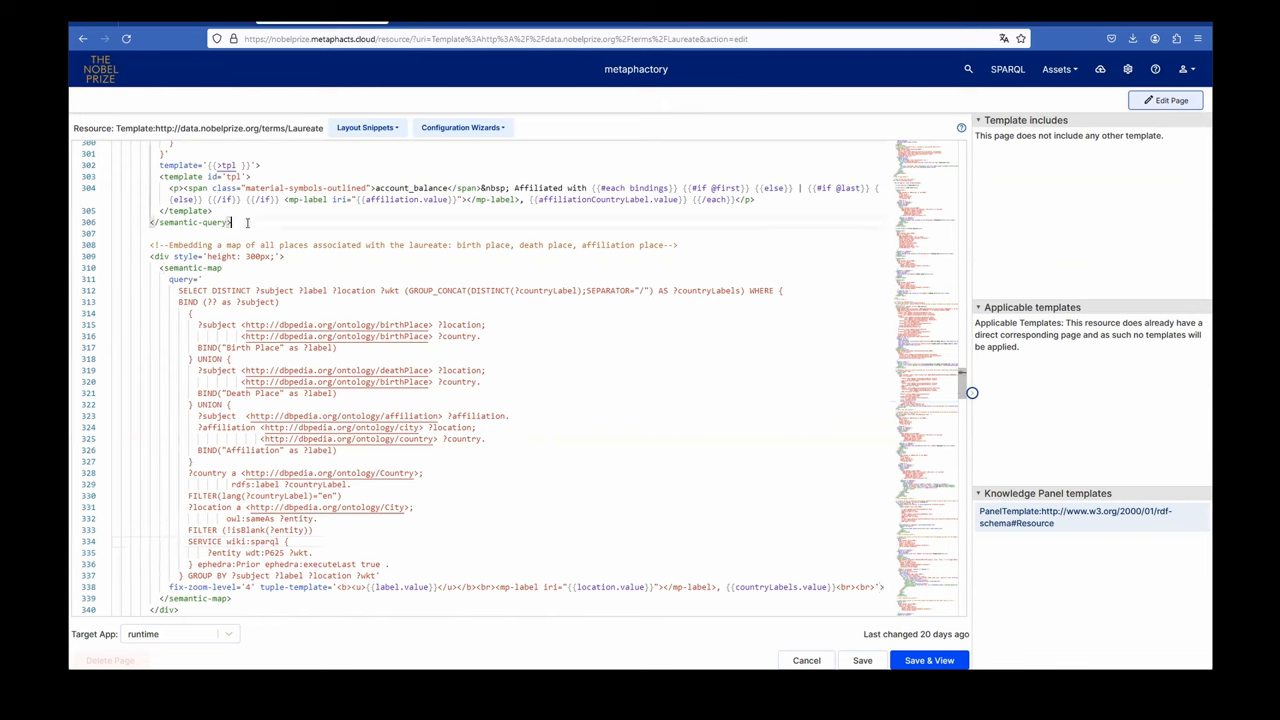
Step: Start a '<semantic-cha' tag on a new line after </semantic-query> and open the Chart Component documentation
key("Enter")
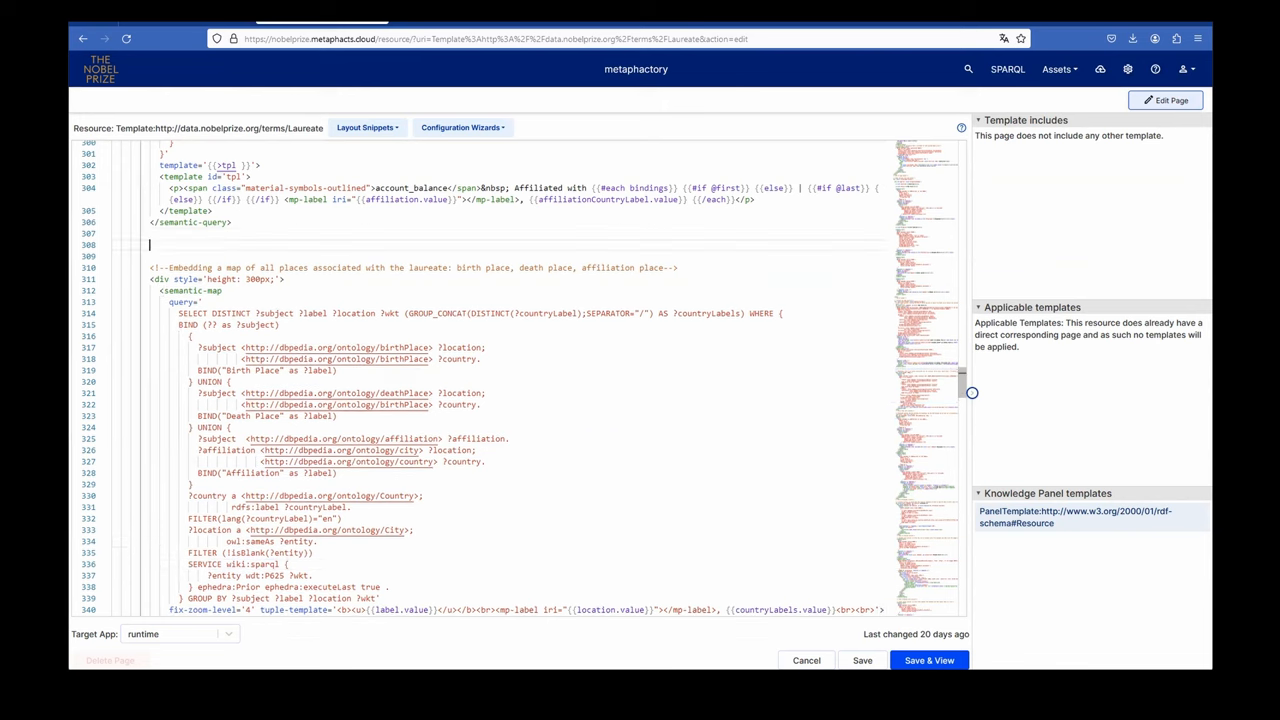
type("semantic-")
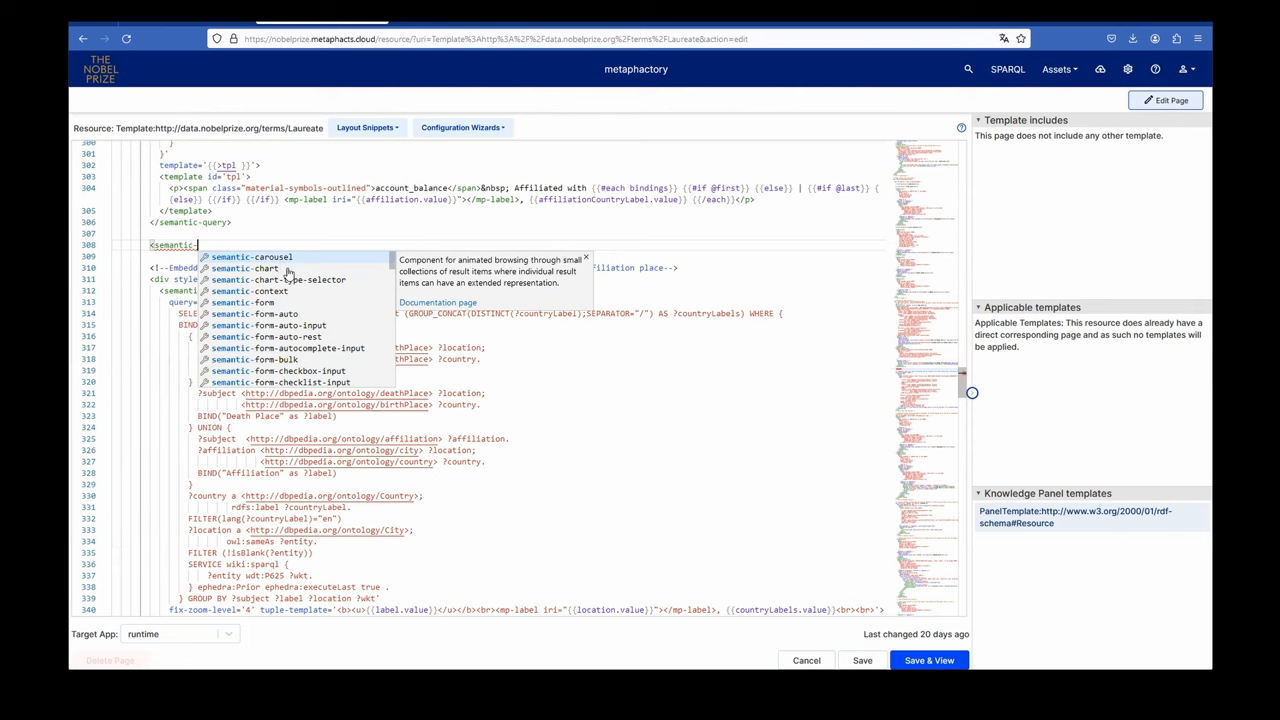
type("cha")
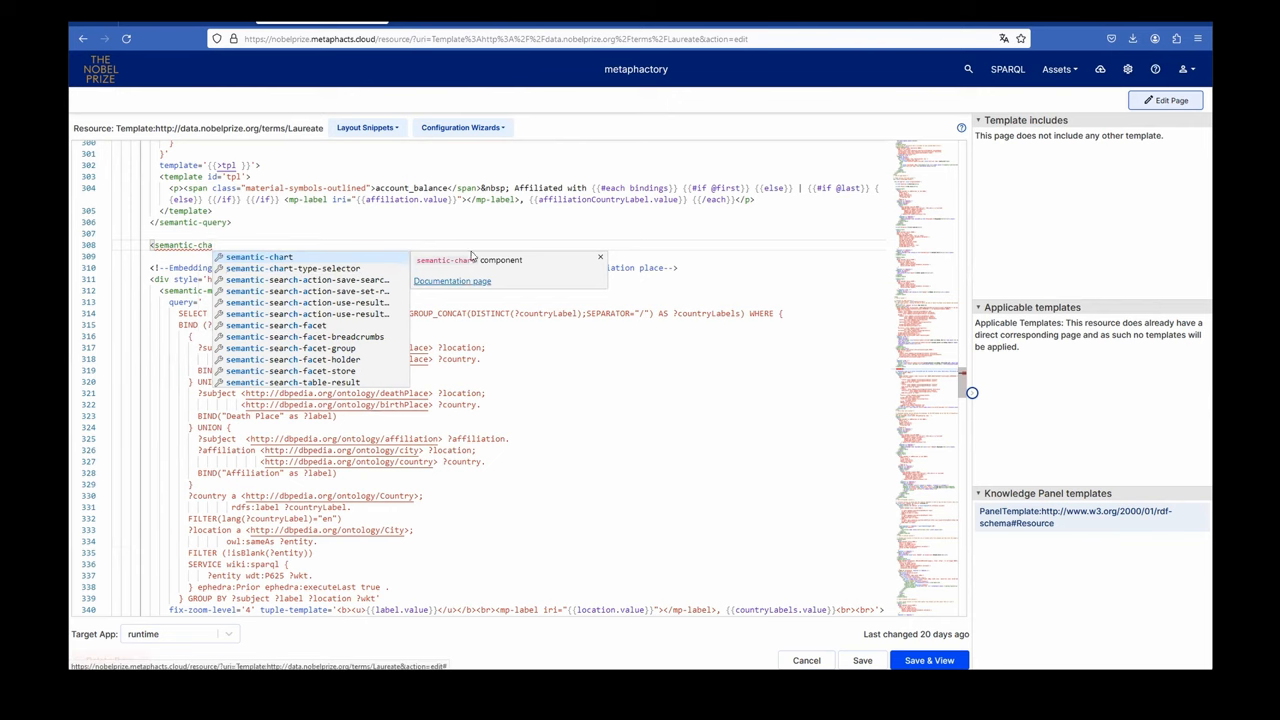
left_click(452, 281)
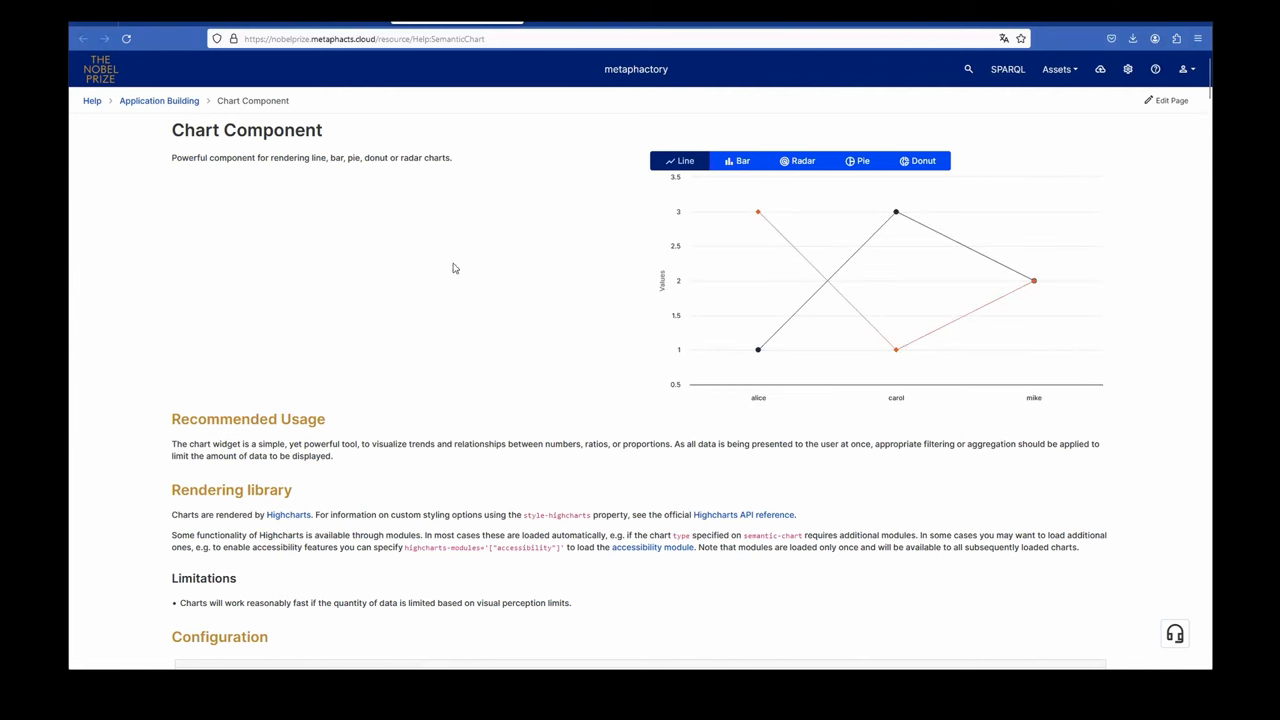
Step: Reveal the query code behind the simple bar chart example on the Chart Component help page
scroll("down", 3)
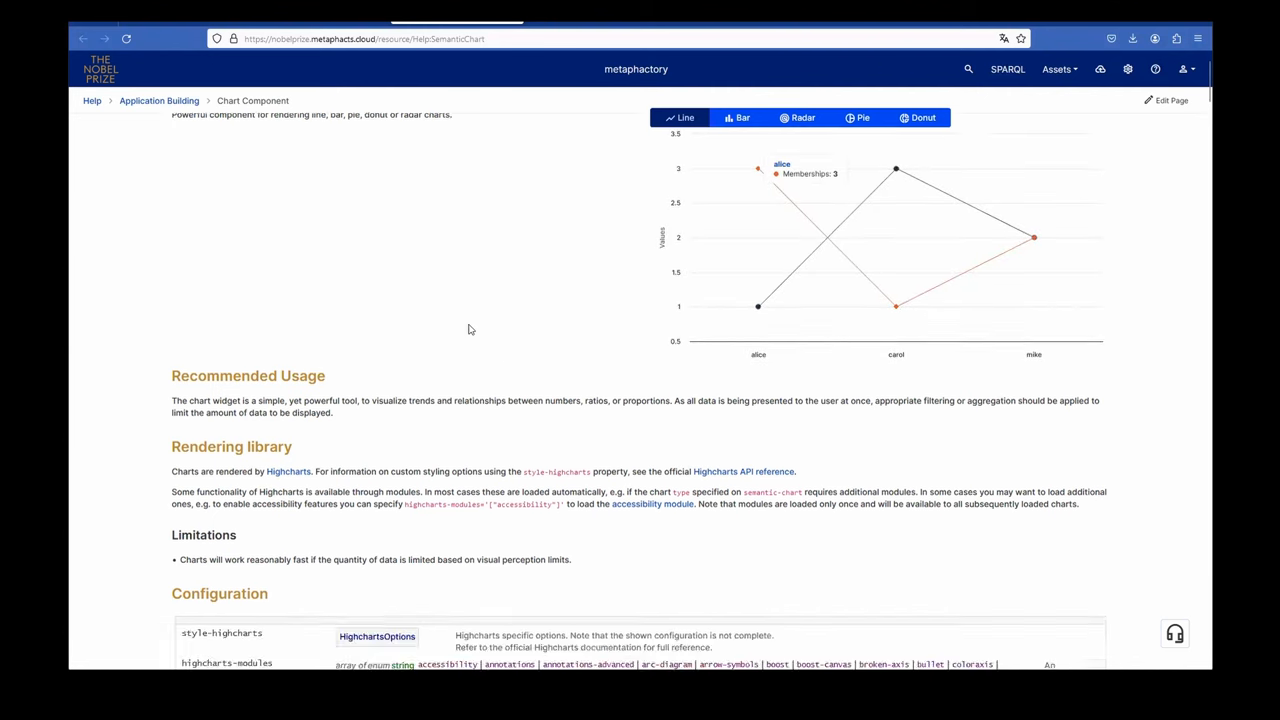
scroll("down", 3)
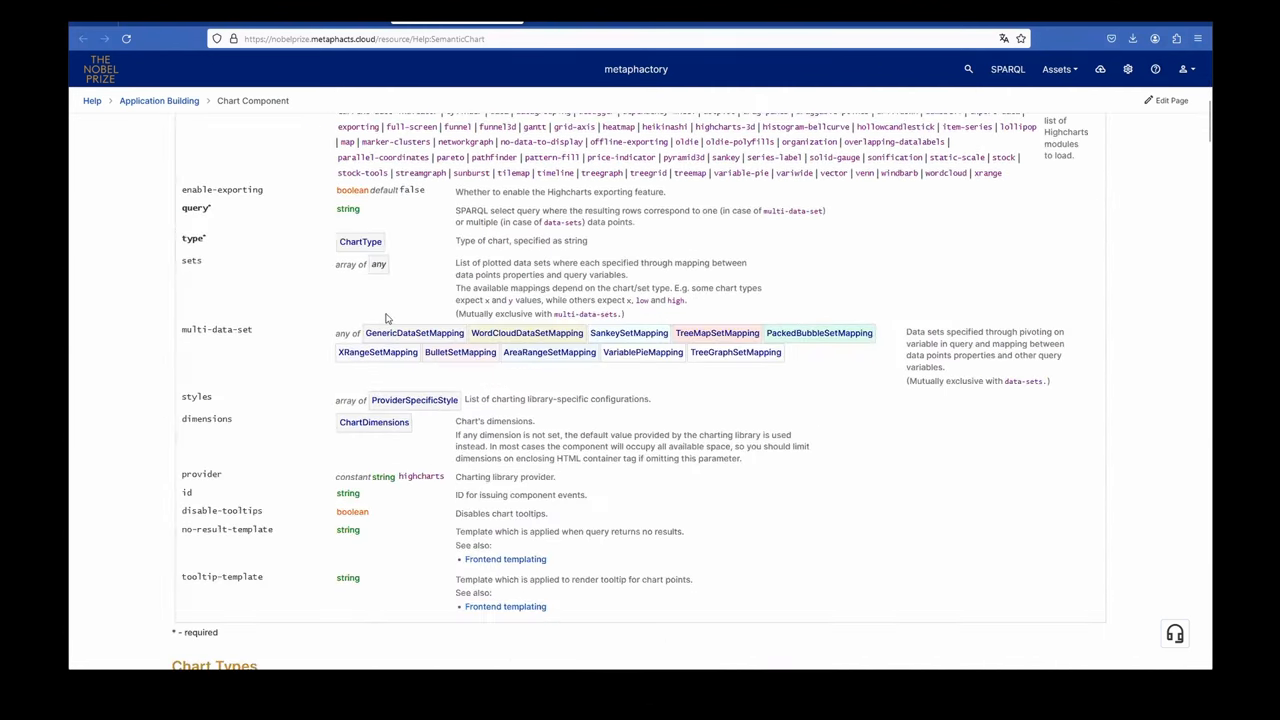
scroll("down", 3)
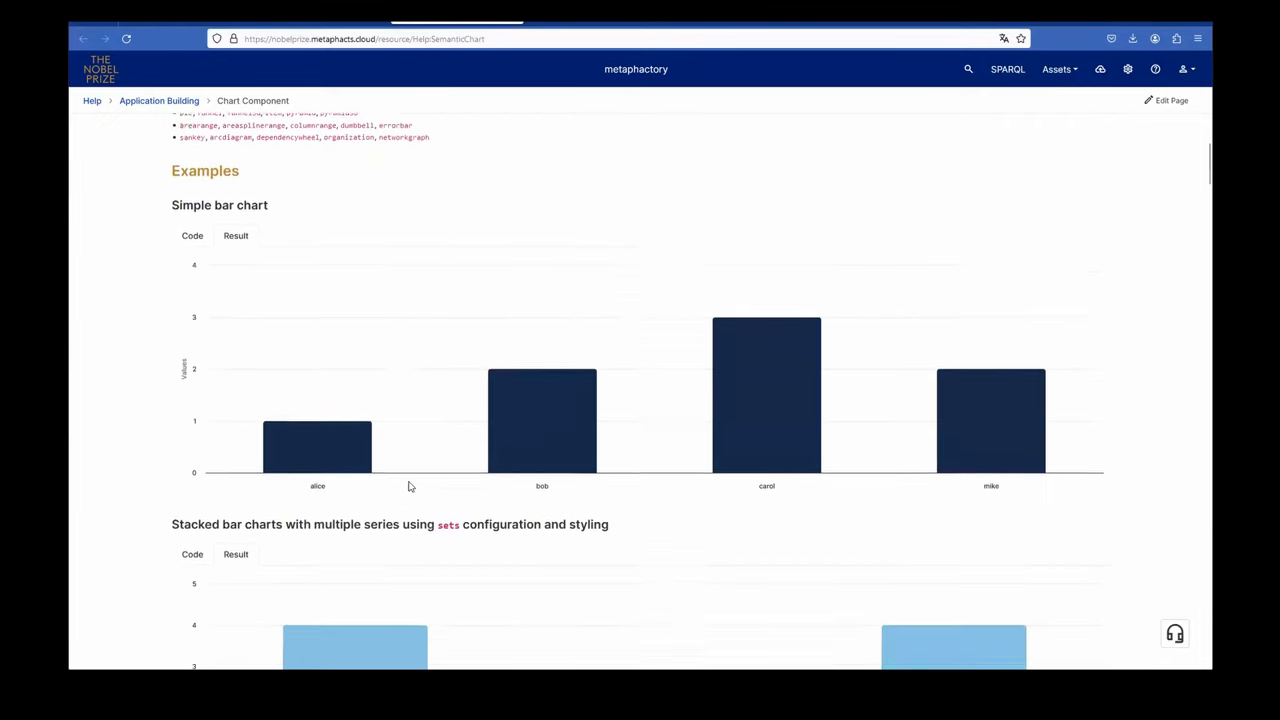
scroll("down", 3)
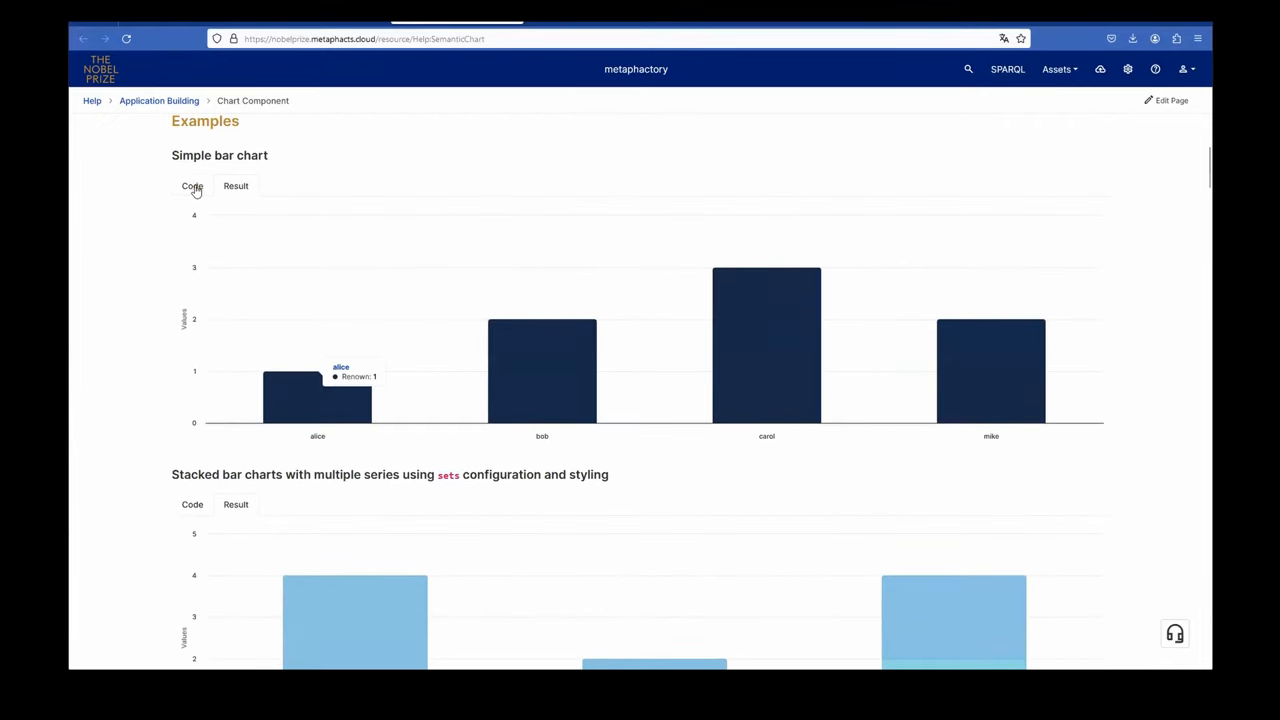
left_click(192, 186)
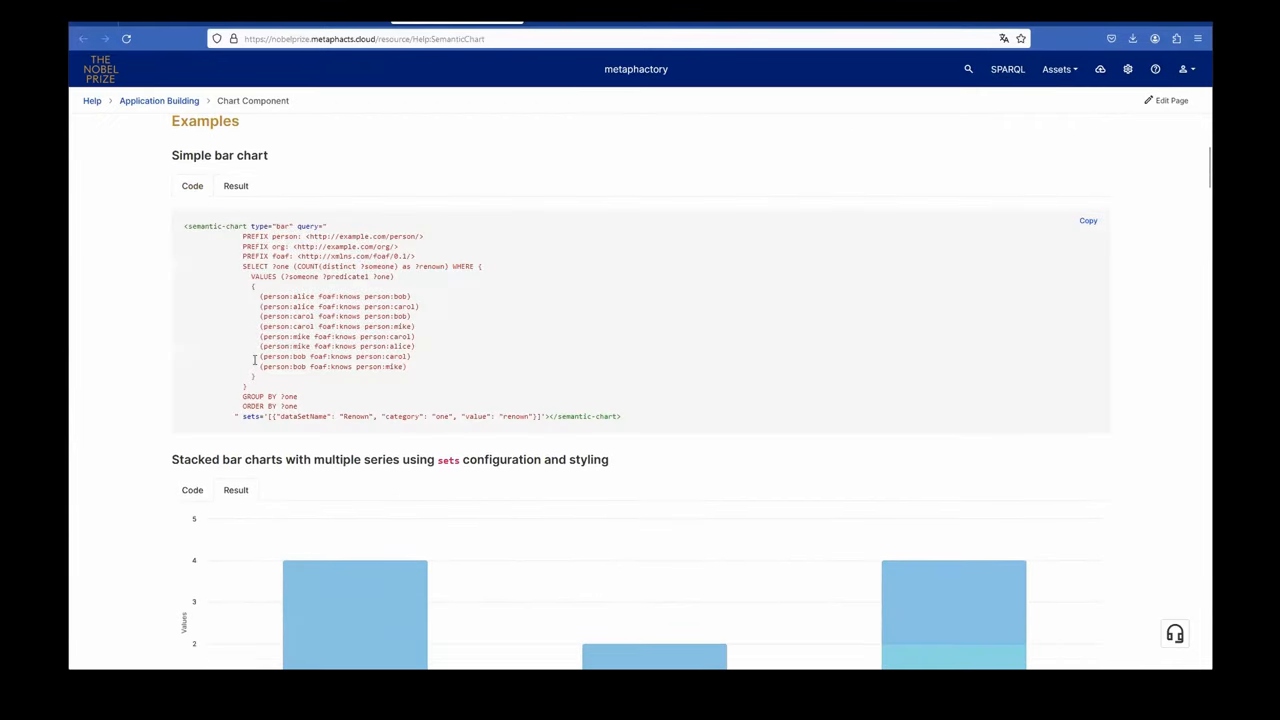
Step: Browse the remaining chart examples down to the additional chart types with the streamgraph
scroll("down", 3)
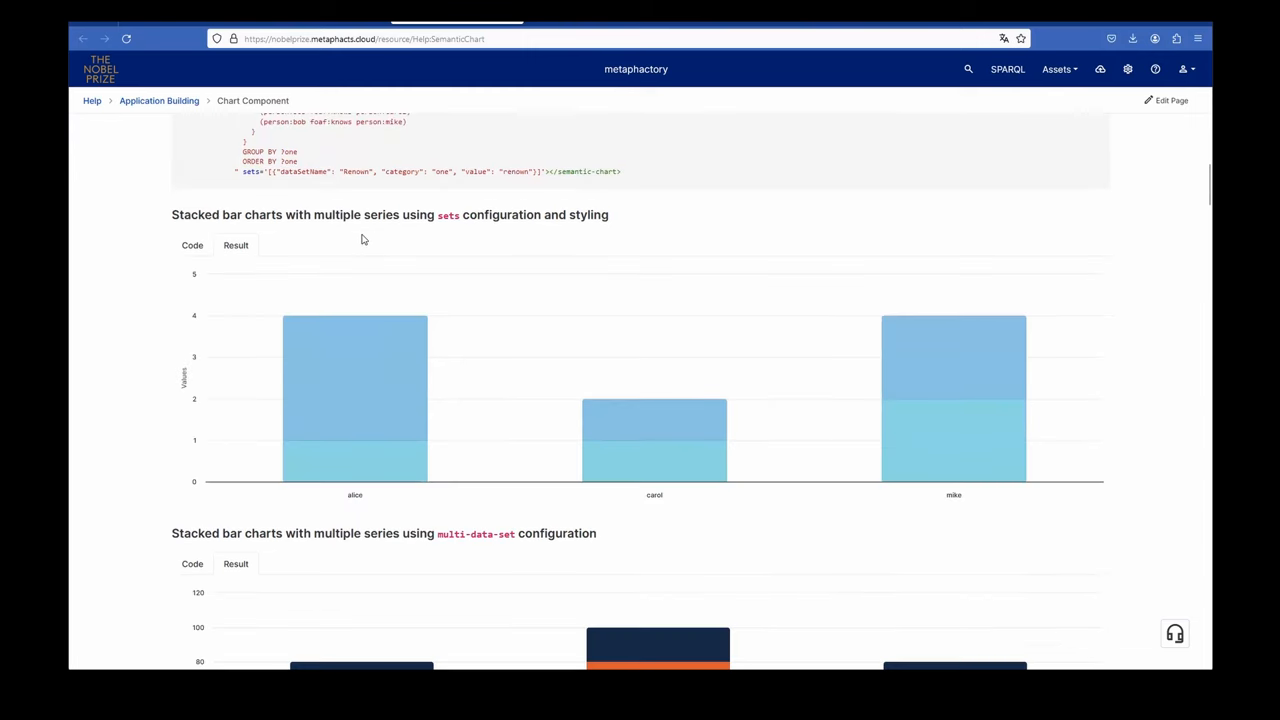
mouse_move(374, 241)
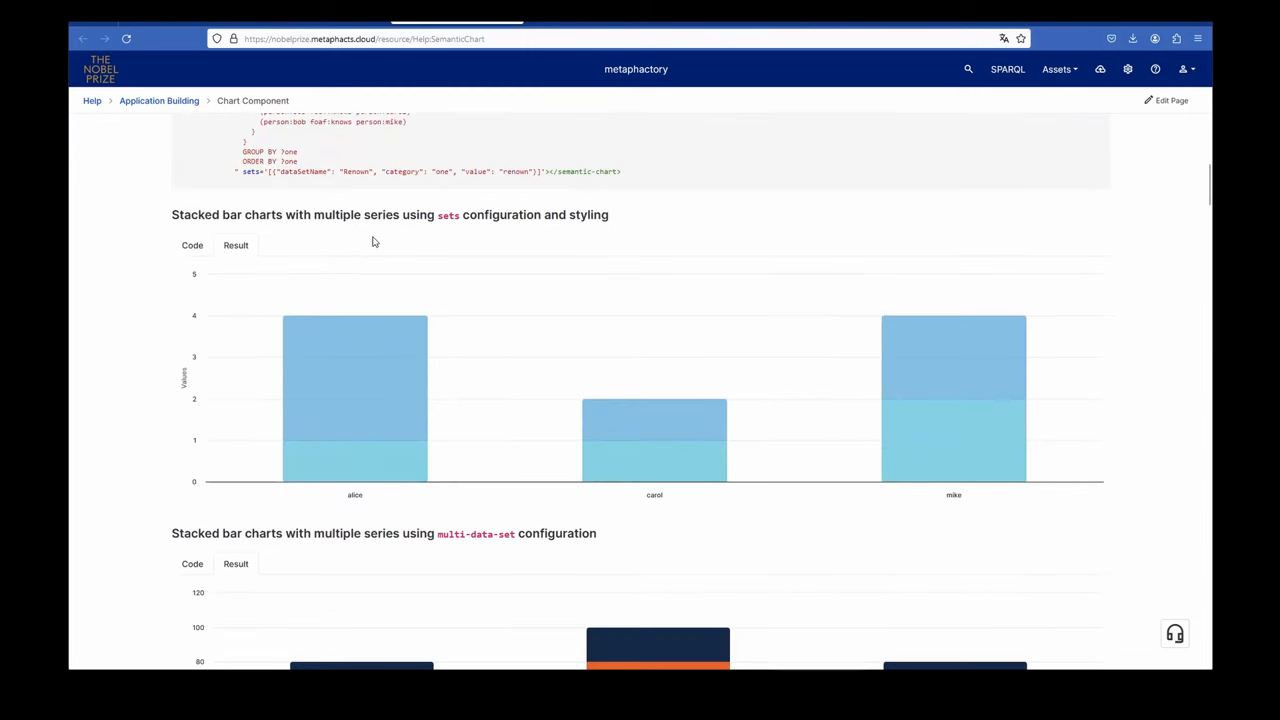
mouse_move(342, 261)
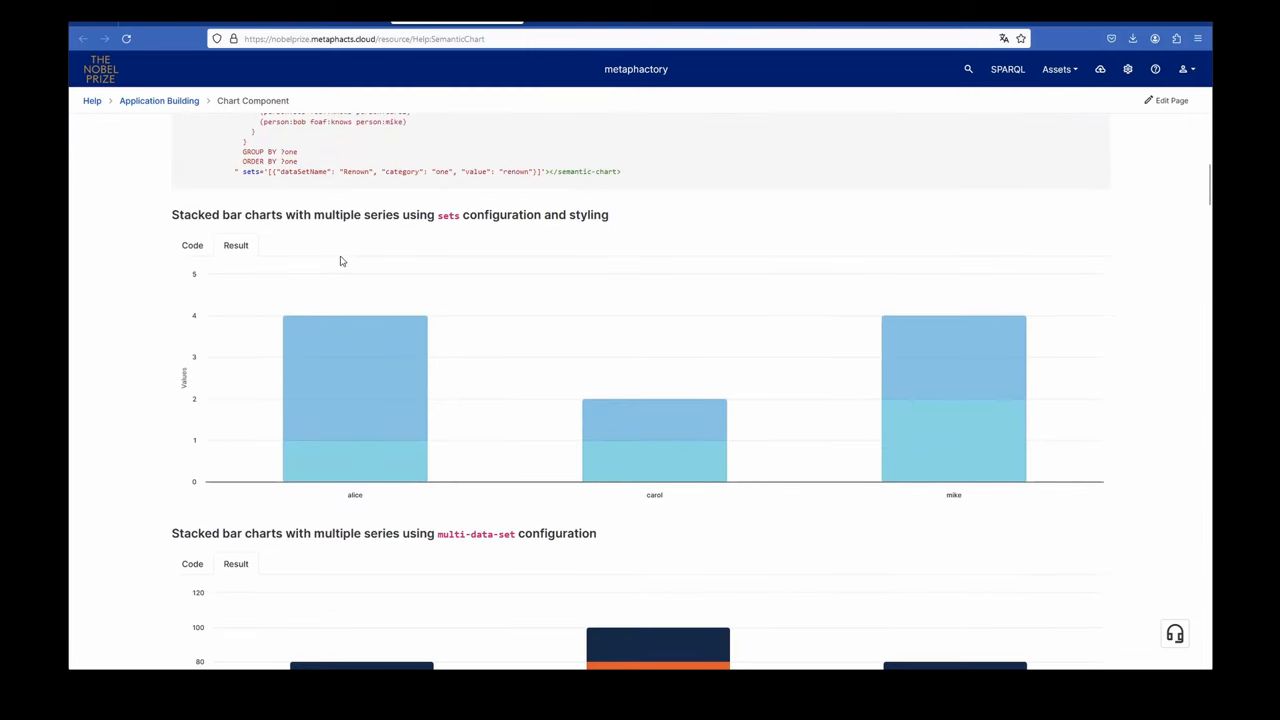
scroll("down", 3)
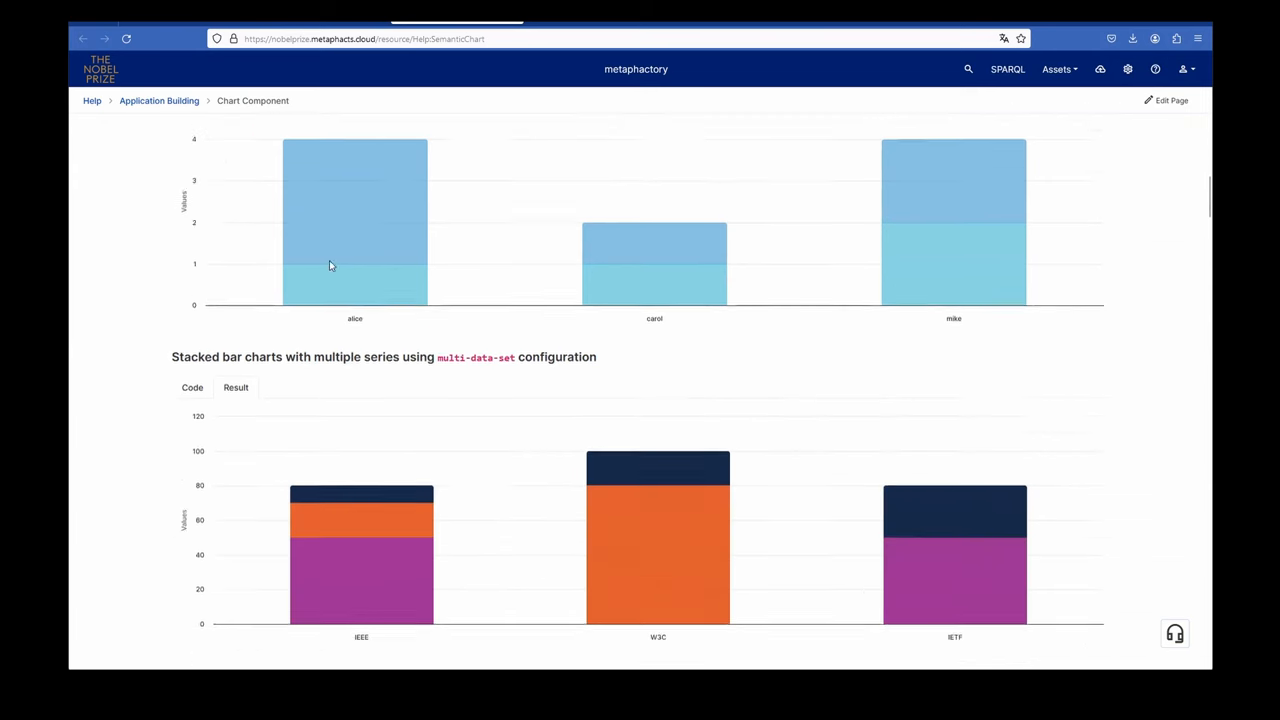
scroll("down", 3)
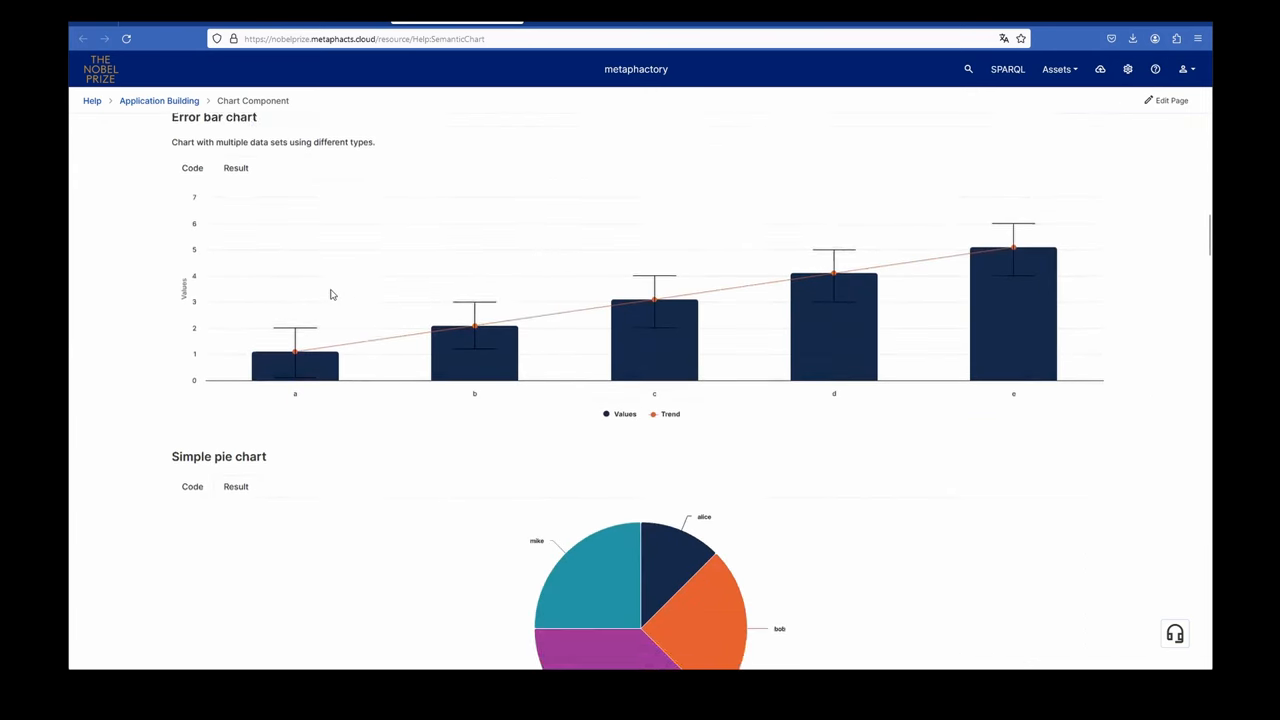
scroll("down", 3)
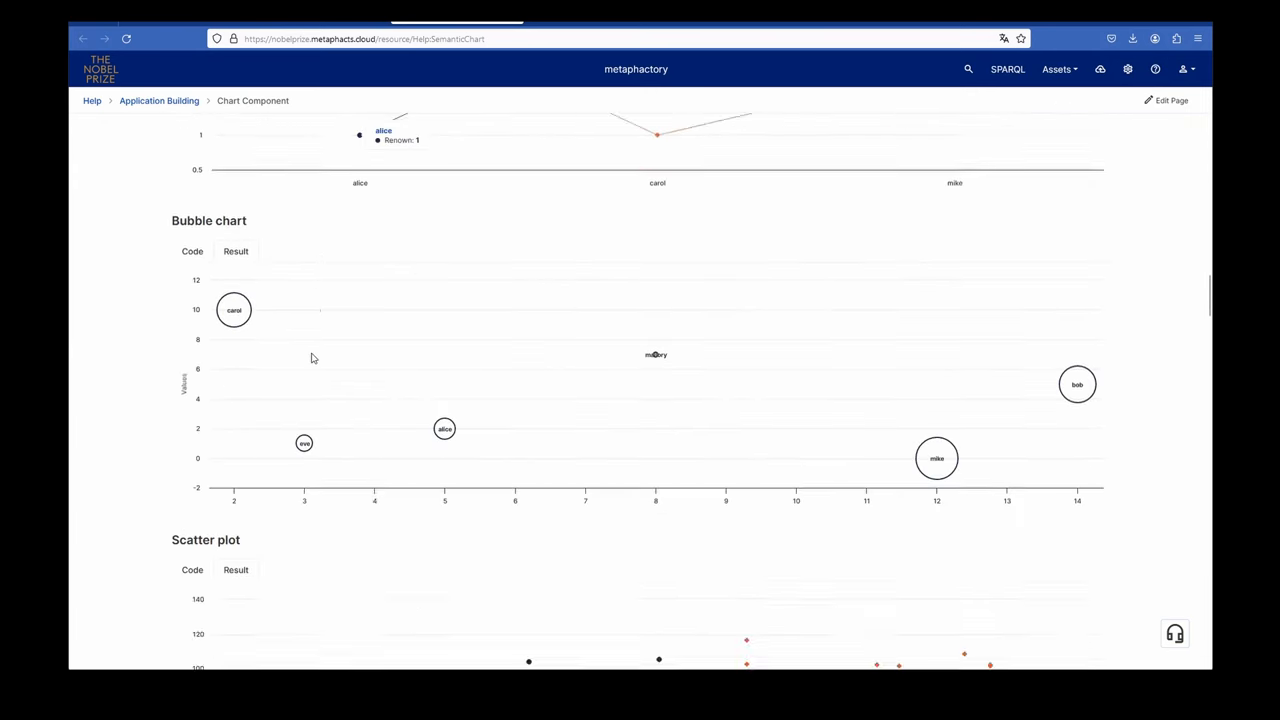
scroll("down", 3)
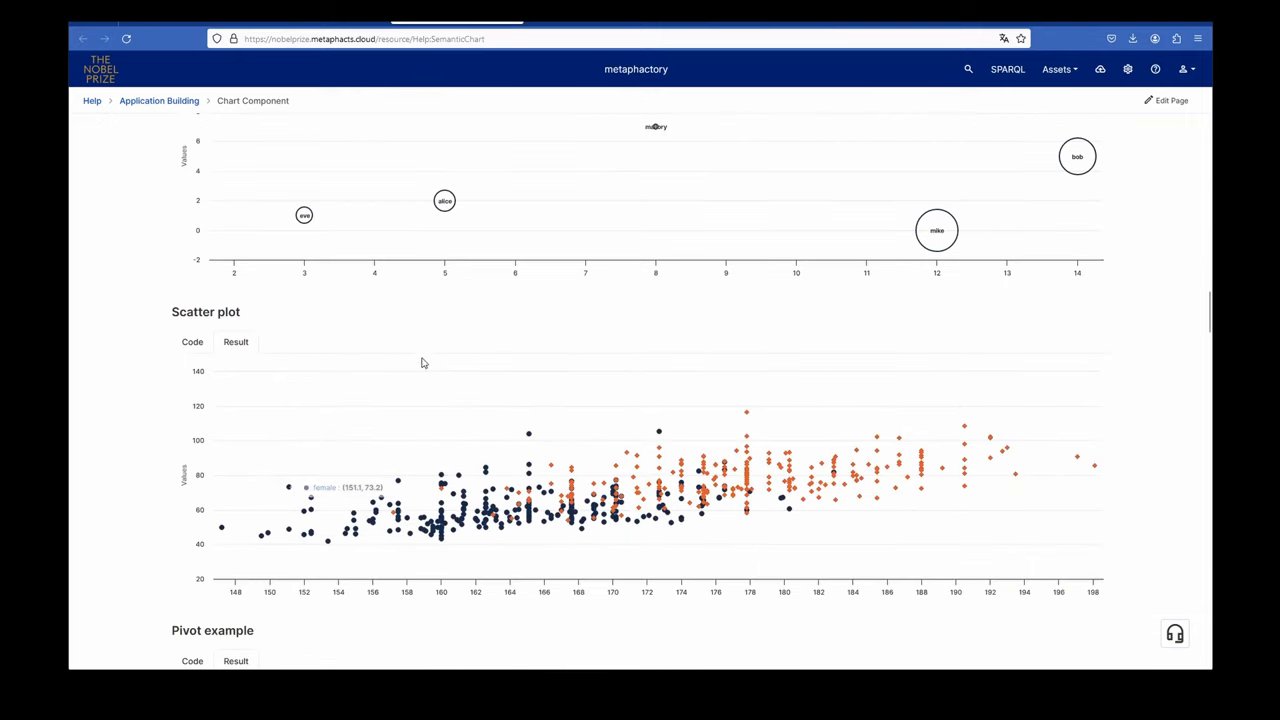
scroll("down", 3)
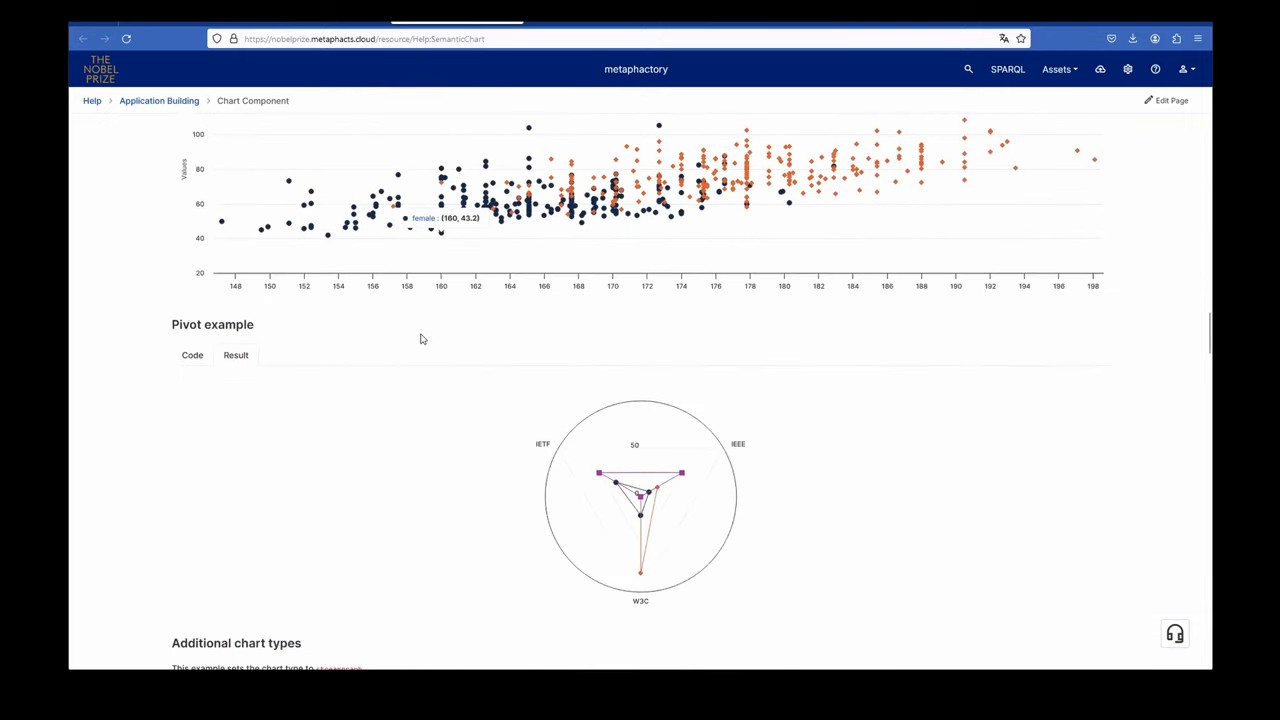
scroll("down", 3)
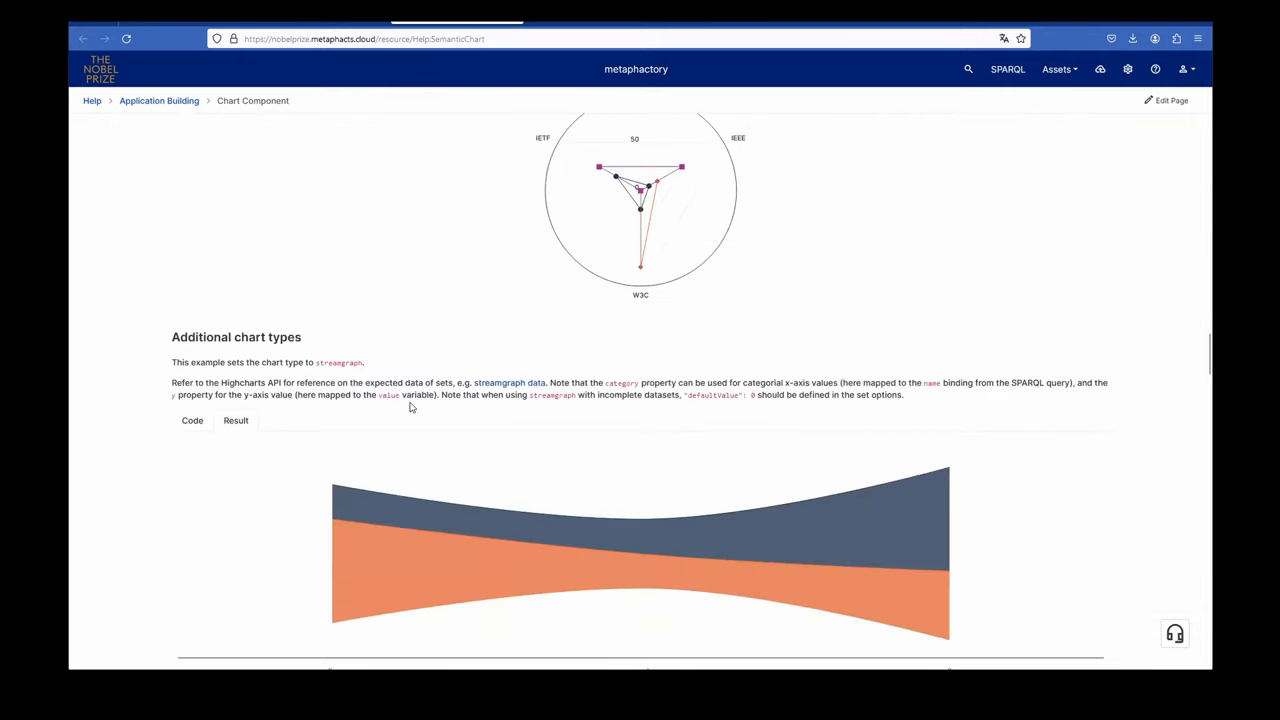
left_click(192, 420)
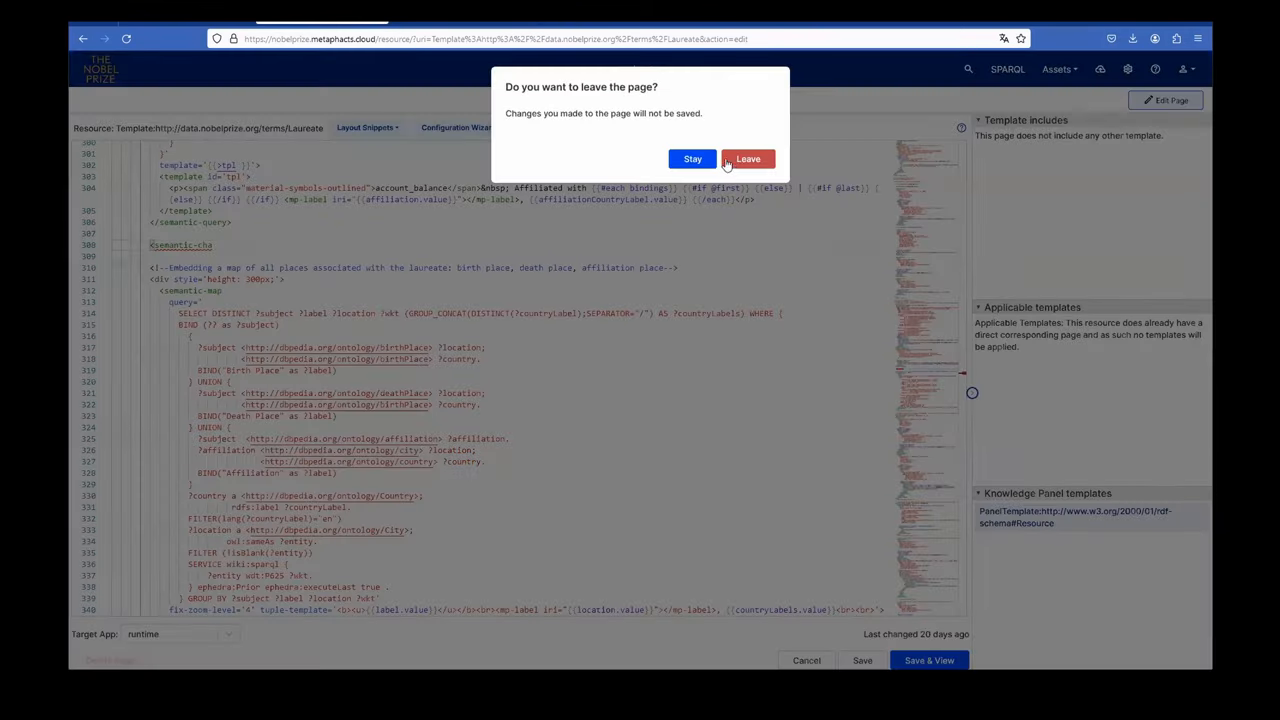
Step: Leave the Laureate template editor, discarding the unsaved changes
left_click(748, 159)
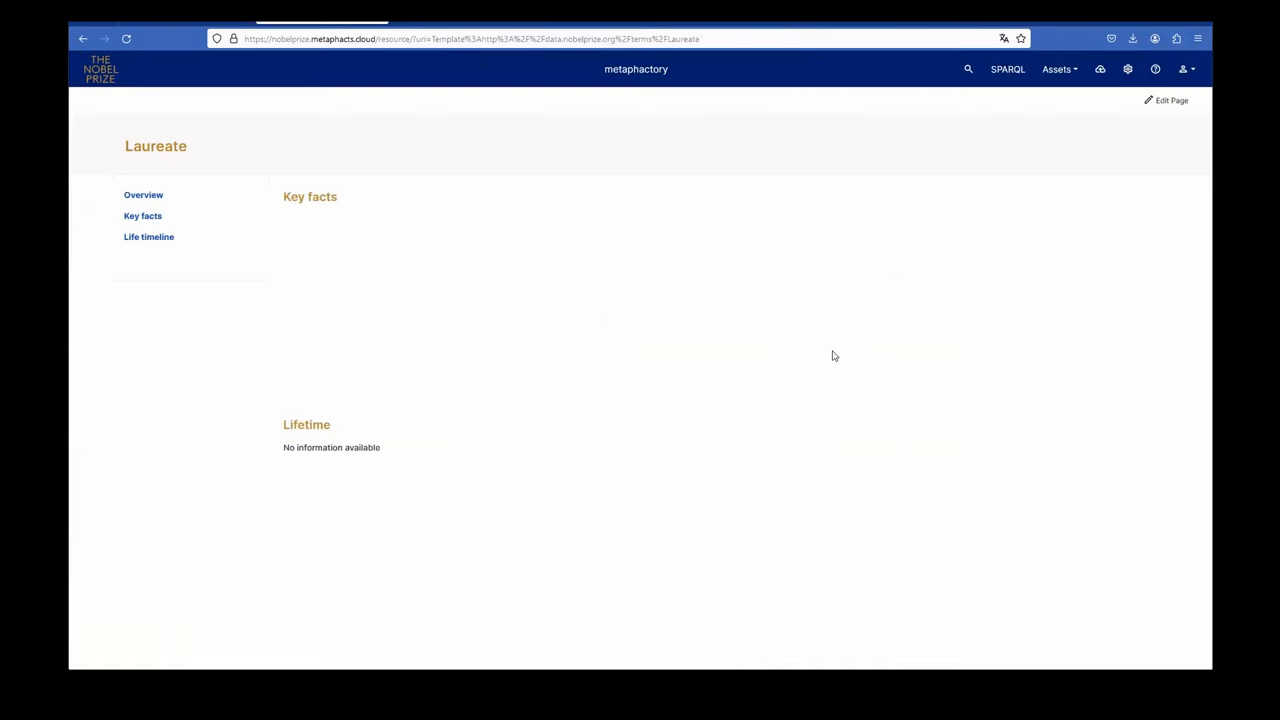
Step: Show Bob Dylan's laureate page with his 2016 Literature prize, birthplace map and biography
left_click(1166, 100)
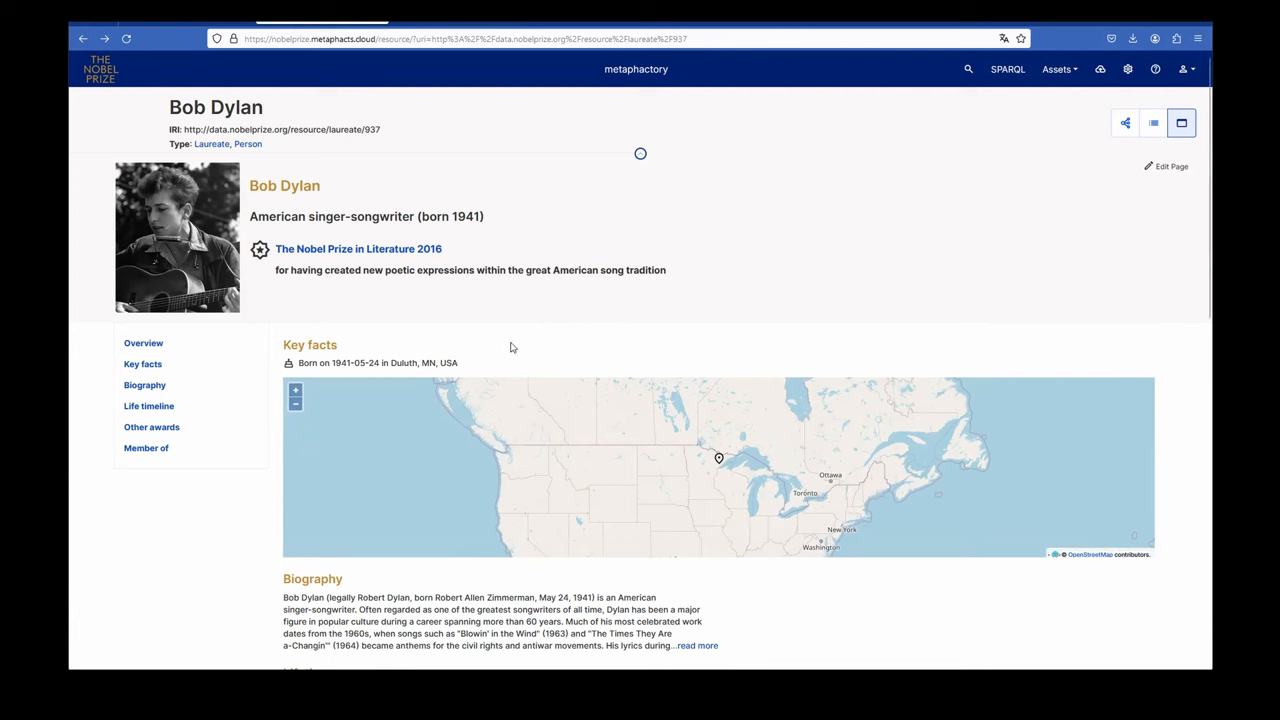
mouse_move(517, 337)
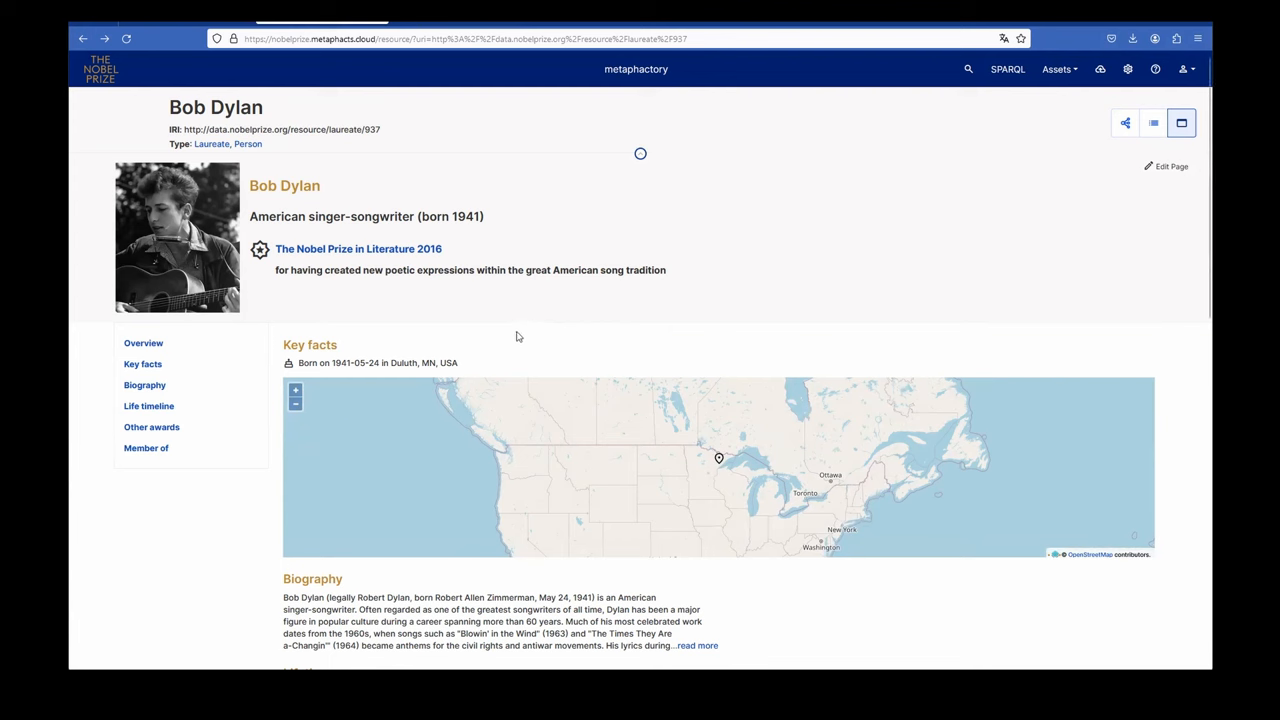
mouse_move(518, 324)
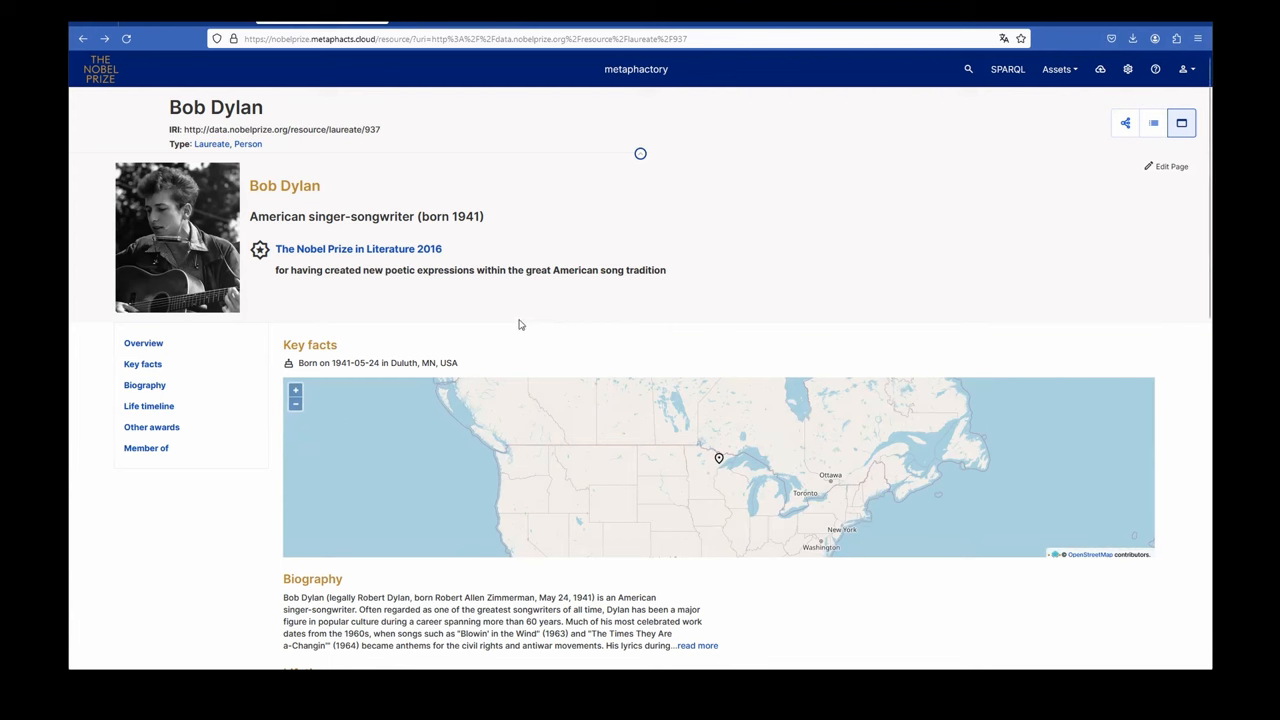
mouse_move(528, 316)
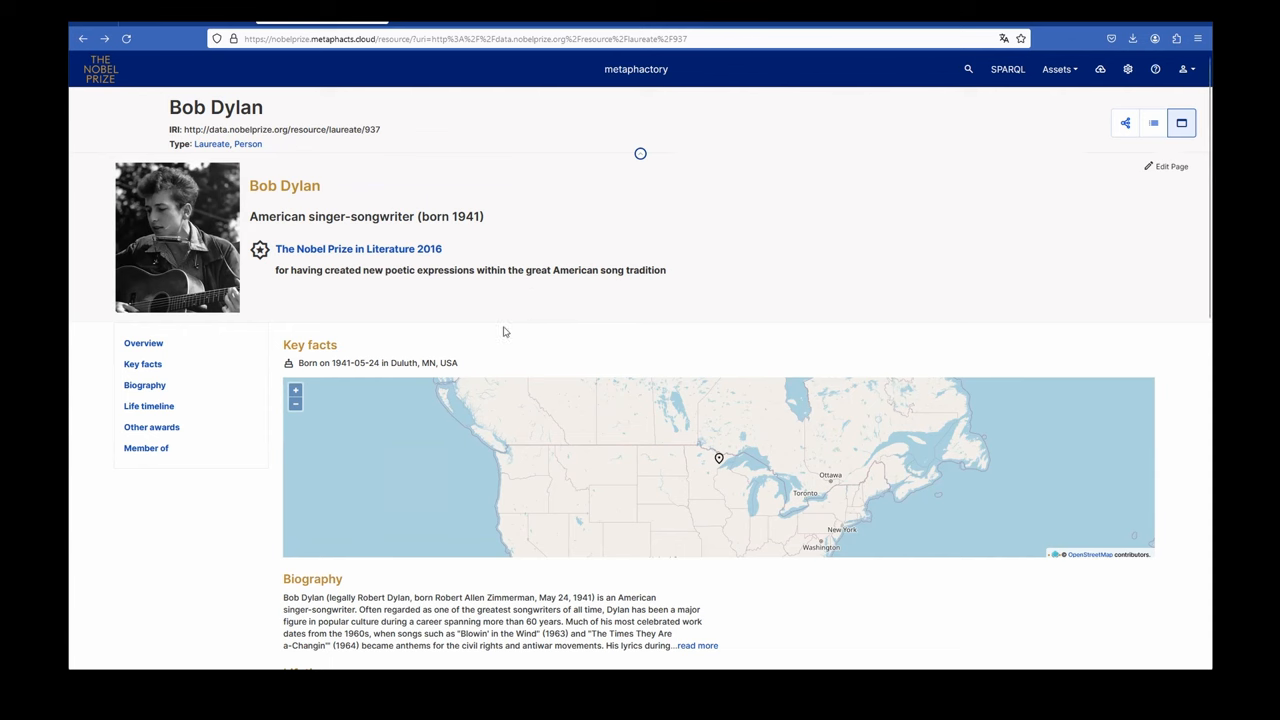
mouse_move(504, 327)
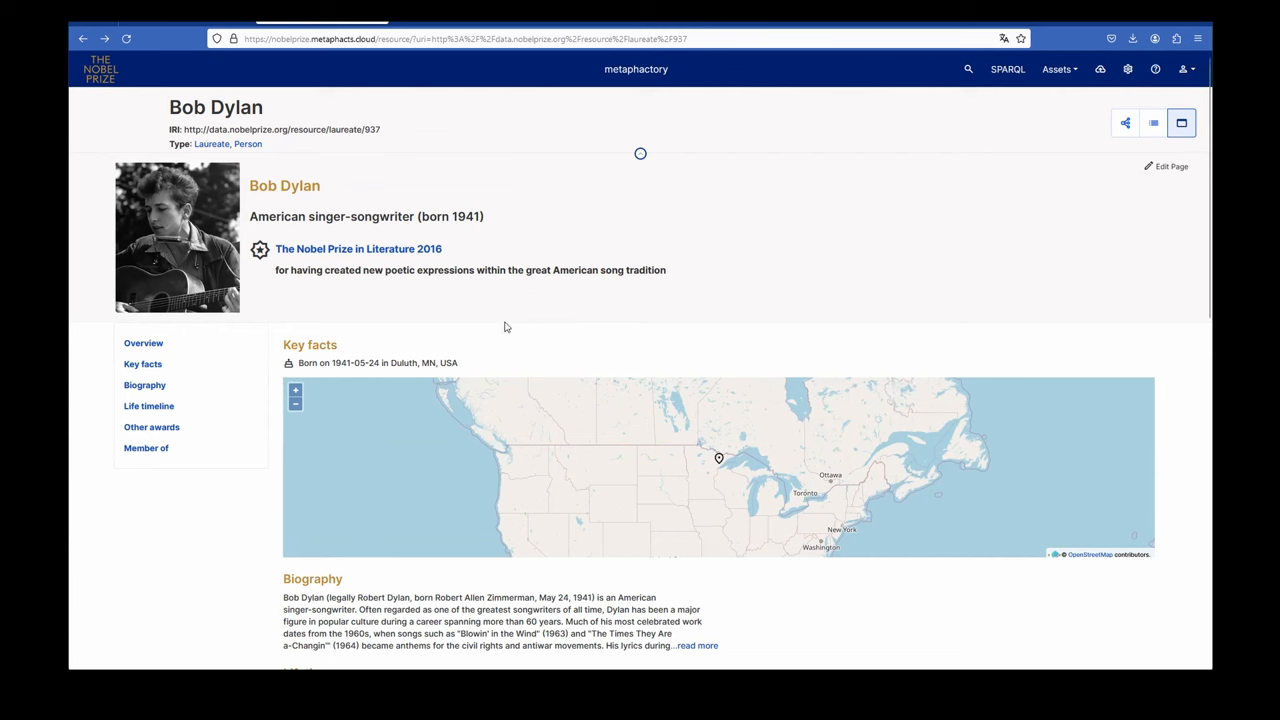
mouse_move(1118, 146)
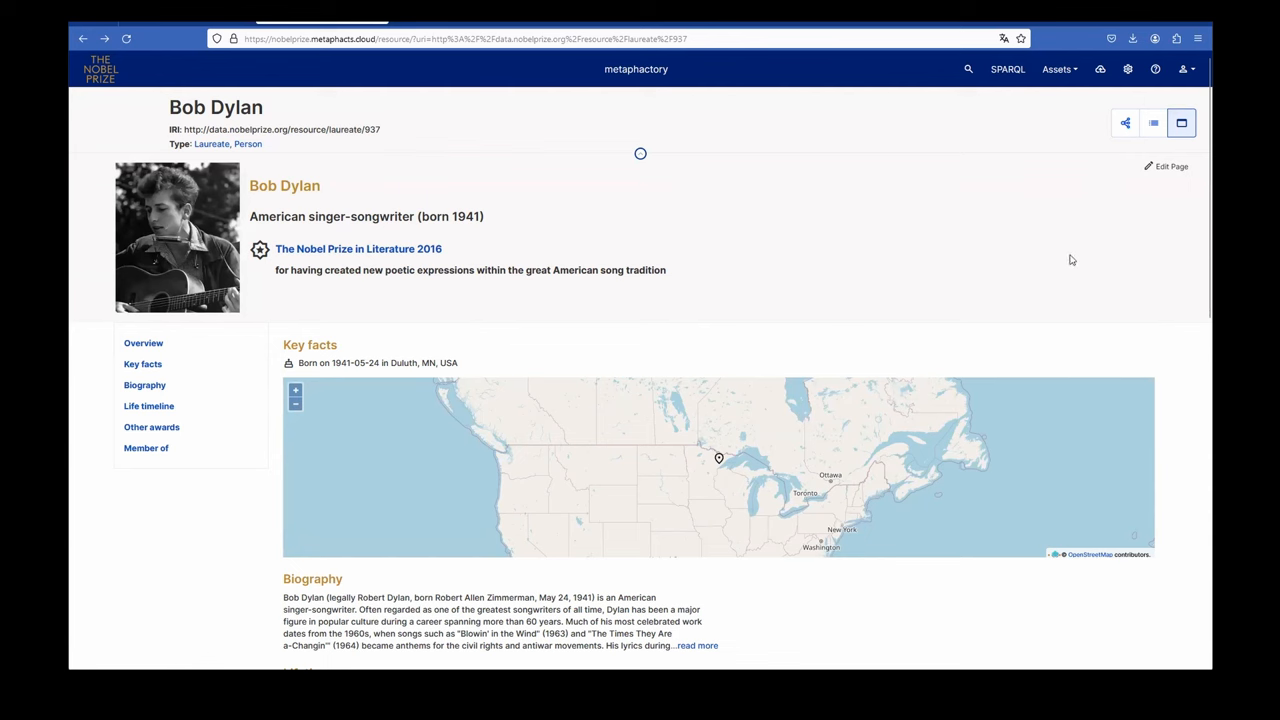
mouse_move(1015, 299)
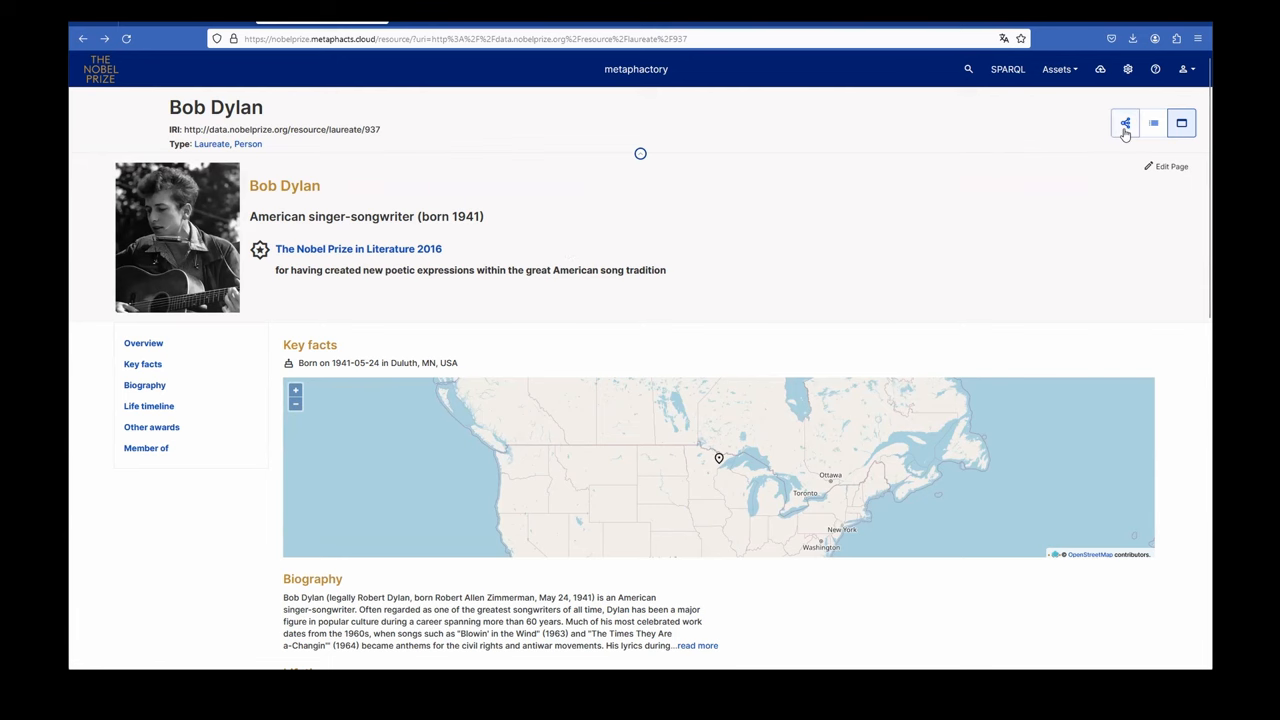
Step: Graph Bob Dylan's birthplaces Duluth, MN and USA, add all laureates linked to the USA, and separate Arthur Ashkin from Alfred G. Gilman
left_click(1124, 122)
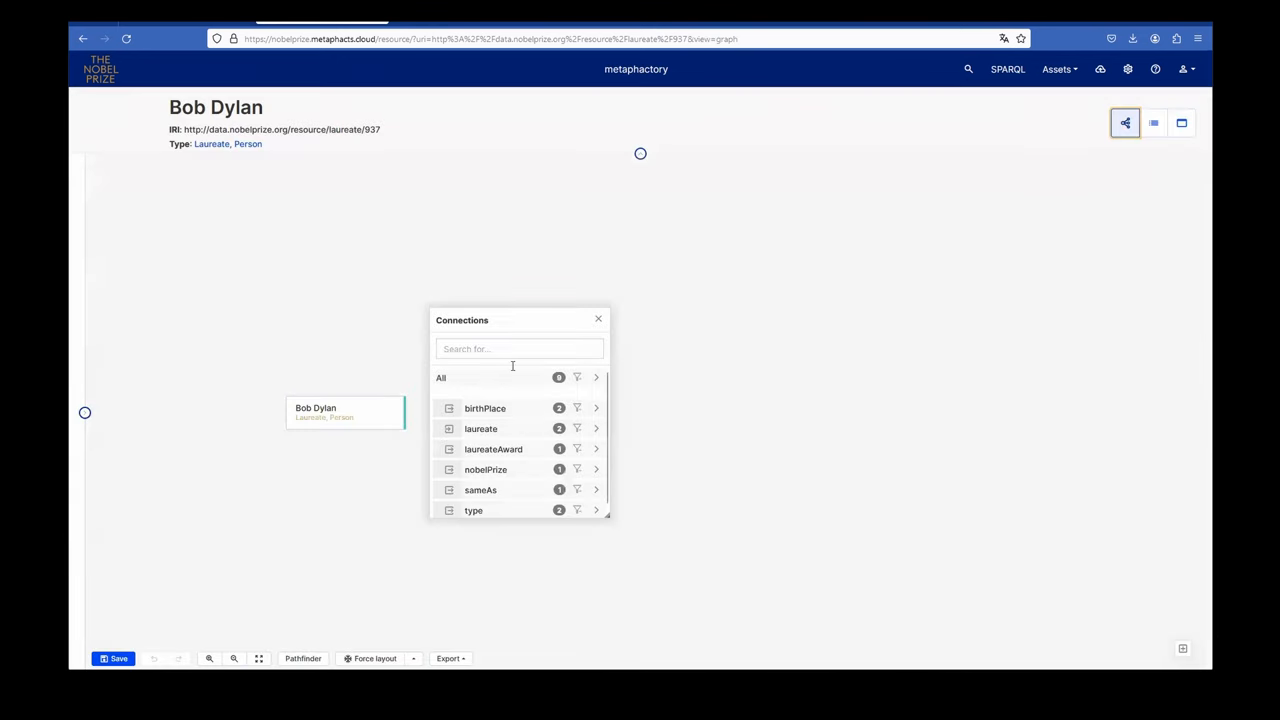
mouse_move(345, 413)
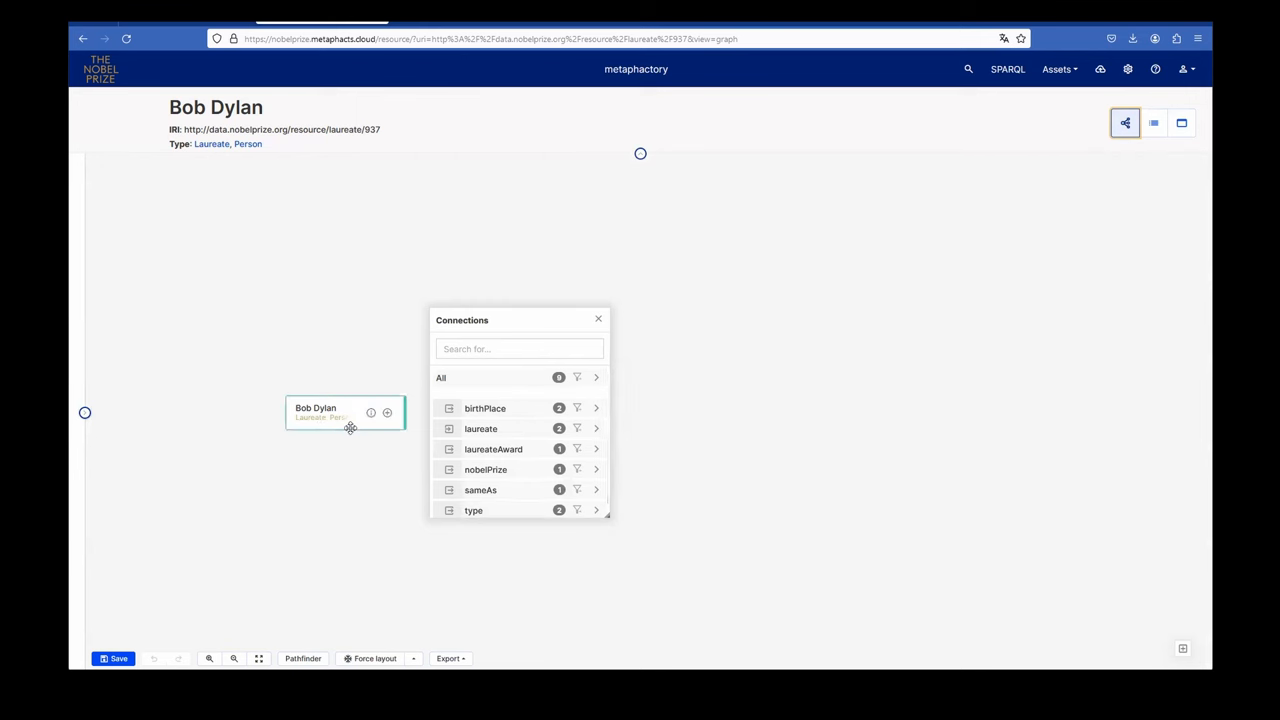
mouse_move(391, 464)
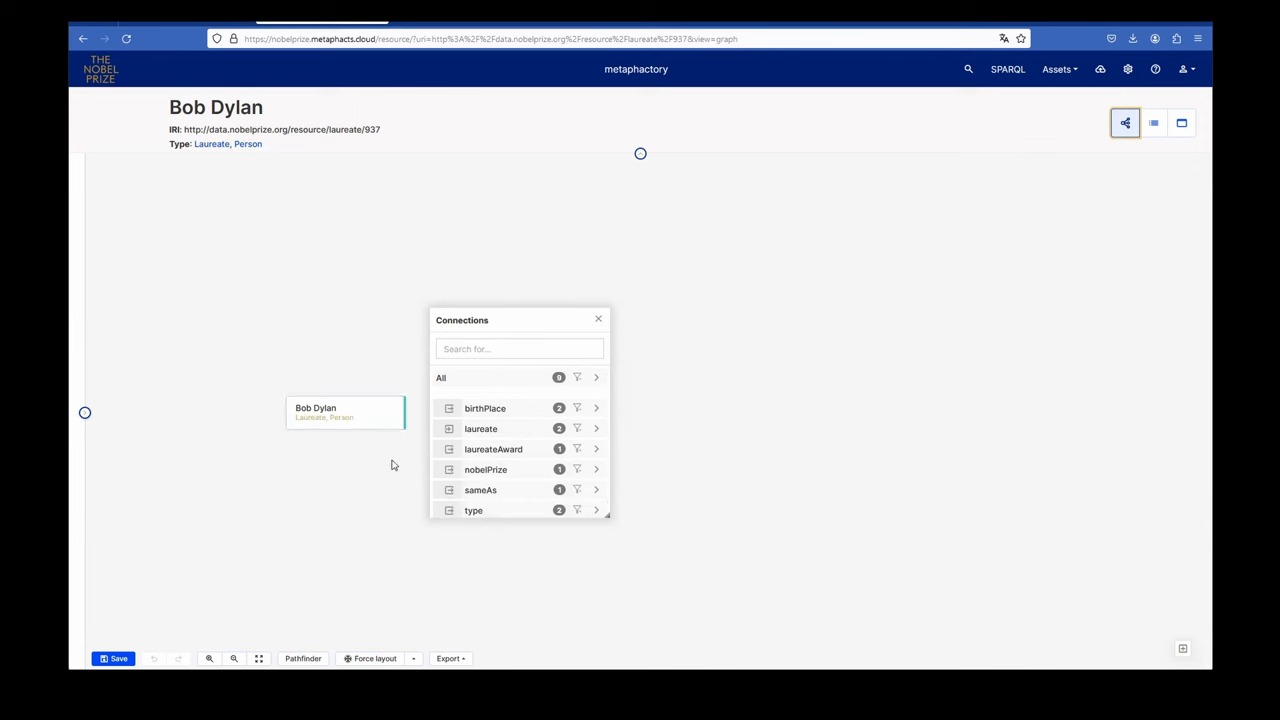
mouse_move(533, 415)
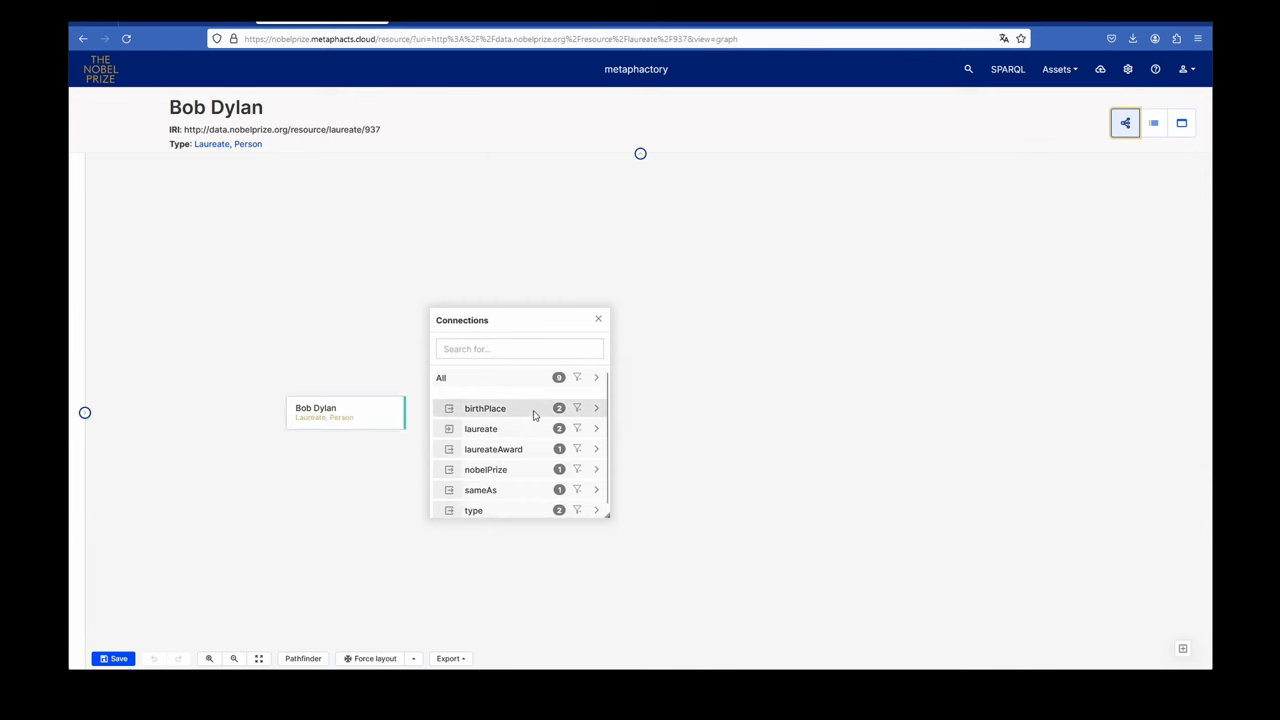
left_click(485, 408)
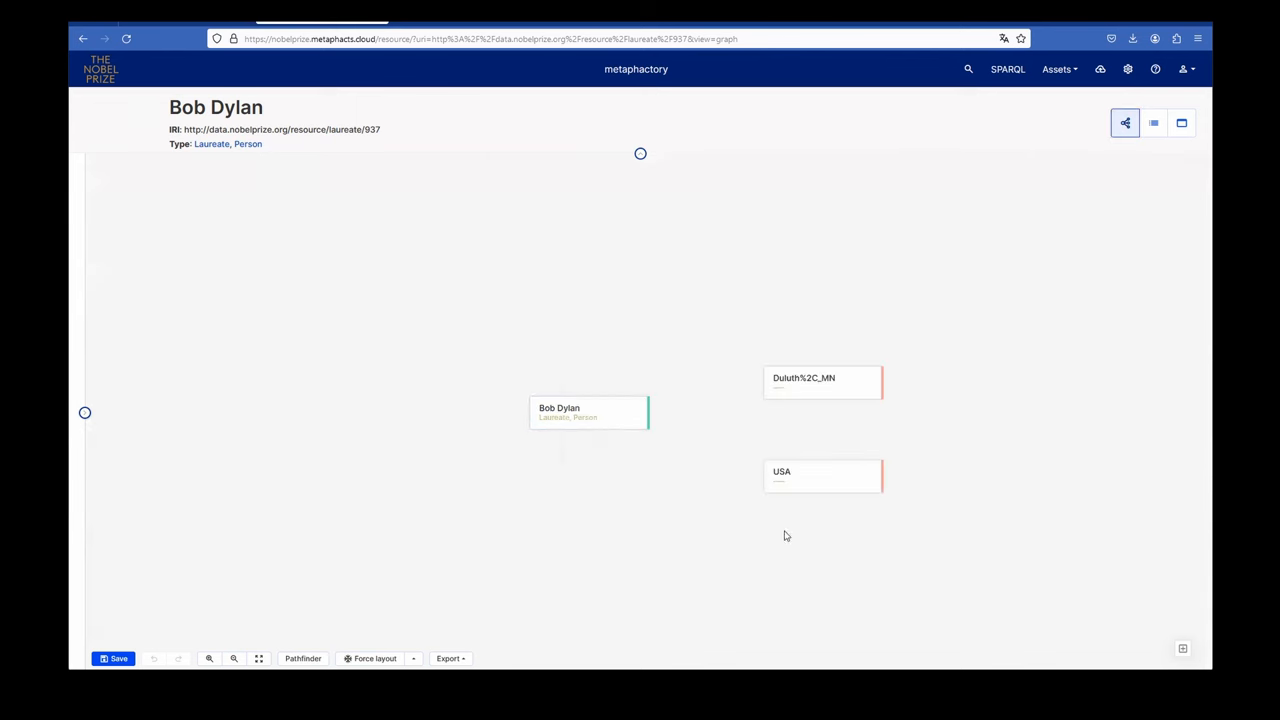
left_click(864, 380)
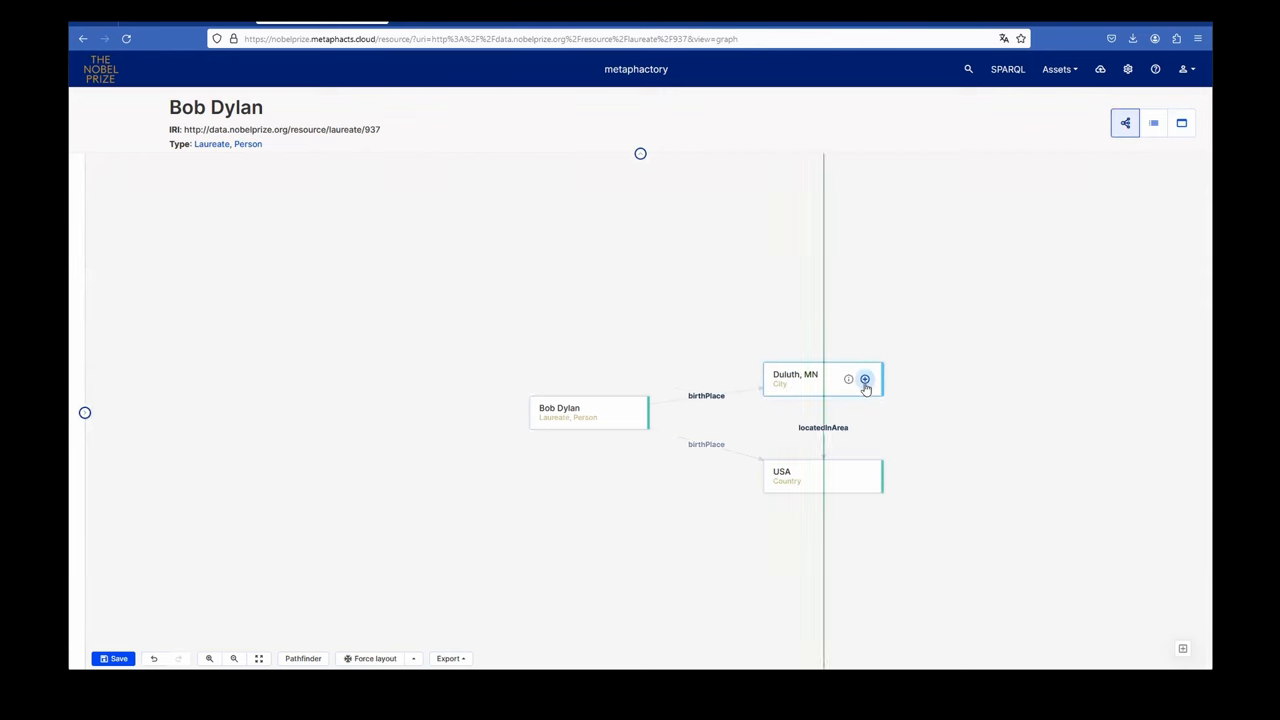
left_click(864, 379)
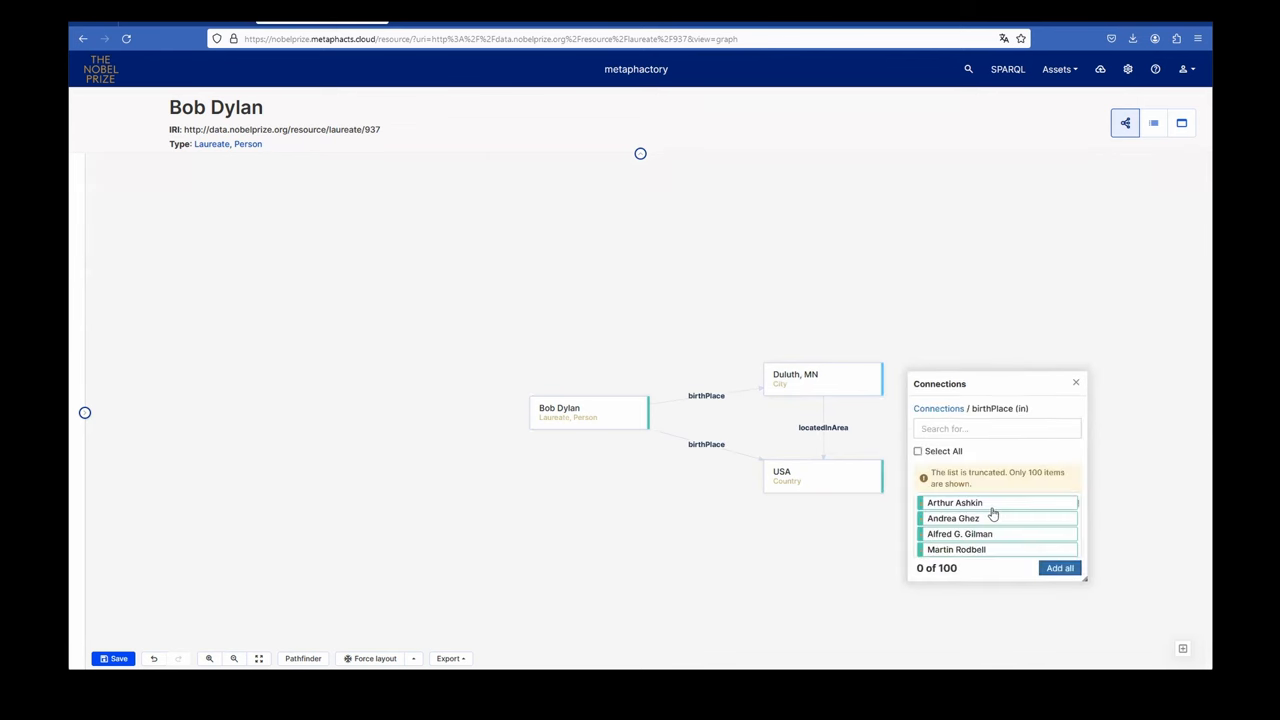
left_click(954, 502)
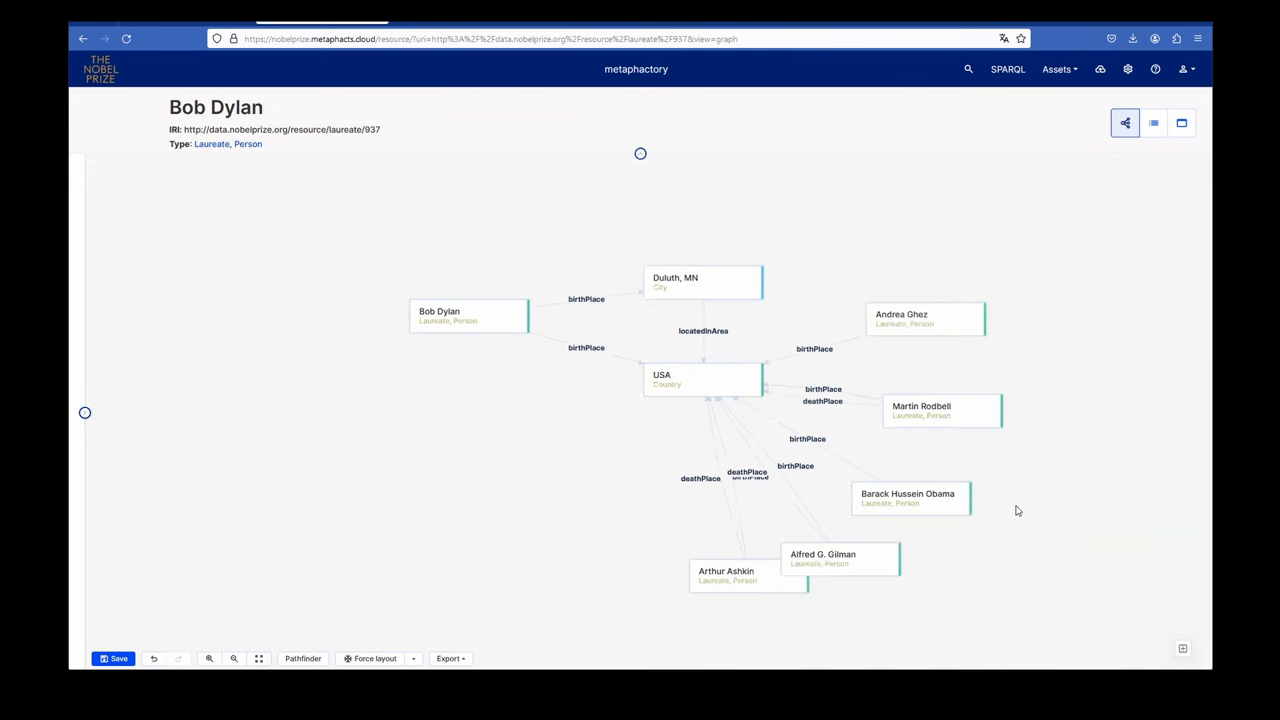
left_click_drag(725, 570, 620, 554)
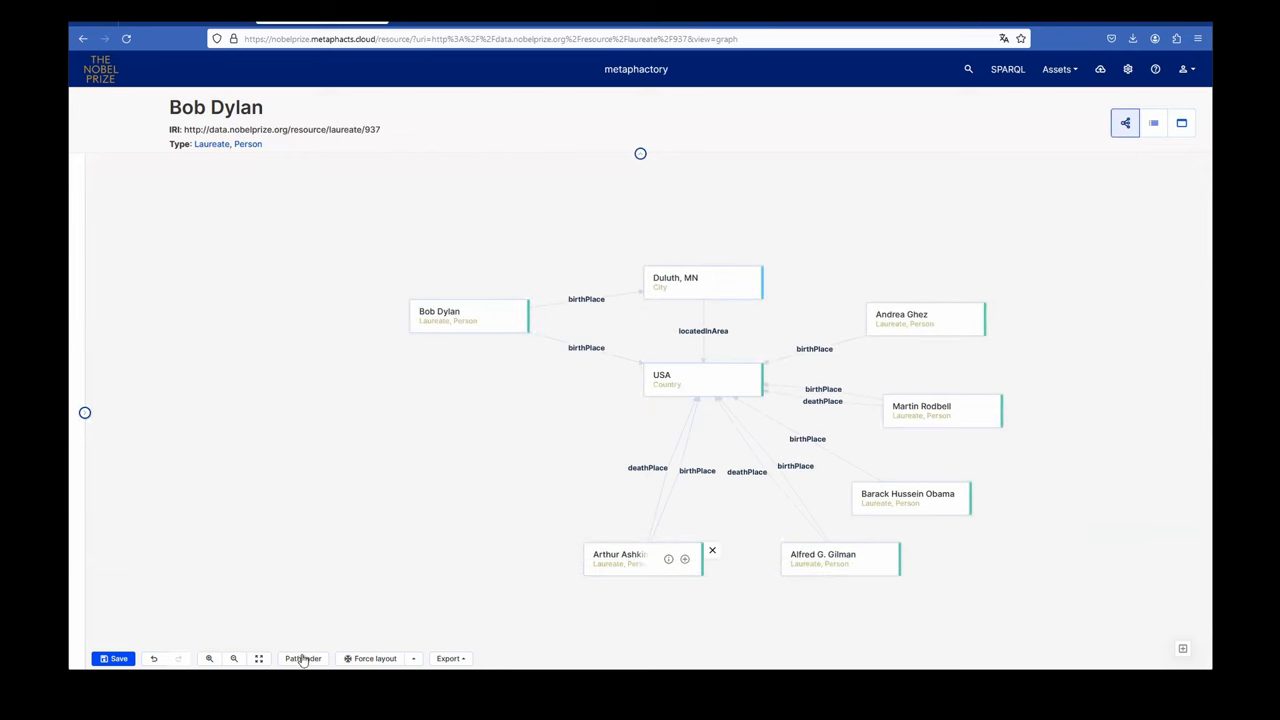
Step: Search for a path from Bob Dylan to Barack Hussein Obama in Pathfinder, then close the panel
left_click(303, 658)
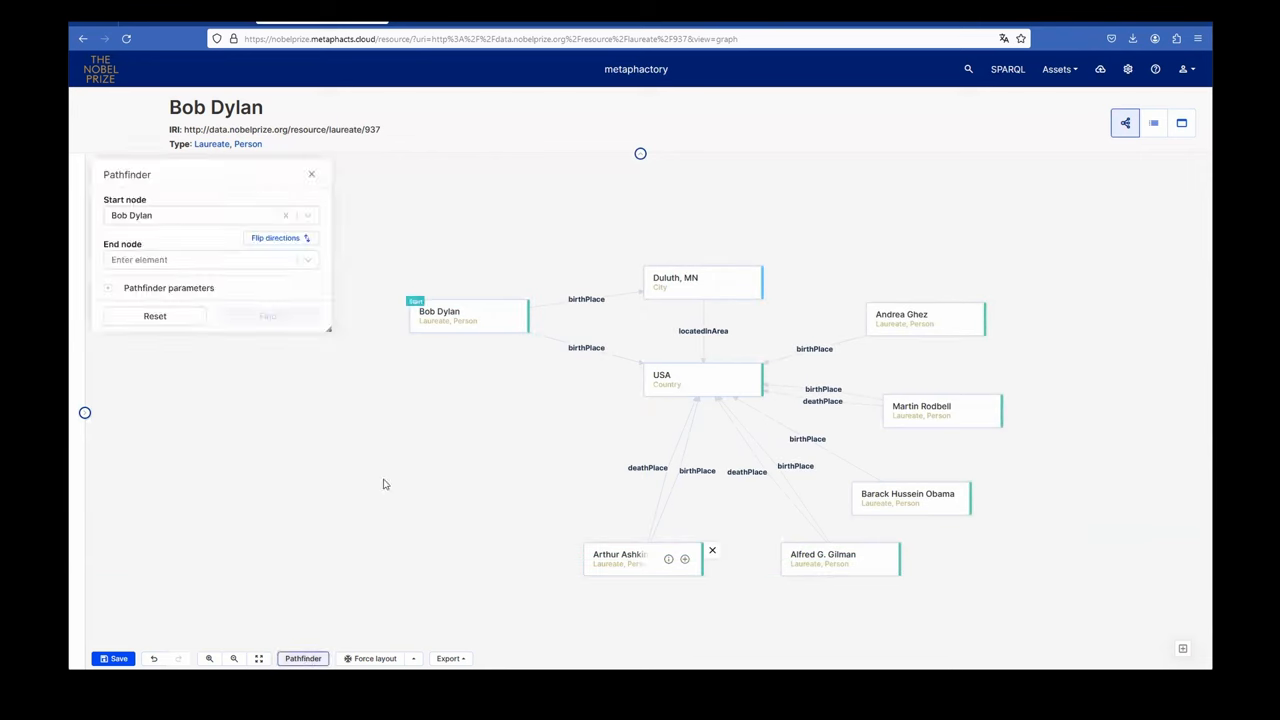
mouse_move(239, 295)
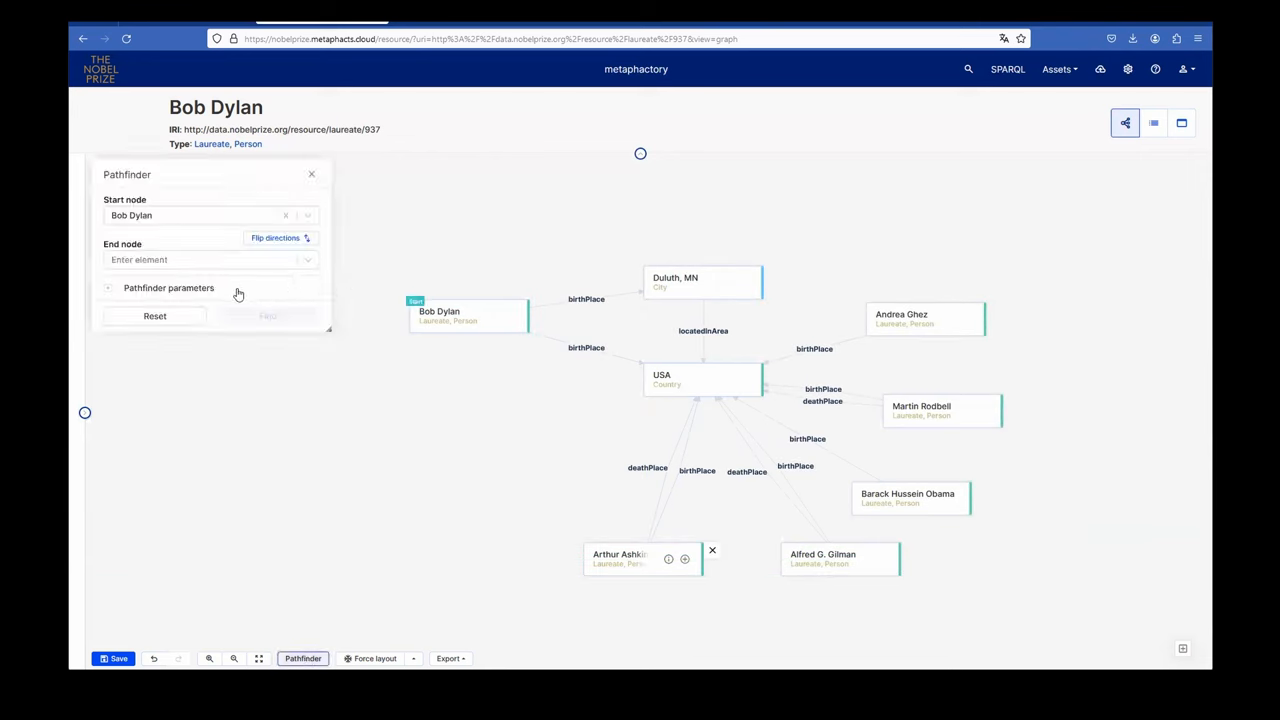
left_click(205, 259)
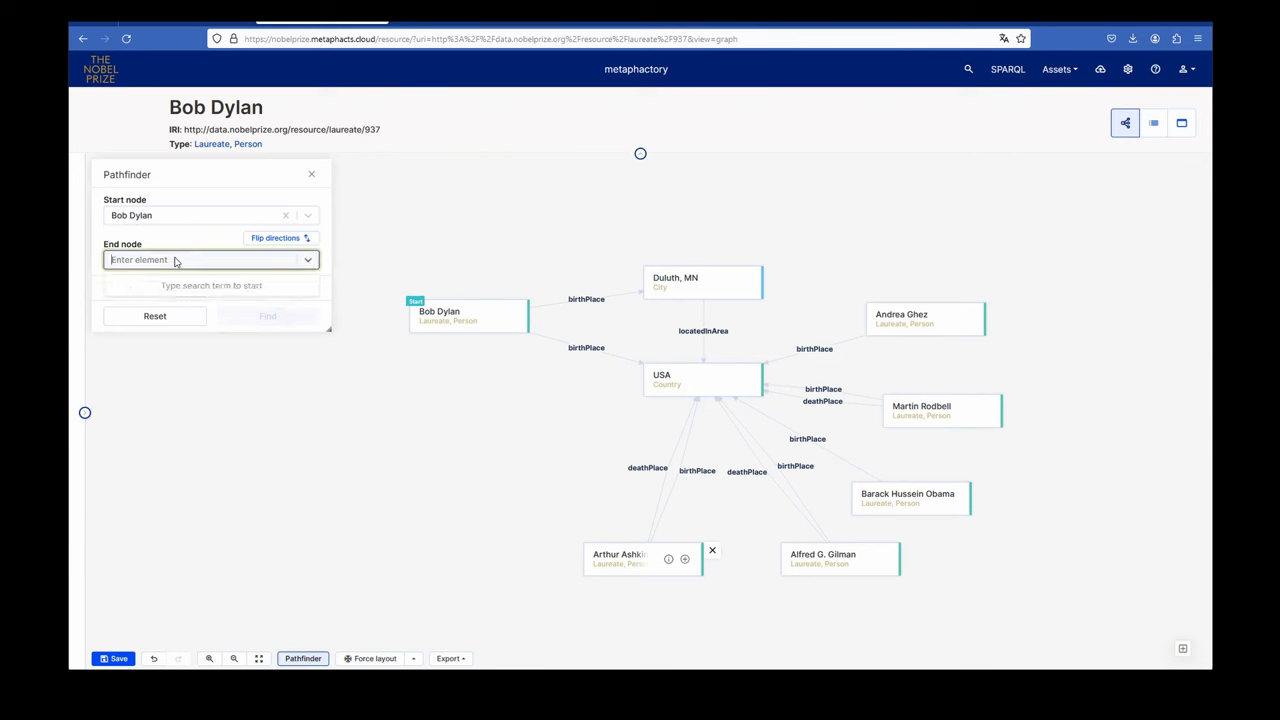
type("obama")
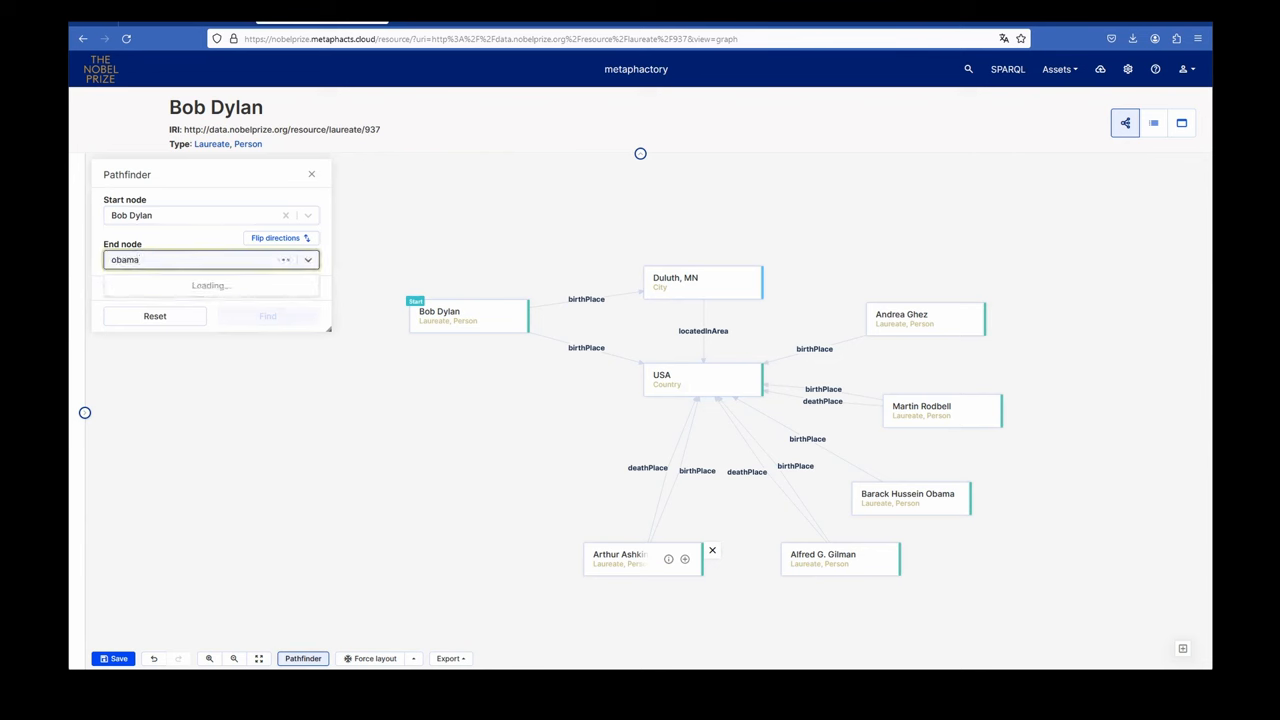
type("obama")
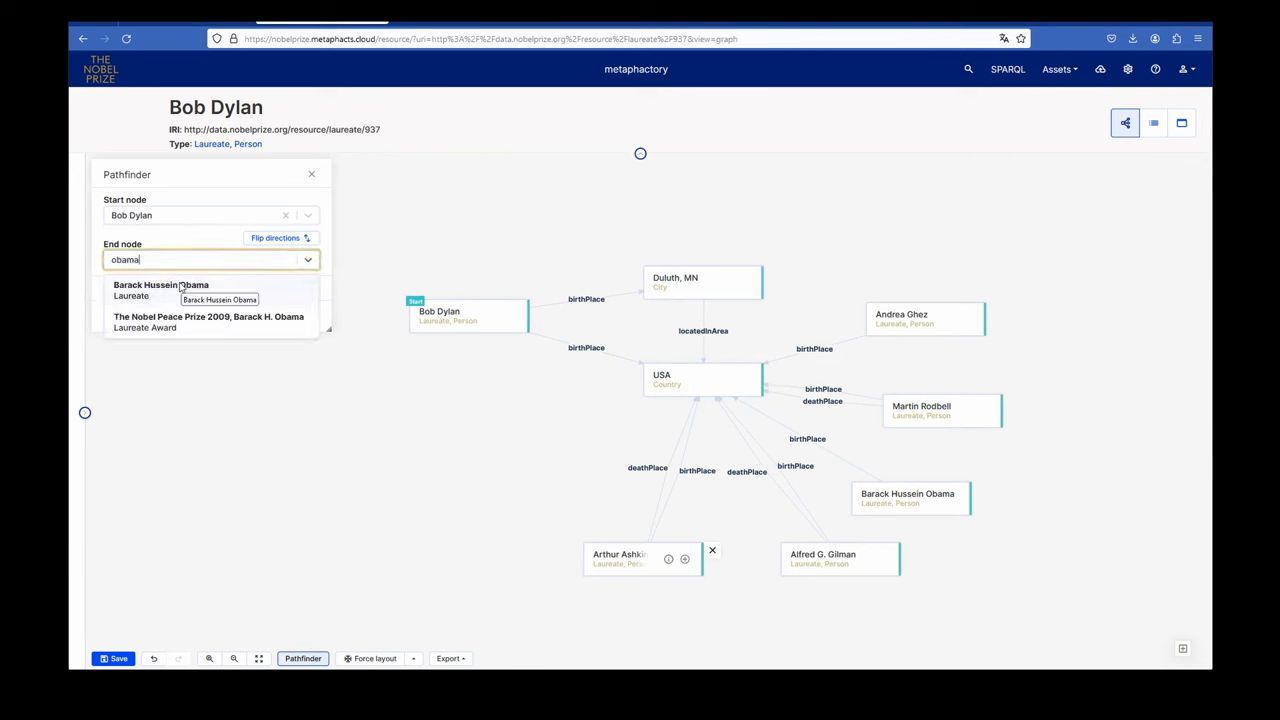
left_click(160, 289)
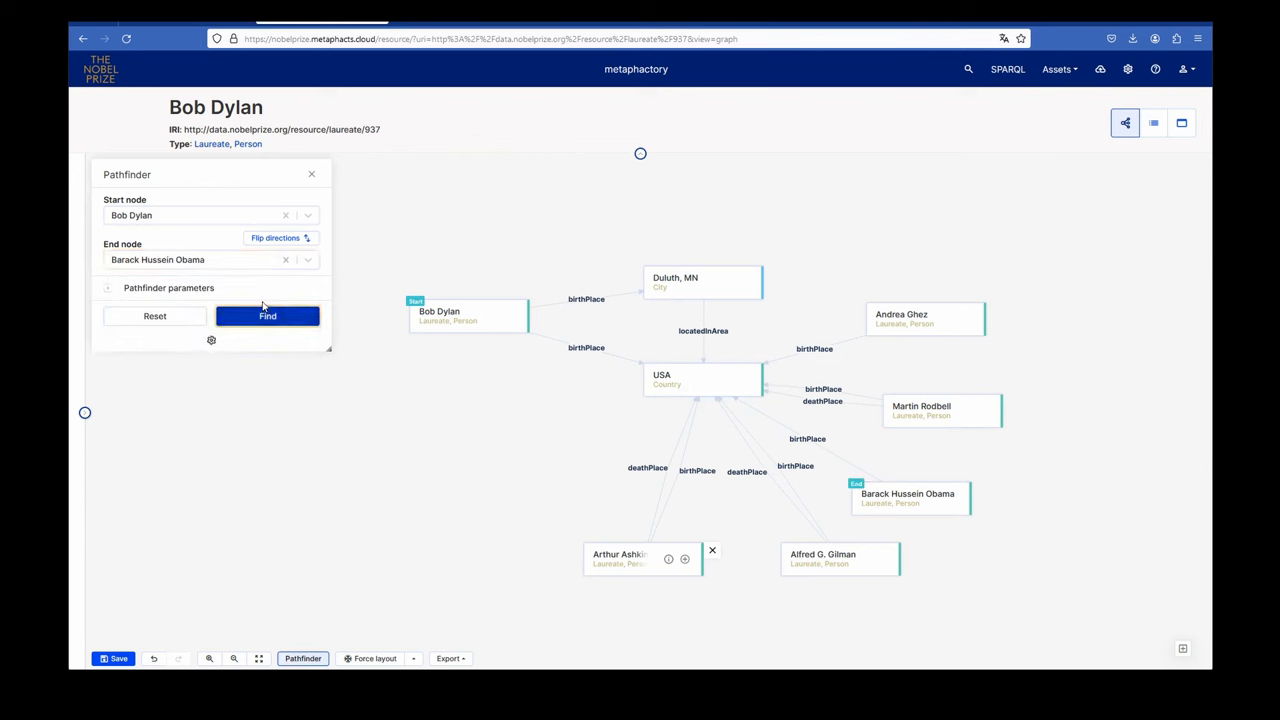
left_click(267, 316)
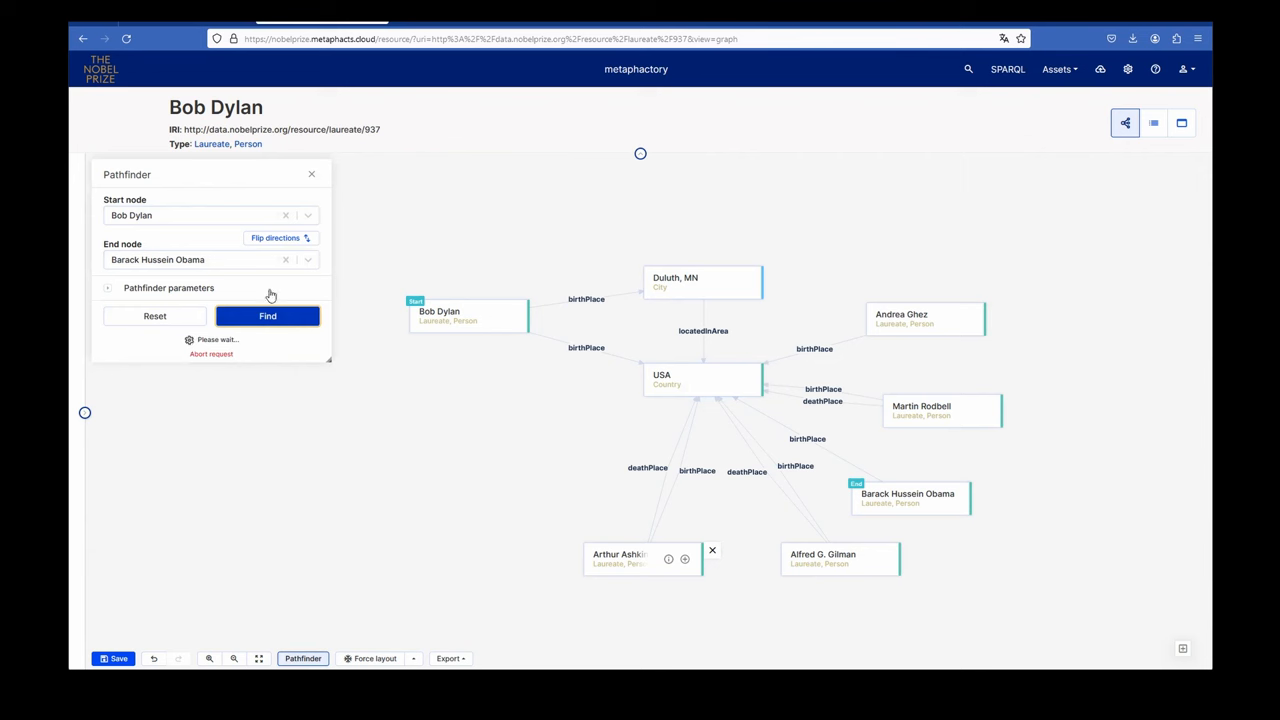
mouse_move(858, 621)
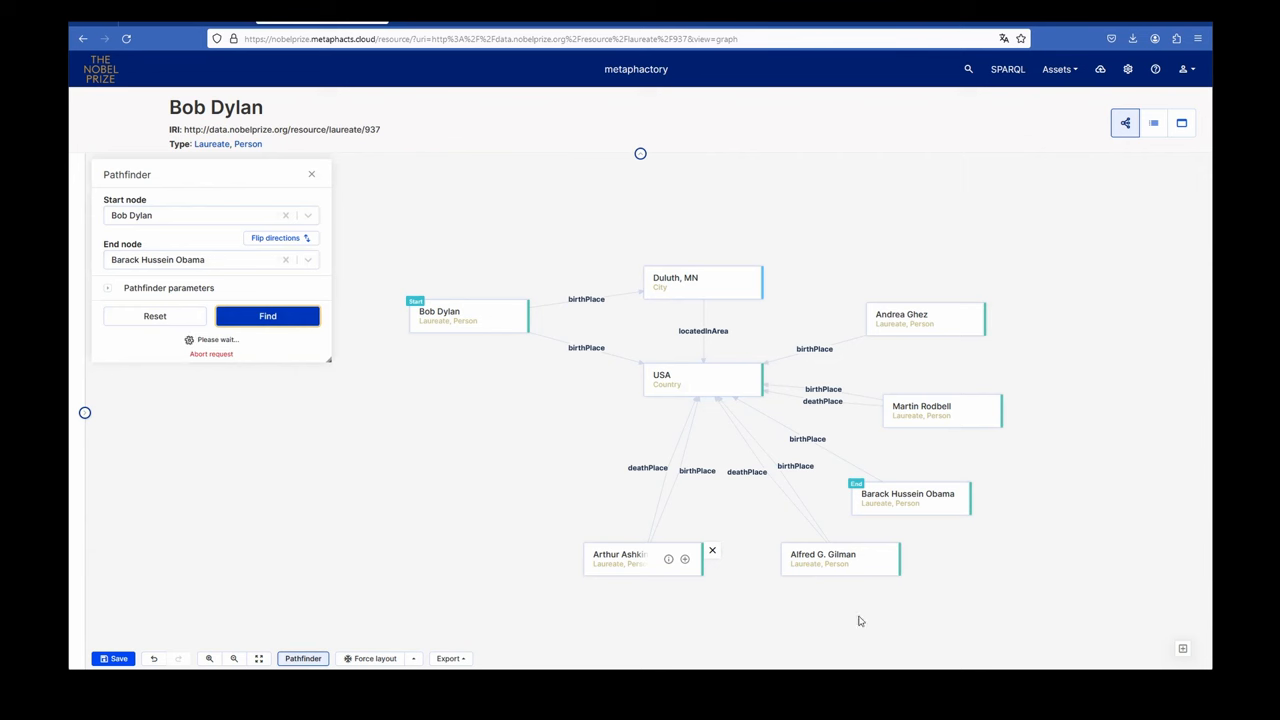
mouse_move(567, 486)
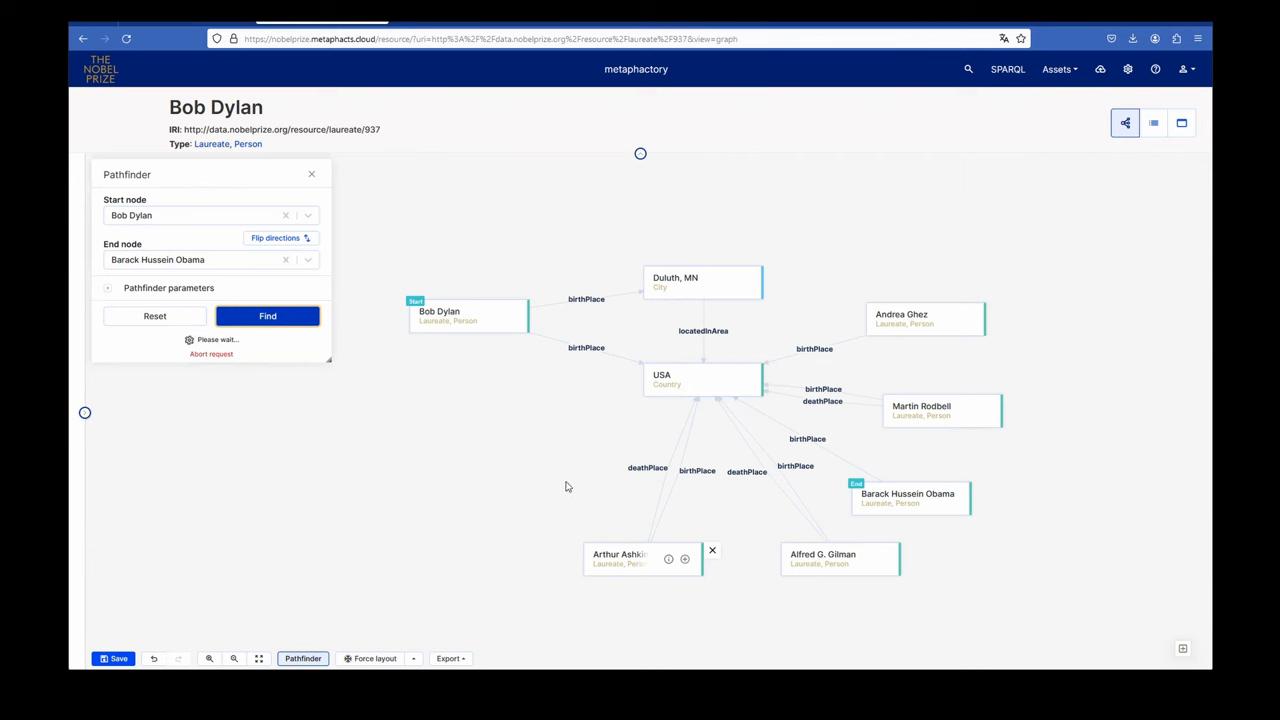
mouse_move(570, 487)
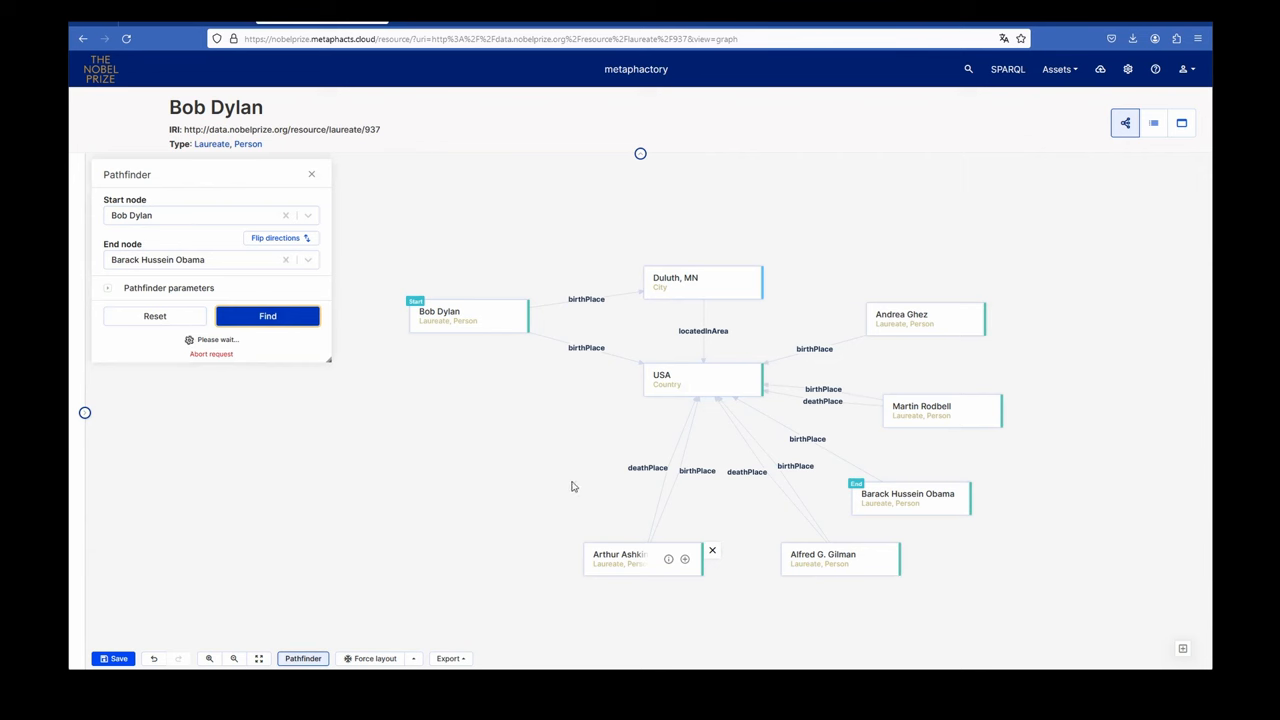
left_click(311, 174)
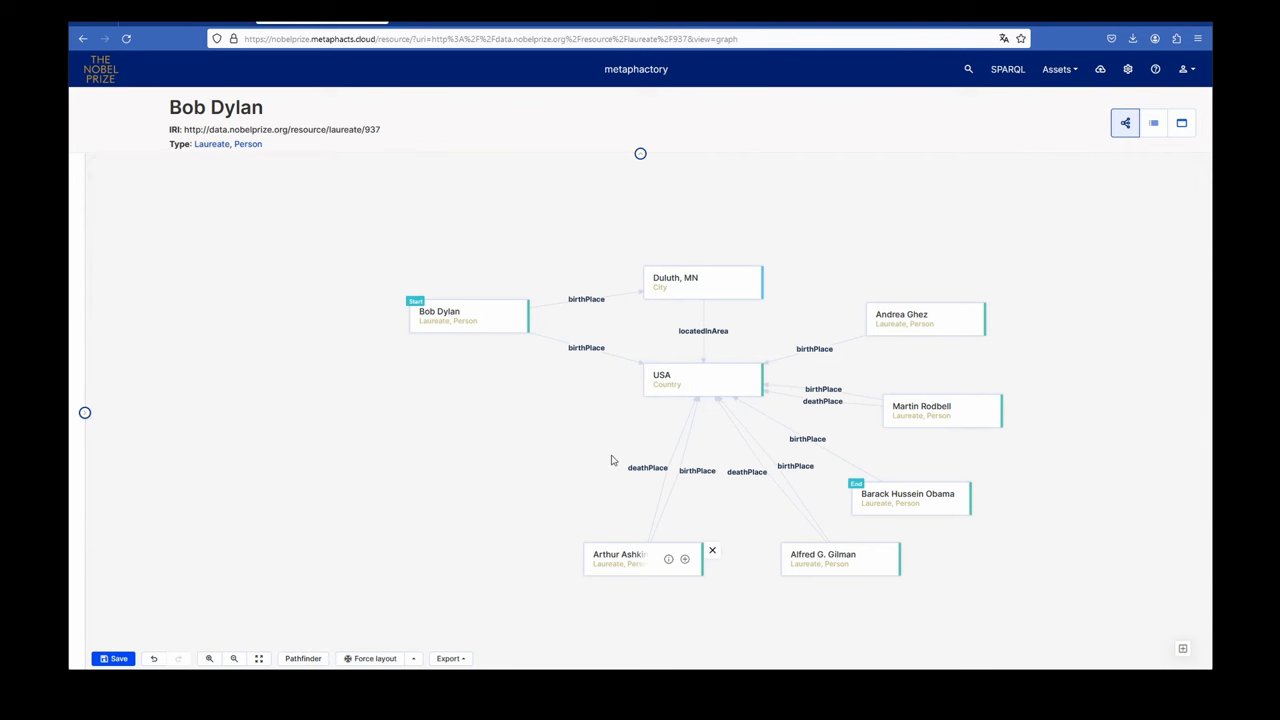
mouse_move(531, 470)
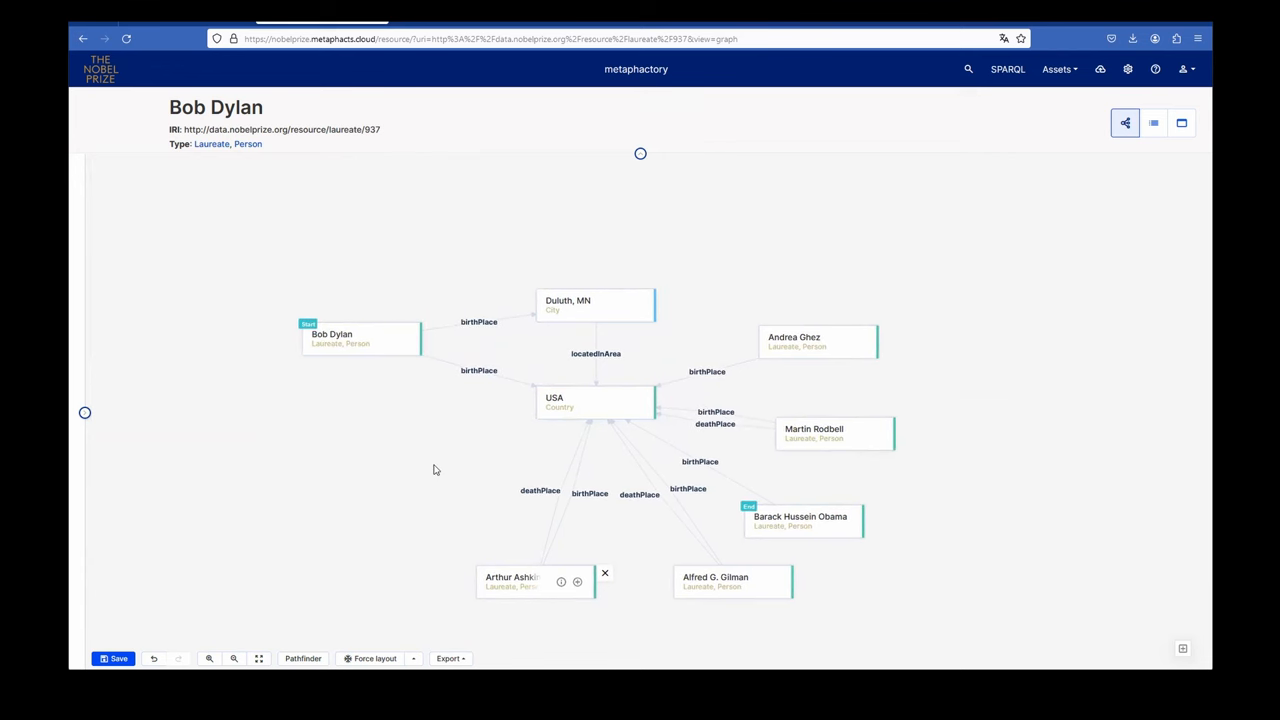
mouse_move(420, 444)
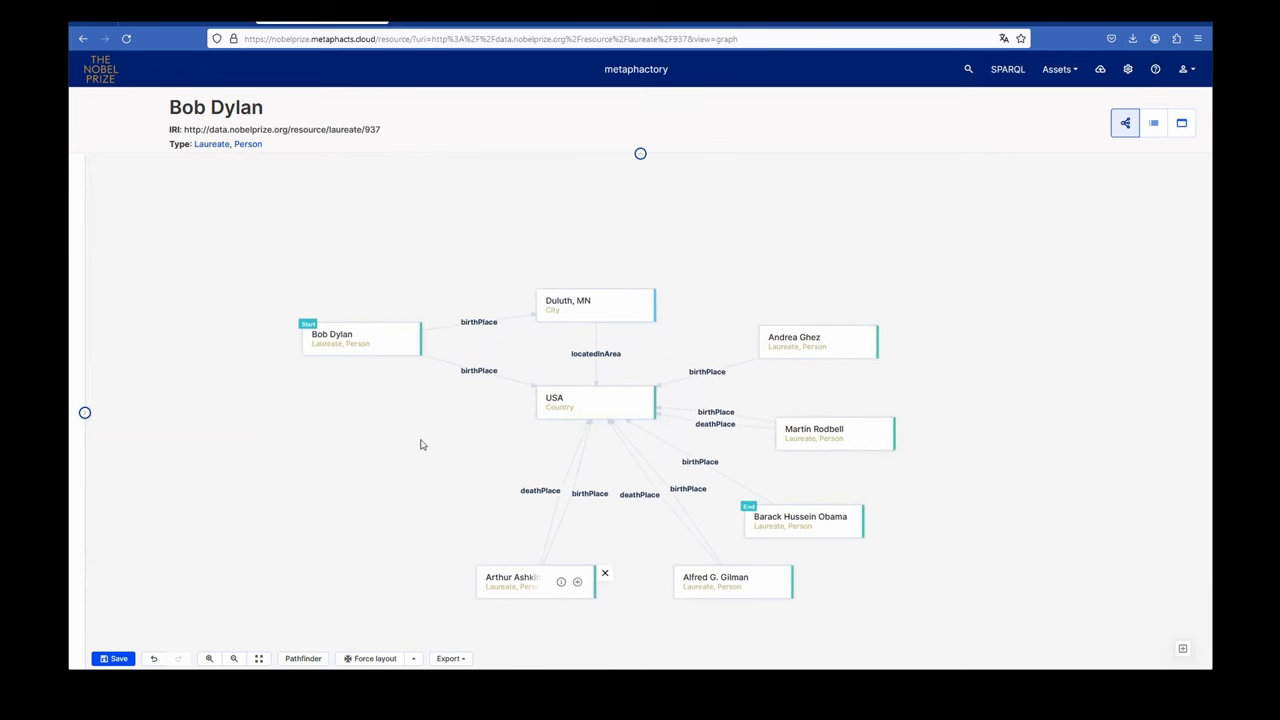
mouse_move(417, 453)
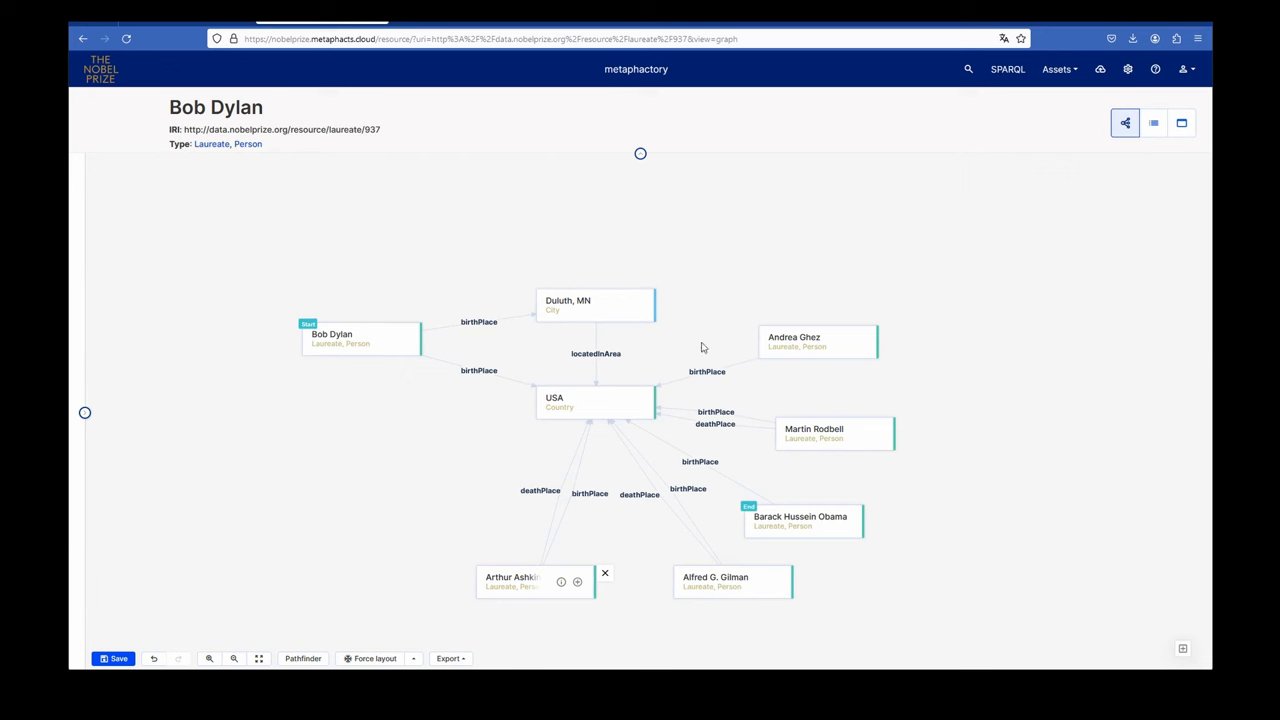
mouse_move(633, 463)
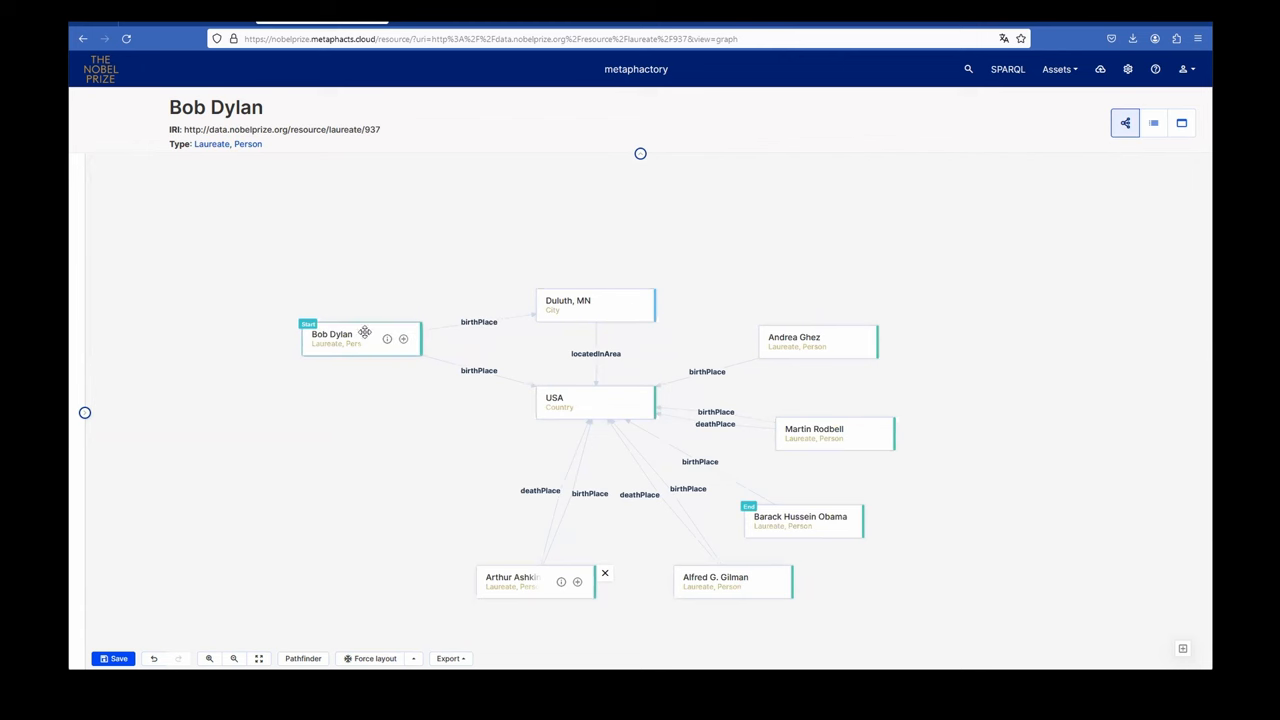
mouse_move(575, 383)
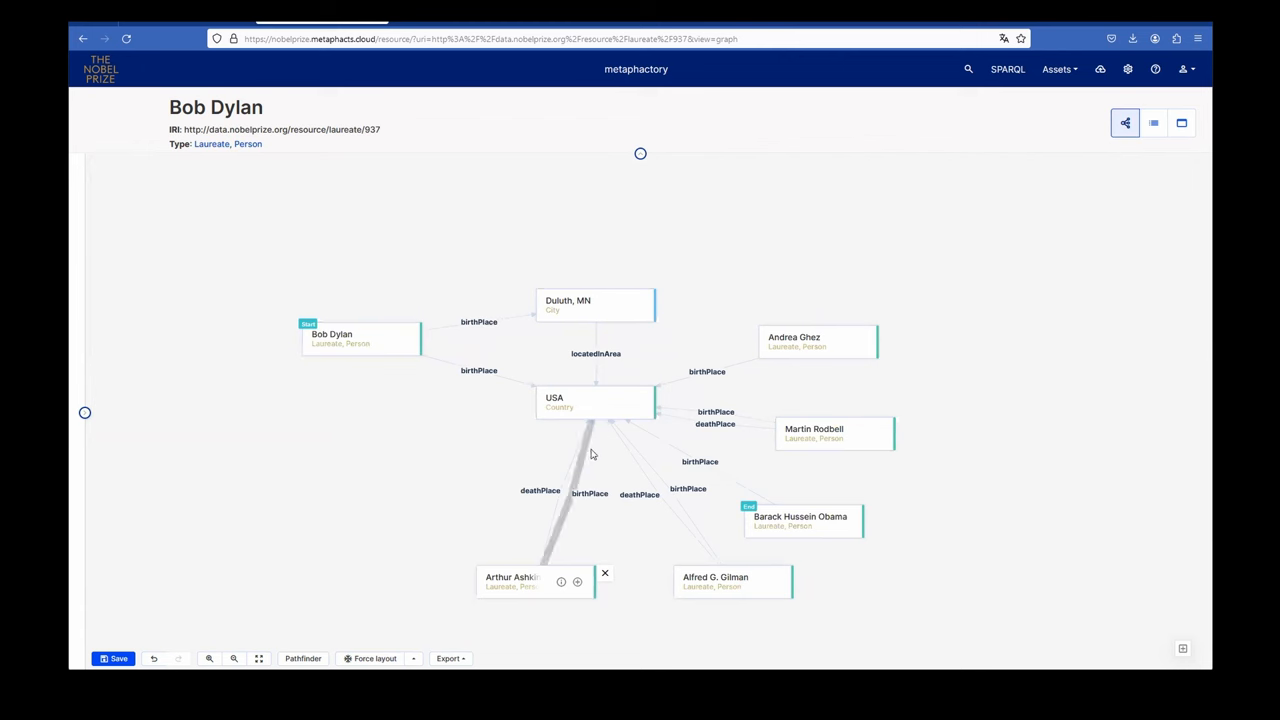
mouse_move(595, 402)
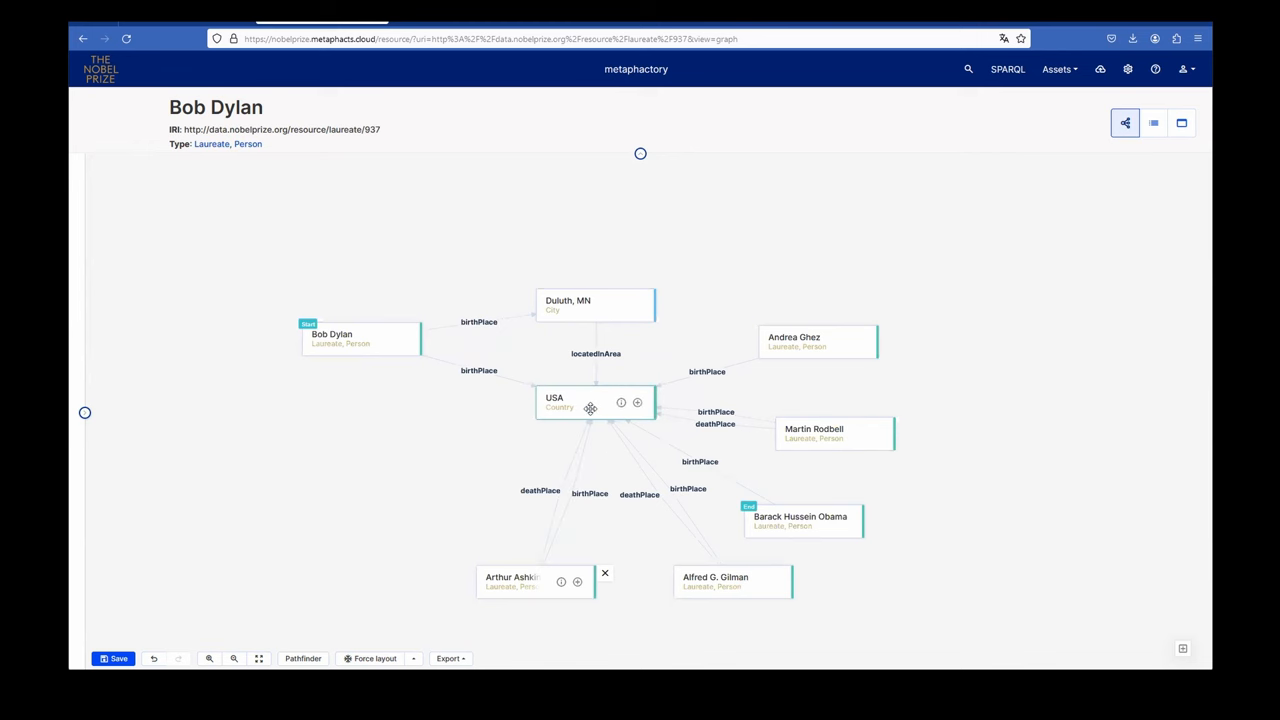
mouse_move(716, 310)
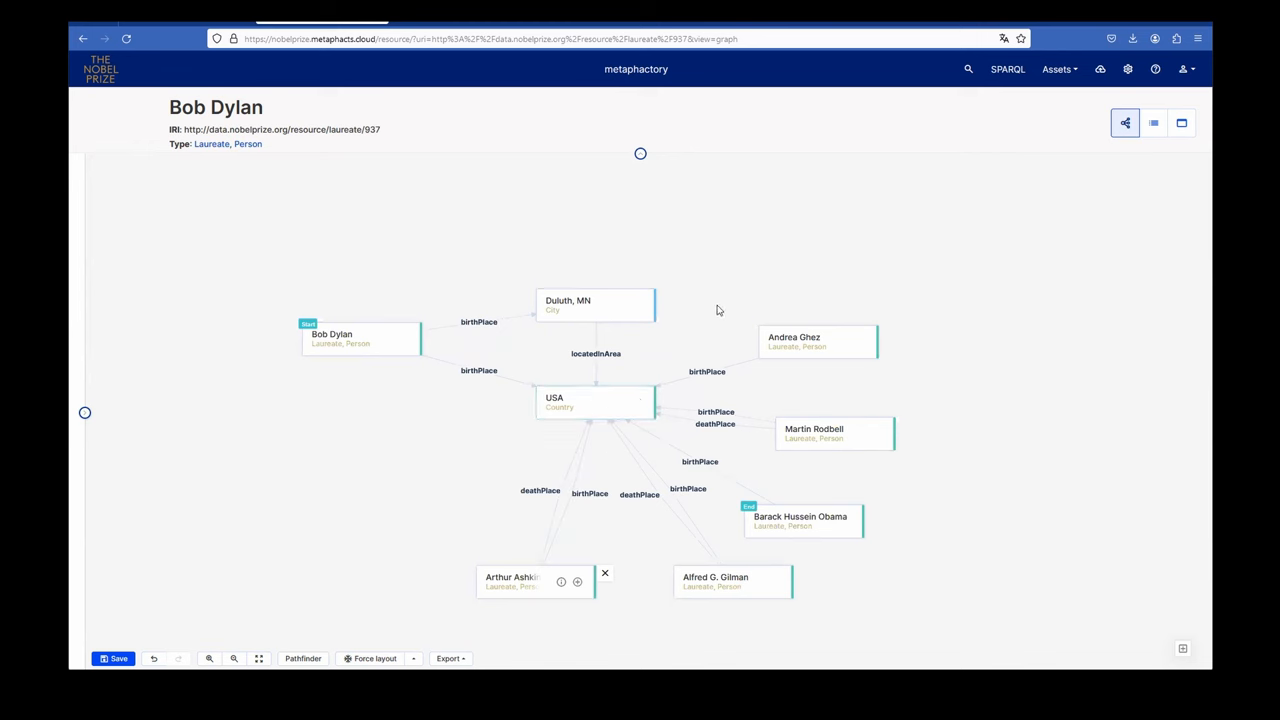
mouse_move(745, 322)
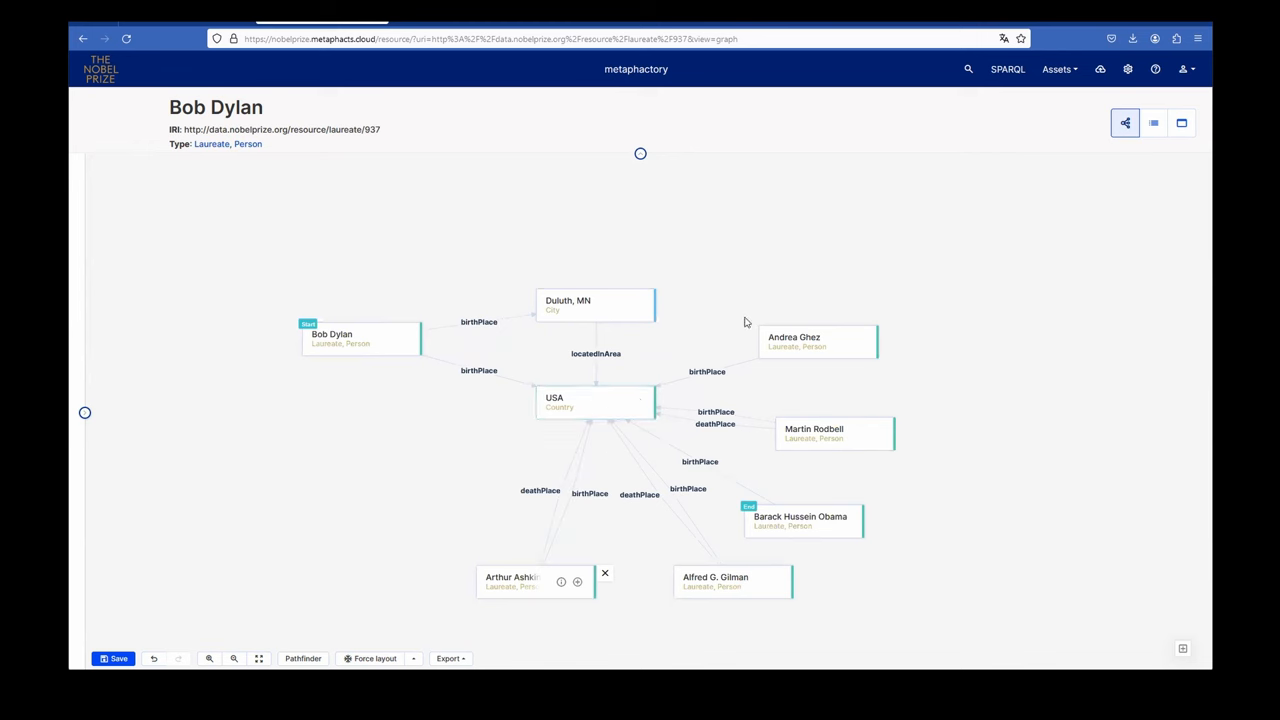
mouse_move(750, 273)
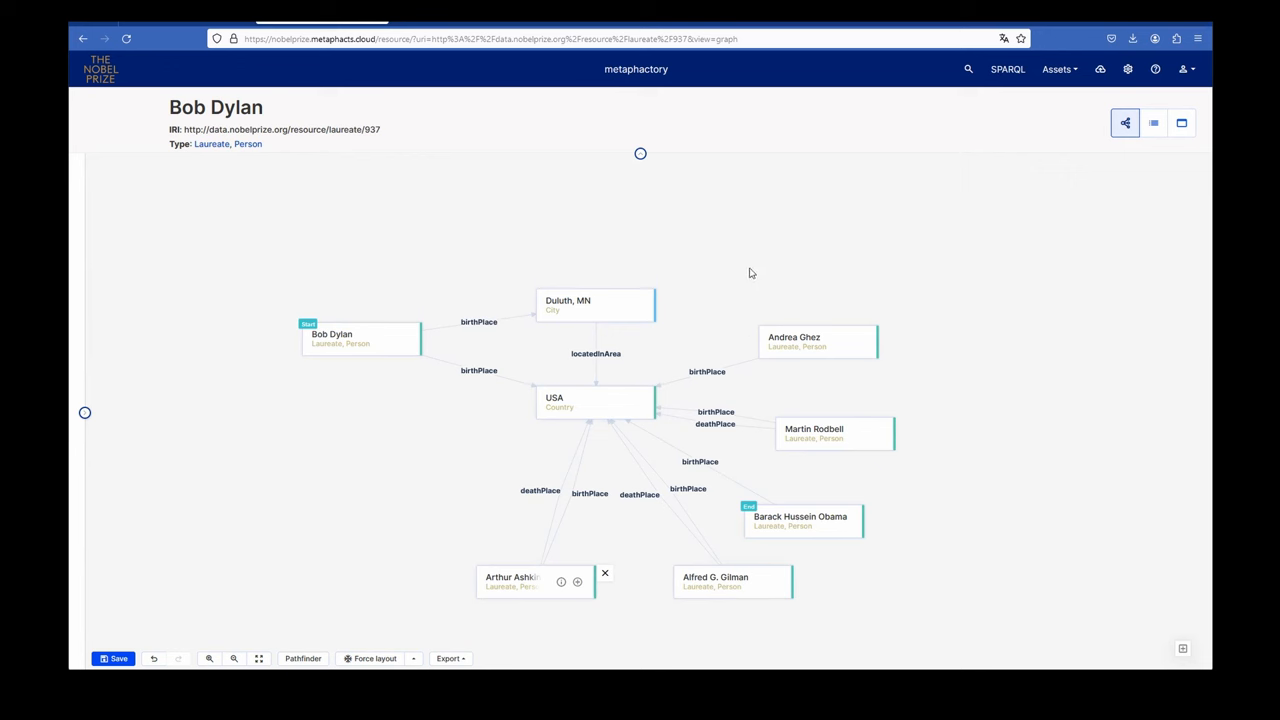
mouse_move(668, 608)
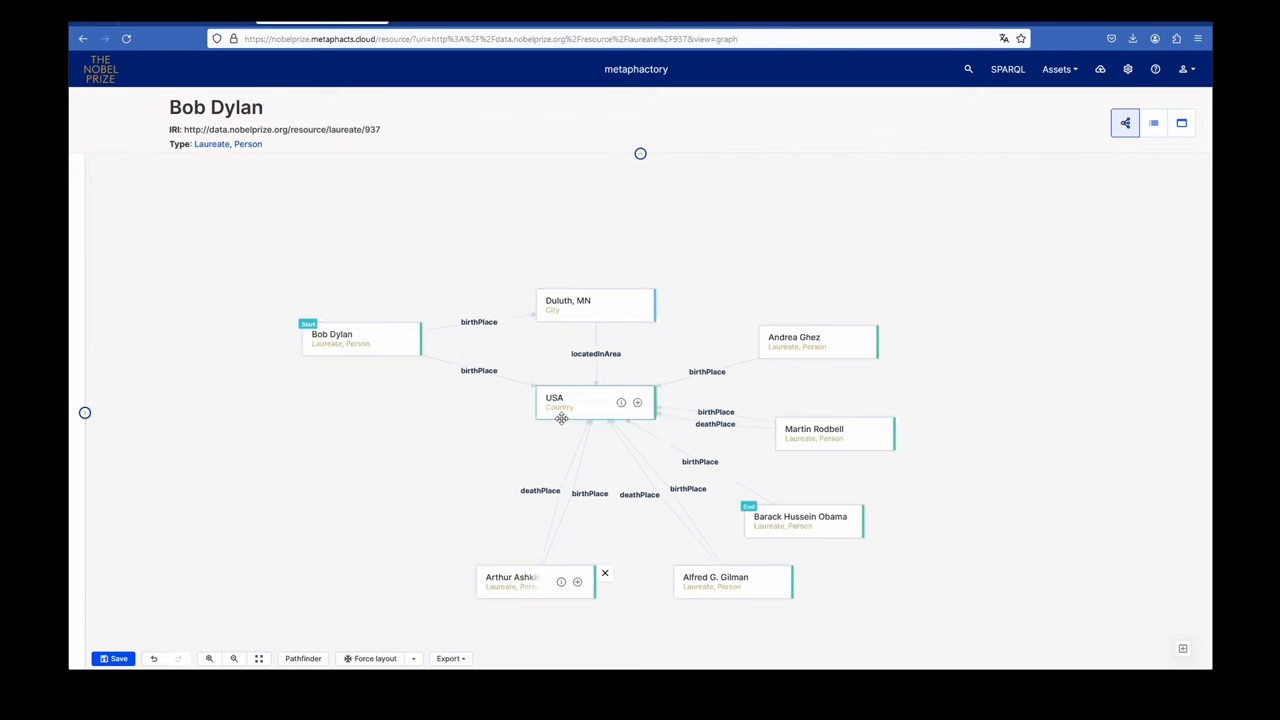
mouse_move(499, 425)
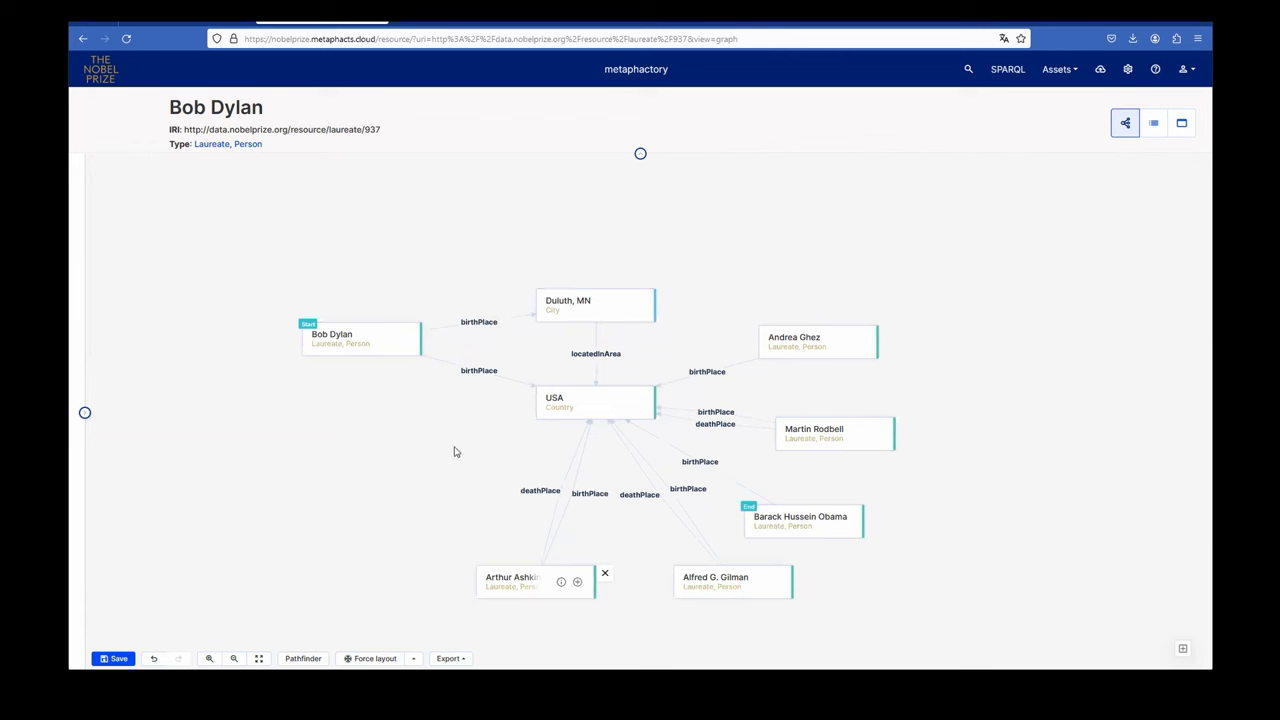
mouse_move(559, 331)
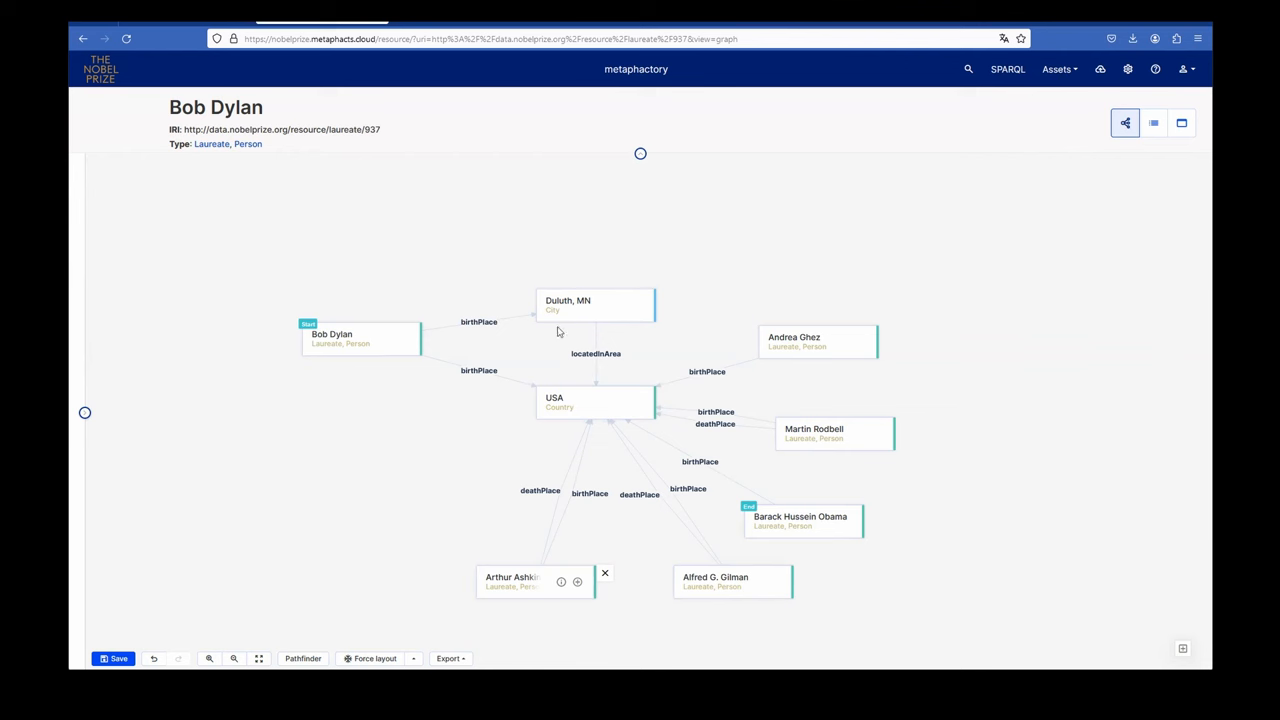
mouse_move(660, 243)
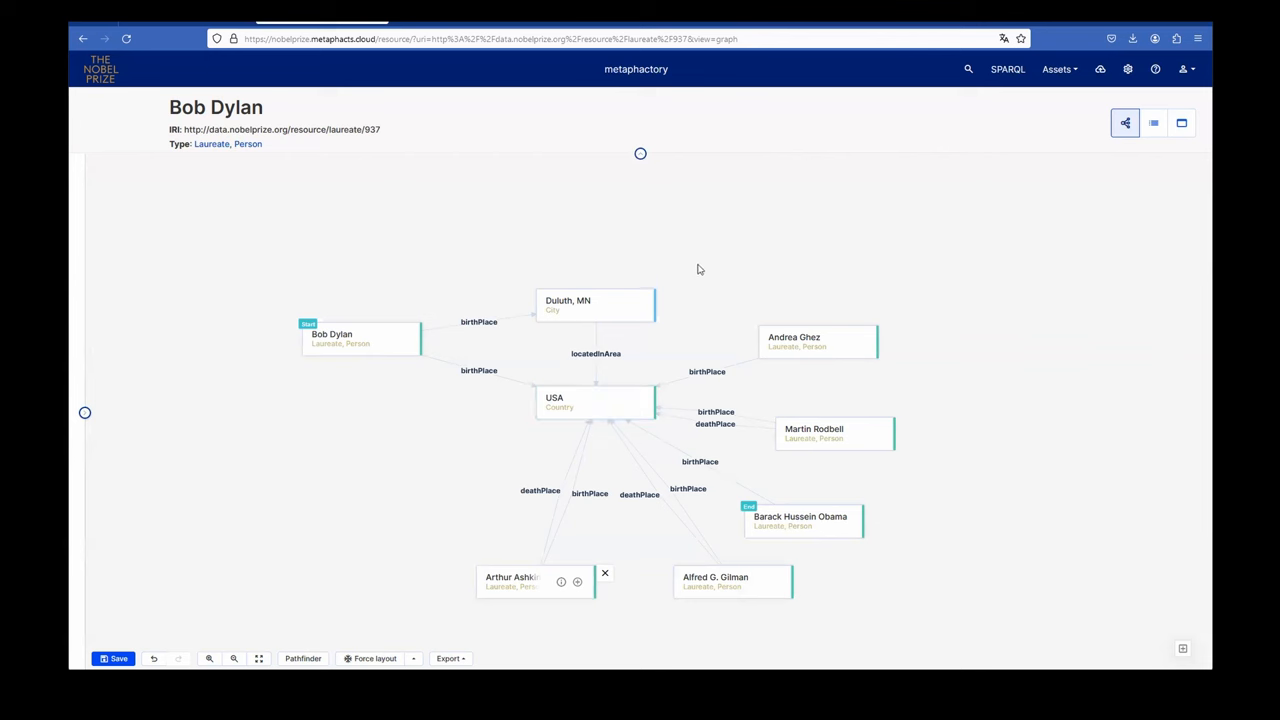
mouse_move(543, 335)
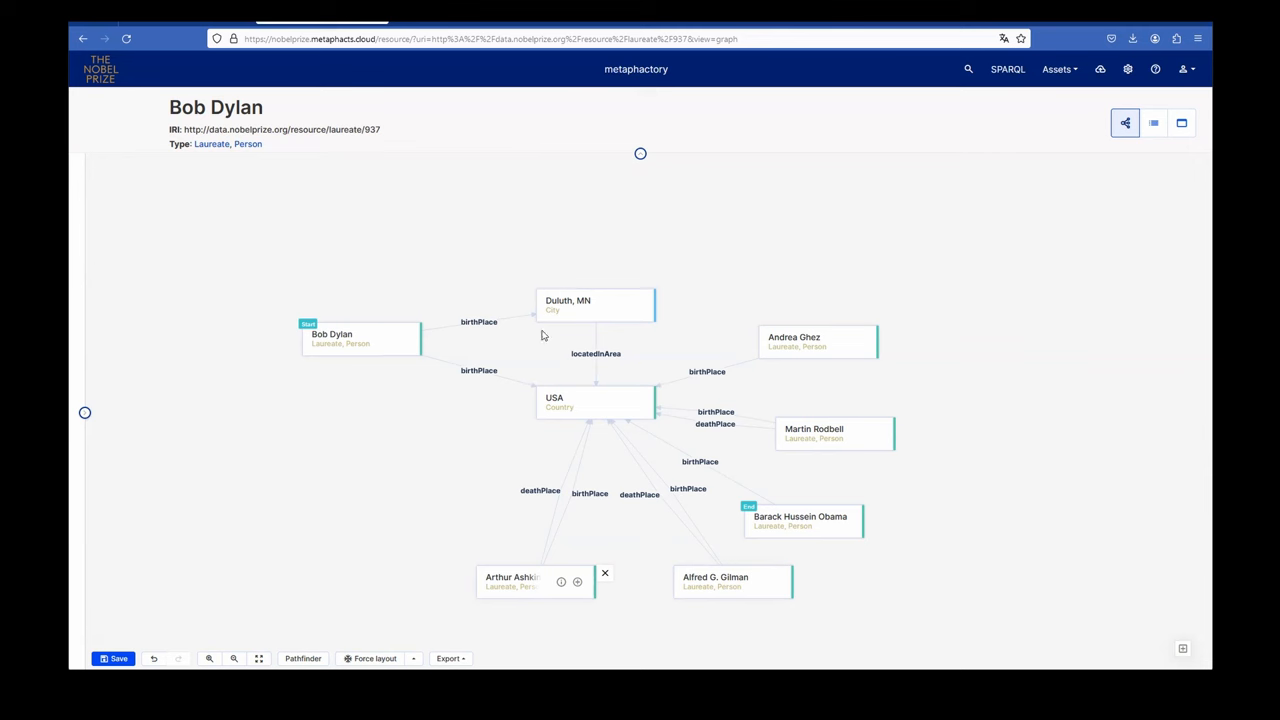
mouse_move(637, 305)
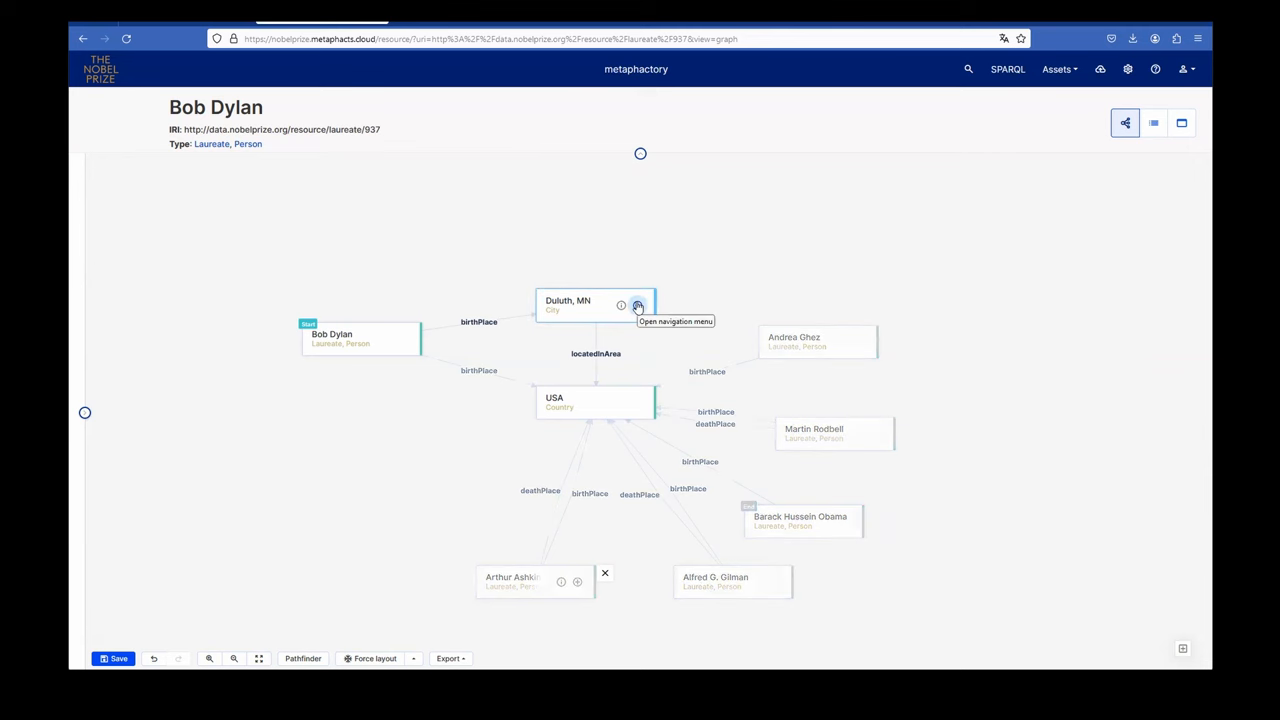
left_click(638, 305)
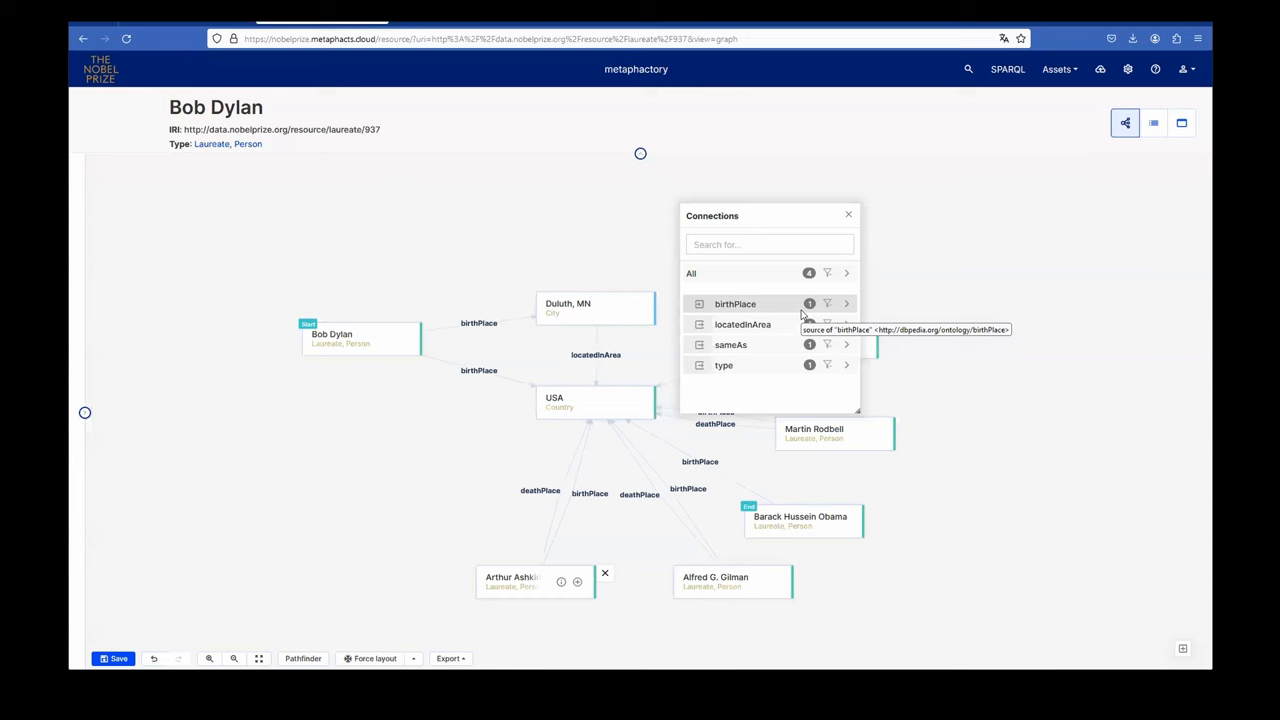
left_click(848, 214)
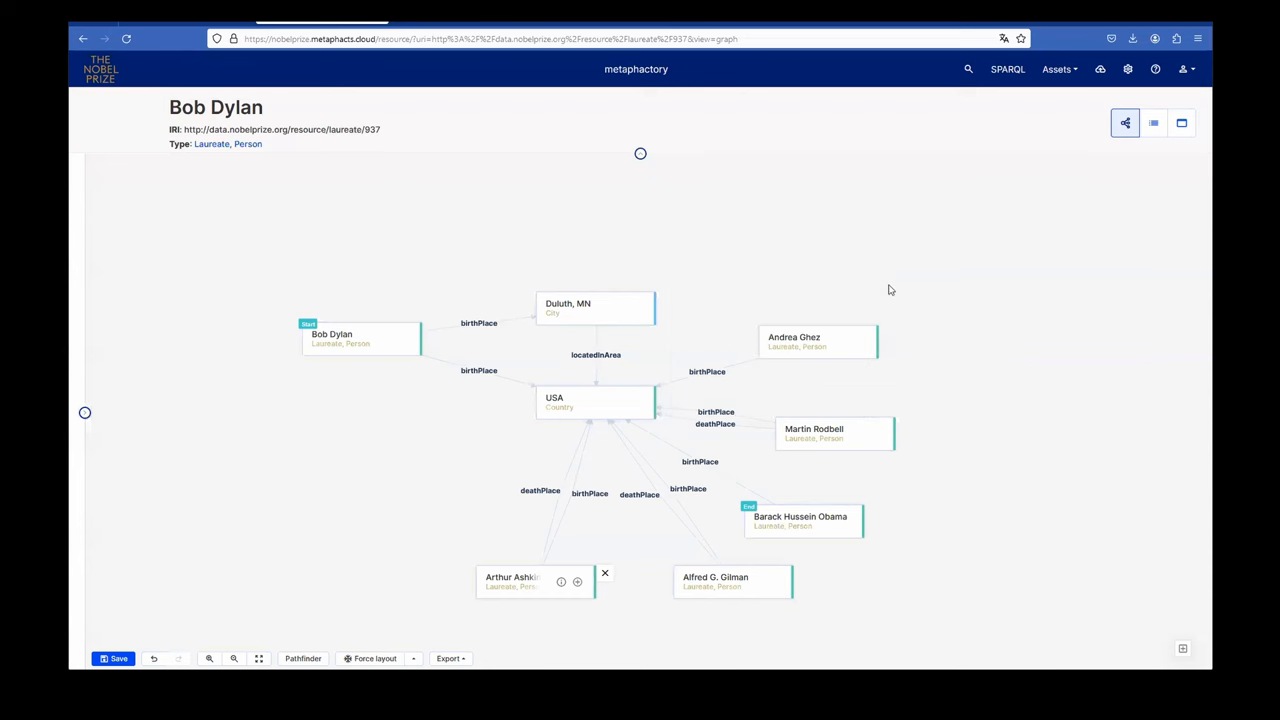
mouse_move(675, 238)
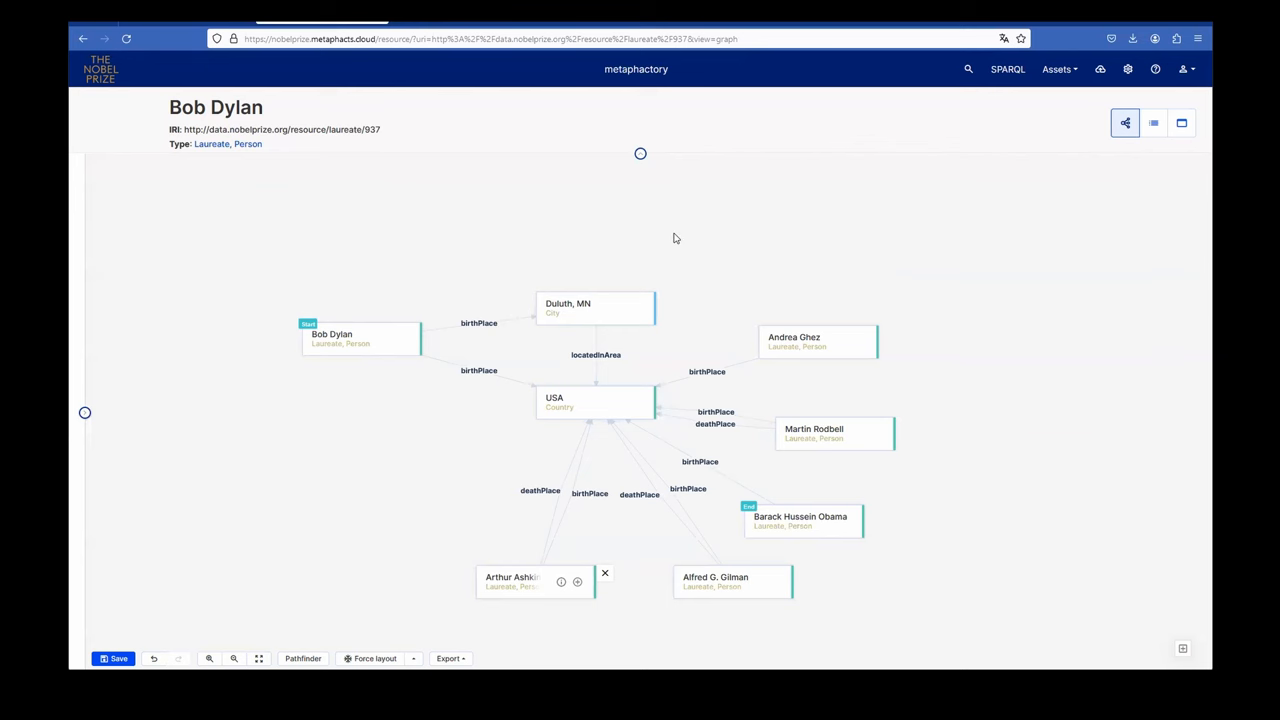
mouse_move(560, 85)
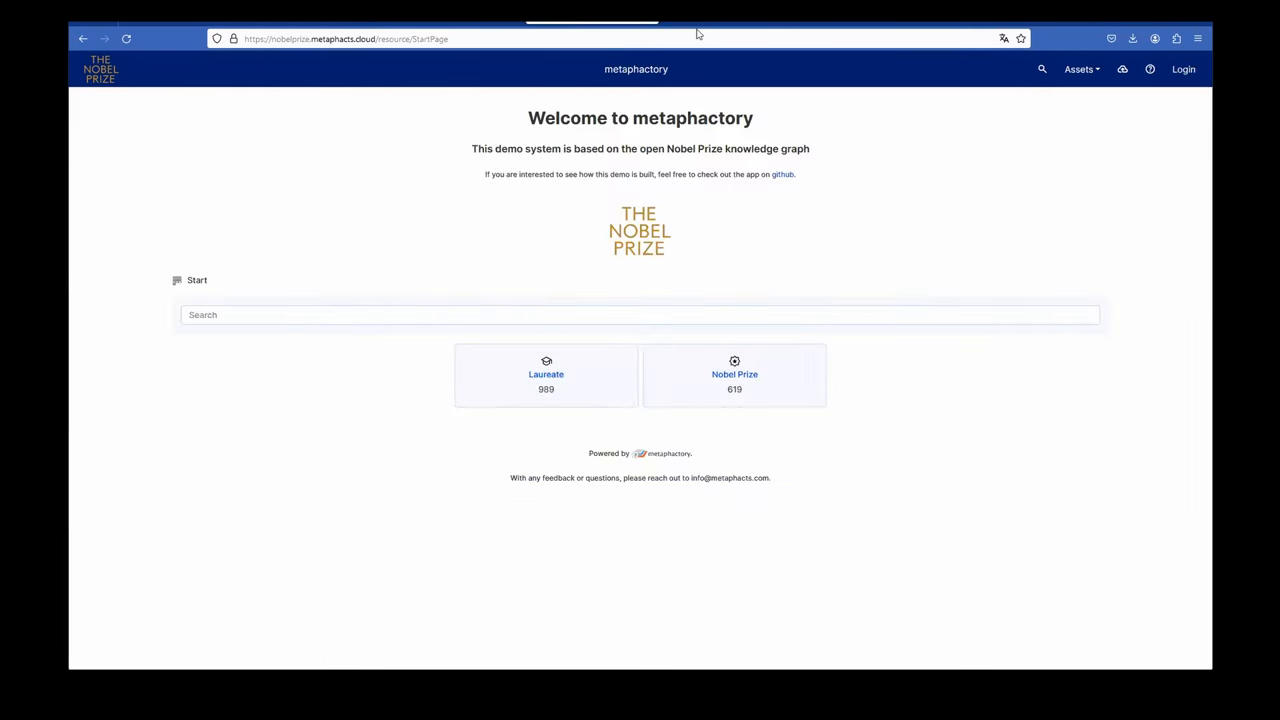
mouse_move(737, 78)
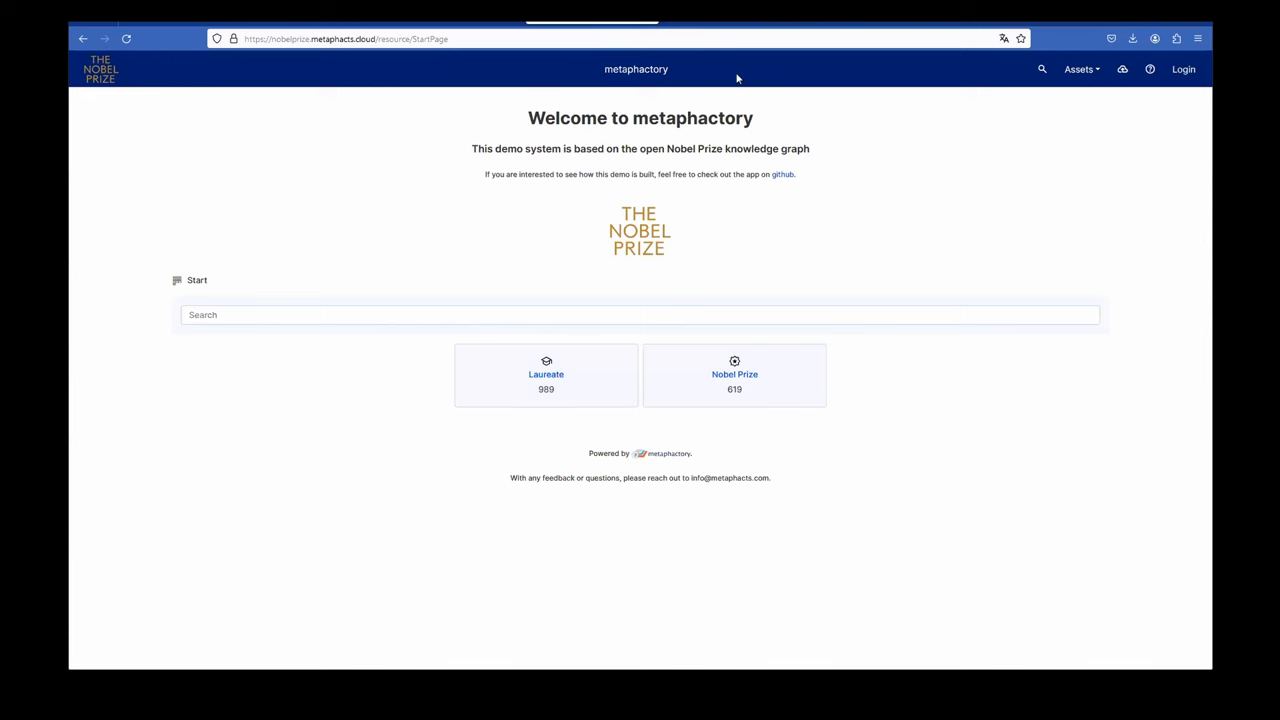
mouse_move(751, 67)
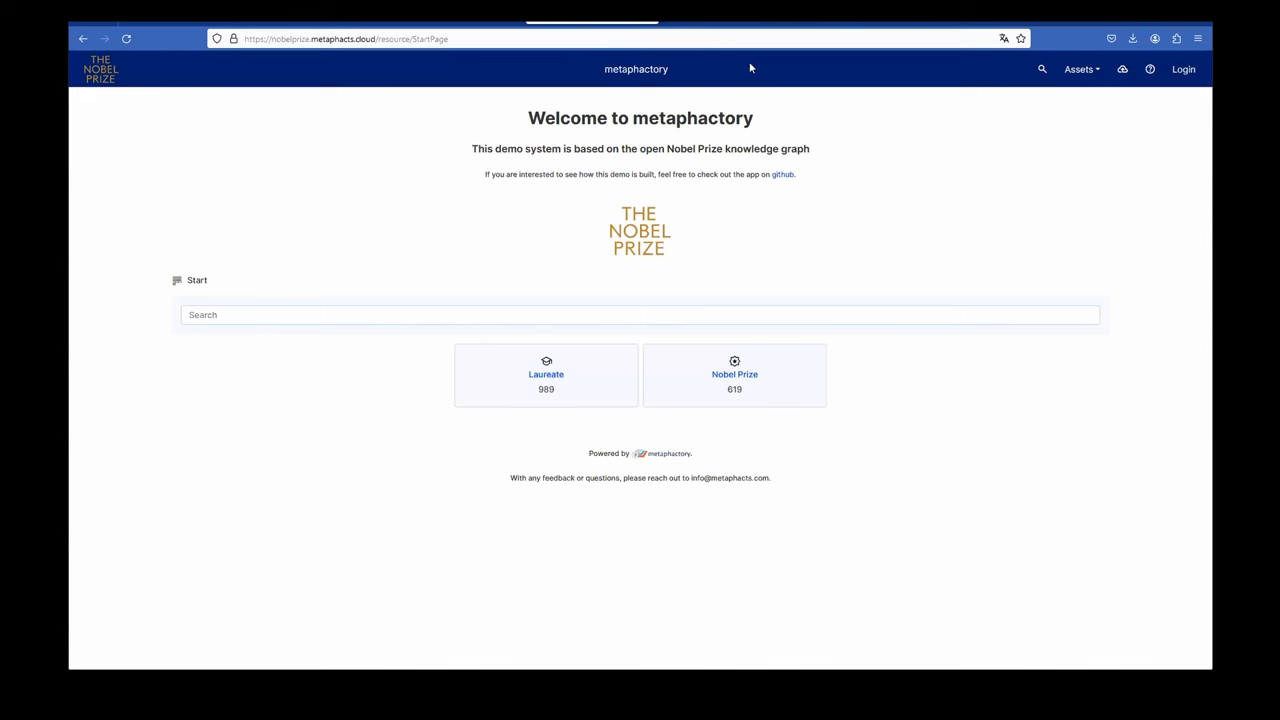
mouse_move(737, 31)
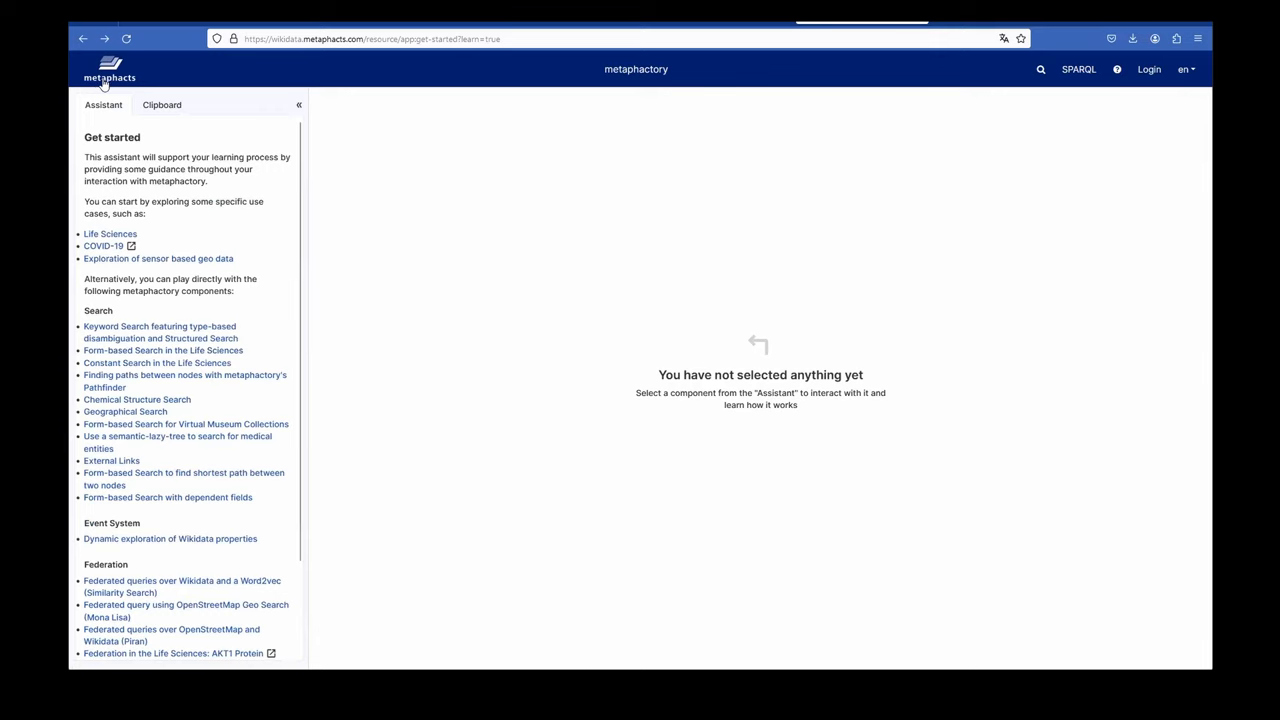
left_click(109, 68)
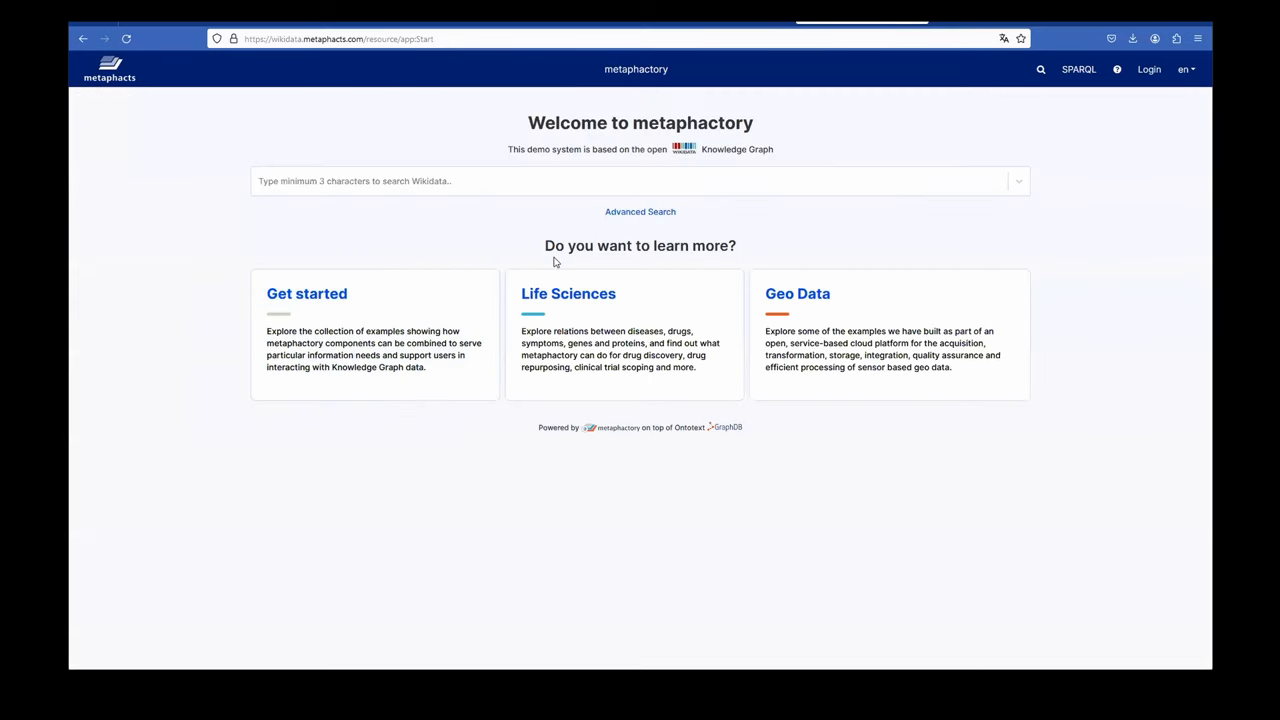
left_click(307, 293)
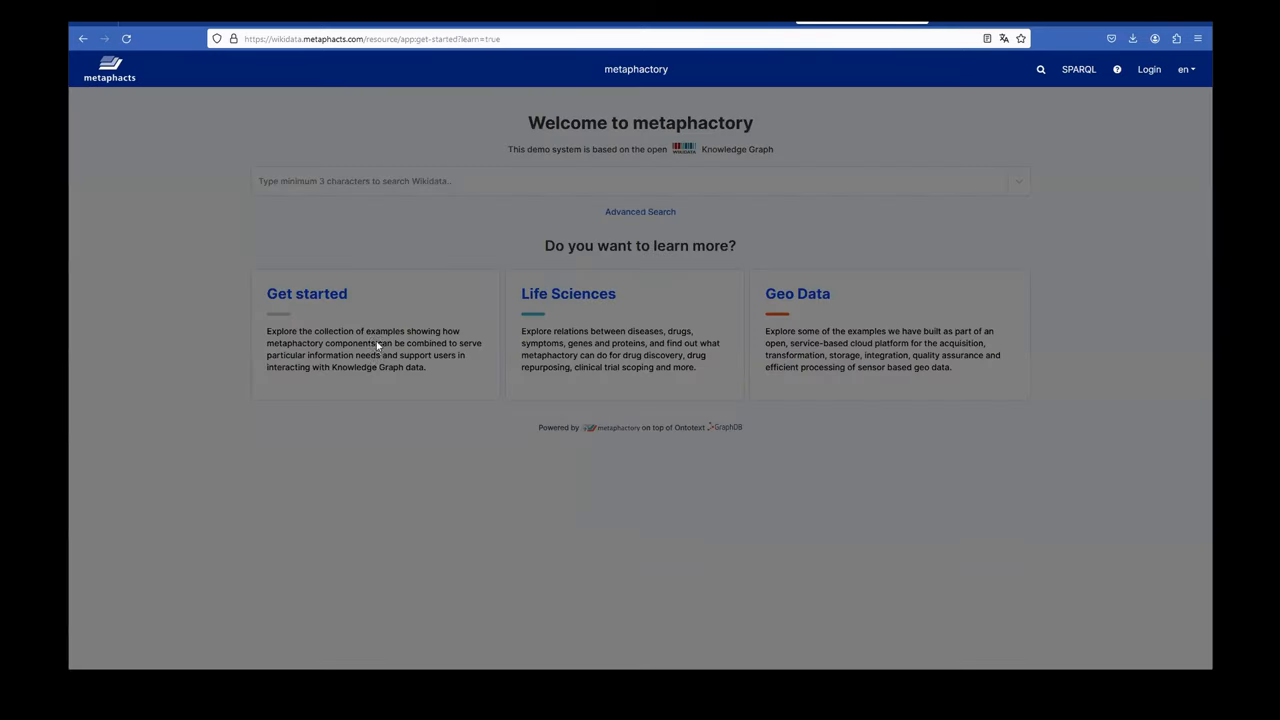
left_click(306, 293)
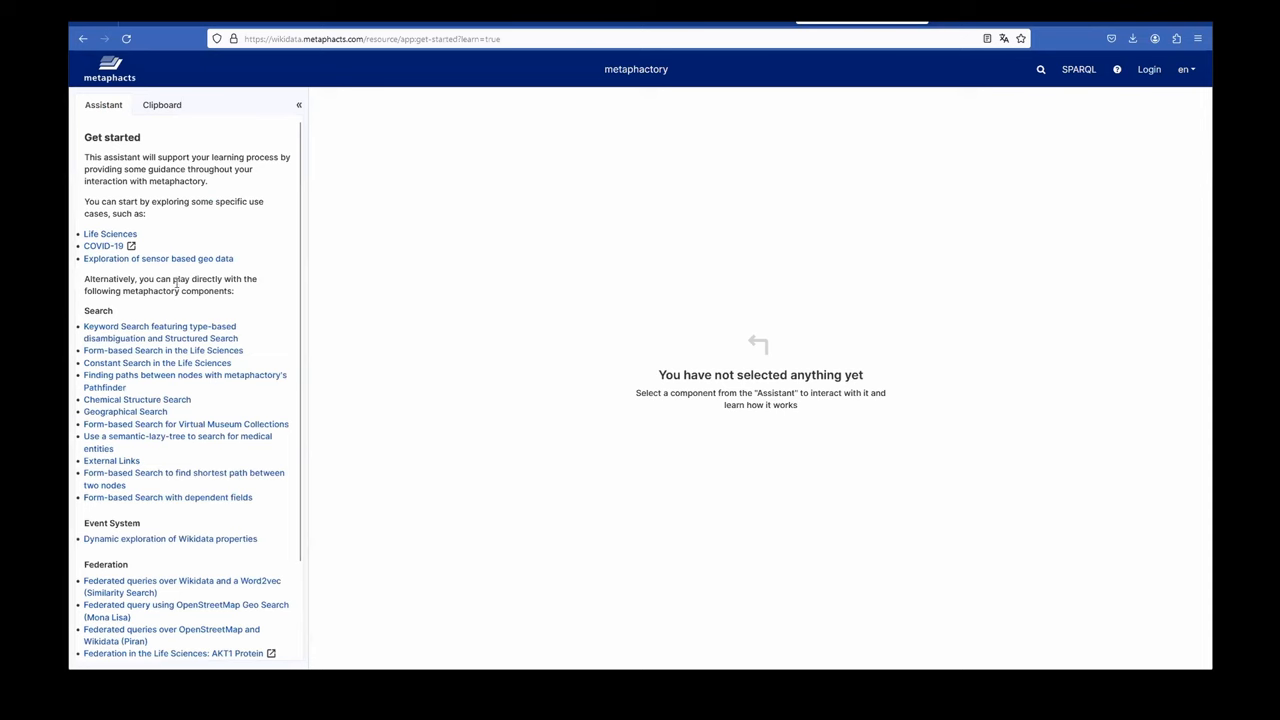
scroll("down", 3)
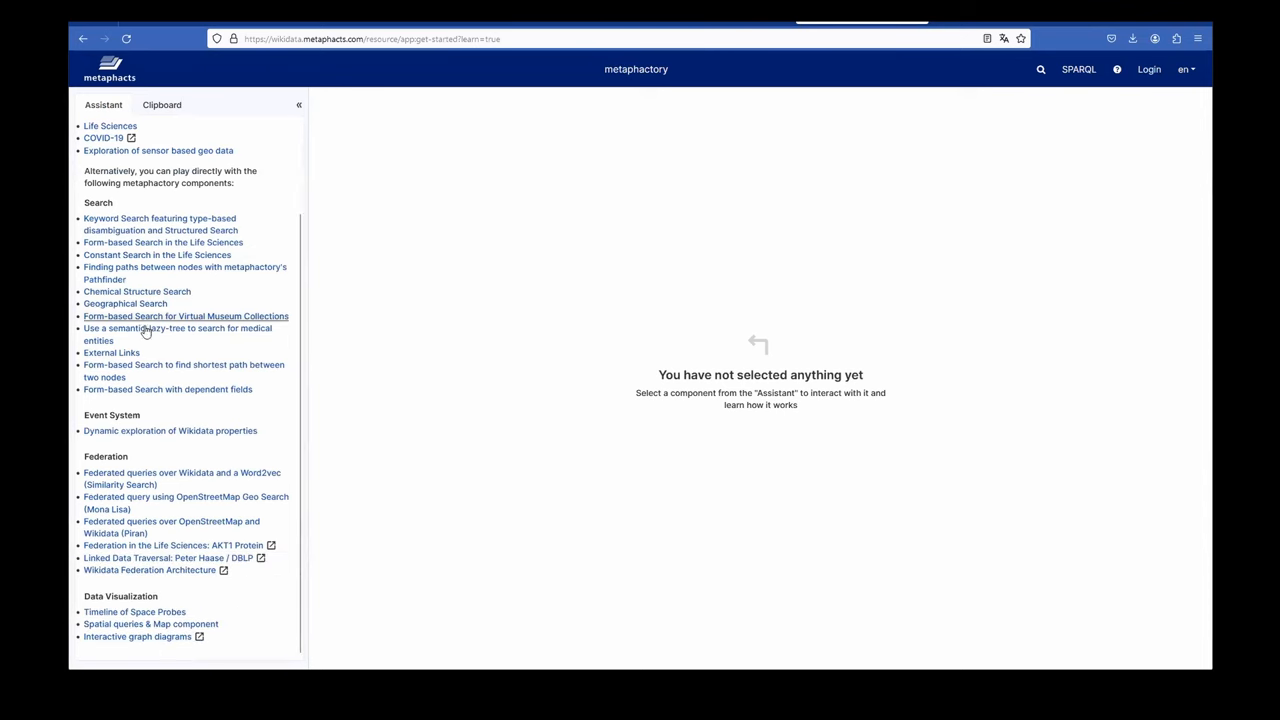
mouse_move(135, 611)
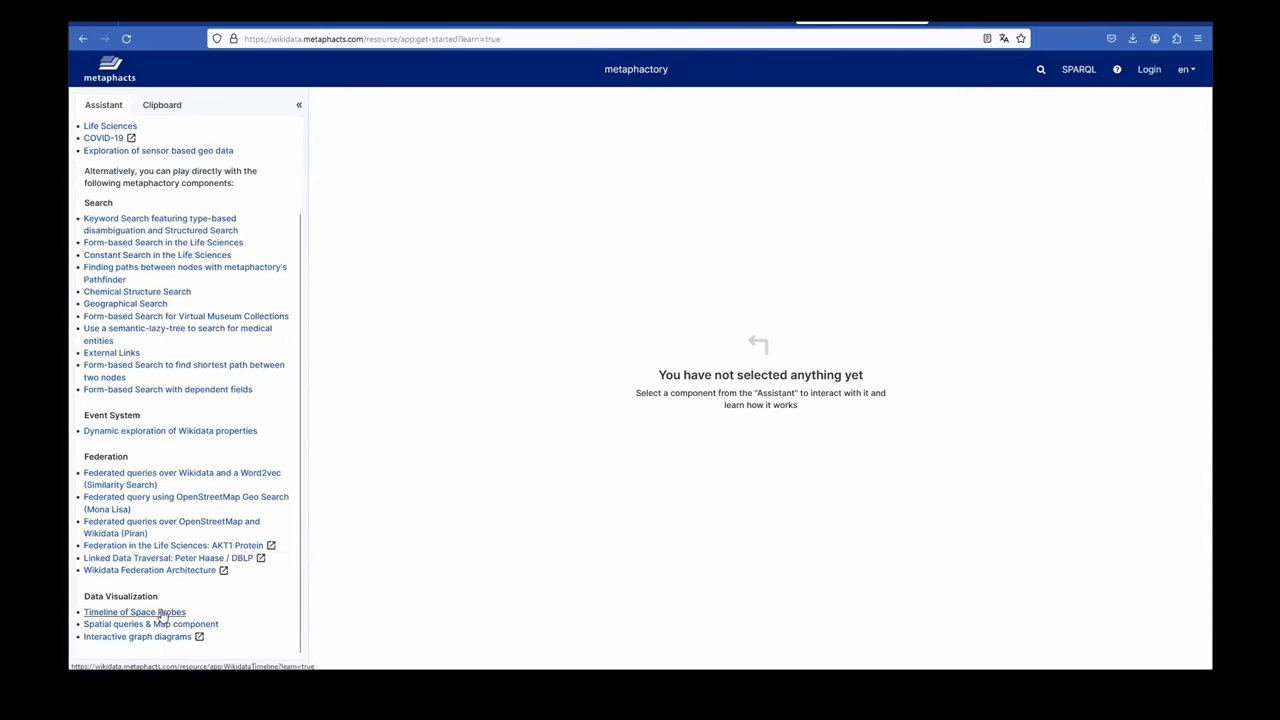
mouse_move(167, 389)
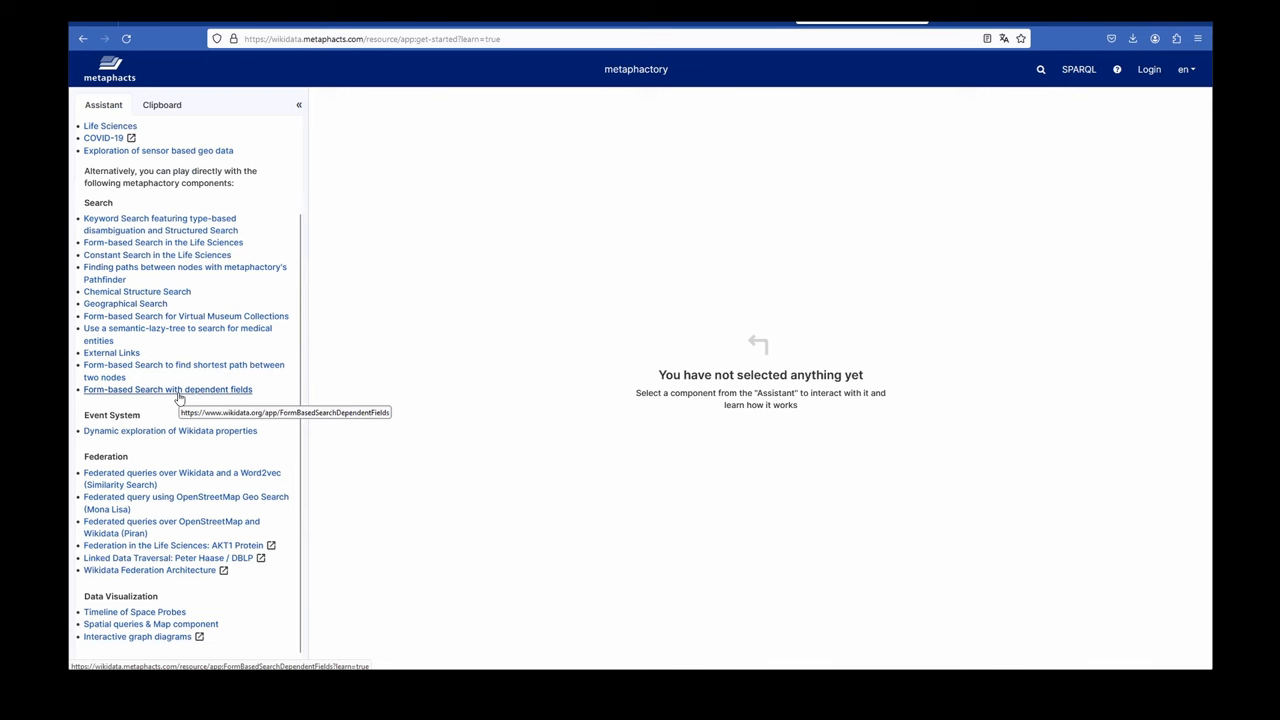
mouse_move(183, 370)
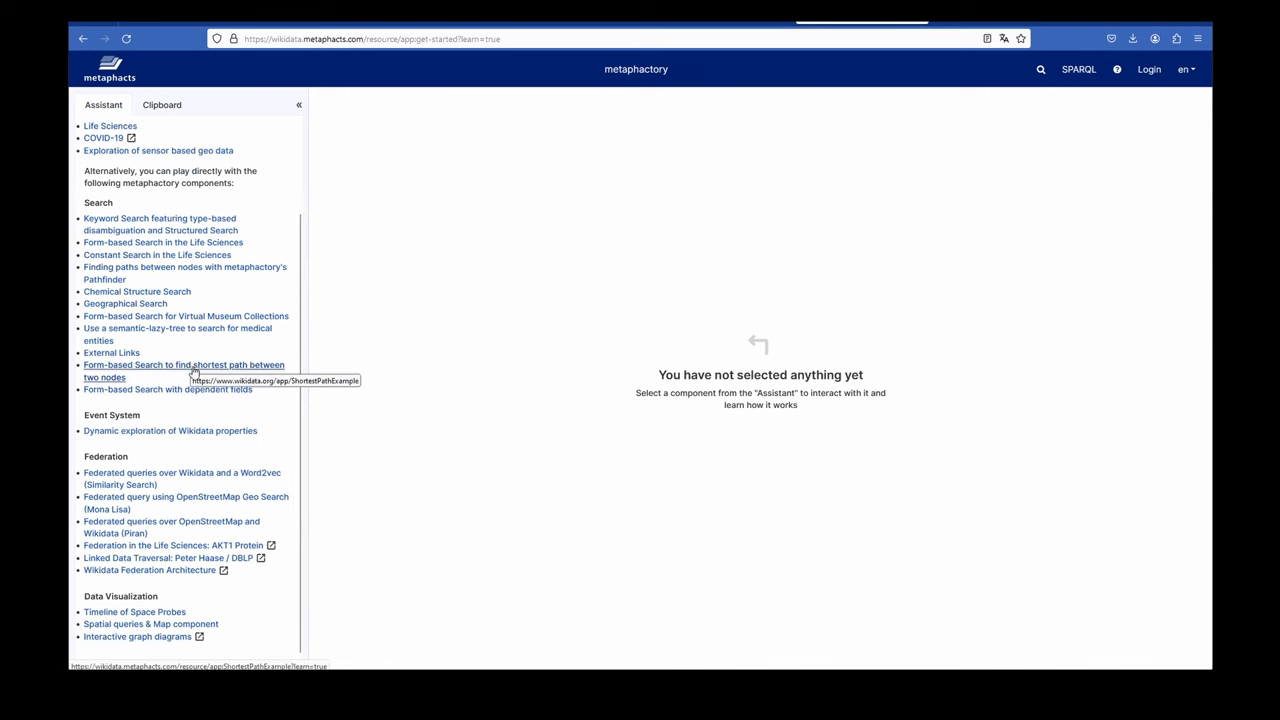
mouse_move(194, 331)
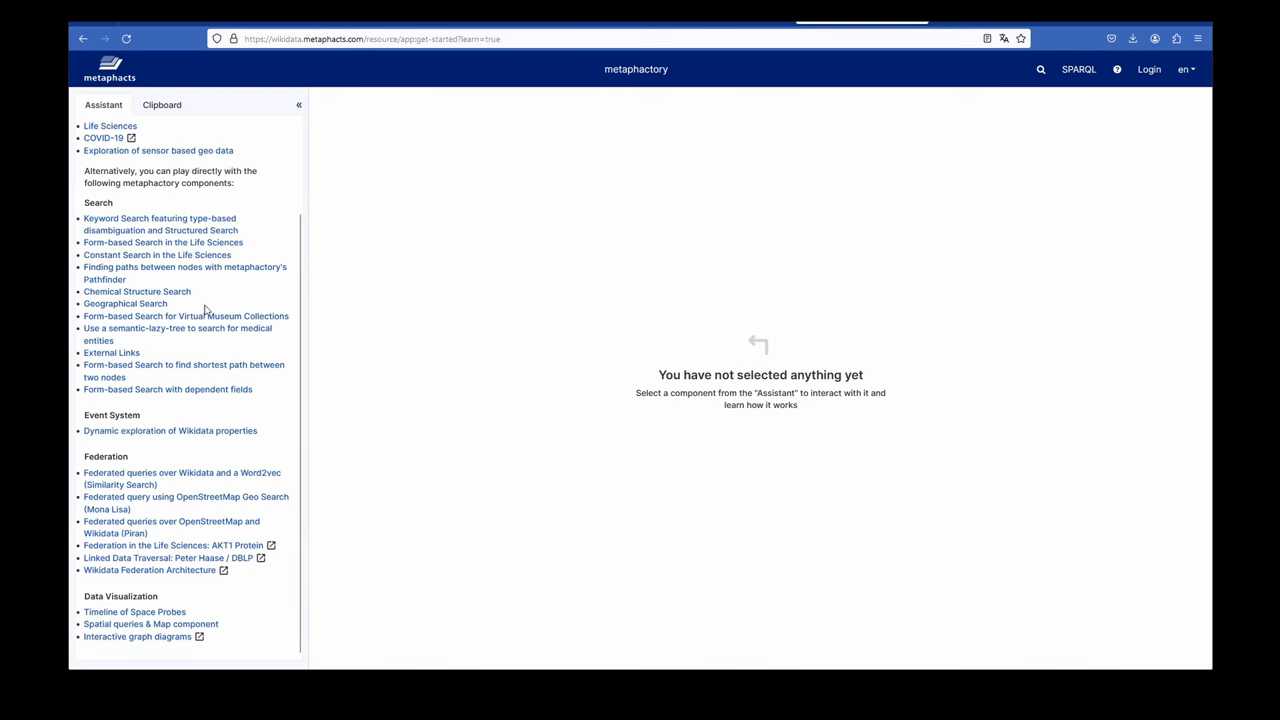
mouse_move(193, 259)
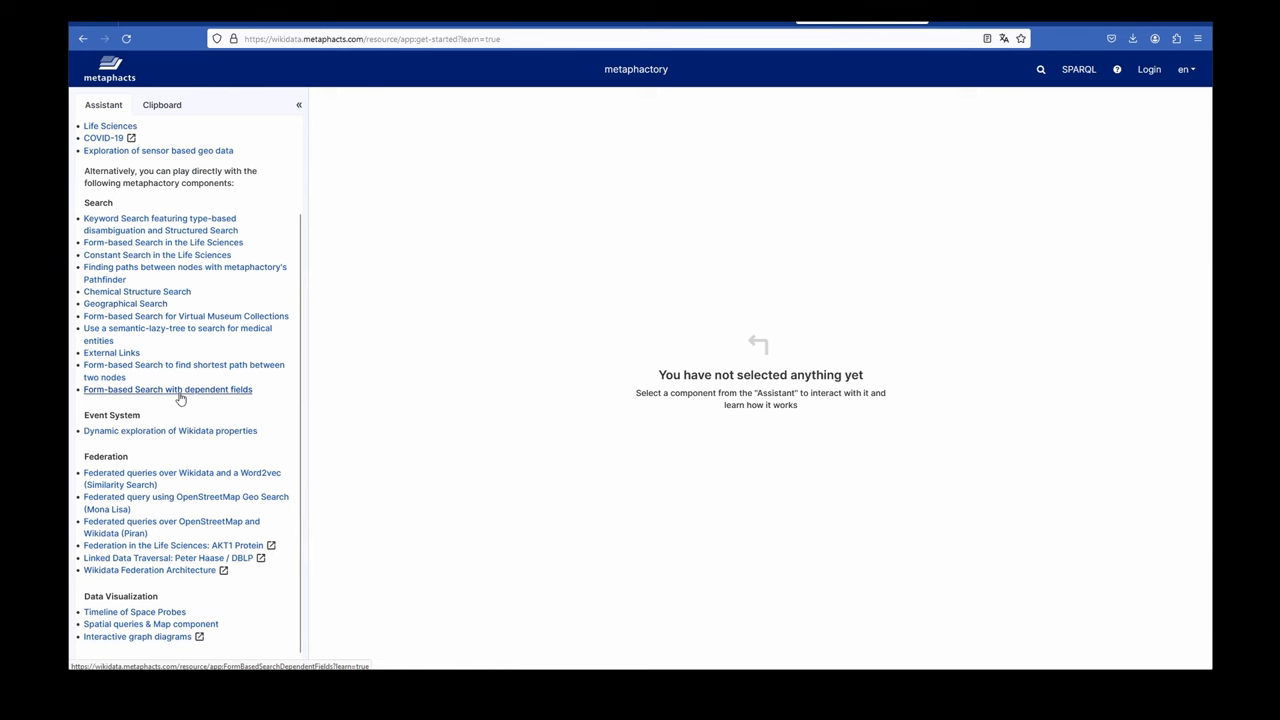
Step: Open the Form-based Search with dependent fields example showing Country, City and Property of interest fields
left_click(167, 389)
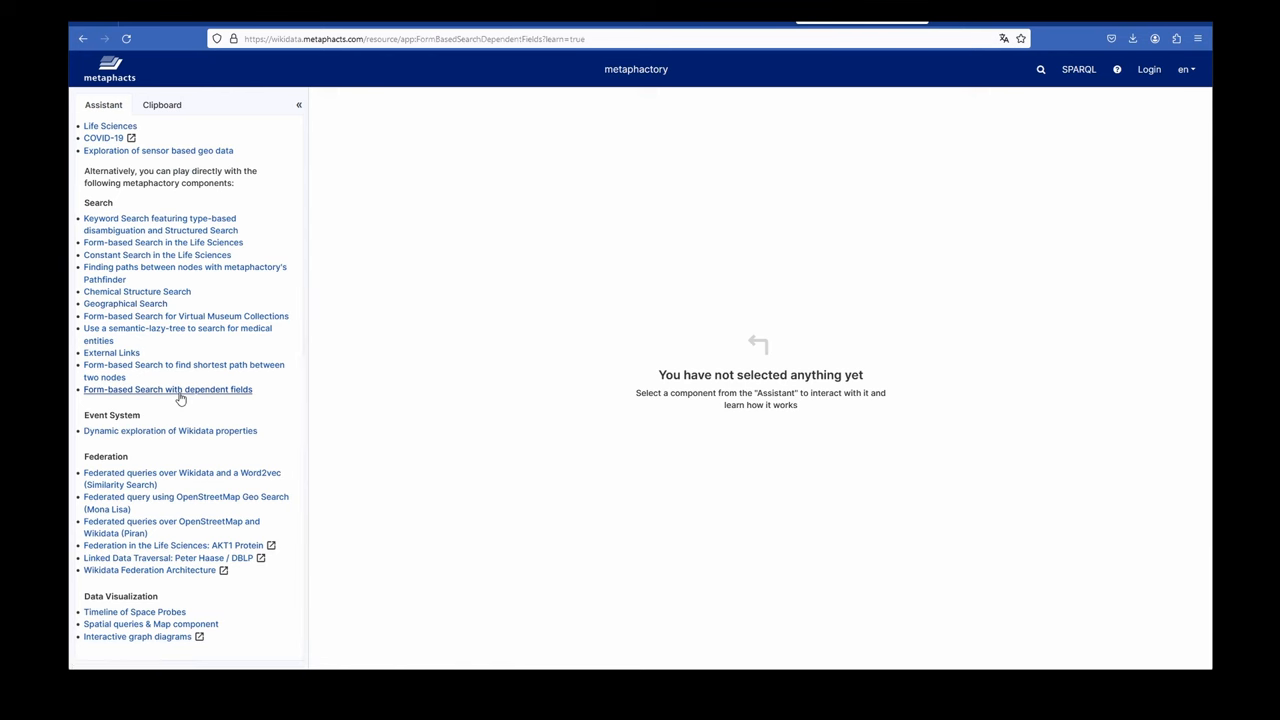
left_click(167, 390)
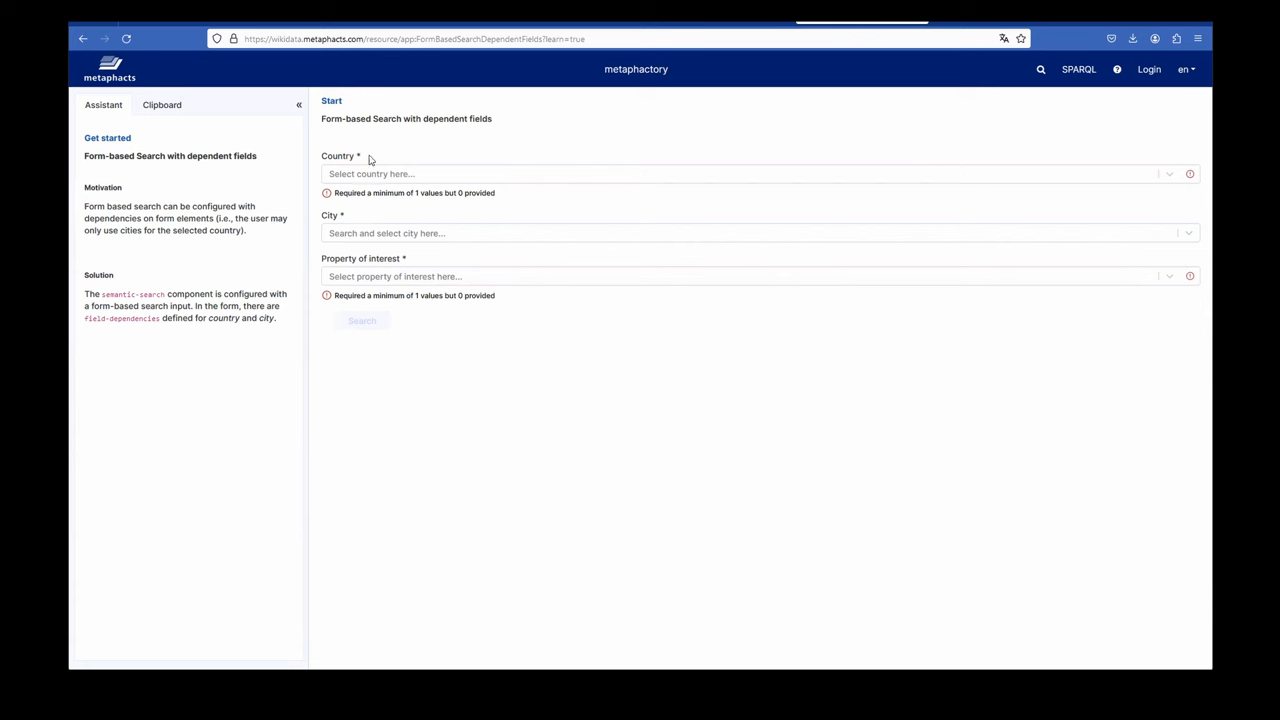
mouse_move(362, 247)
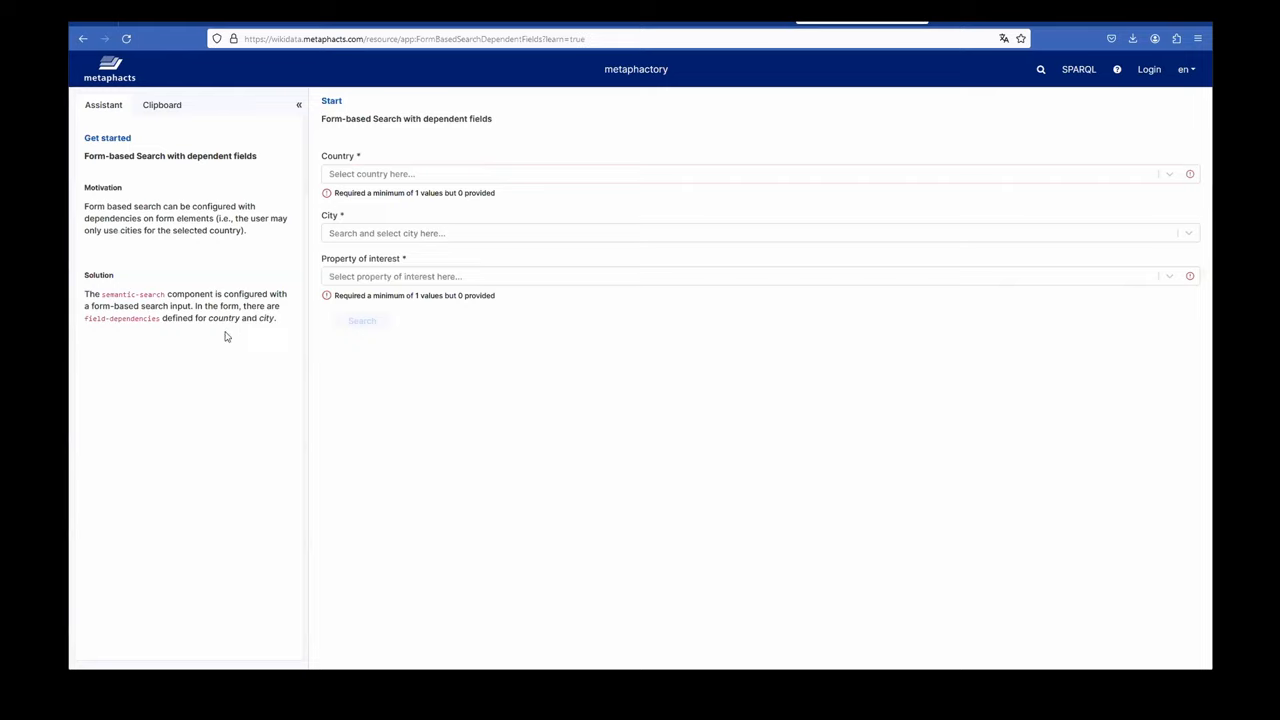
mouse_move(504, 267)
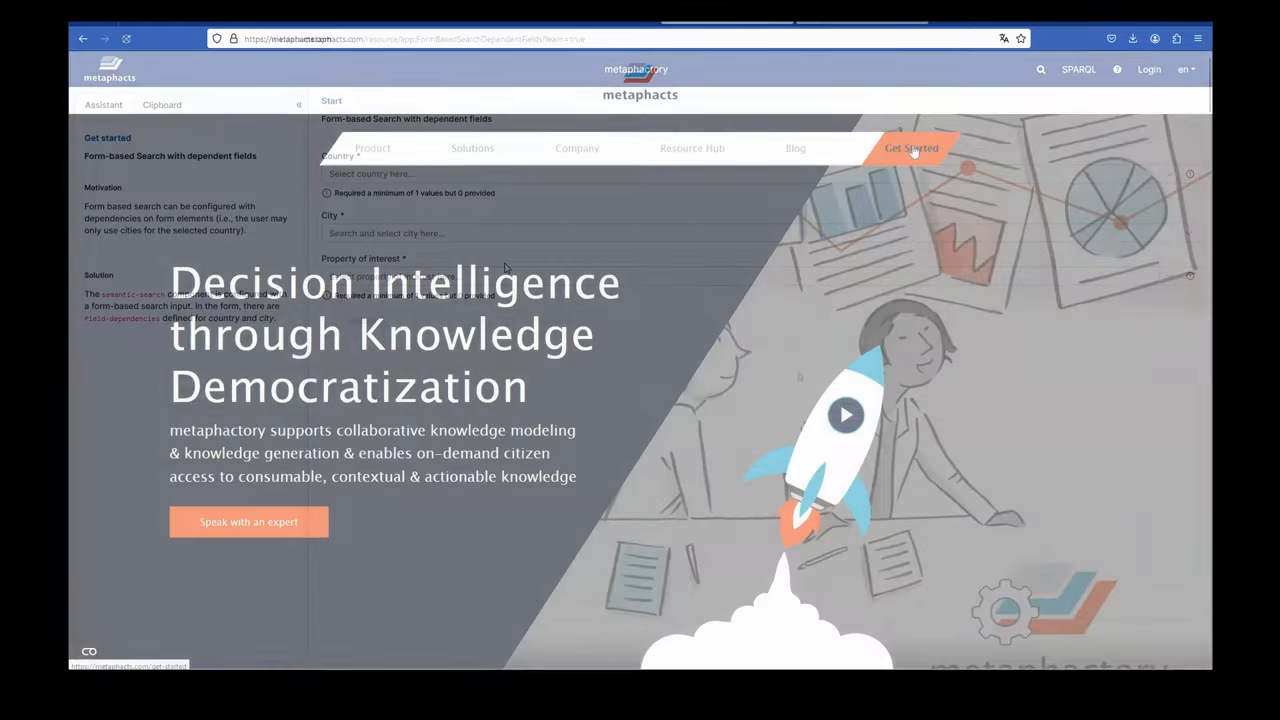
Step: Show the metaphacts Get Started page with guided-support and deploy-it-yourself trial options
left_click(911, 148)
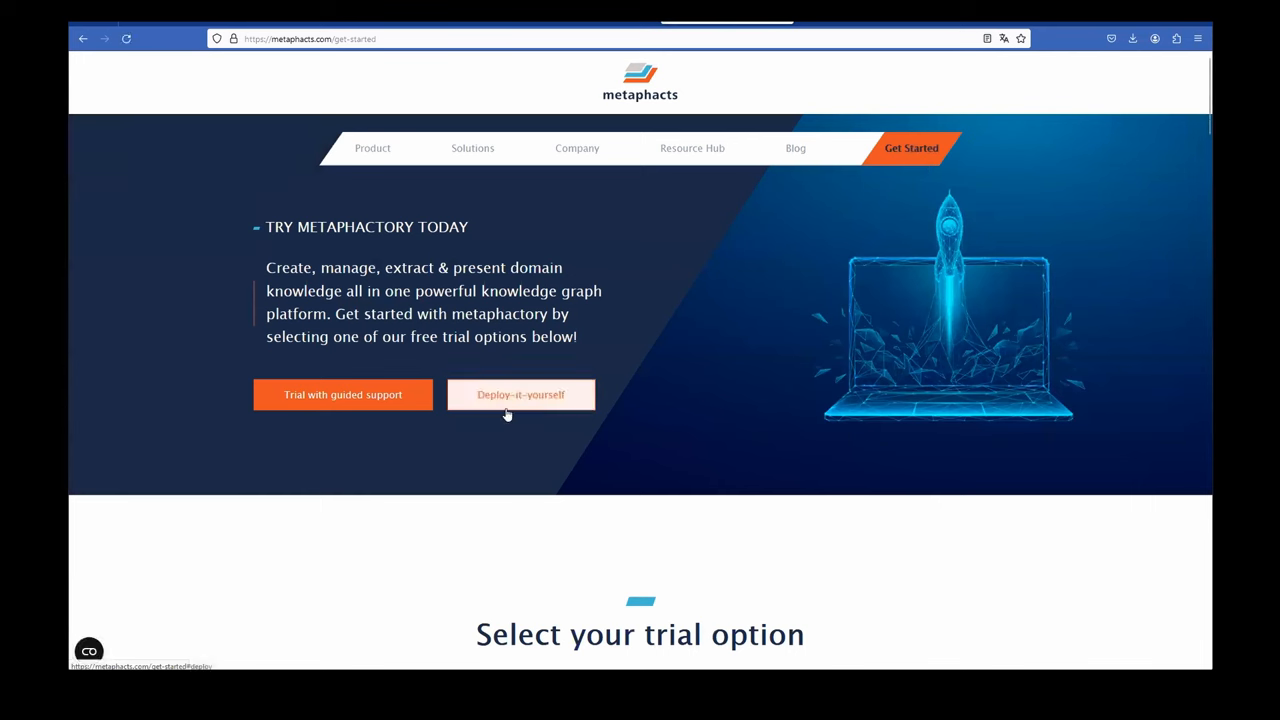
mouse_move(536, 371)
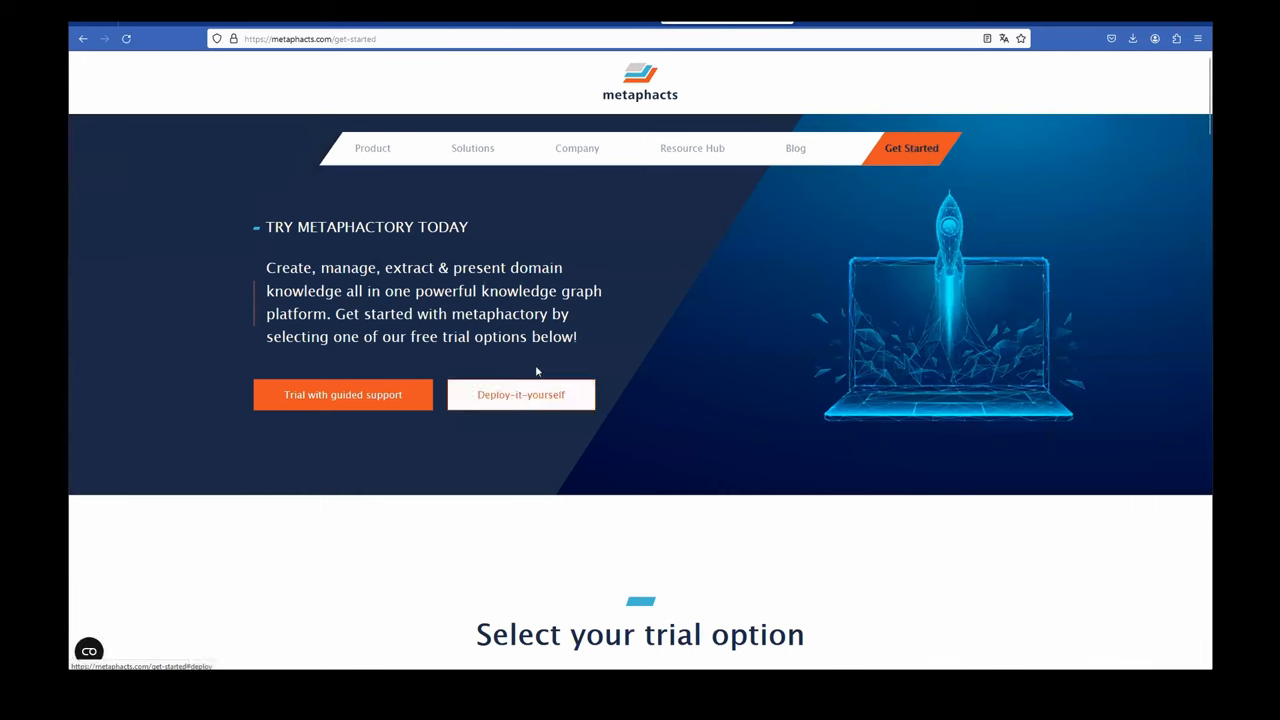
mouse_move(520, 400)
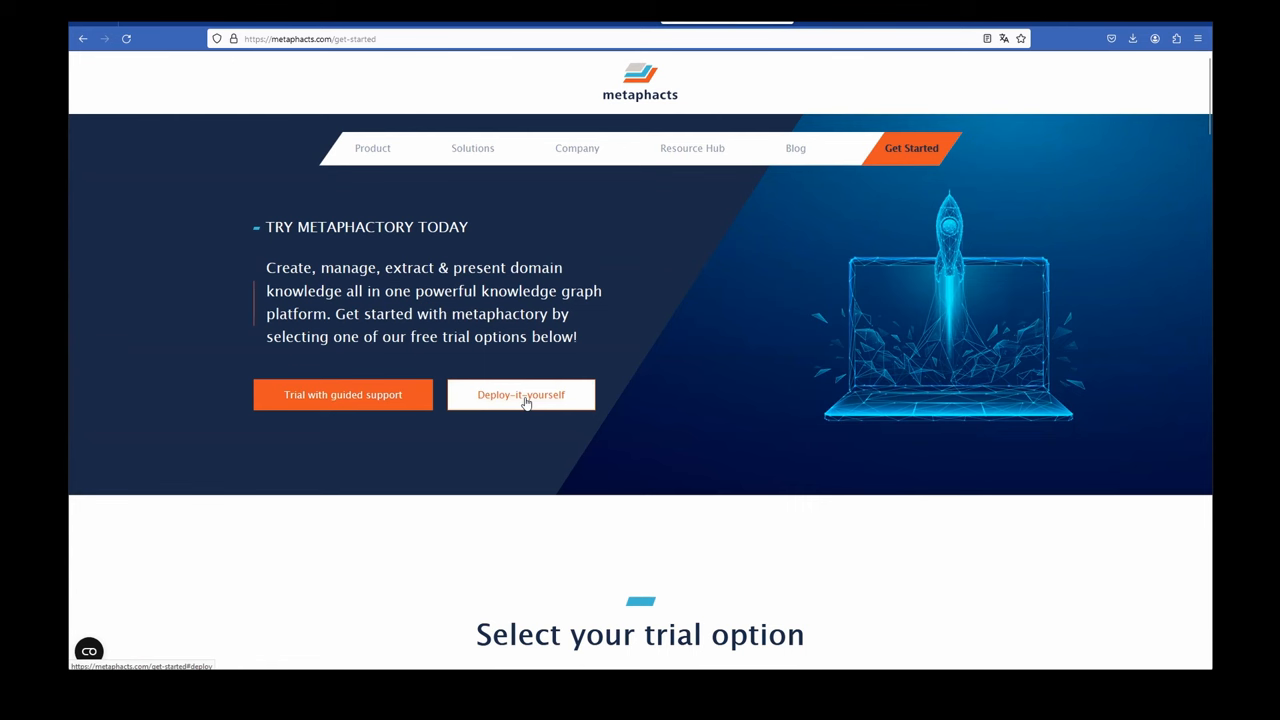
mouse_move(509, 424)
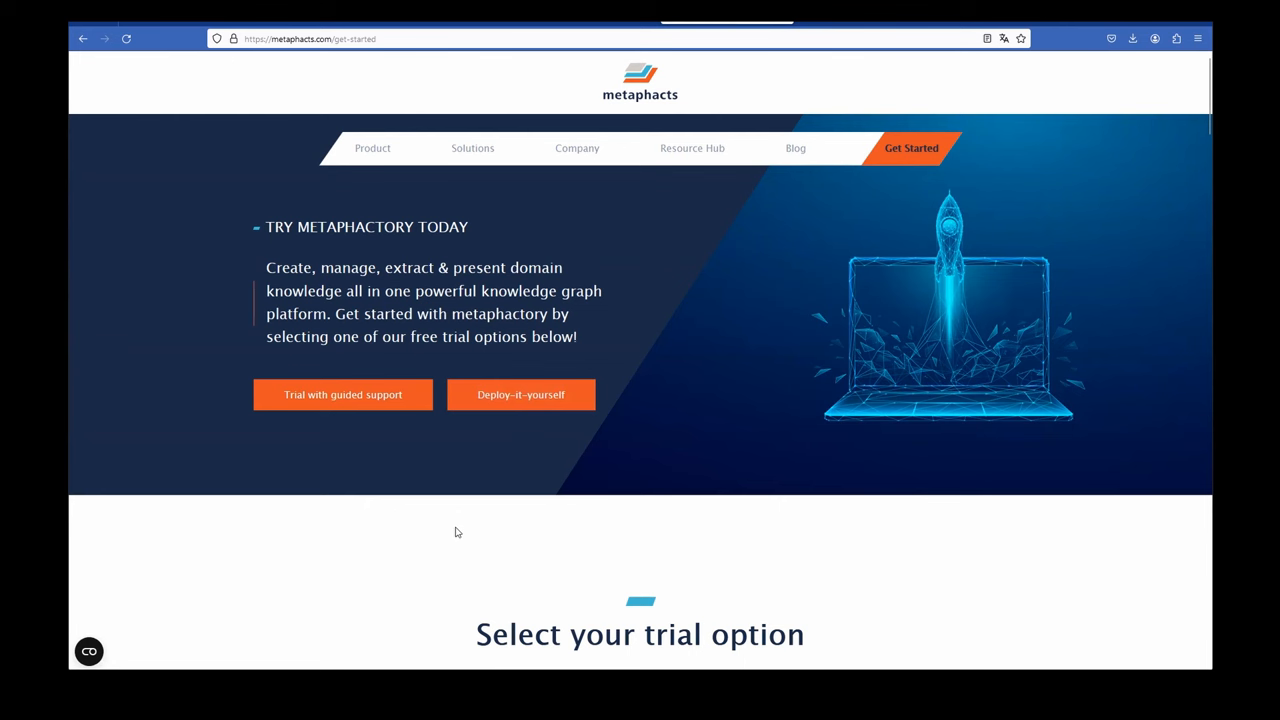
mouse_move(444, 522)
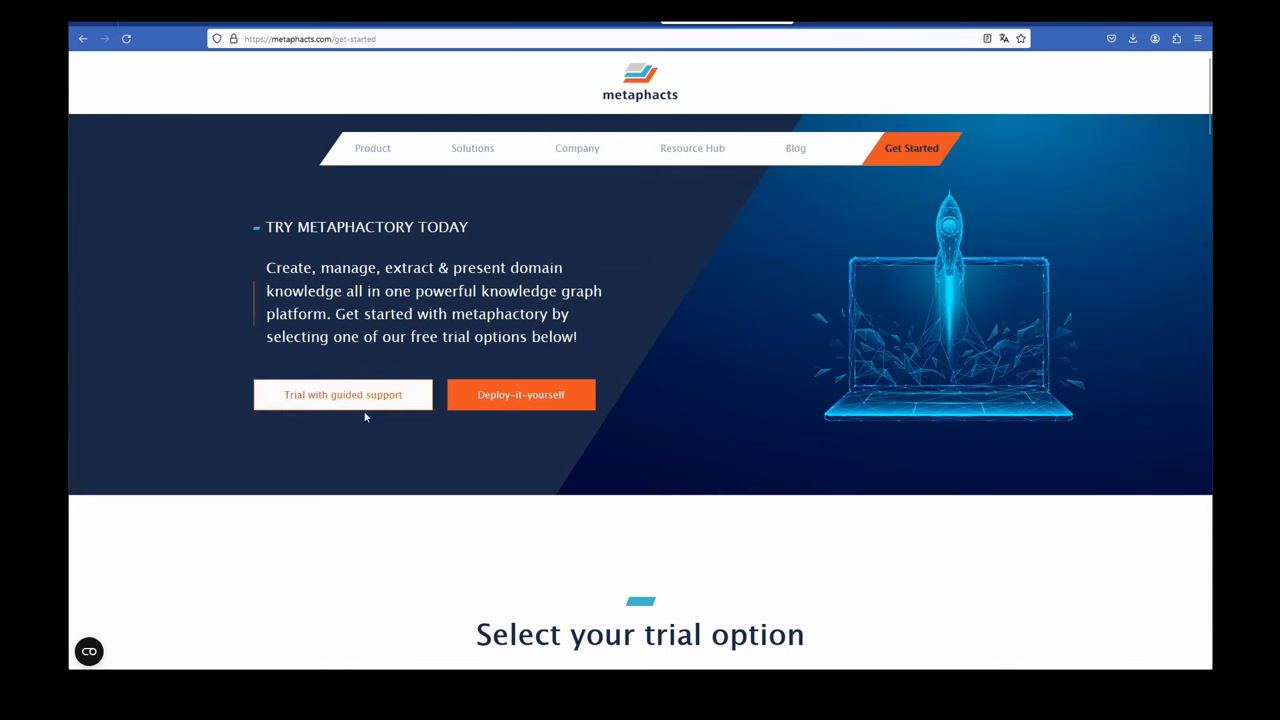
mouse_move(356, 413)
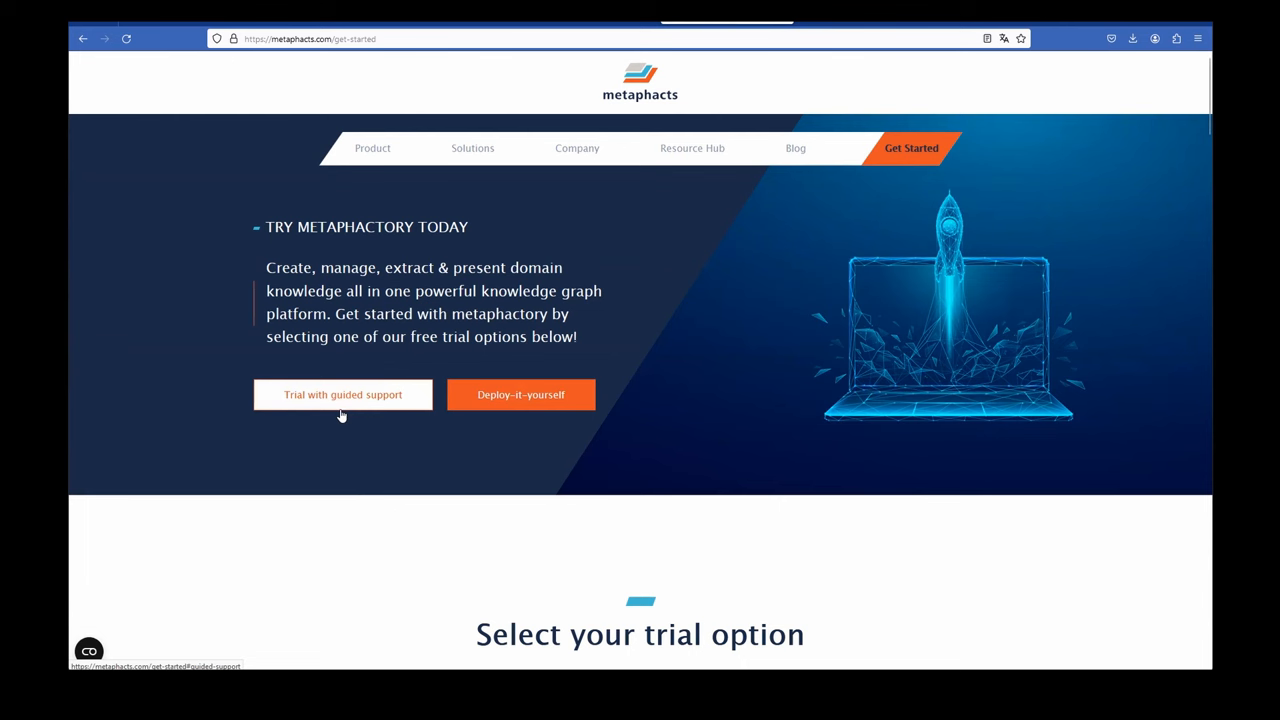
mouse_move(342, 413)
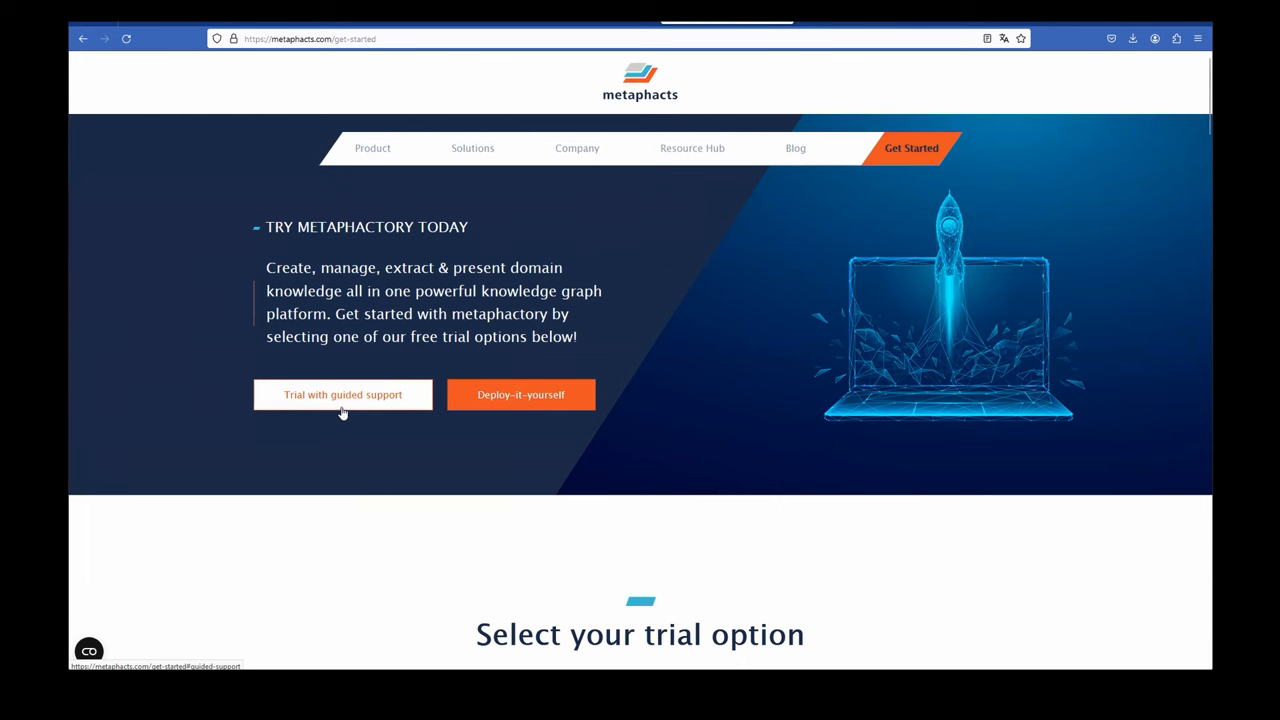